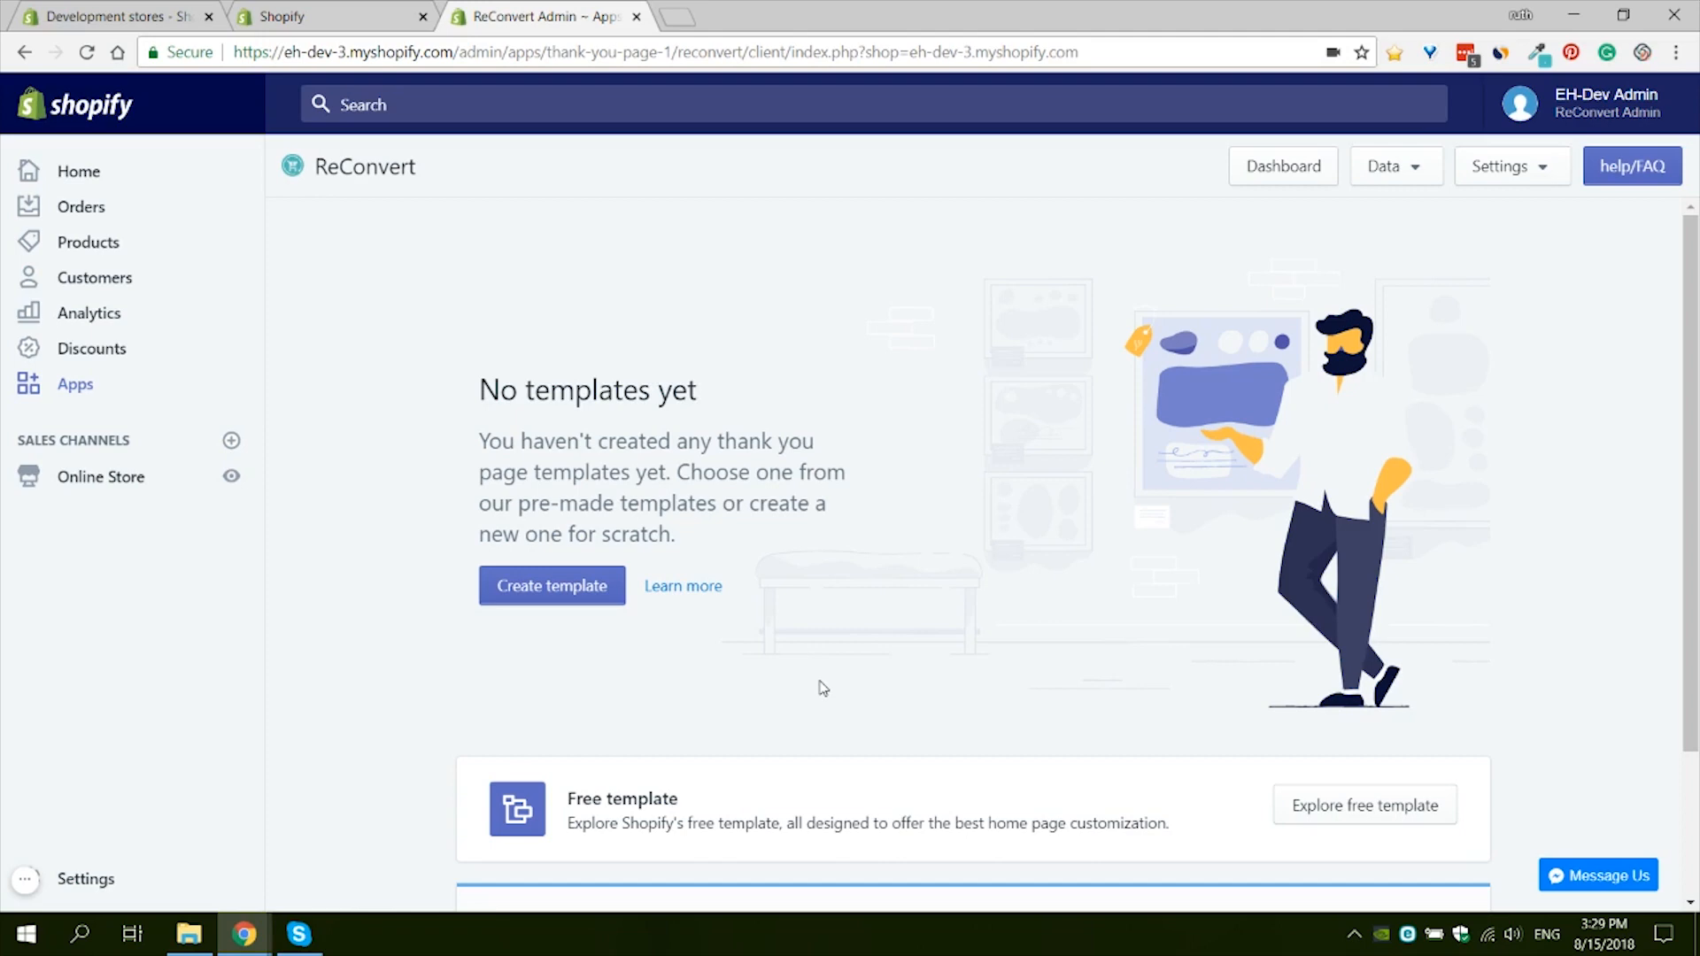
pyautogui.moveTo(770, 670)
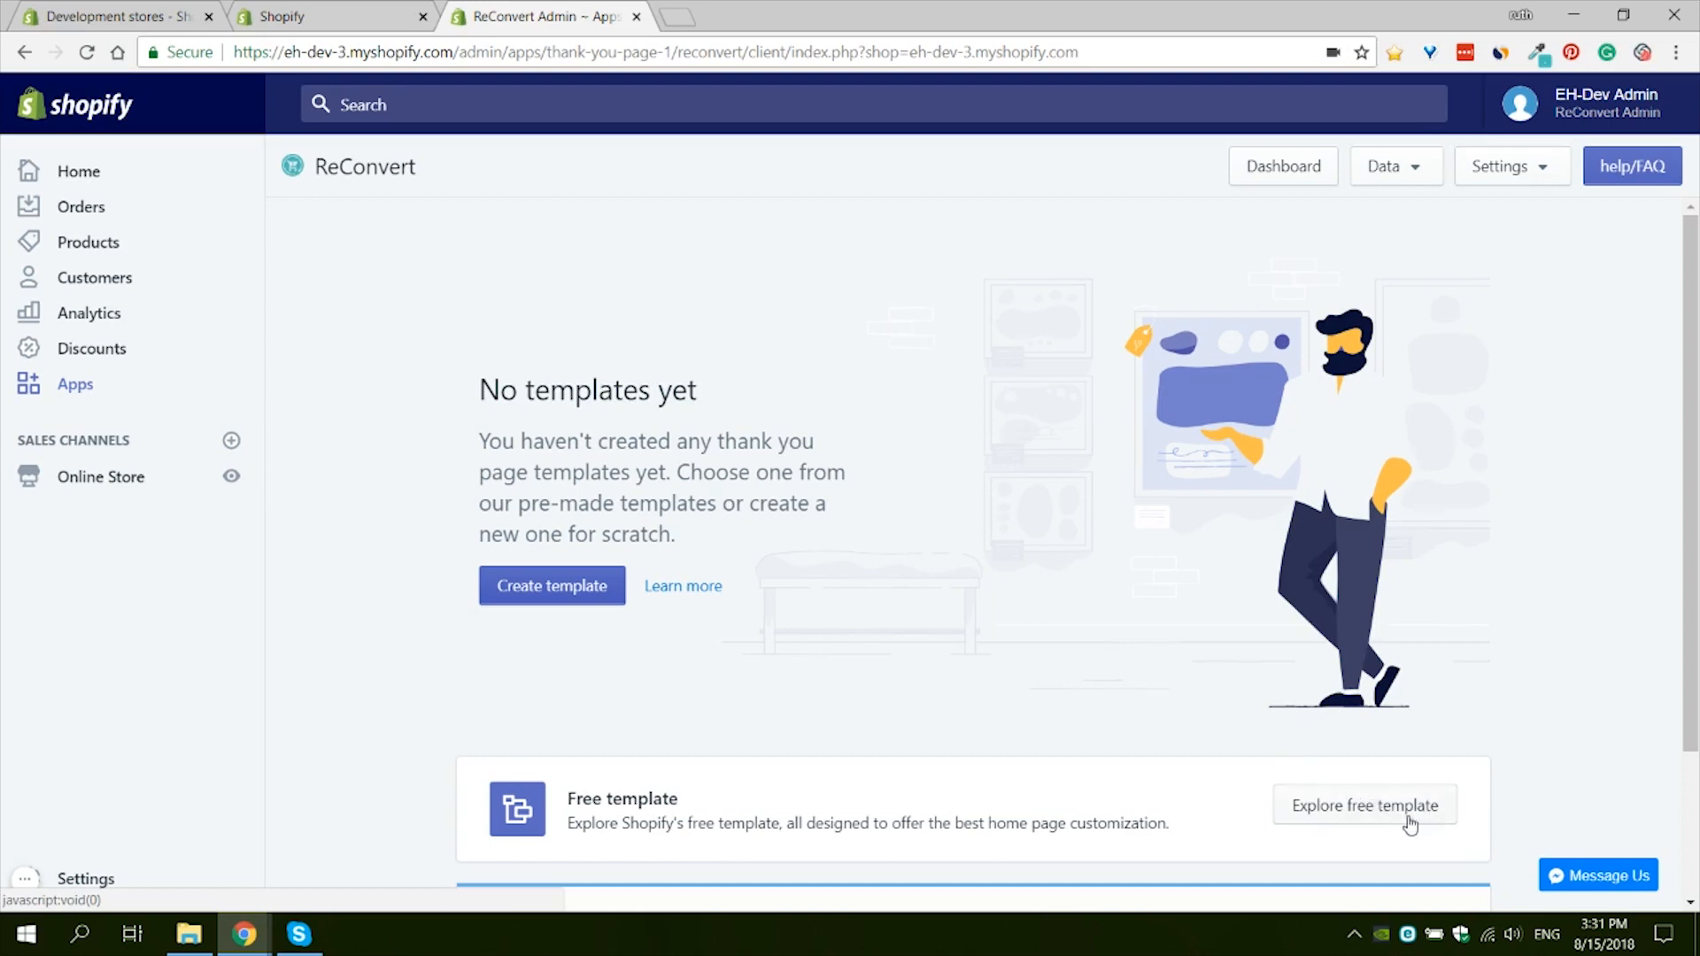
pyautogui.moveTo(946, 694)
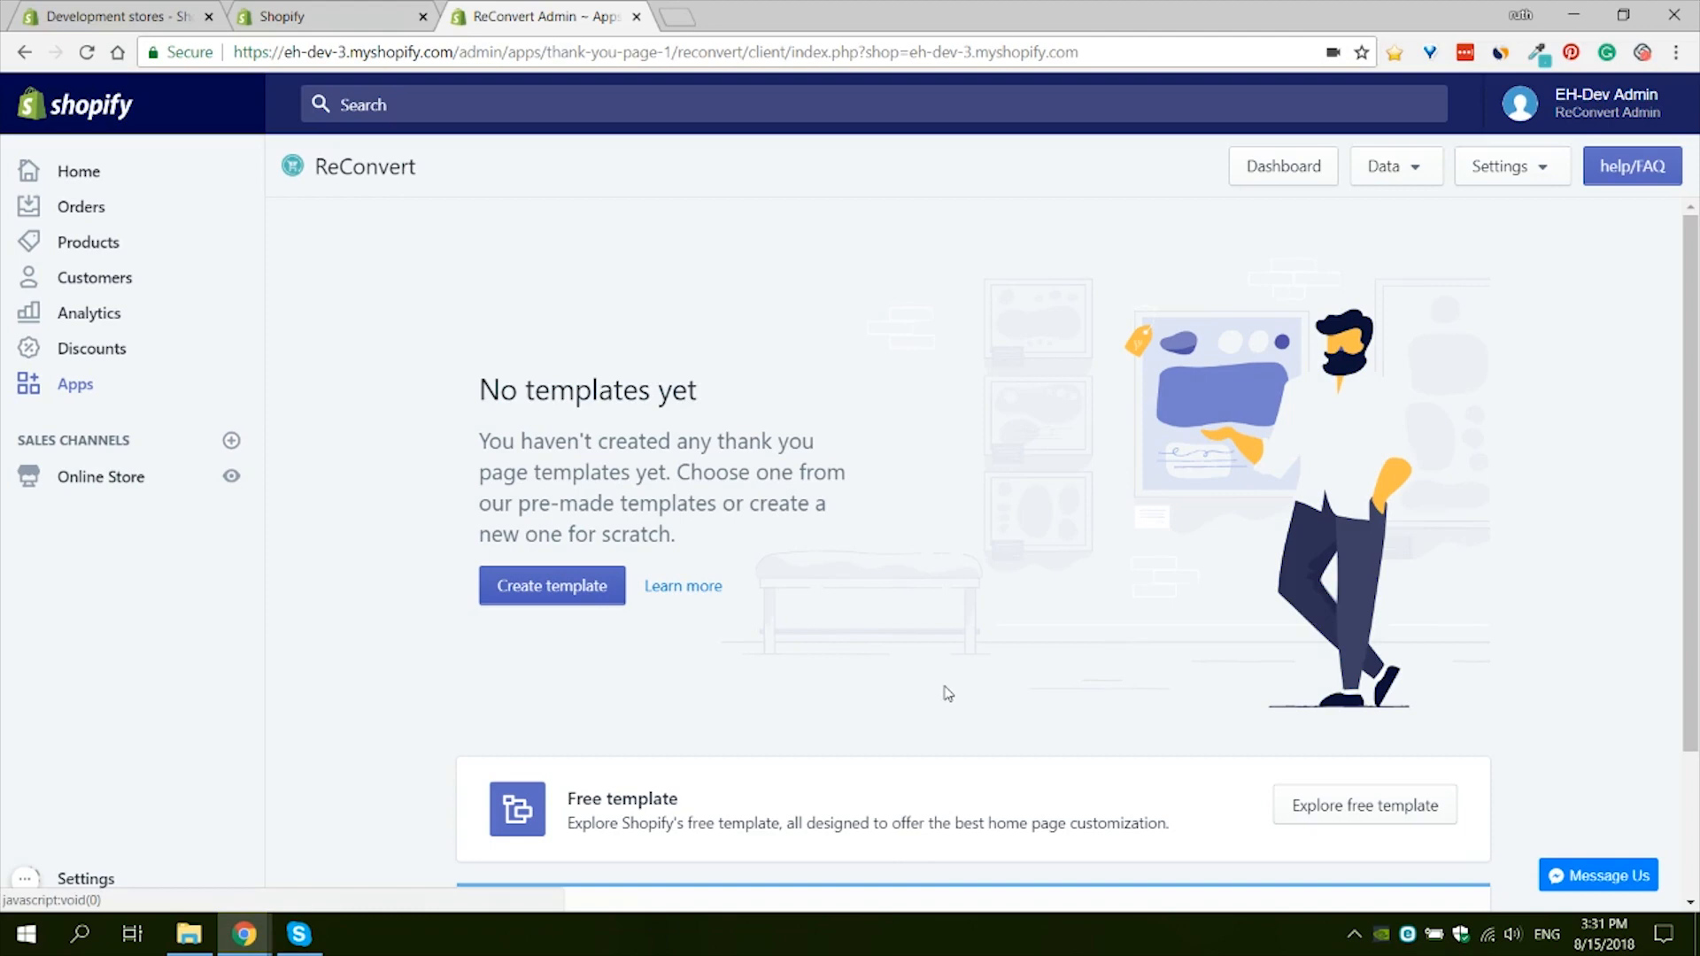
pyautogui.moveTo(358, 569)
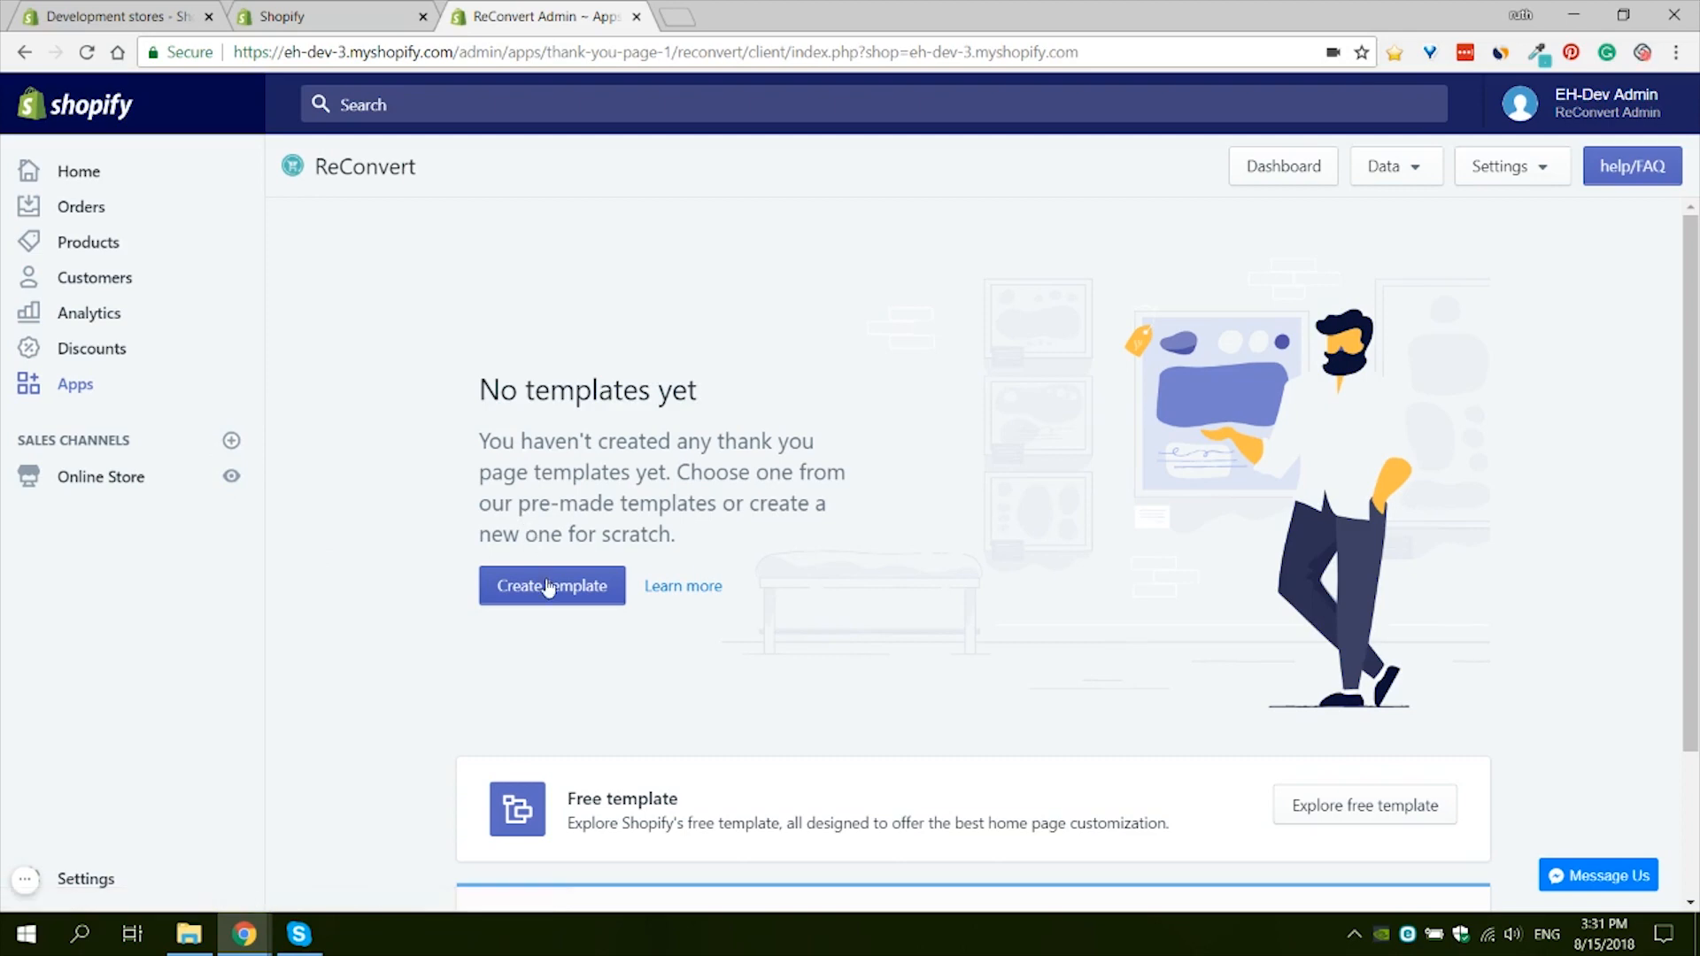
# Step: Create a new thank-you page template from the Empty template card
pyautogui.click(1362, 805)
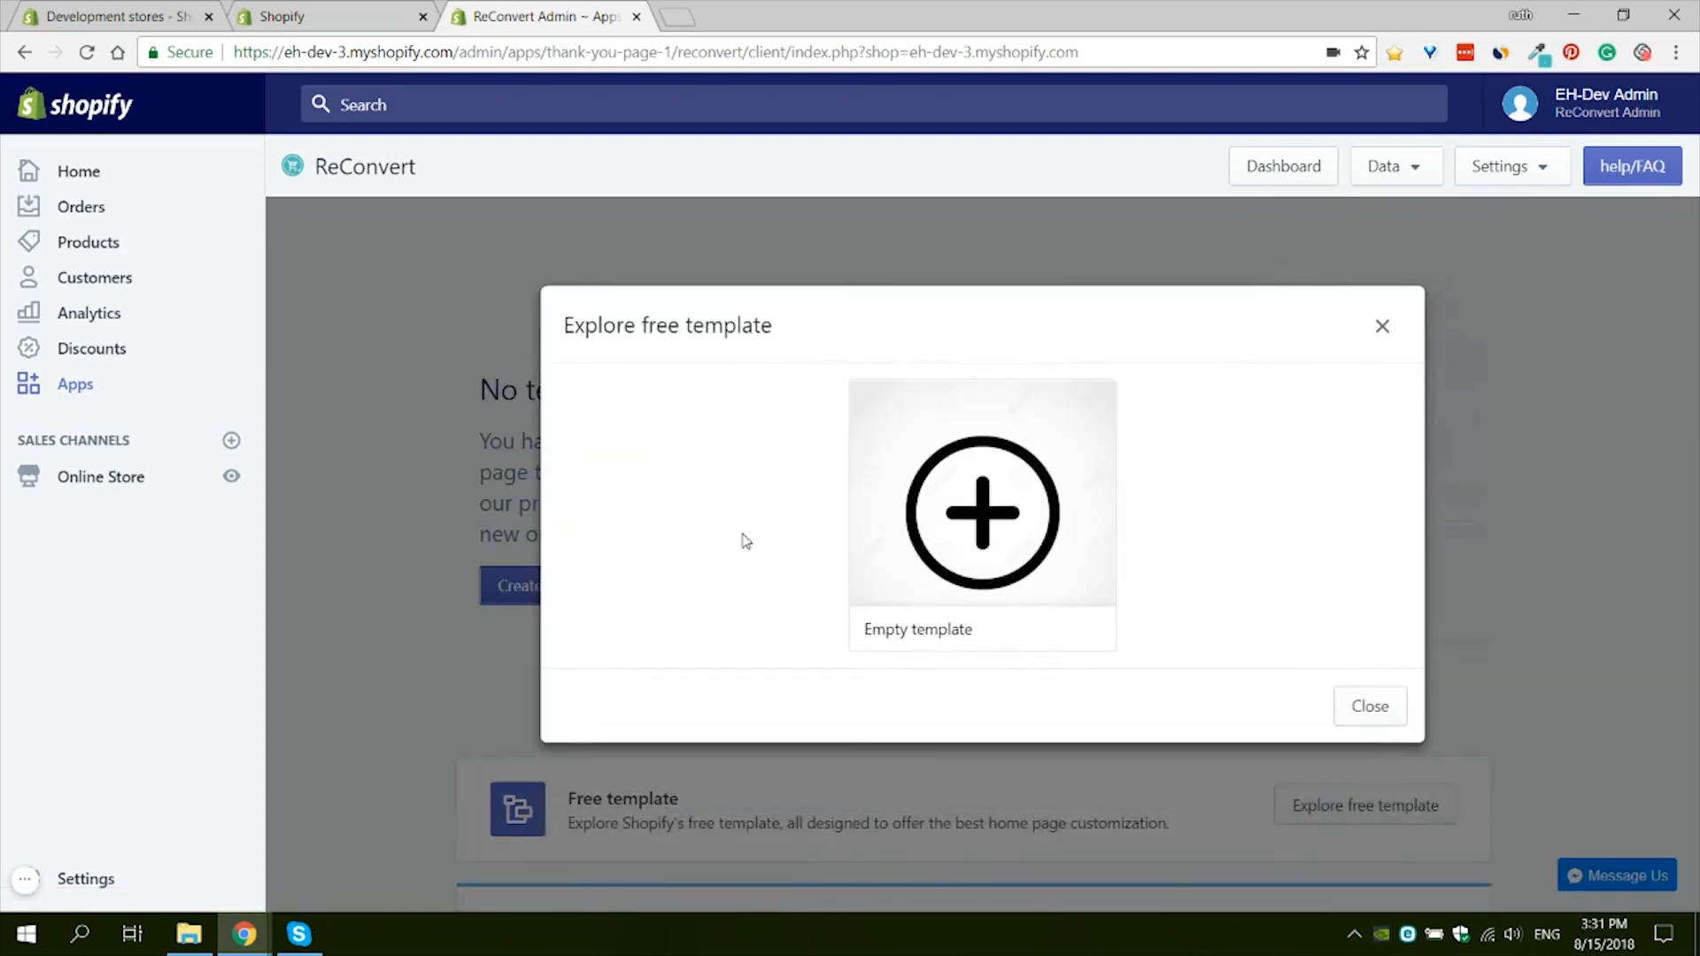
pyautogui.moveTo(980, 526)
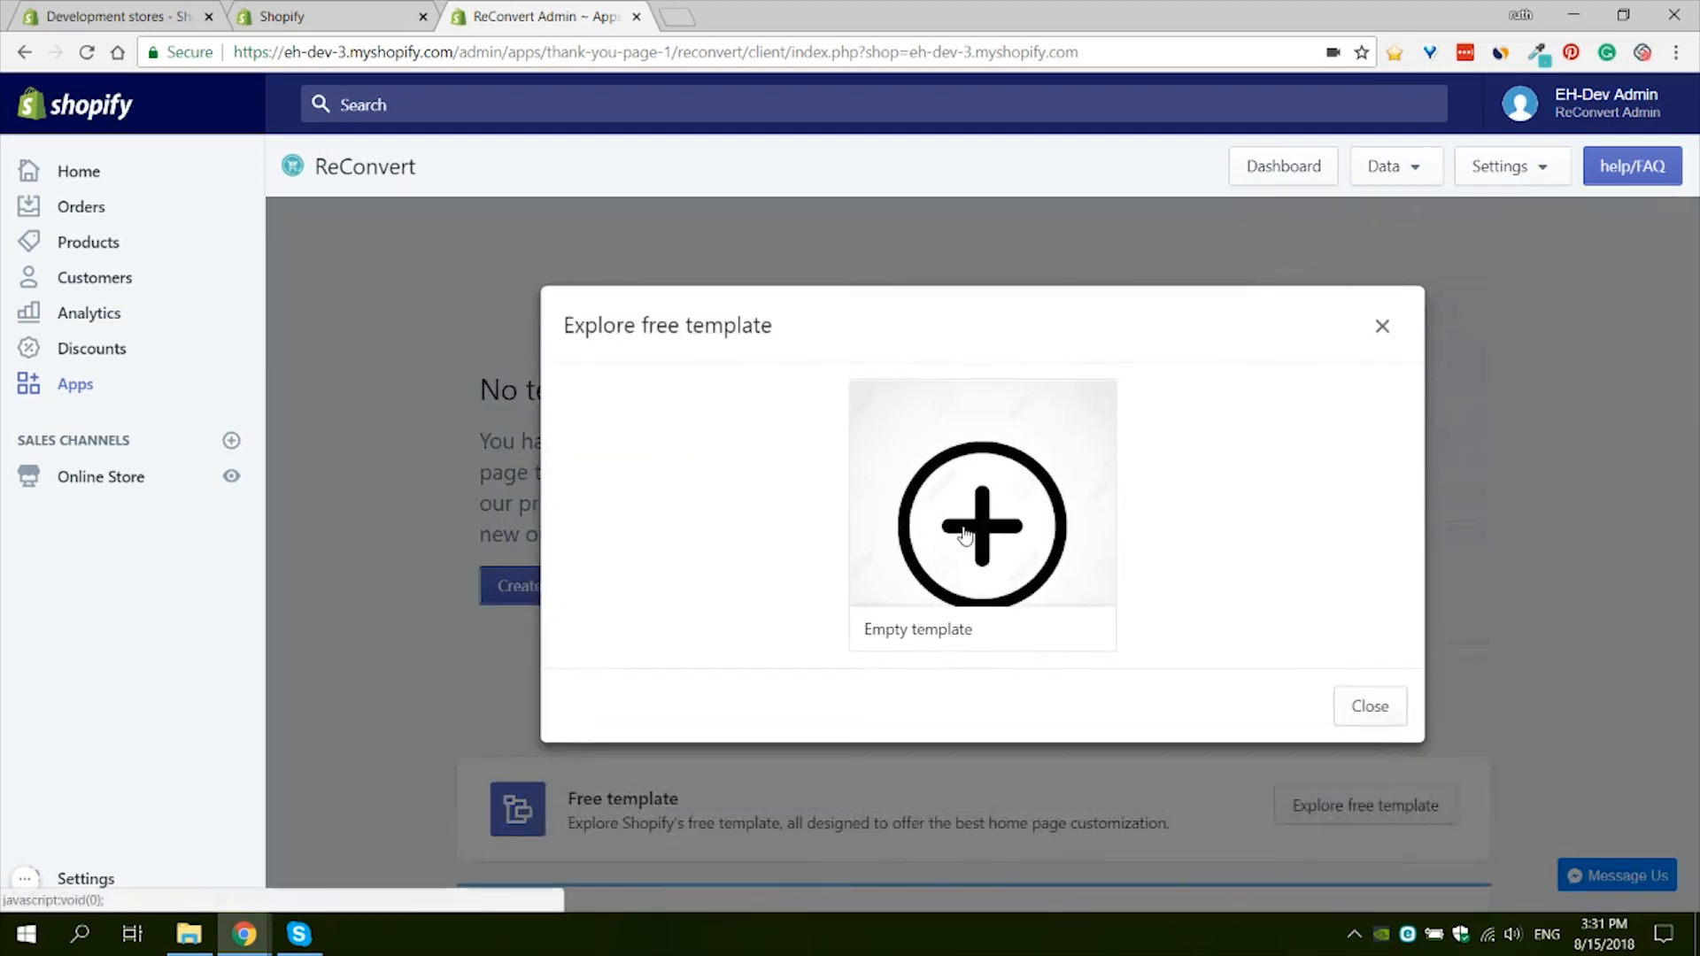
pyautogui.click(980, 526)
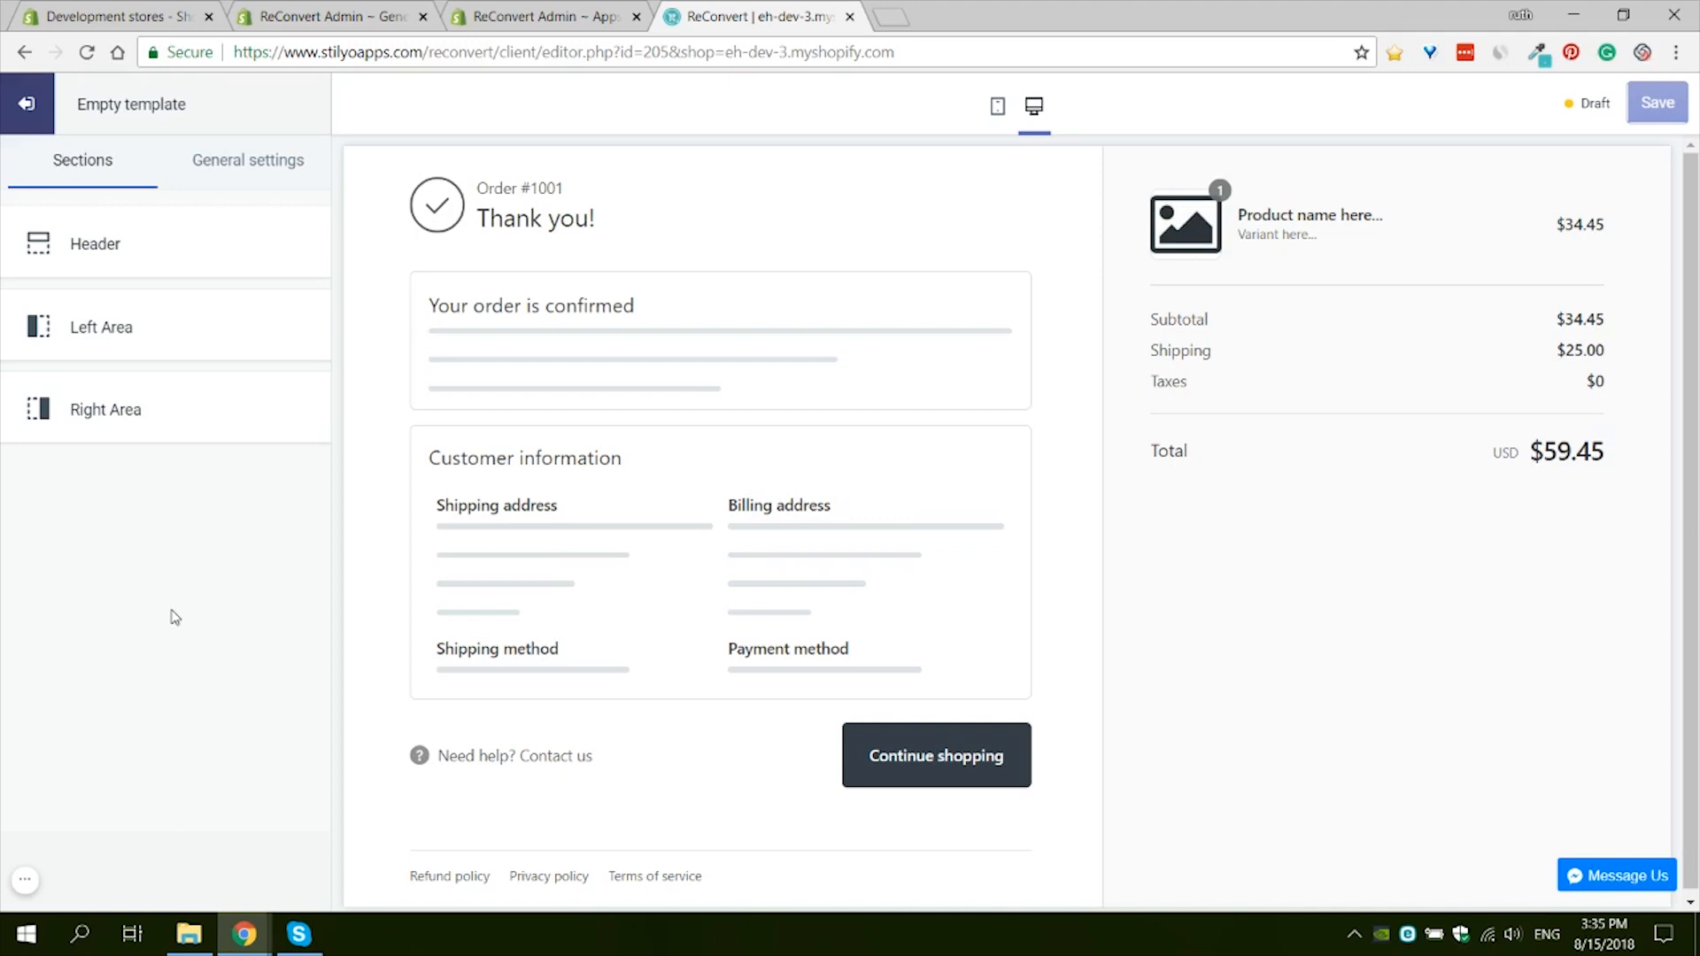
pyautogui.moveTo(178, 628)
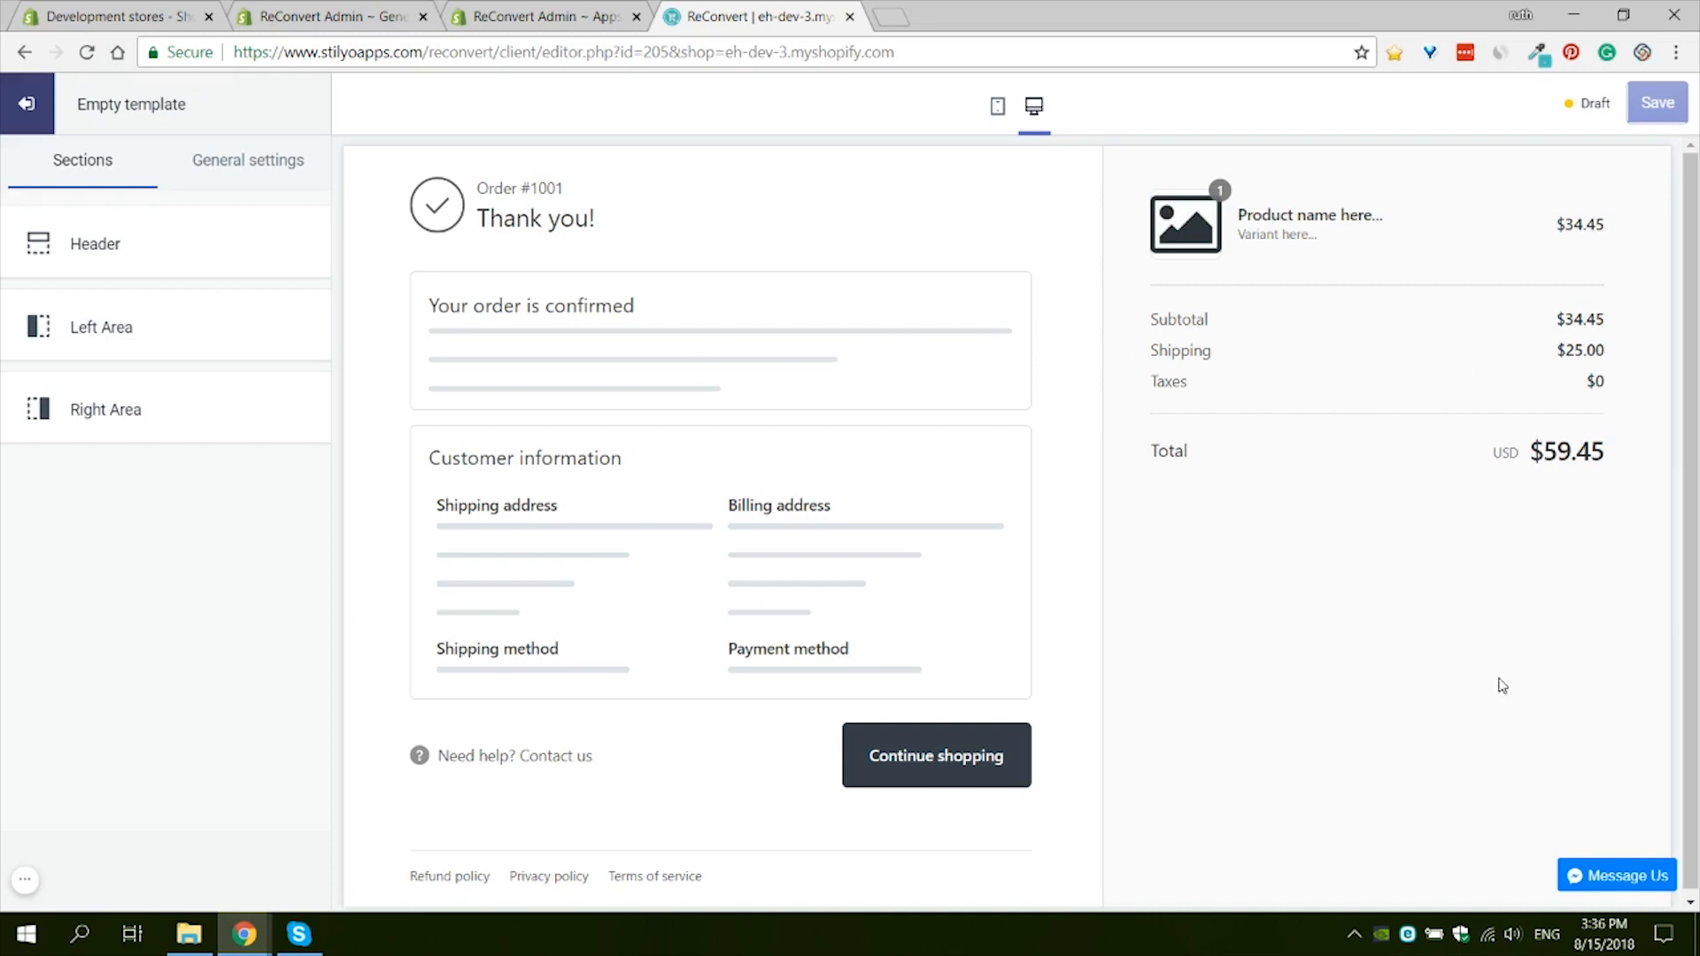
pyautogui.moveTo(1434, 242)
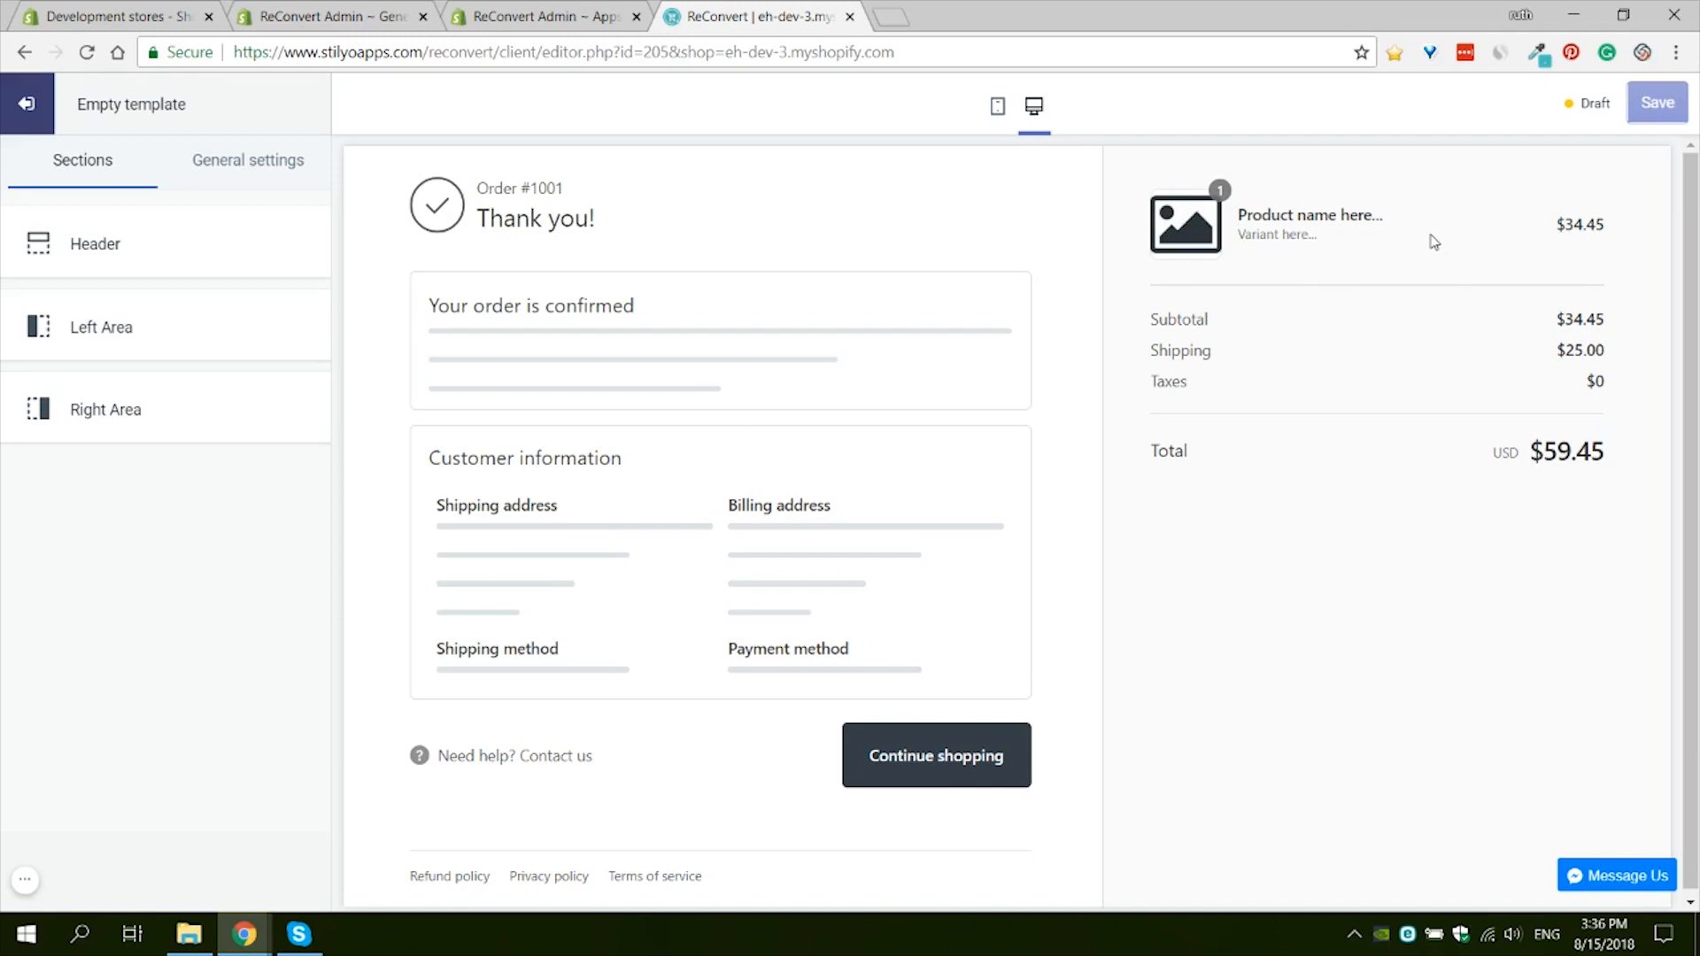
pyautogui.moveTo(1426, 244)
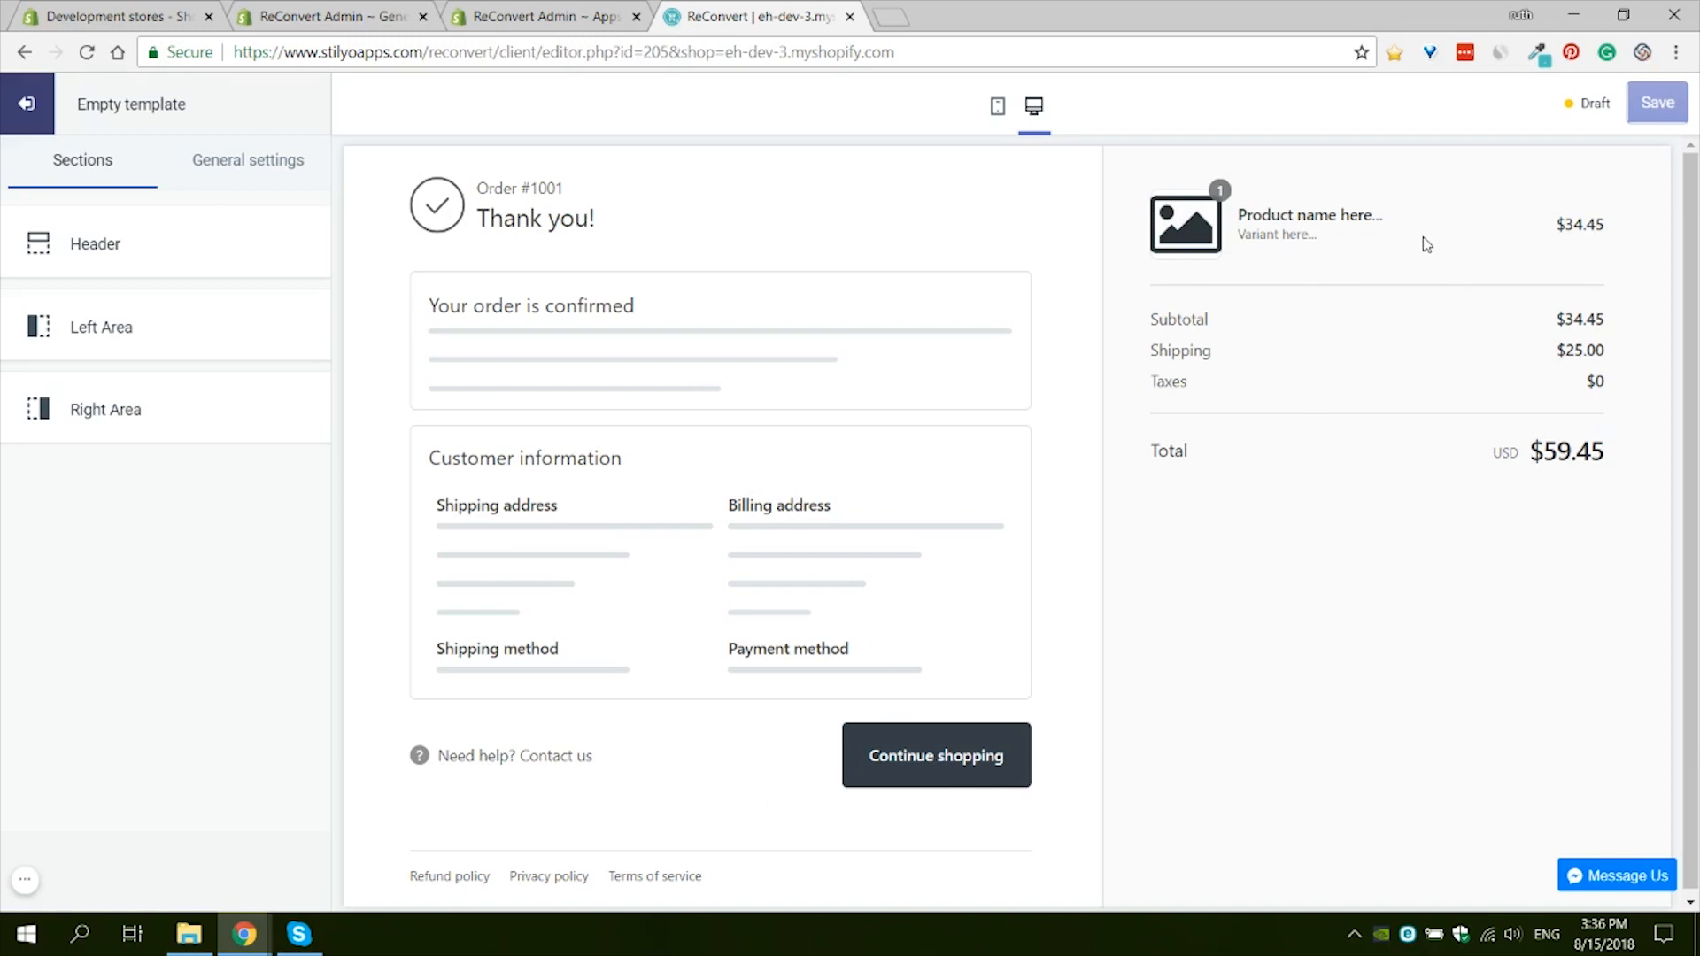
pyautogui.moveTo(1511, 209)
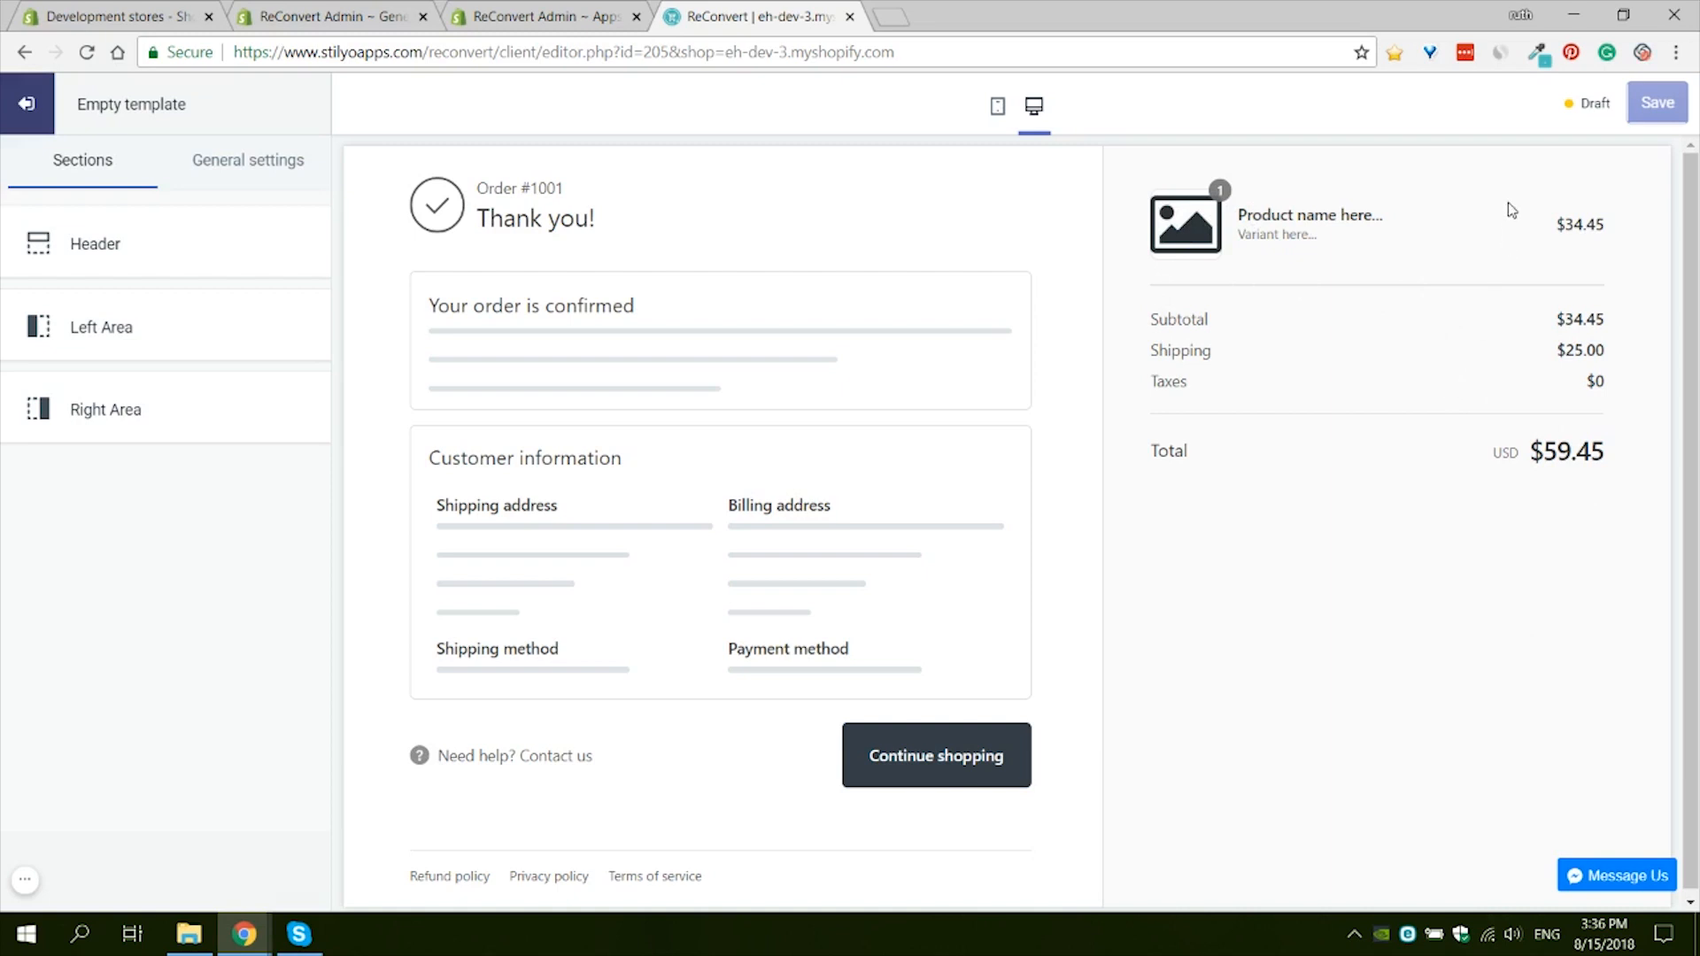
pyautogui.moveTo(1159, 499)
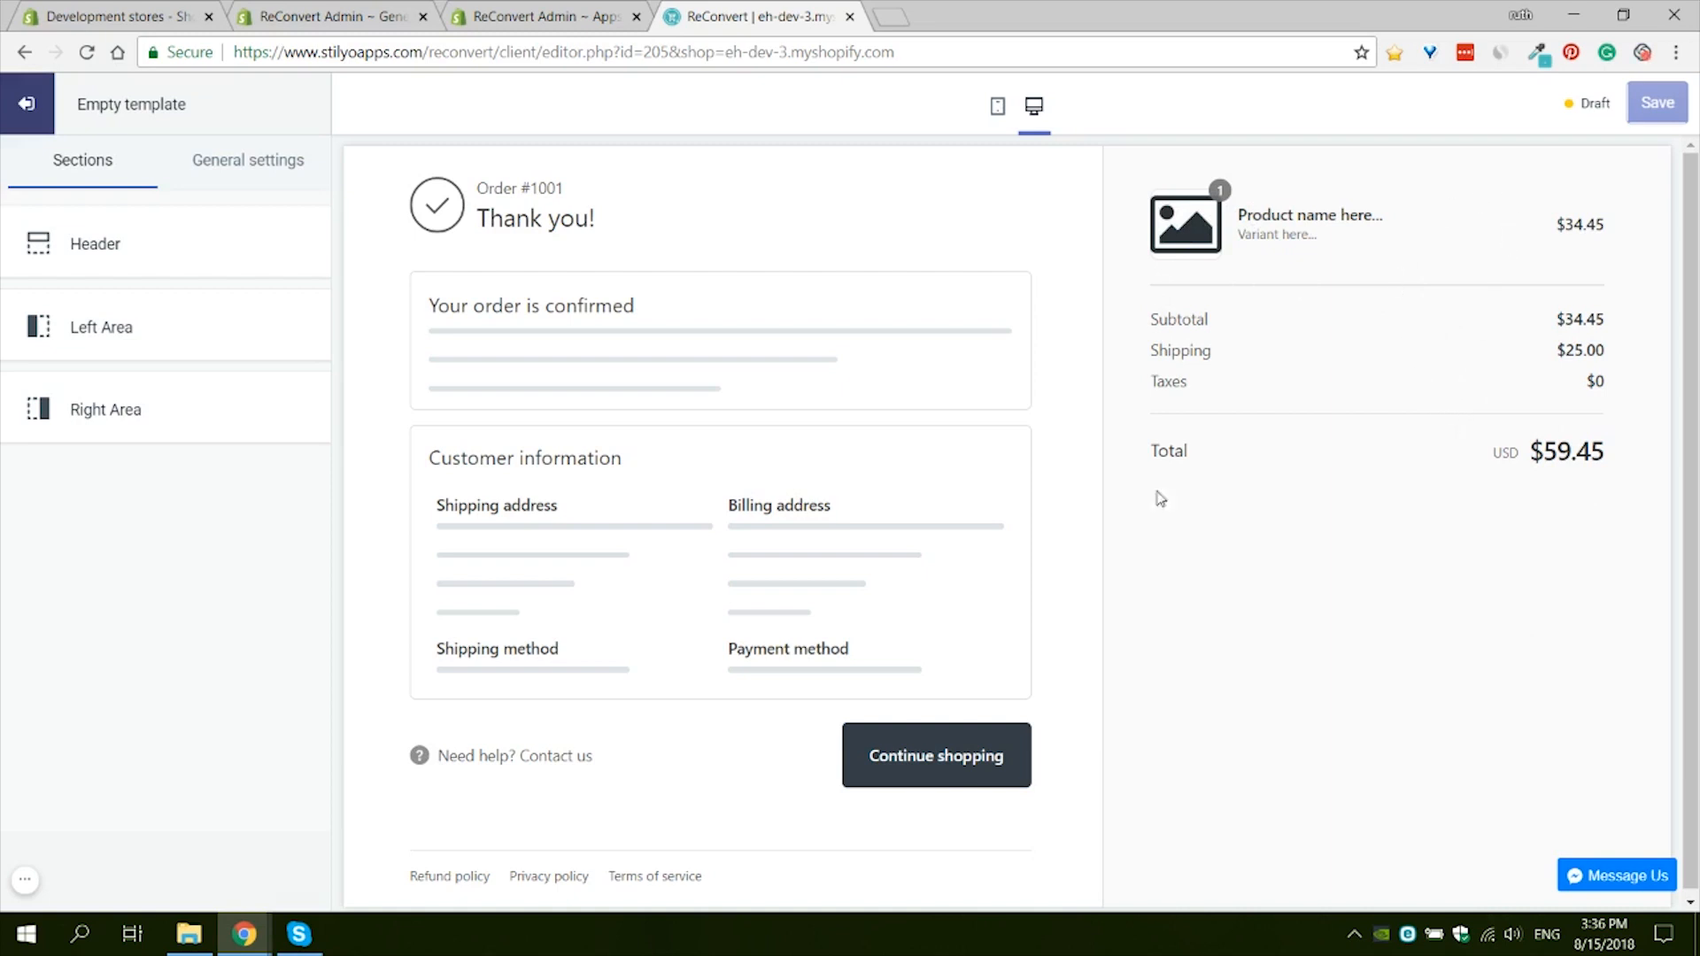
pyautogui.moveTo(756, 250)
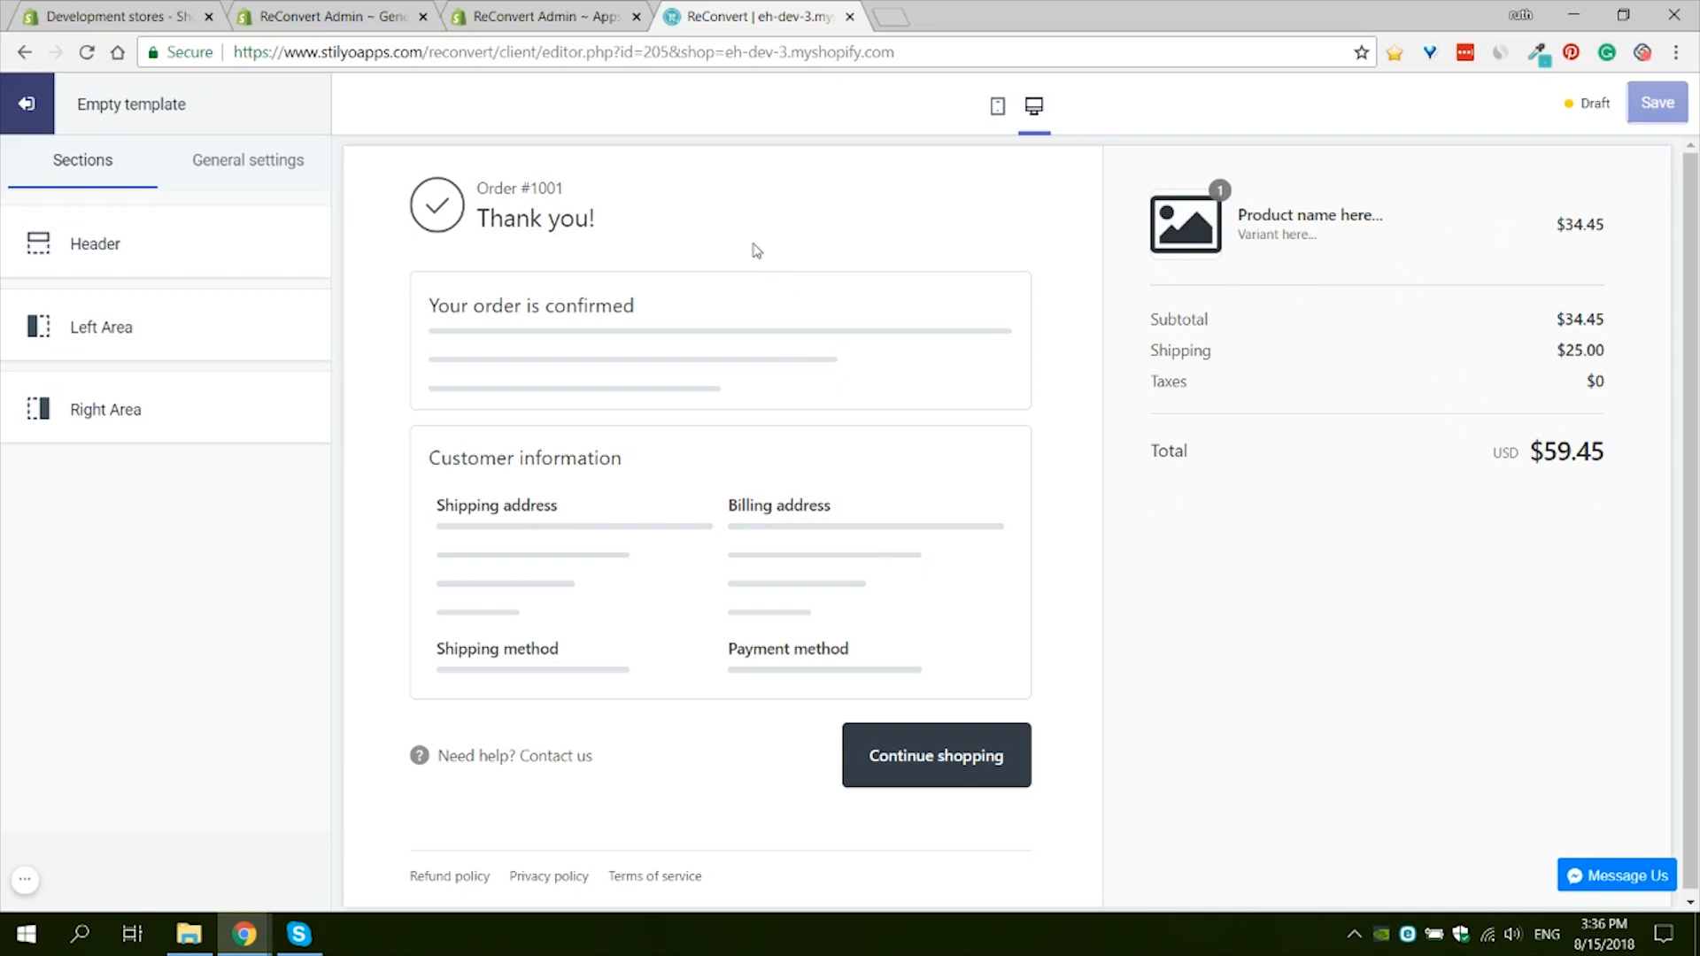
pyautogui.moveTo(623, 758)
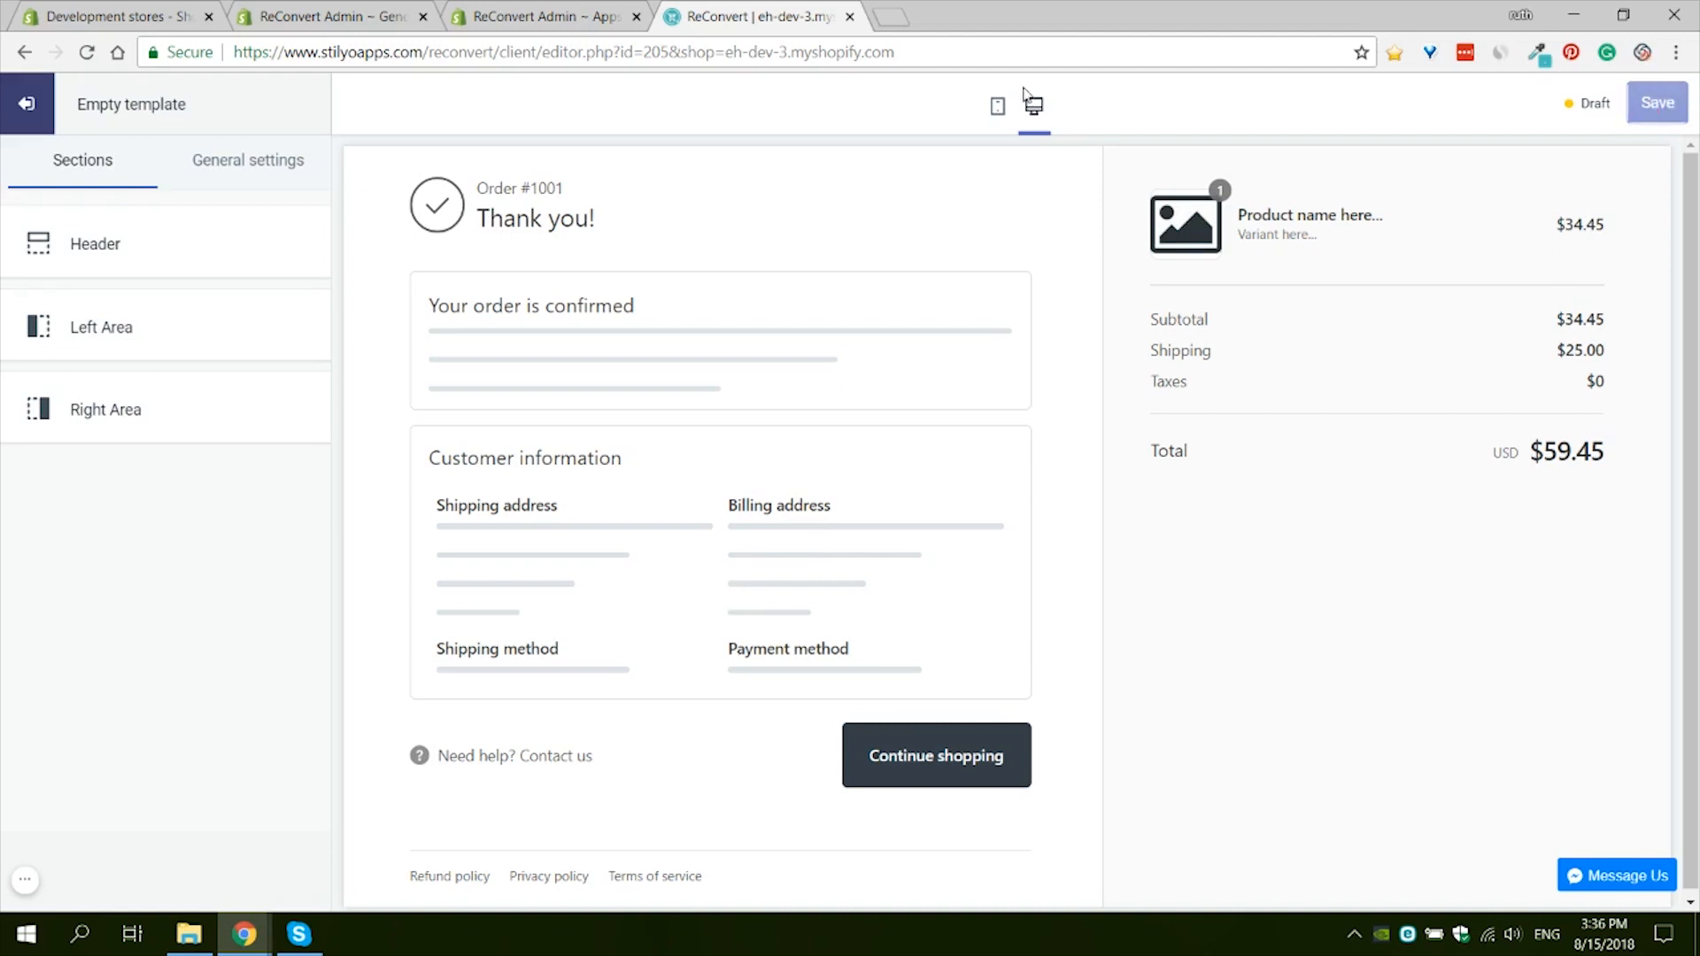
pyautogui.moveTo(1033, 106)
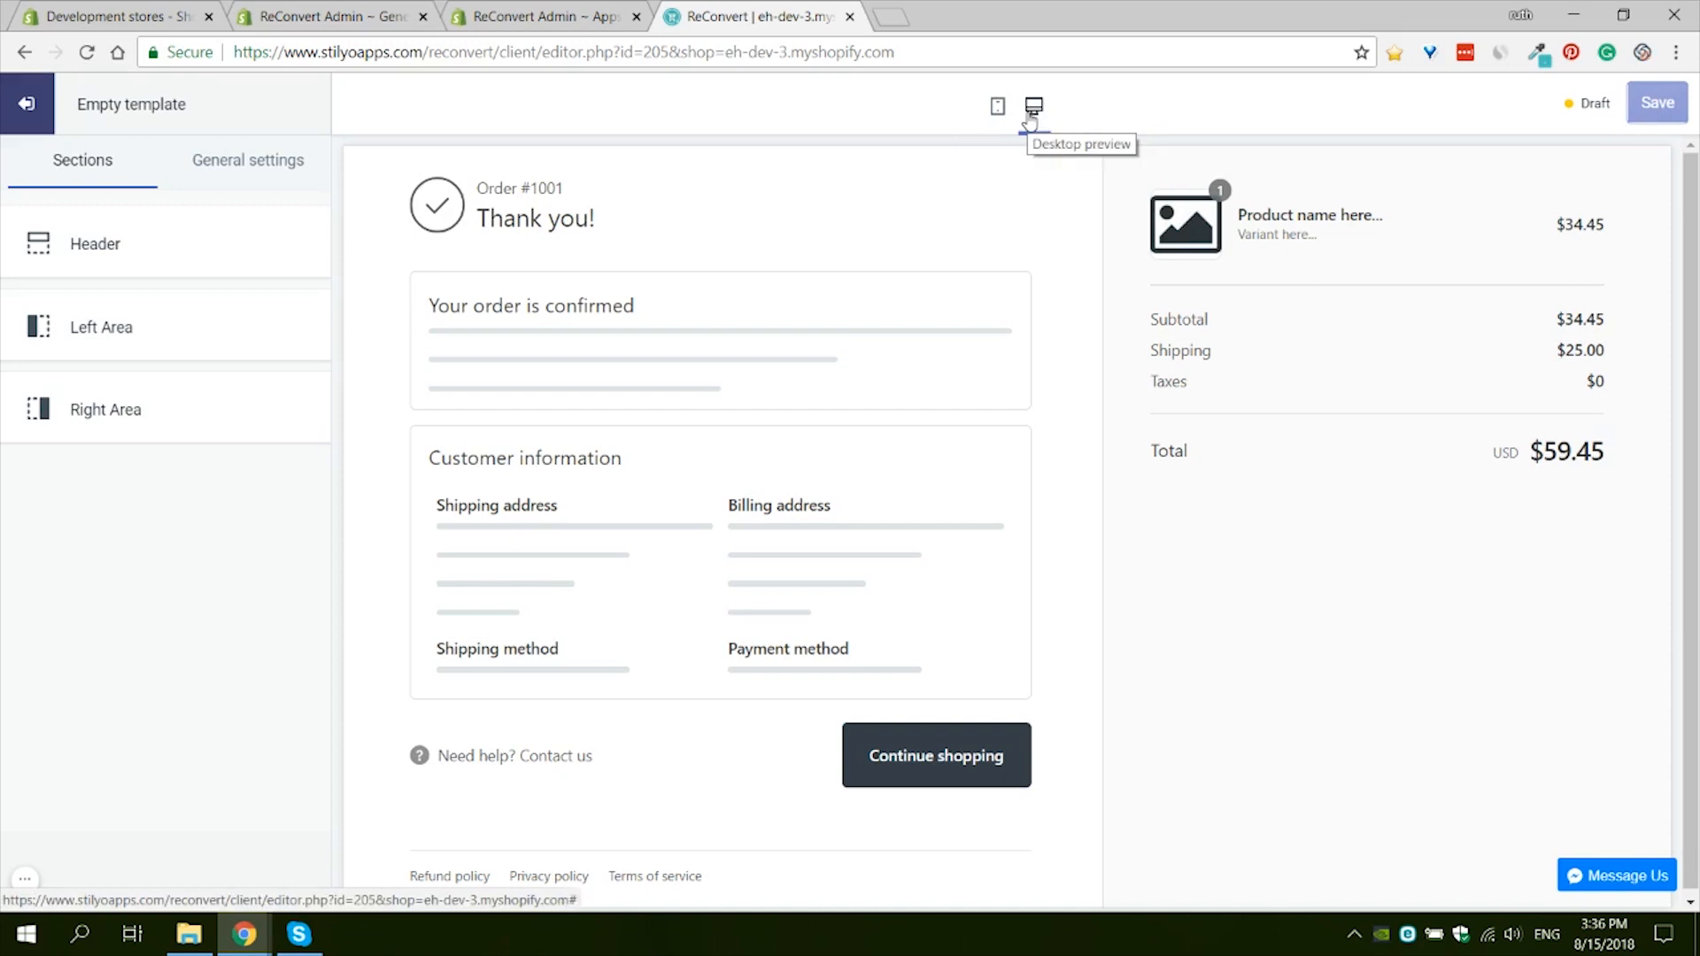
# Step: Preview the draft thank-you page in mobile layout, then switch back to desktop
pyautogui.click(996, 105)
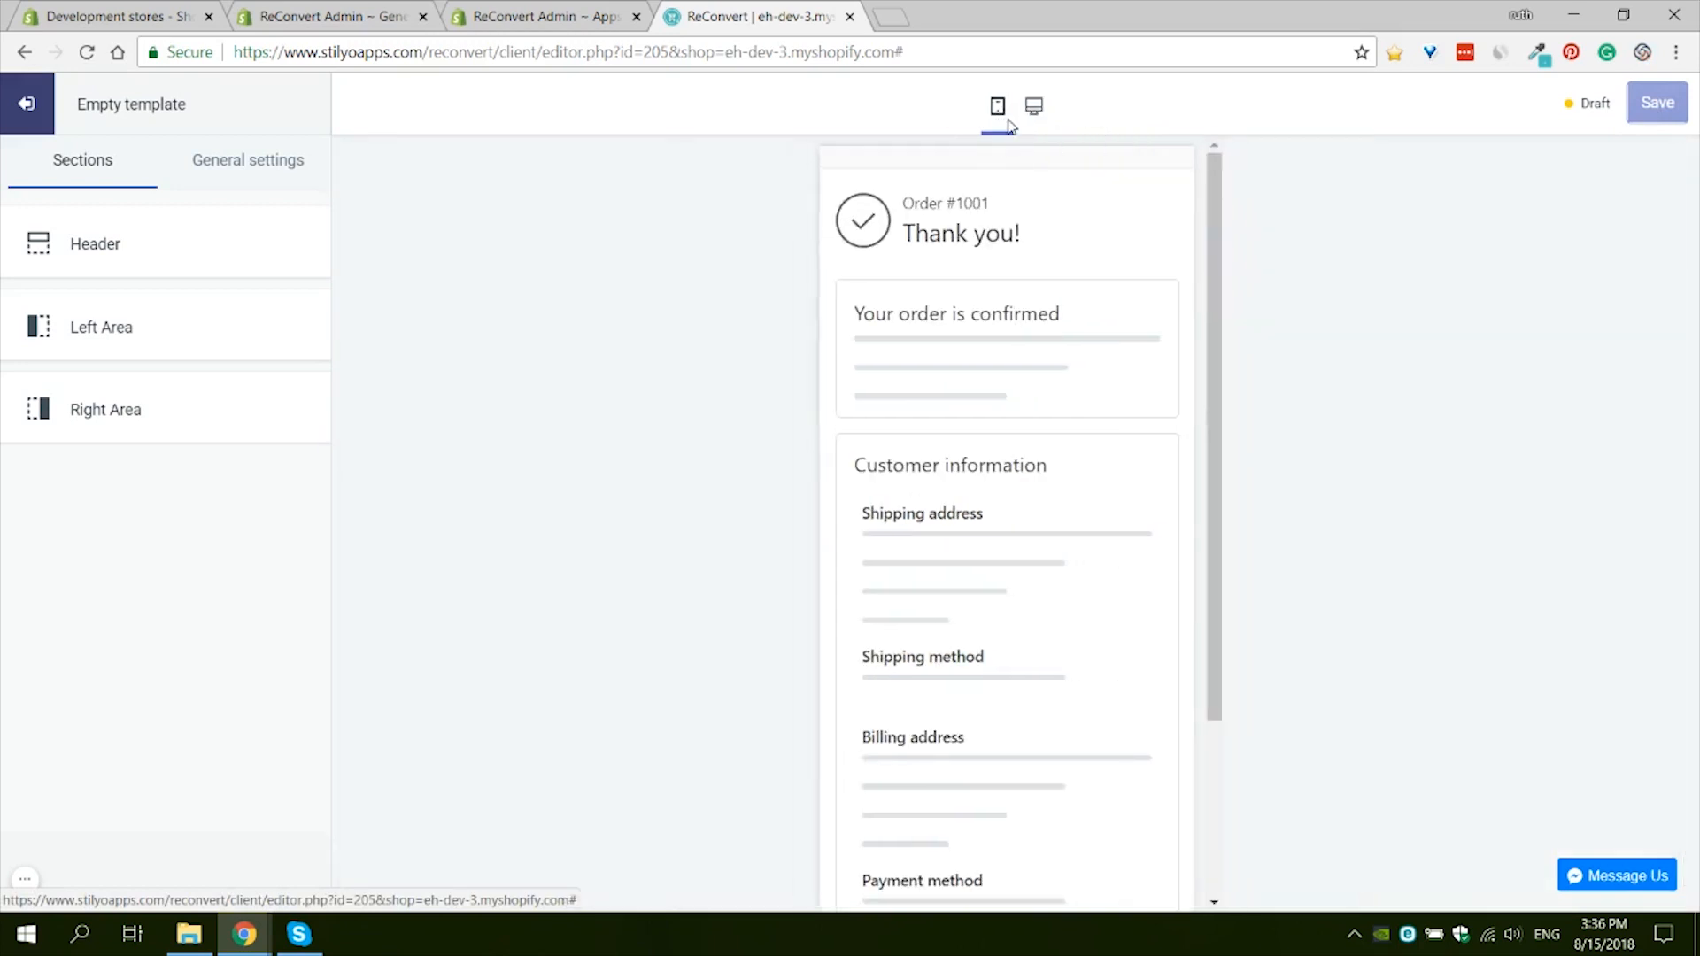
pyautogui.click(1033, 107)
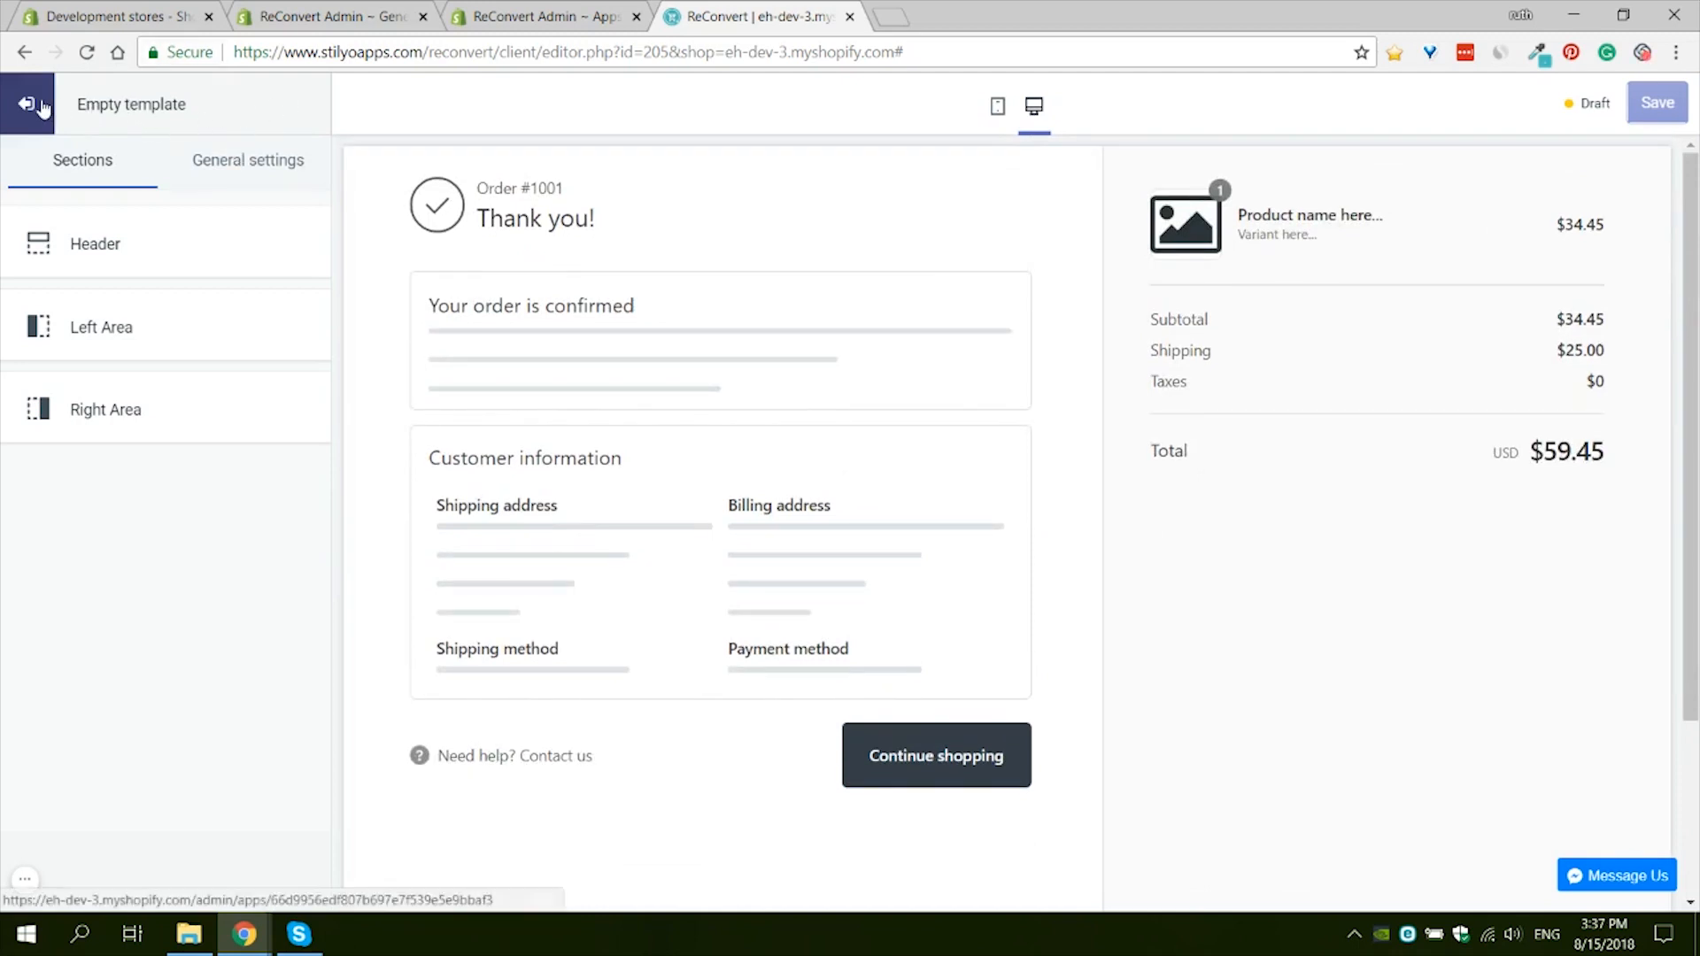
pyautogui.moveTo(150, 556)
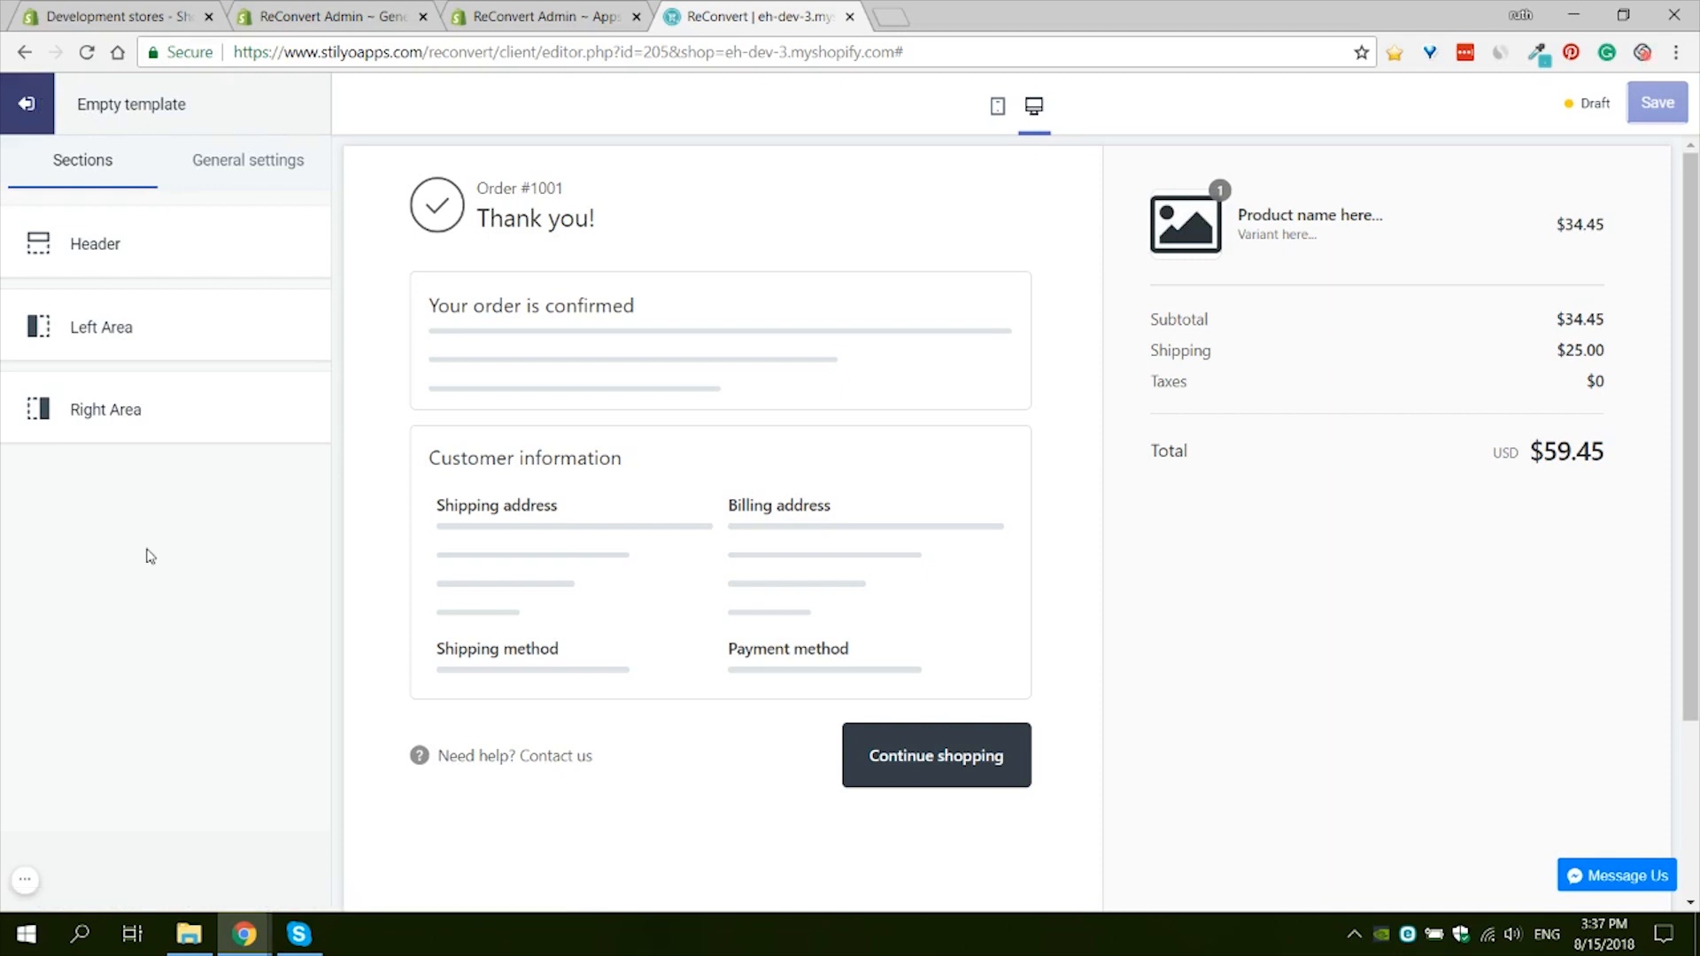
pyautogui.moveTo(126, 514)
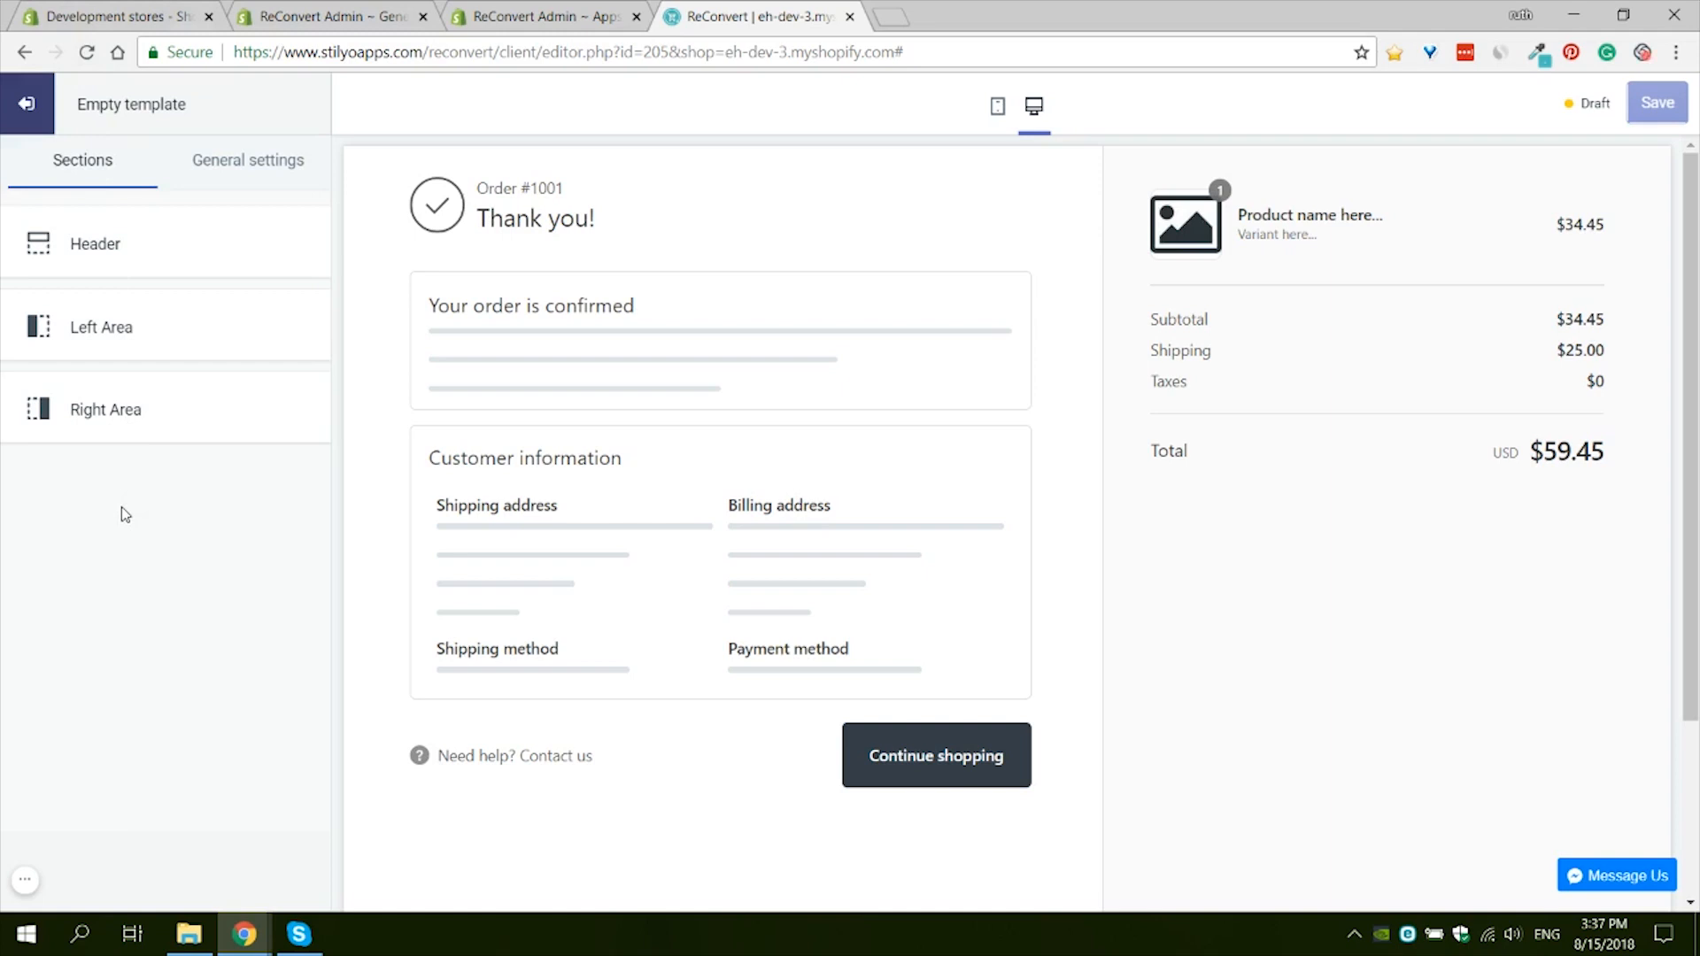
pyautogui.moveTo(96, 245)
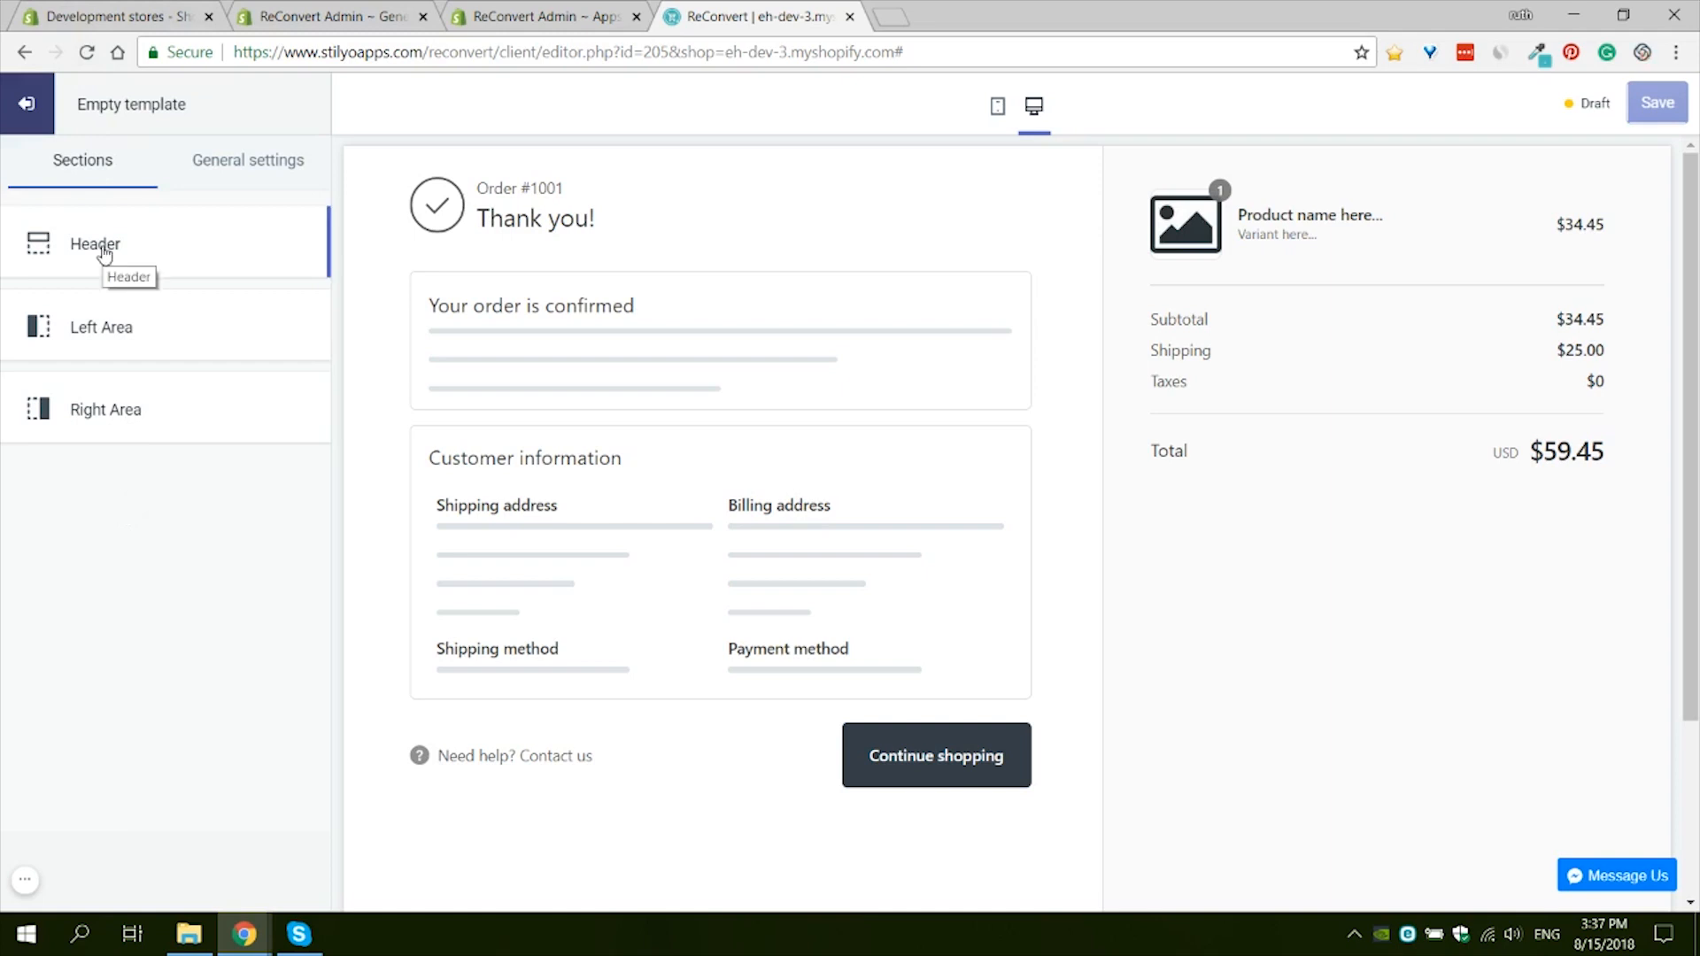
pyautogui.moveTo(177, 469)
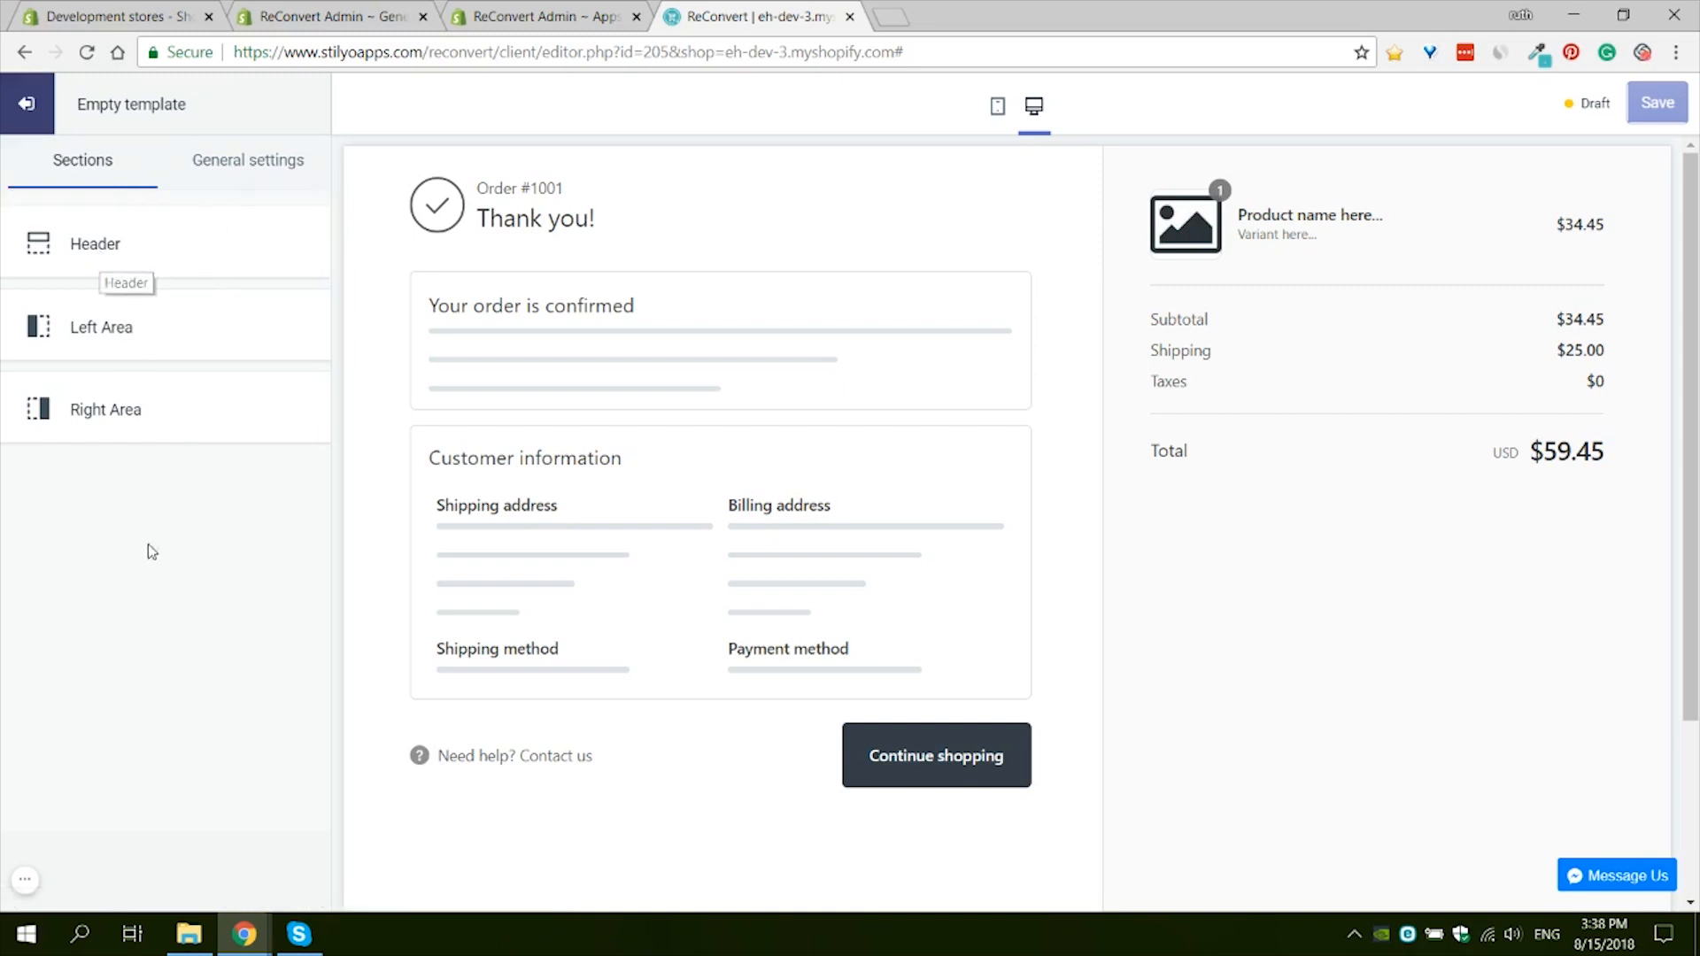
pyautogui.moveTo(155, 610)
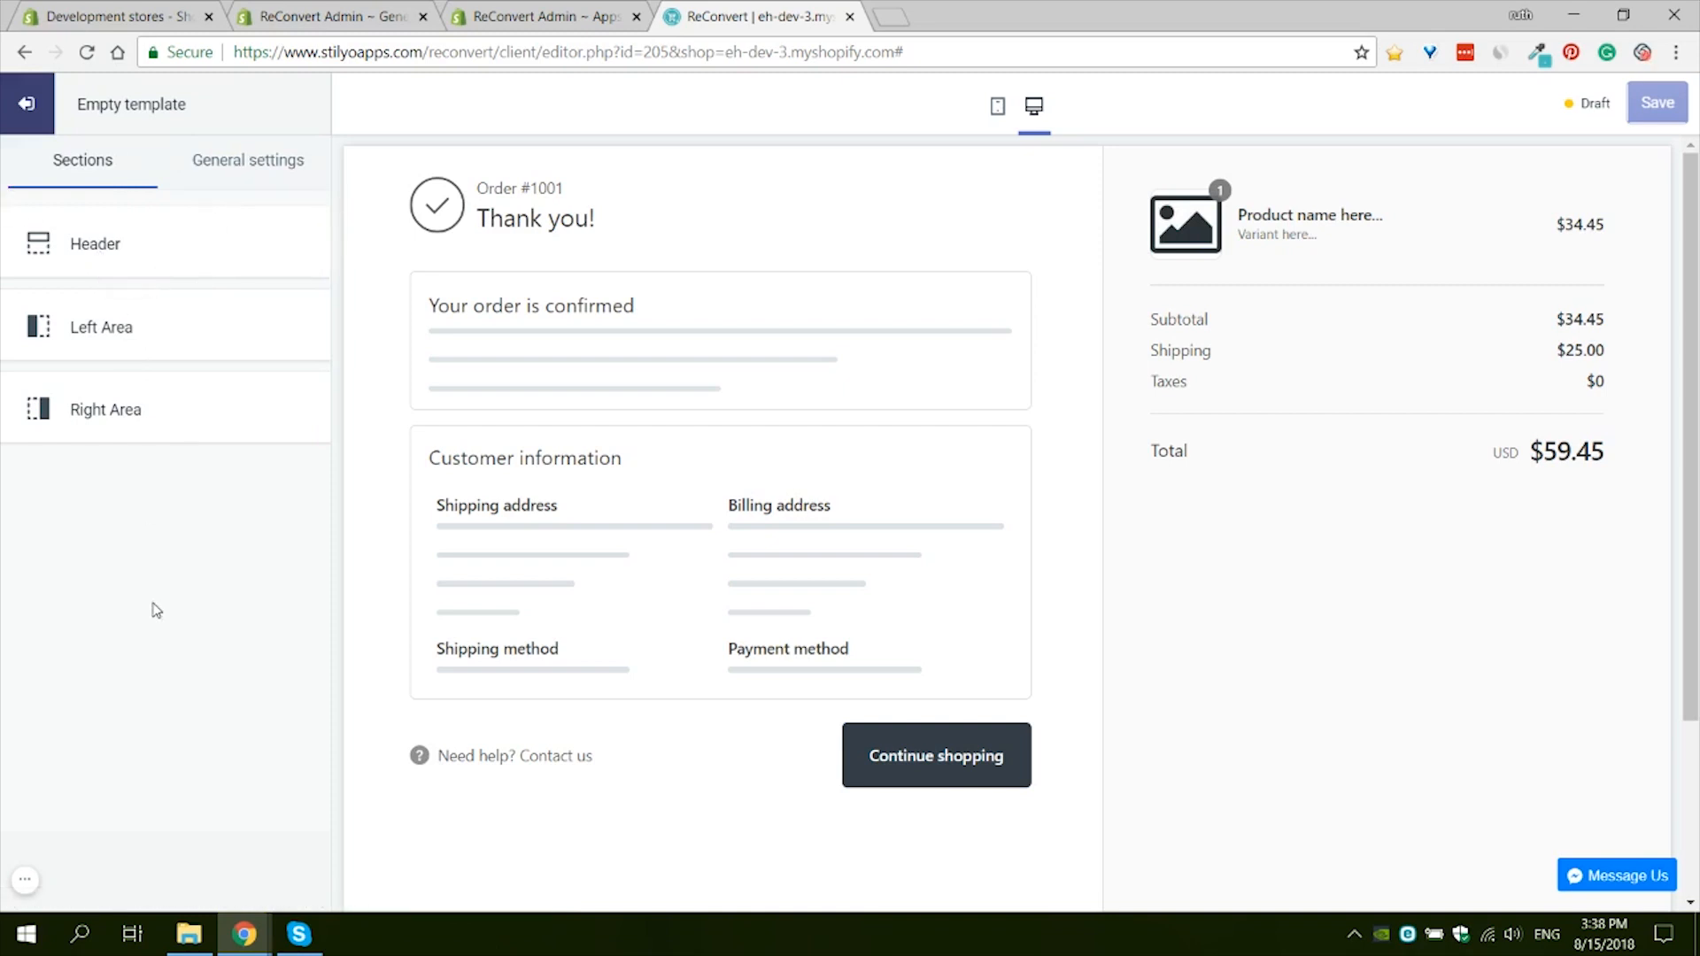
pyautogui.moveTo(146, 344)
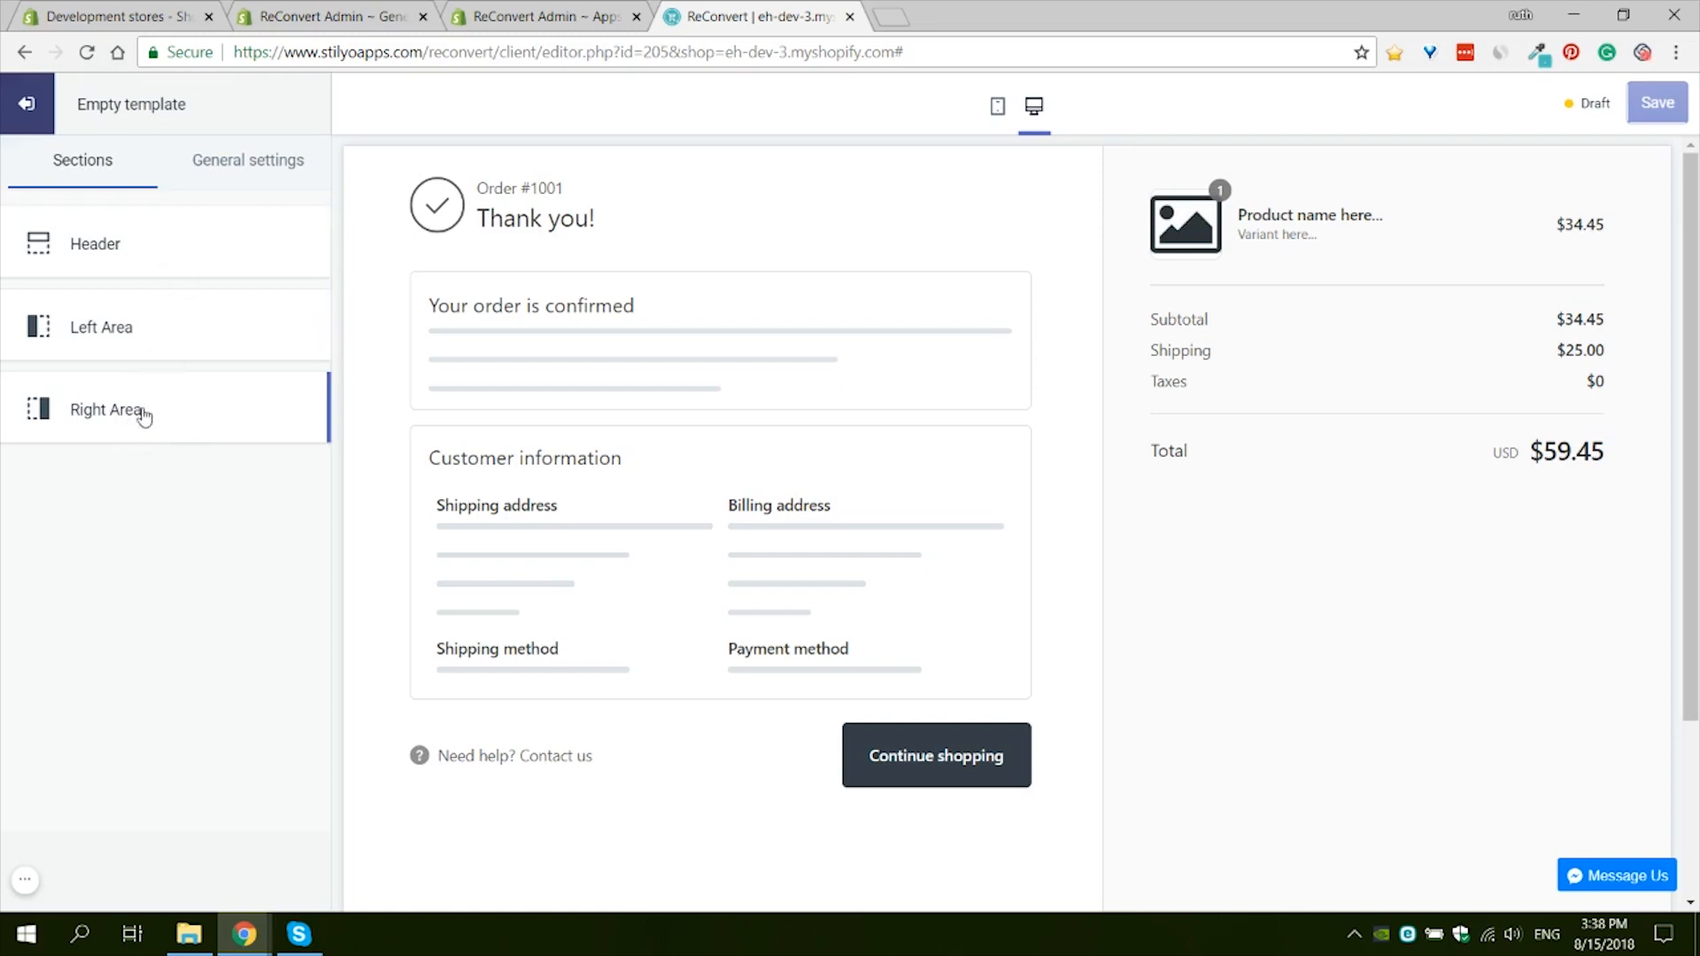
pyautogui.moveTo(125, 264)
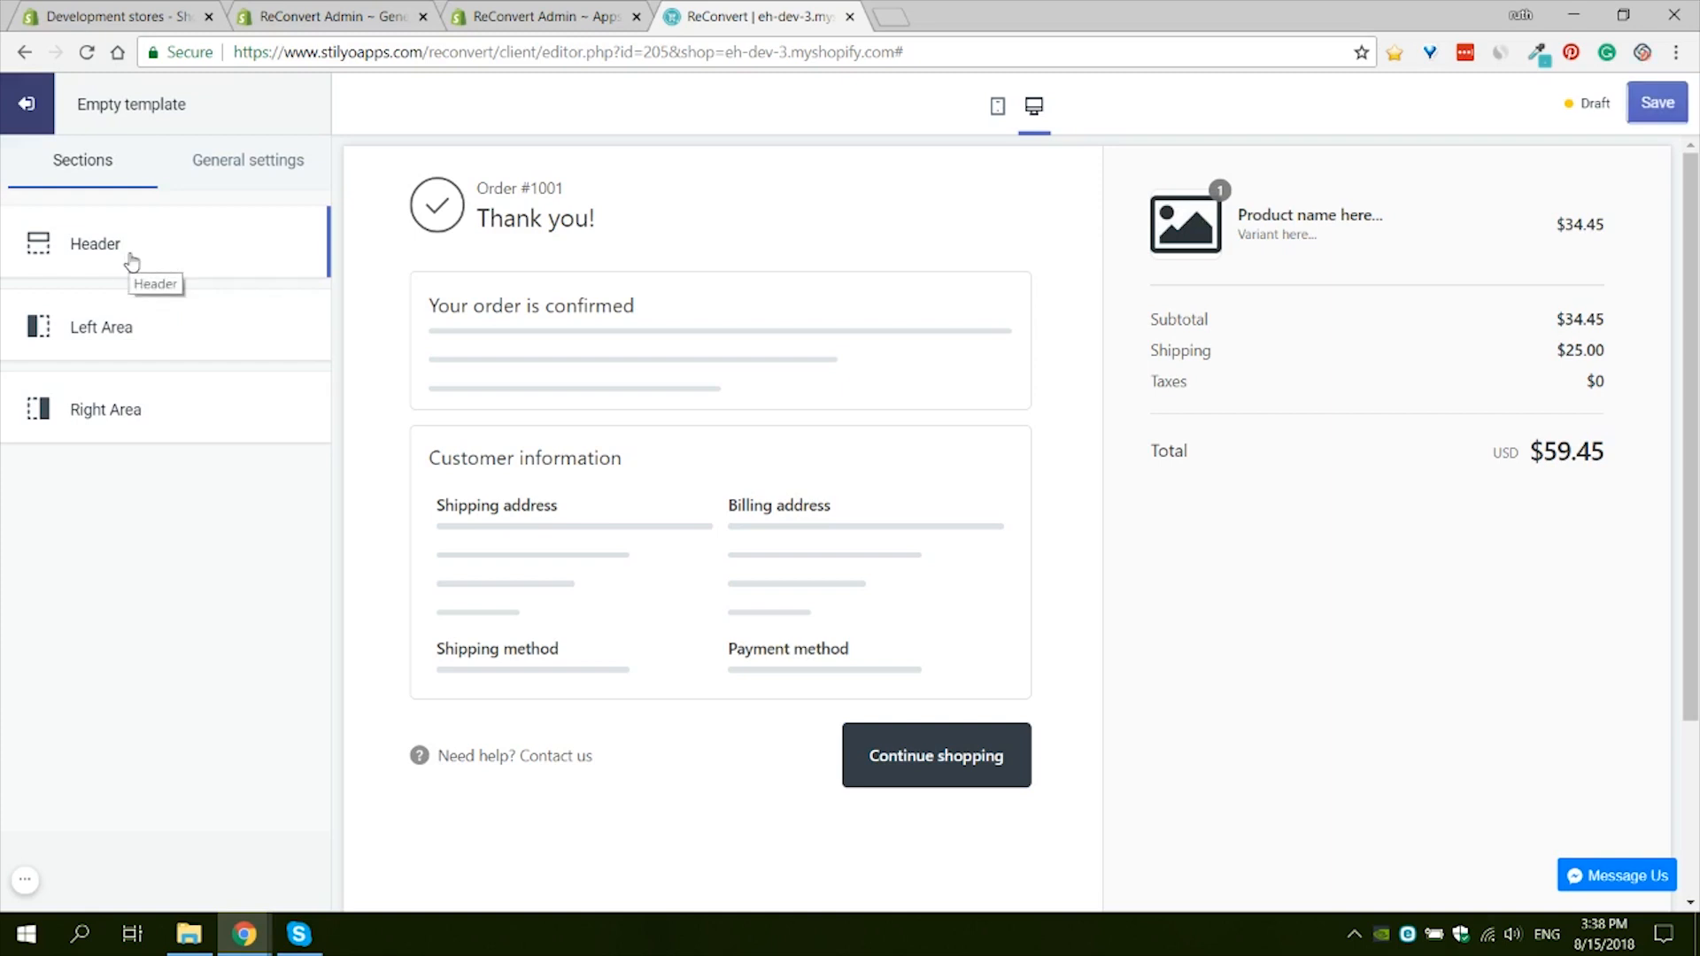
pyautogui.moveTo(1255, 180)
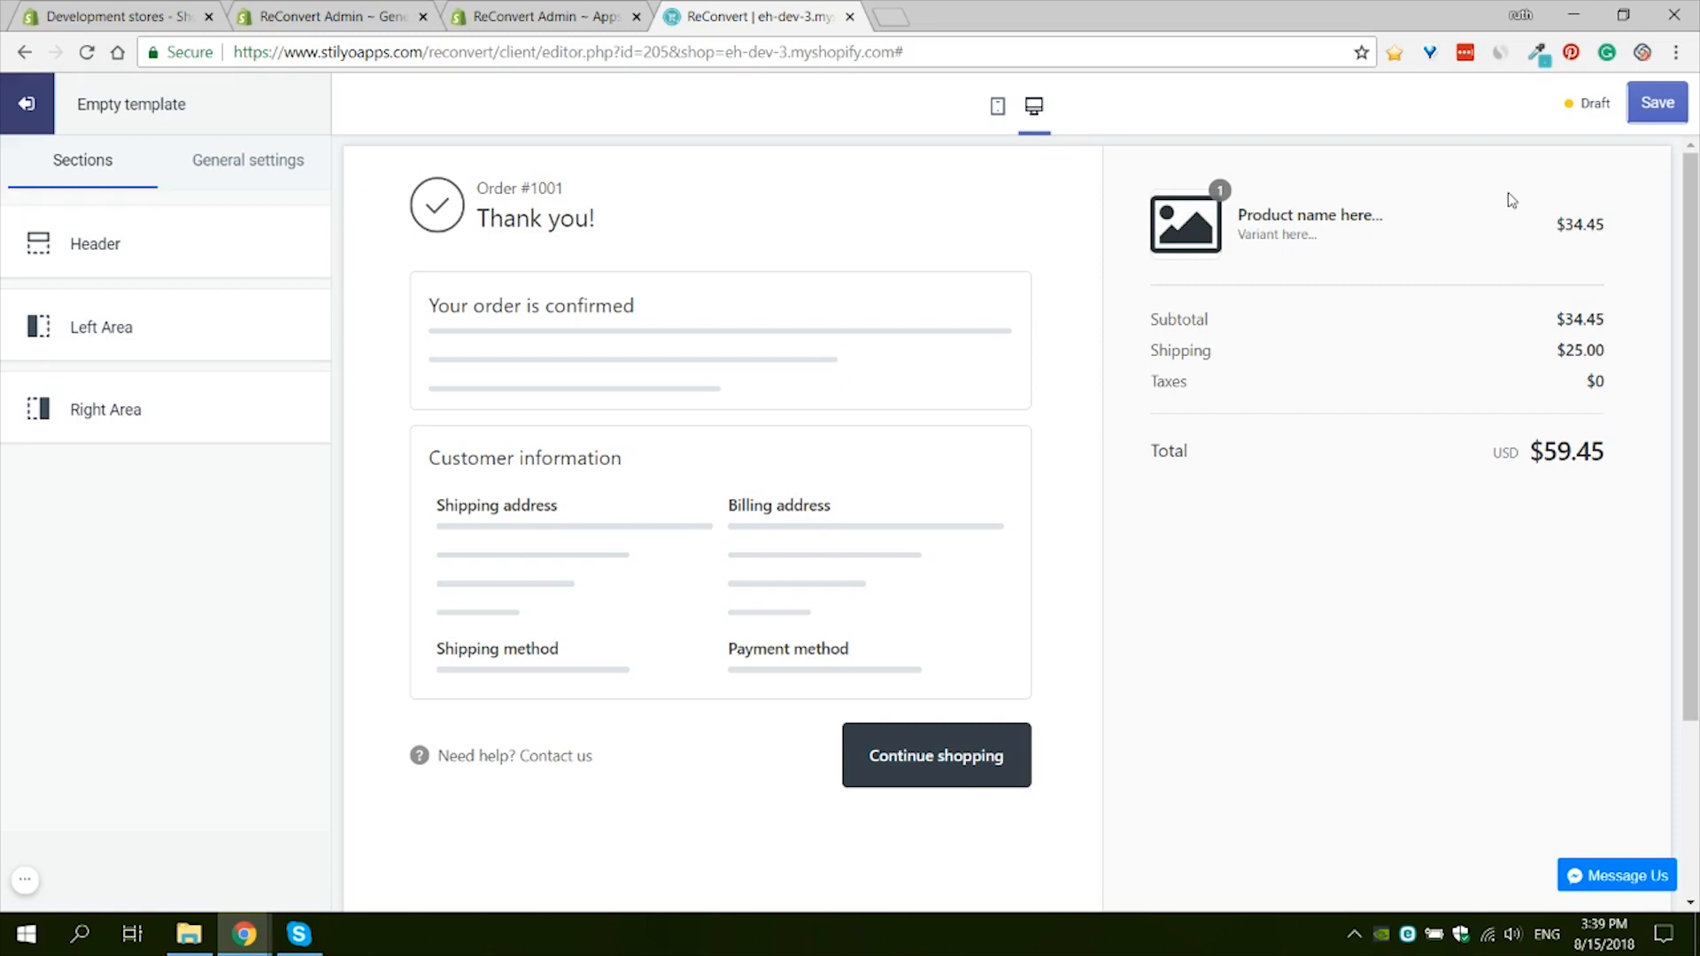
pyautogui.moveTo(1508, 202)
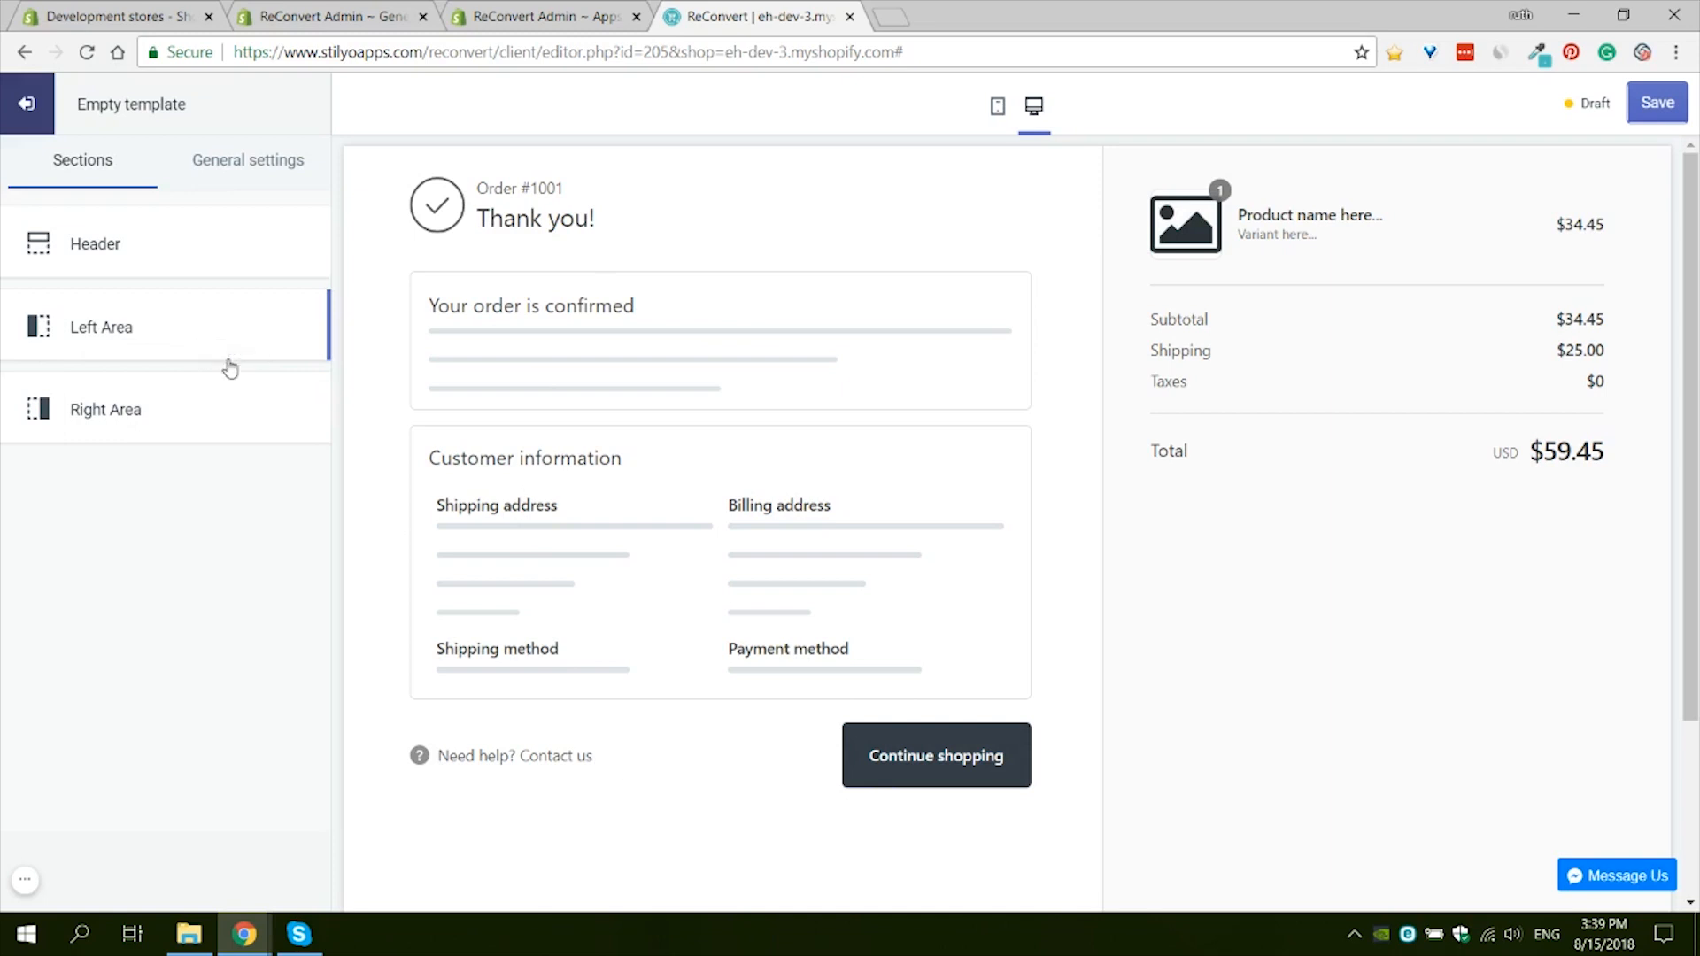
pyautogui.moveTo(721, 931)
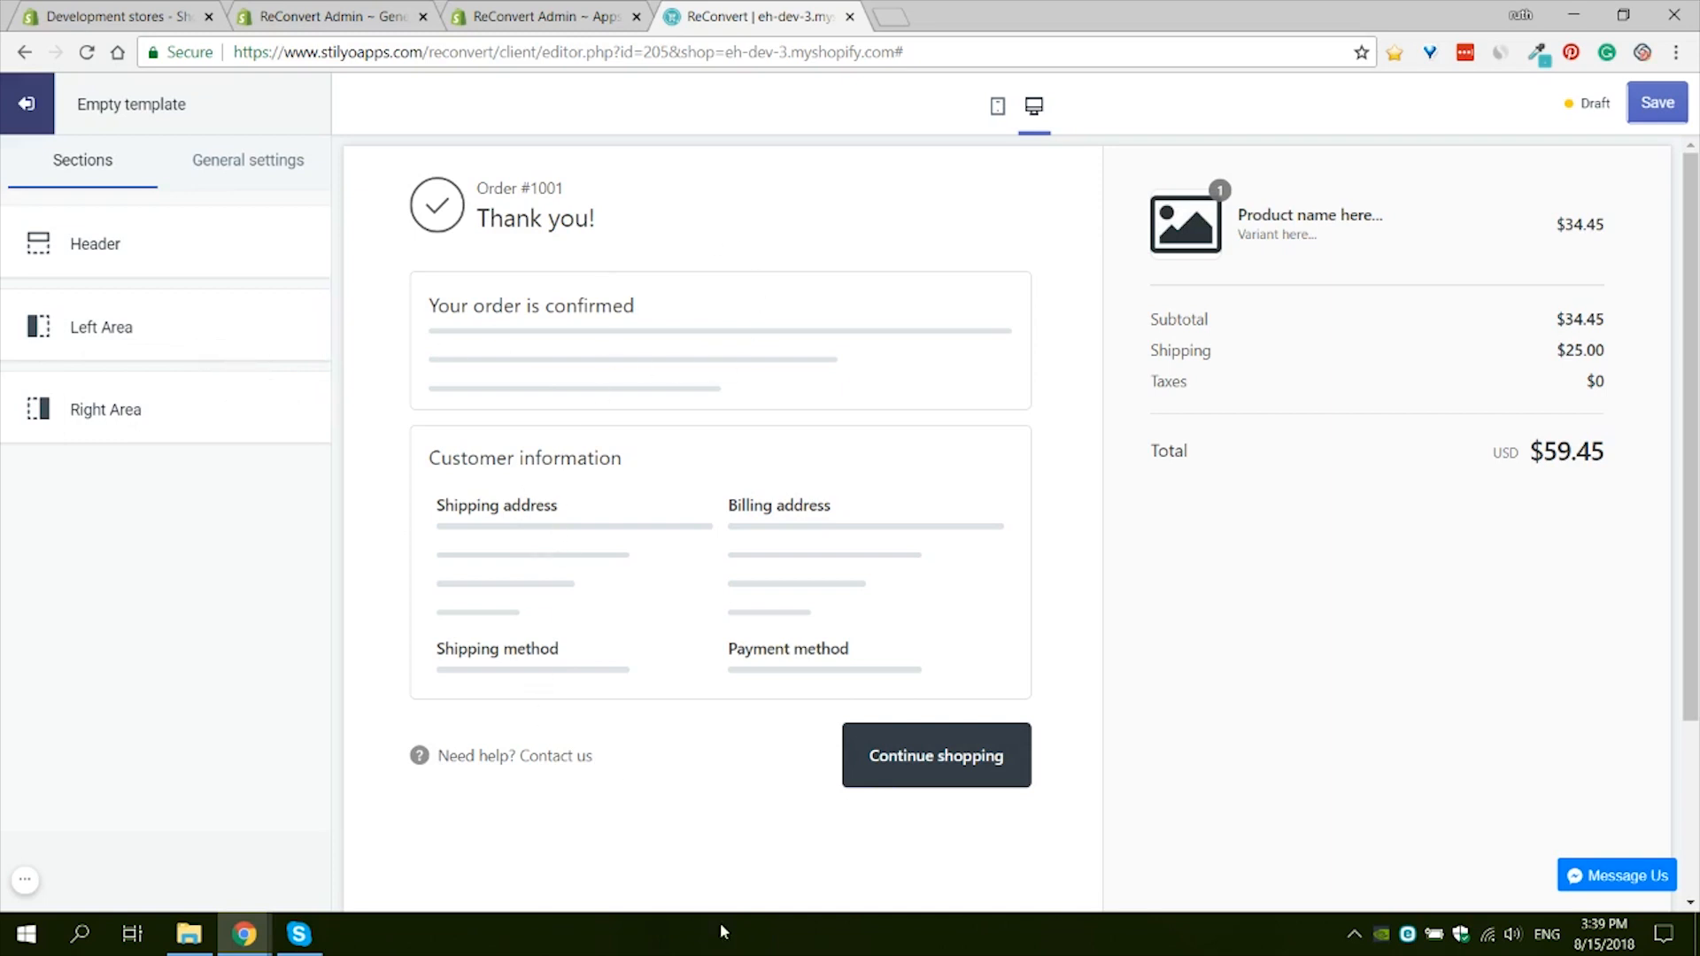
pyautogui.moveTo(781, 211)
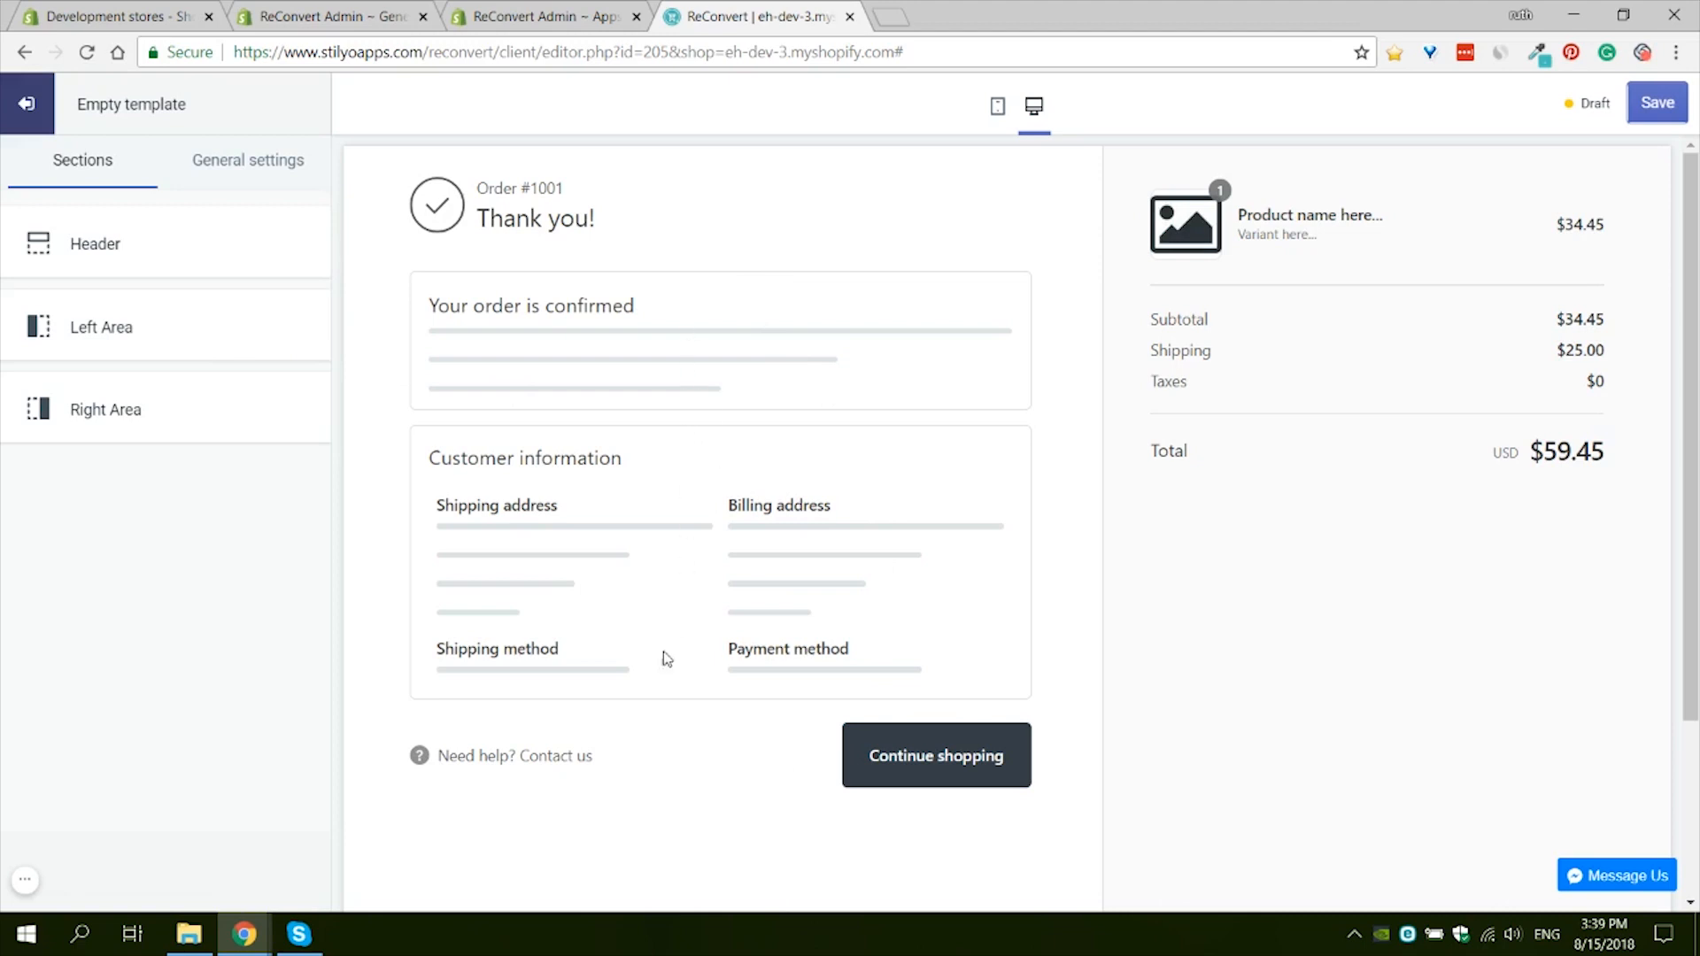
pyautogui.moveTo(119, 327)
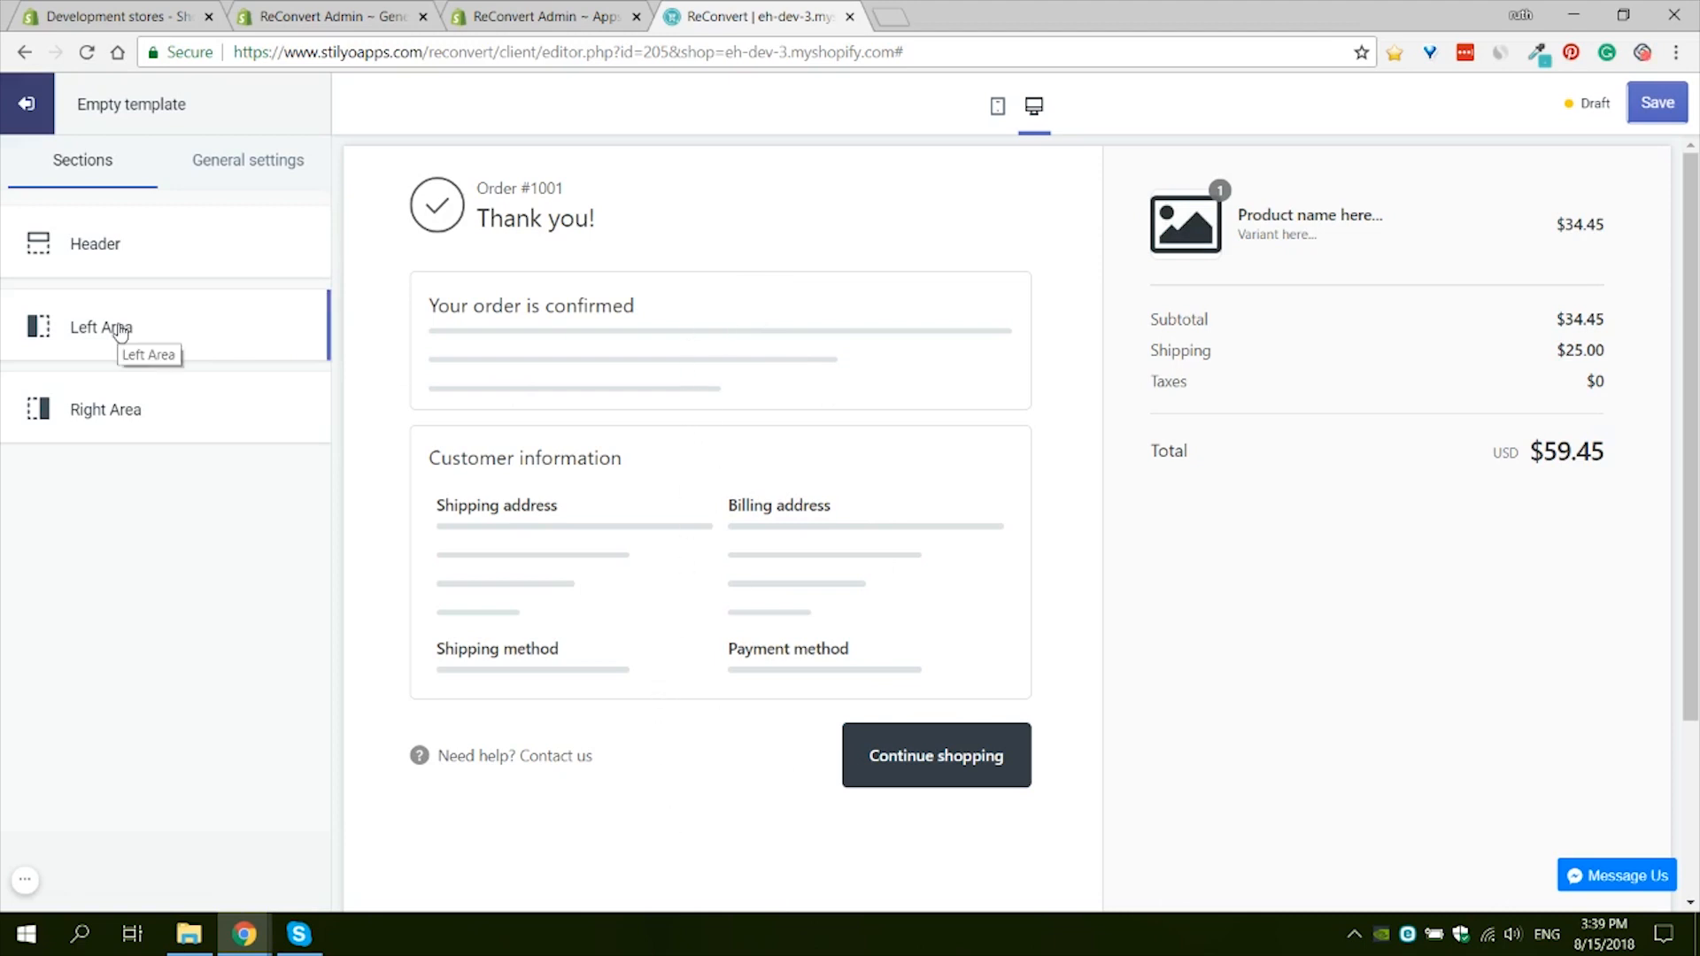
pyautogui.click(101, 327)
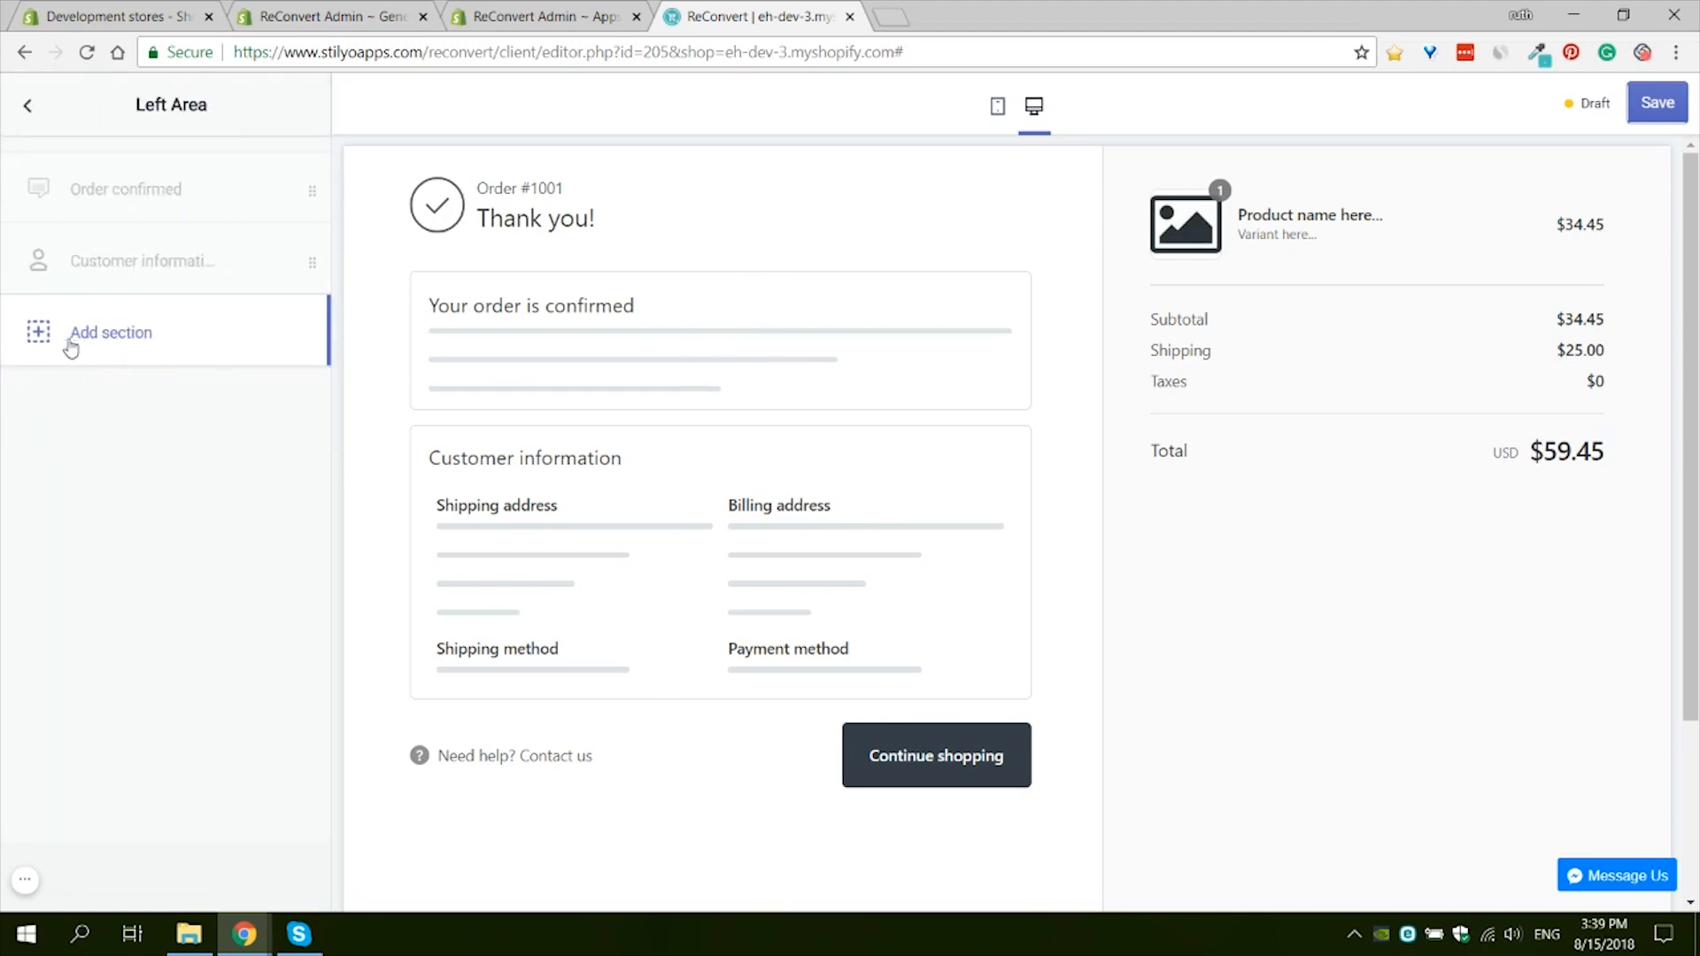
pyautogui.click(110, 332)
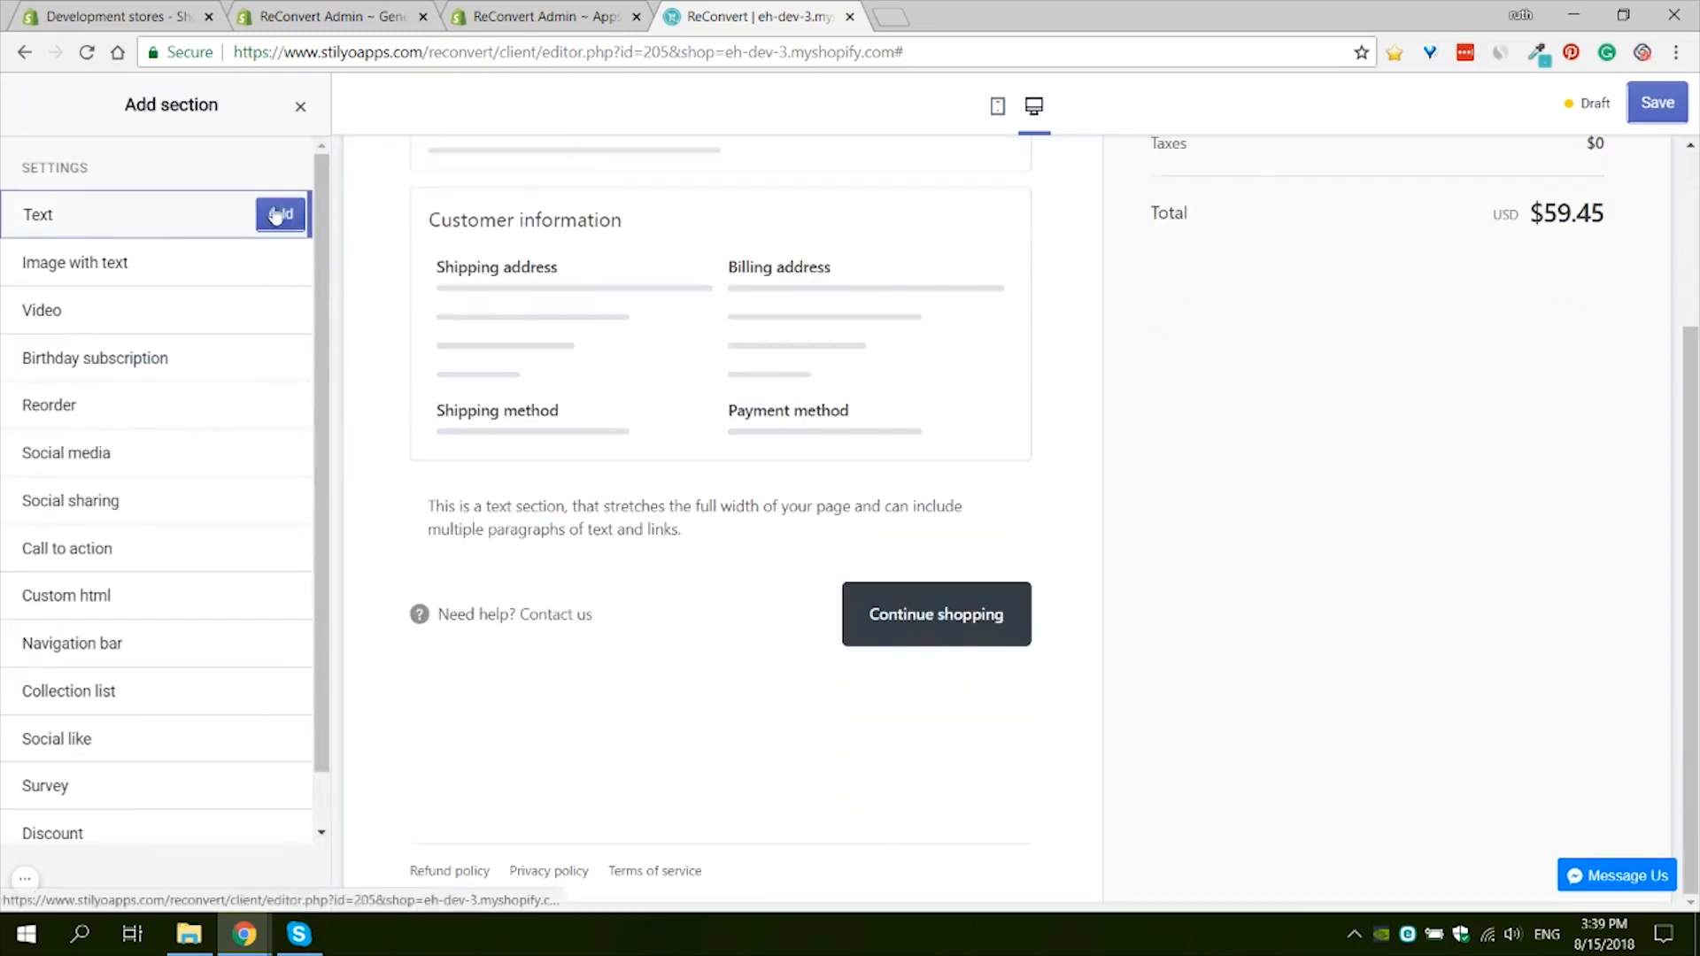
pyautogui.click(280, 213)
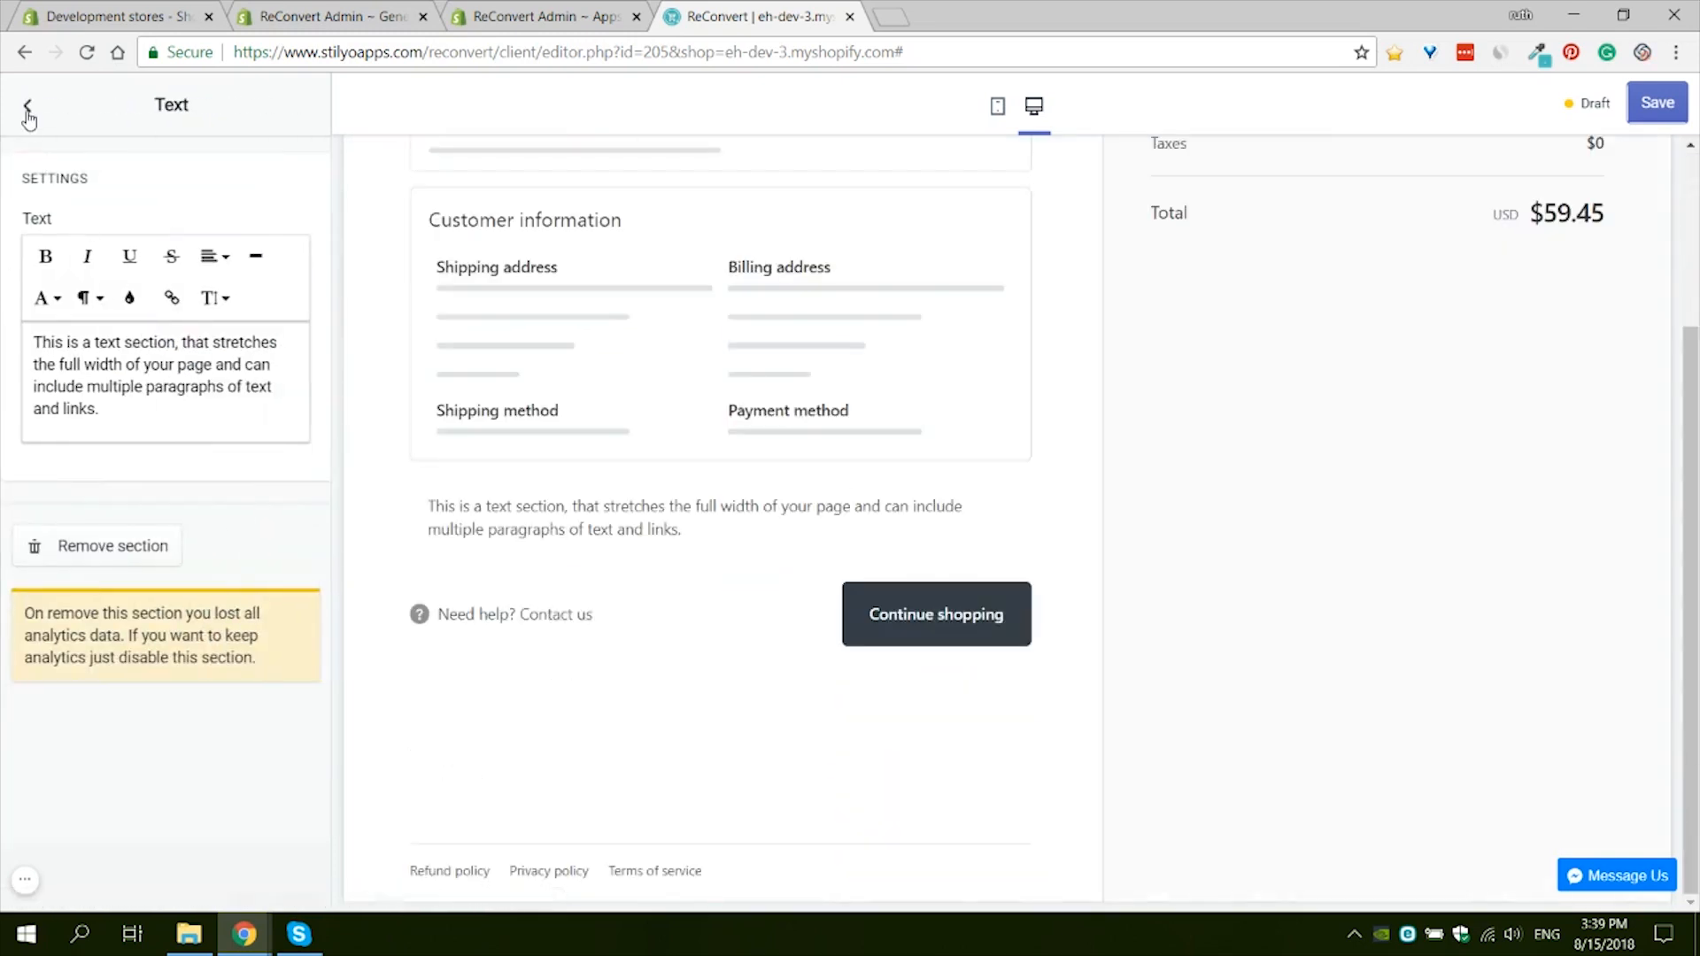
pyautogui.click(28, 105)
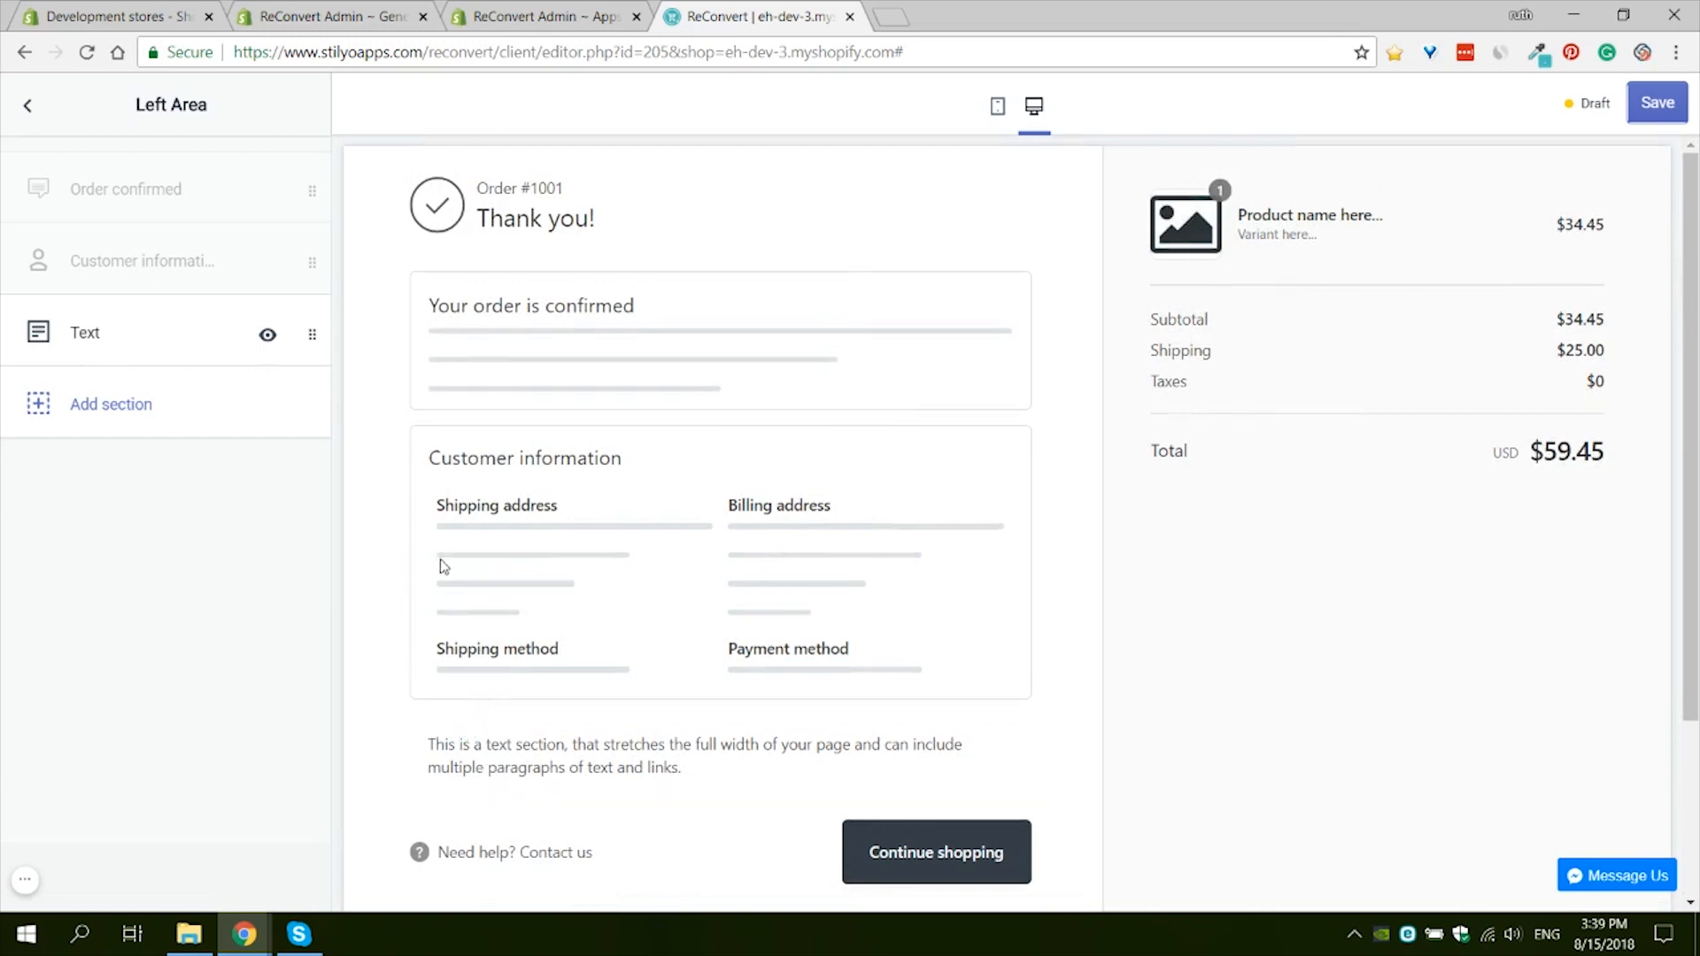
pyautogui.moveTo(313, 334)
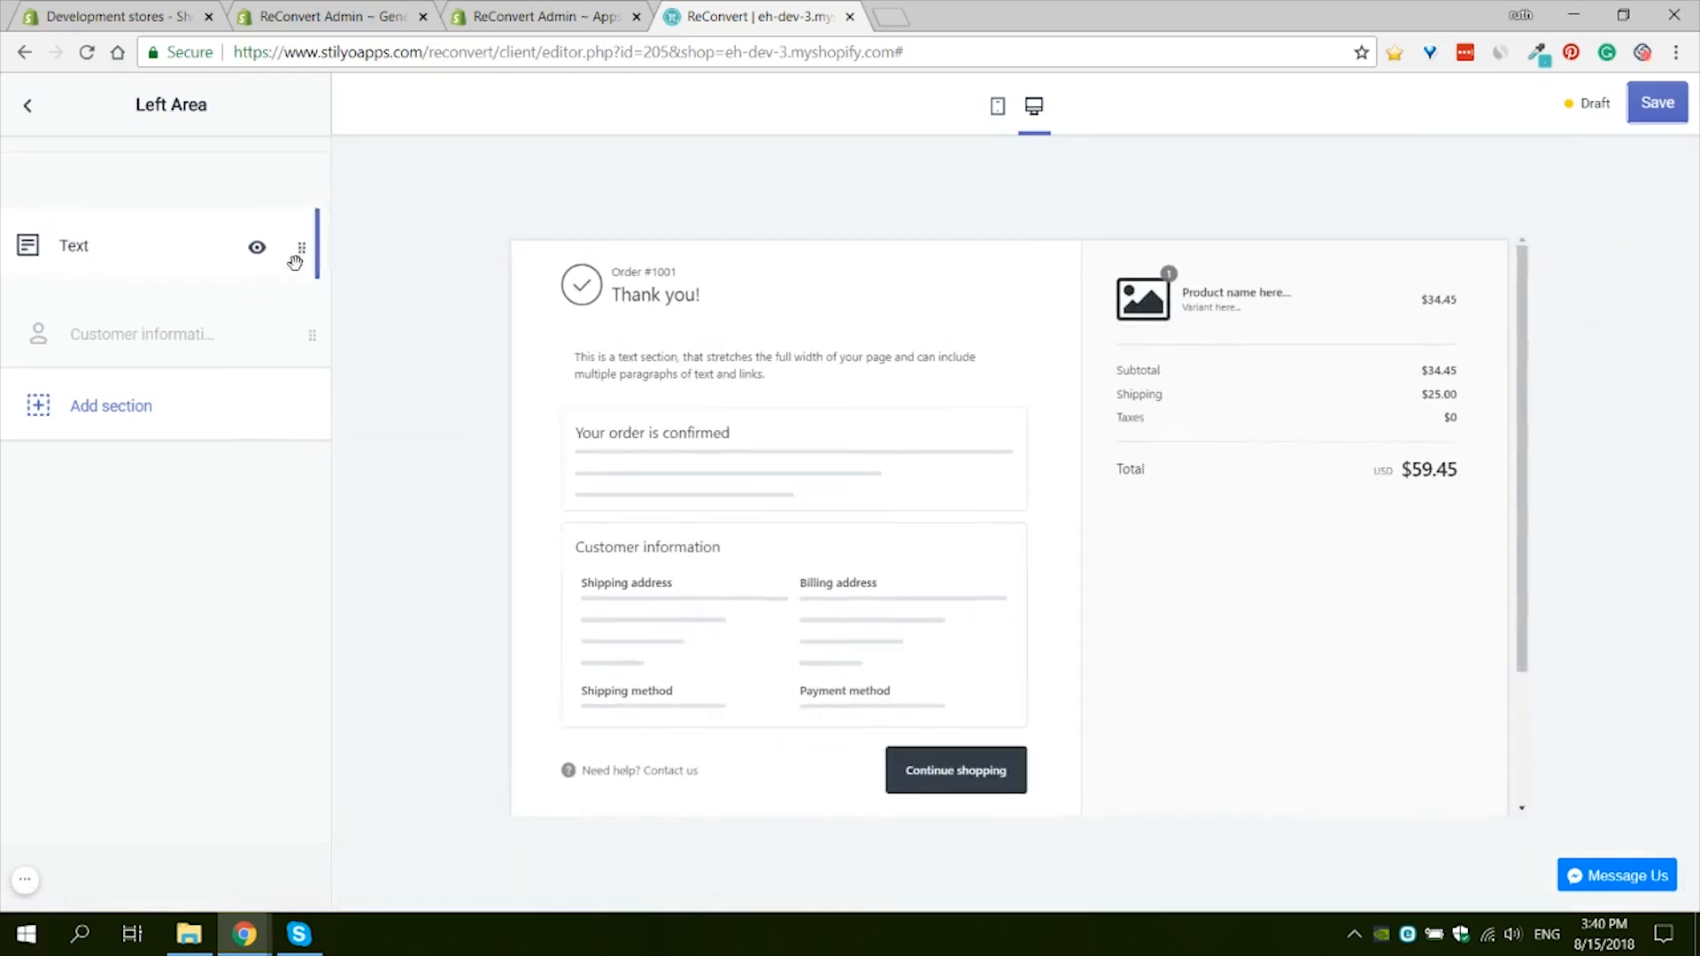
pyautogui.scroll(-3)
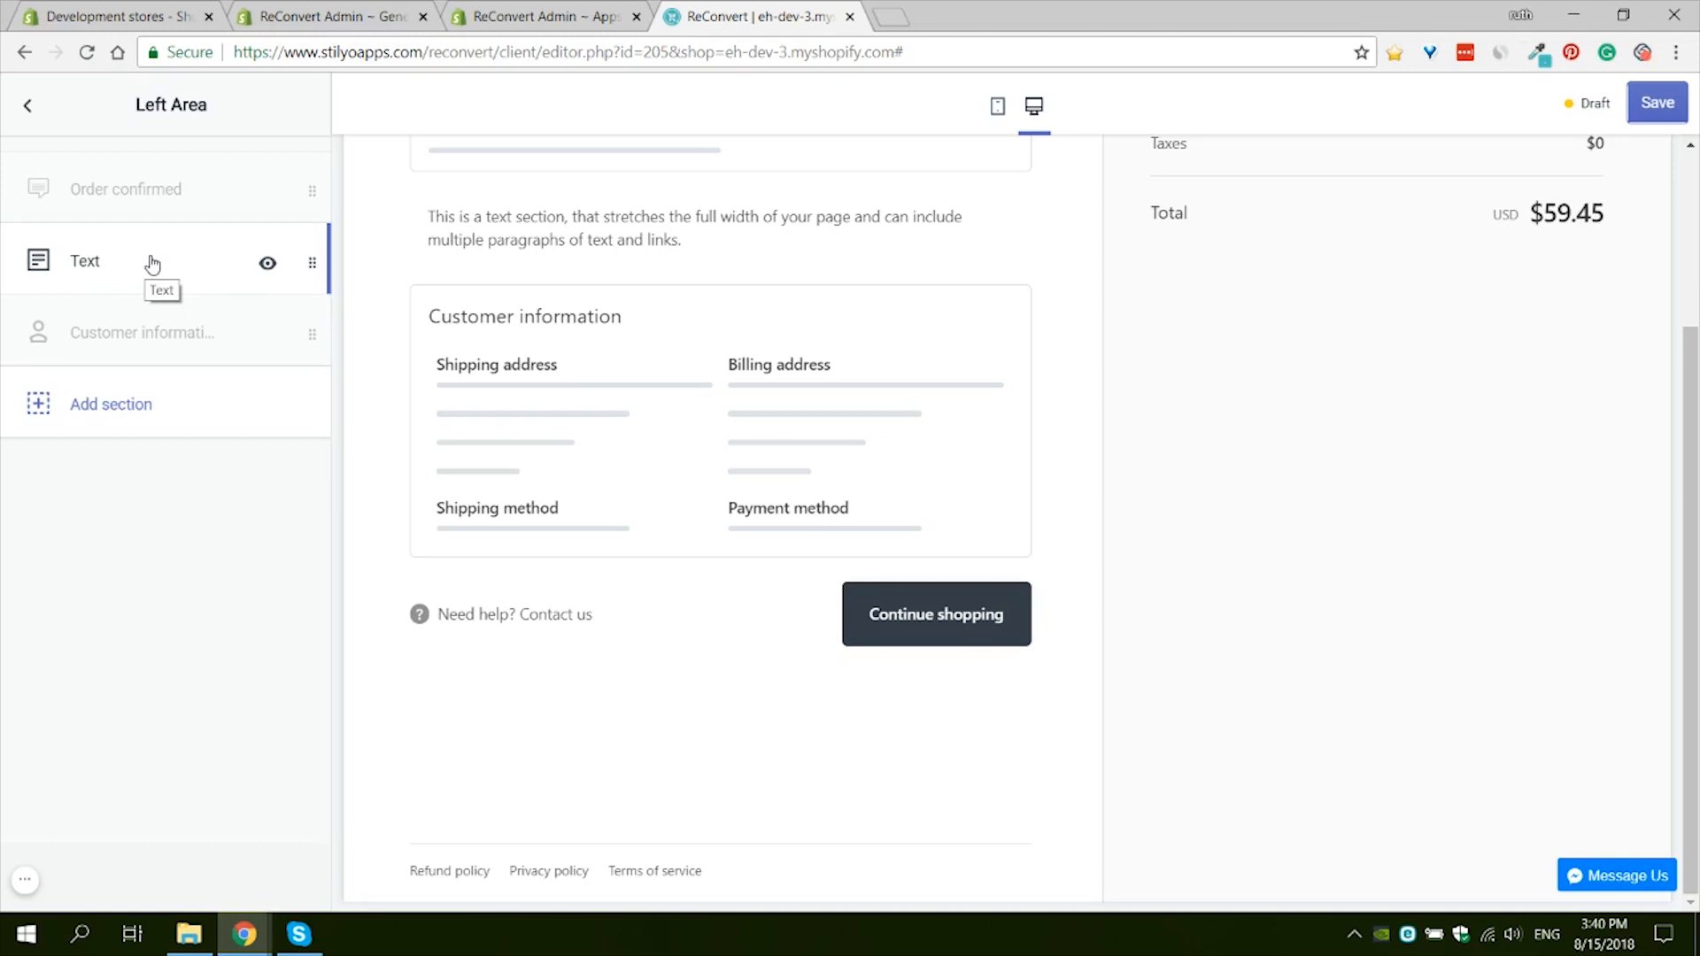
pyautogui.moveTo(183, 279)
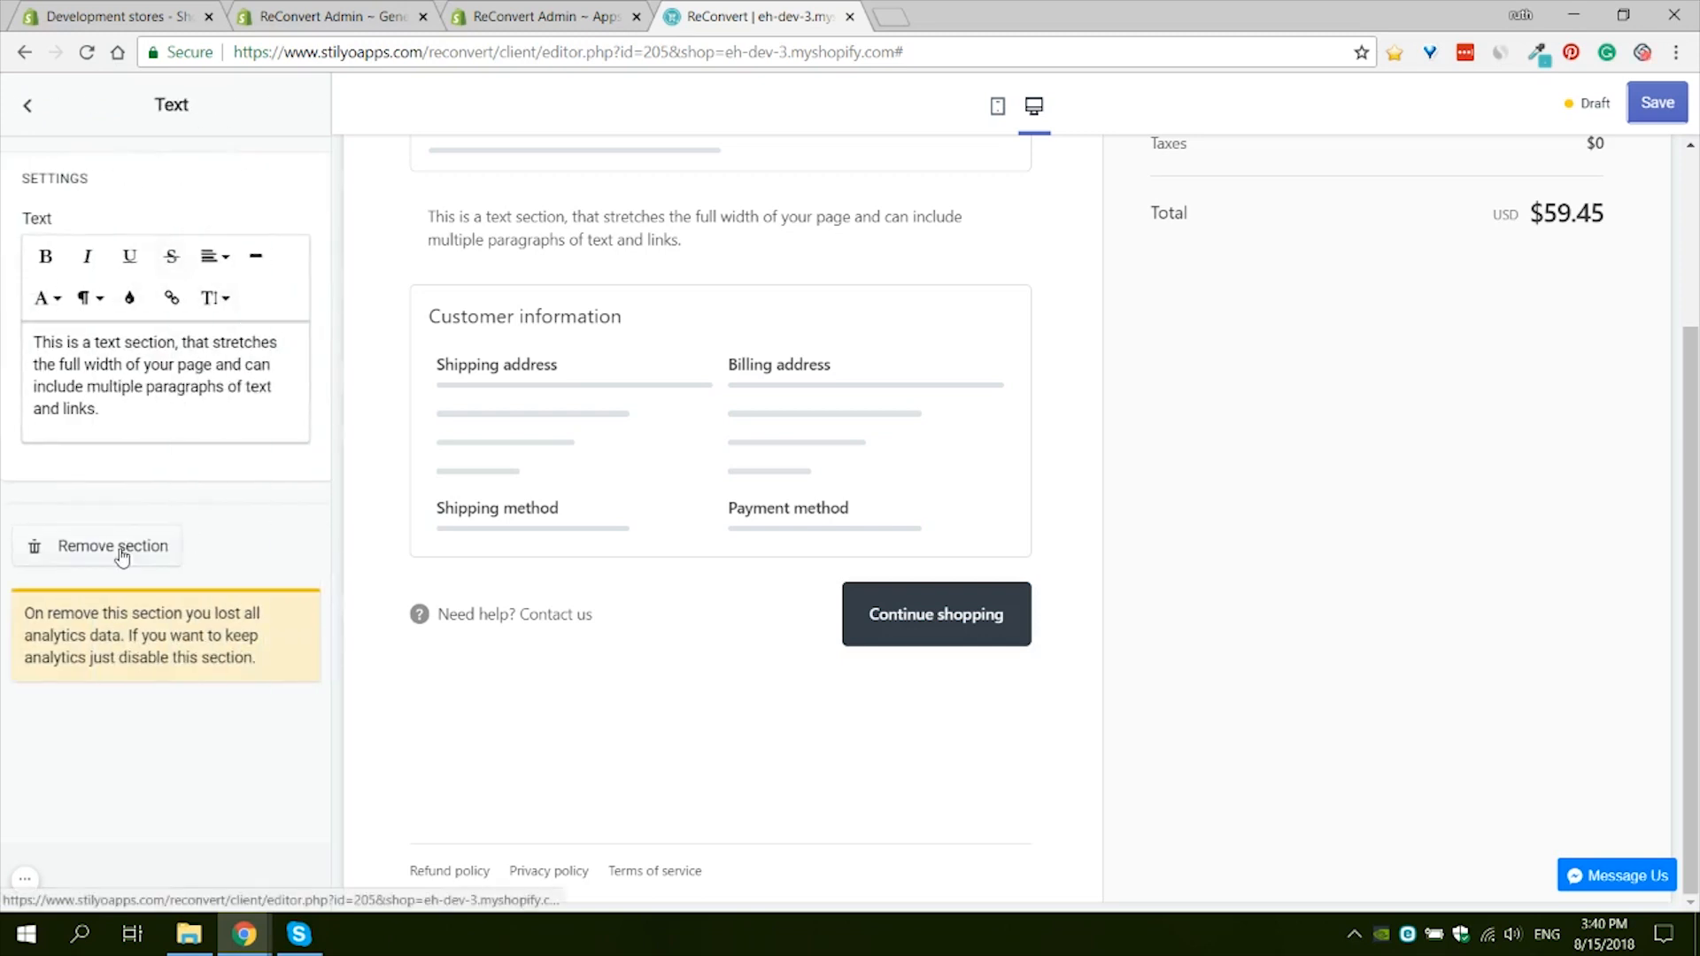
pyautogui.click(28, 105)
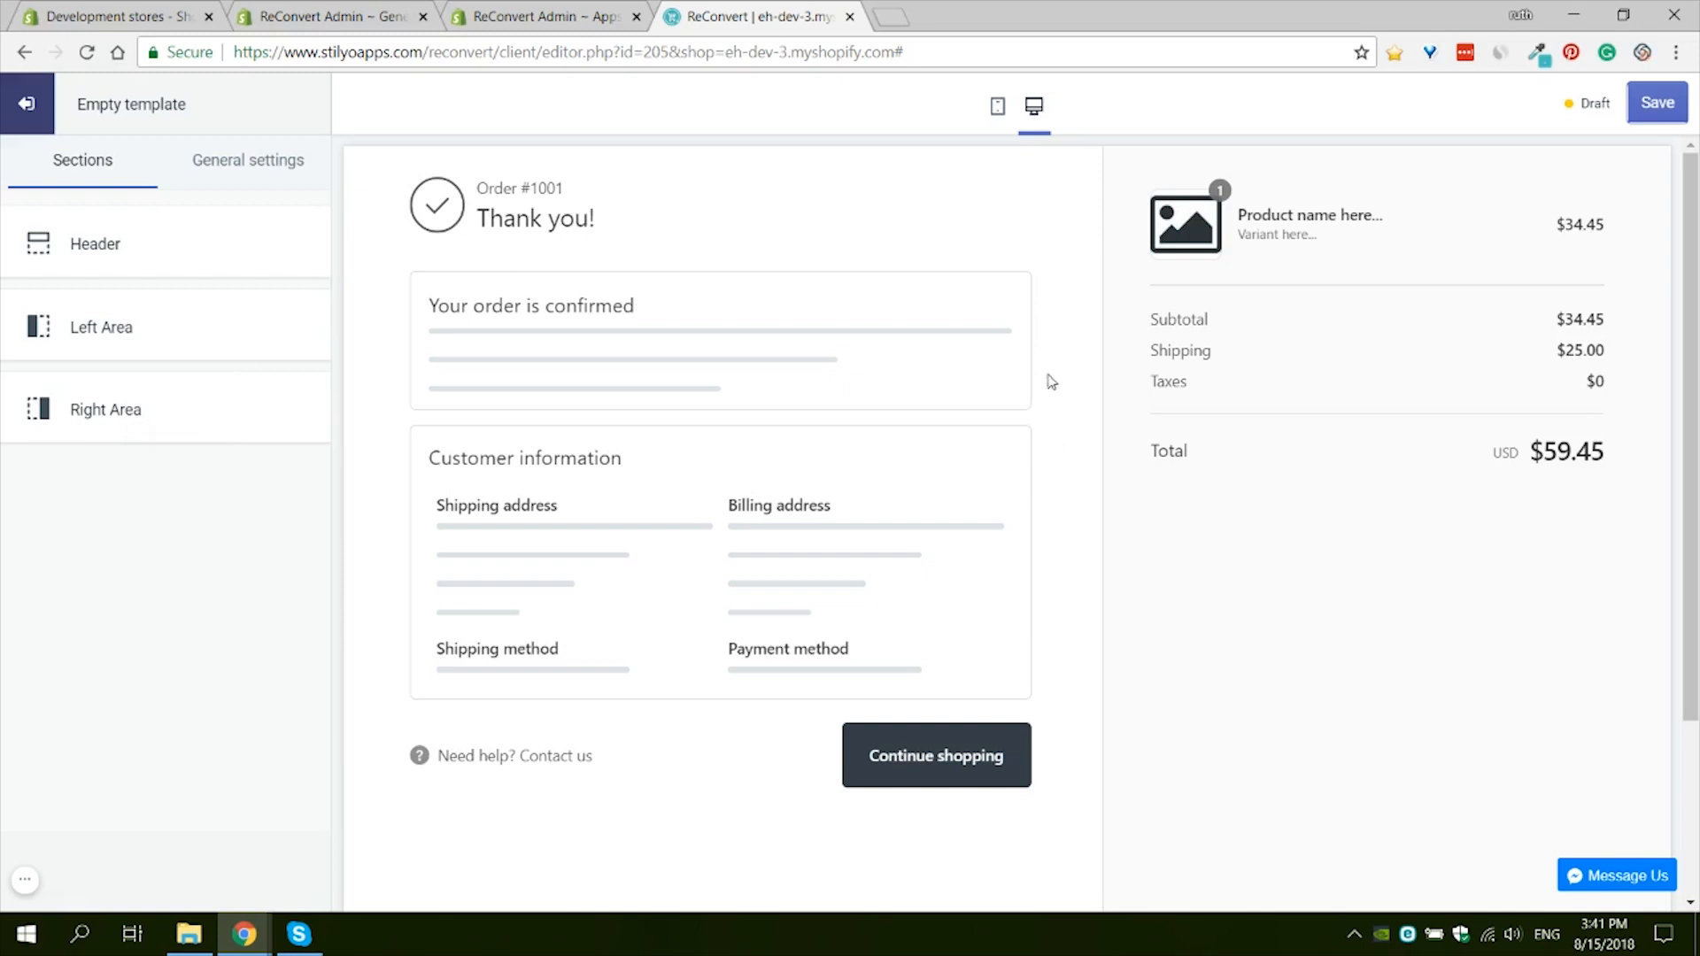
pyautogui.moveTo(1399, 337)
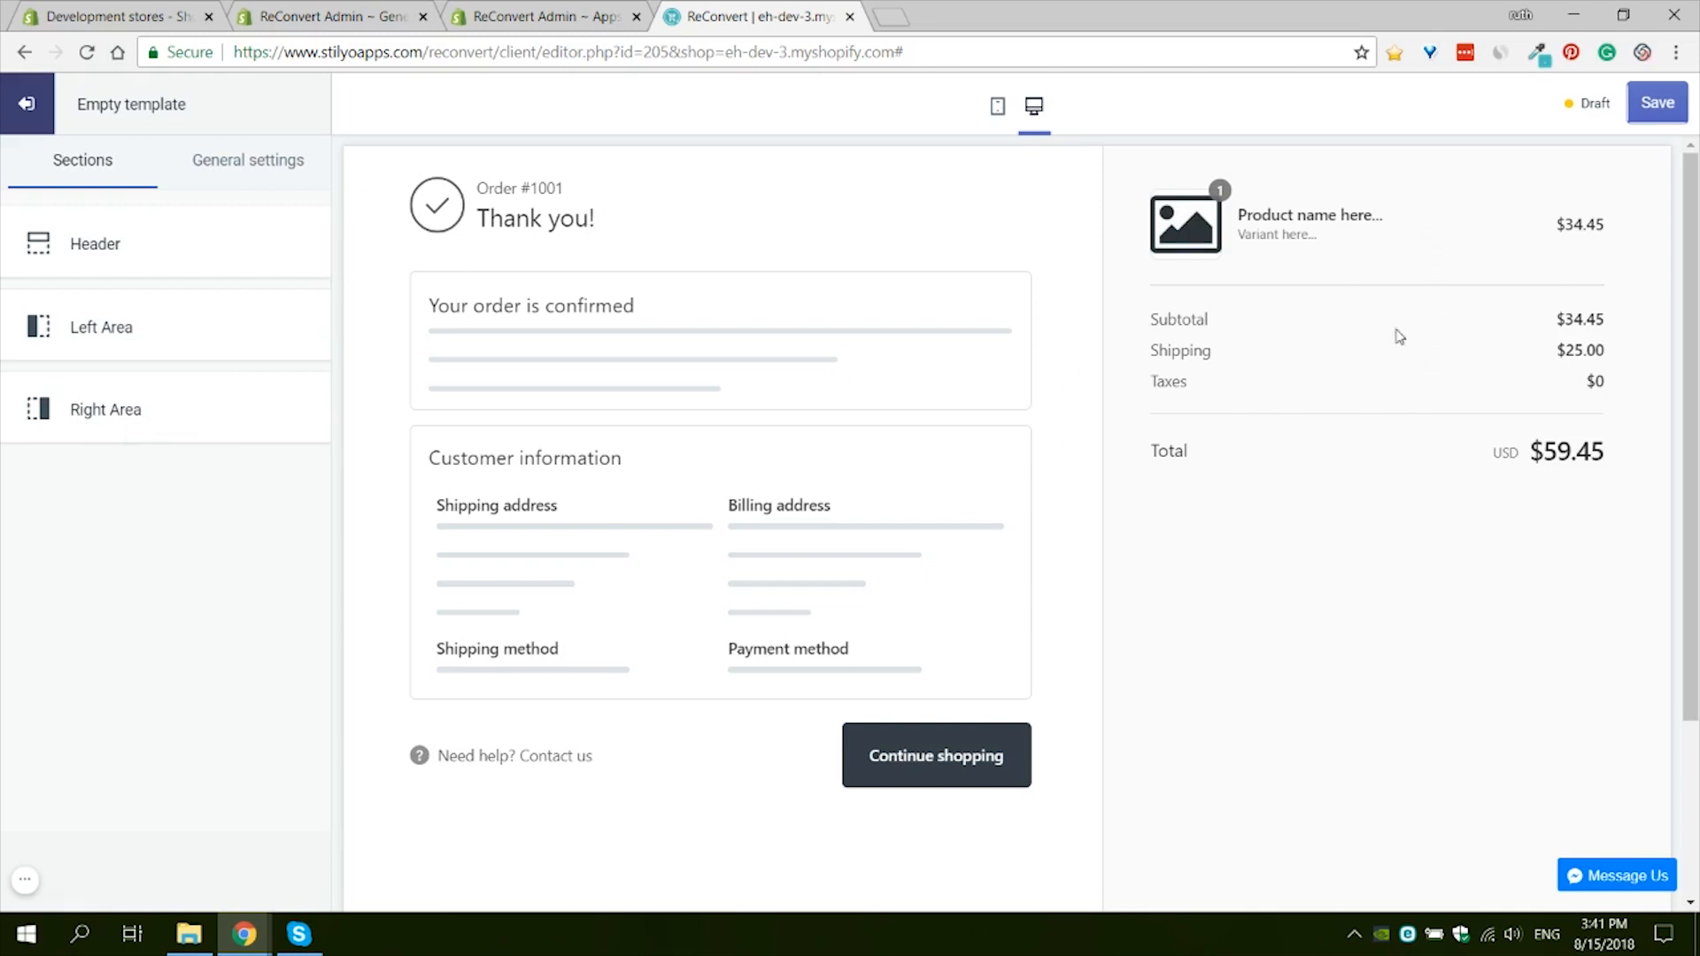
pyautogui.moveTo(1503, 483)
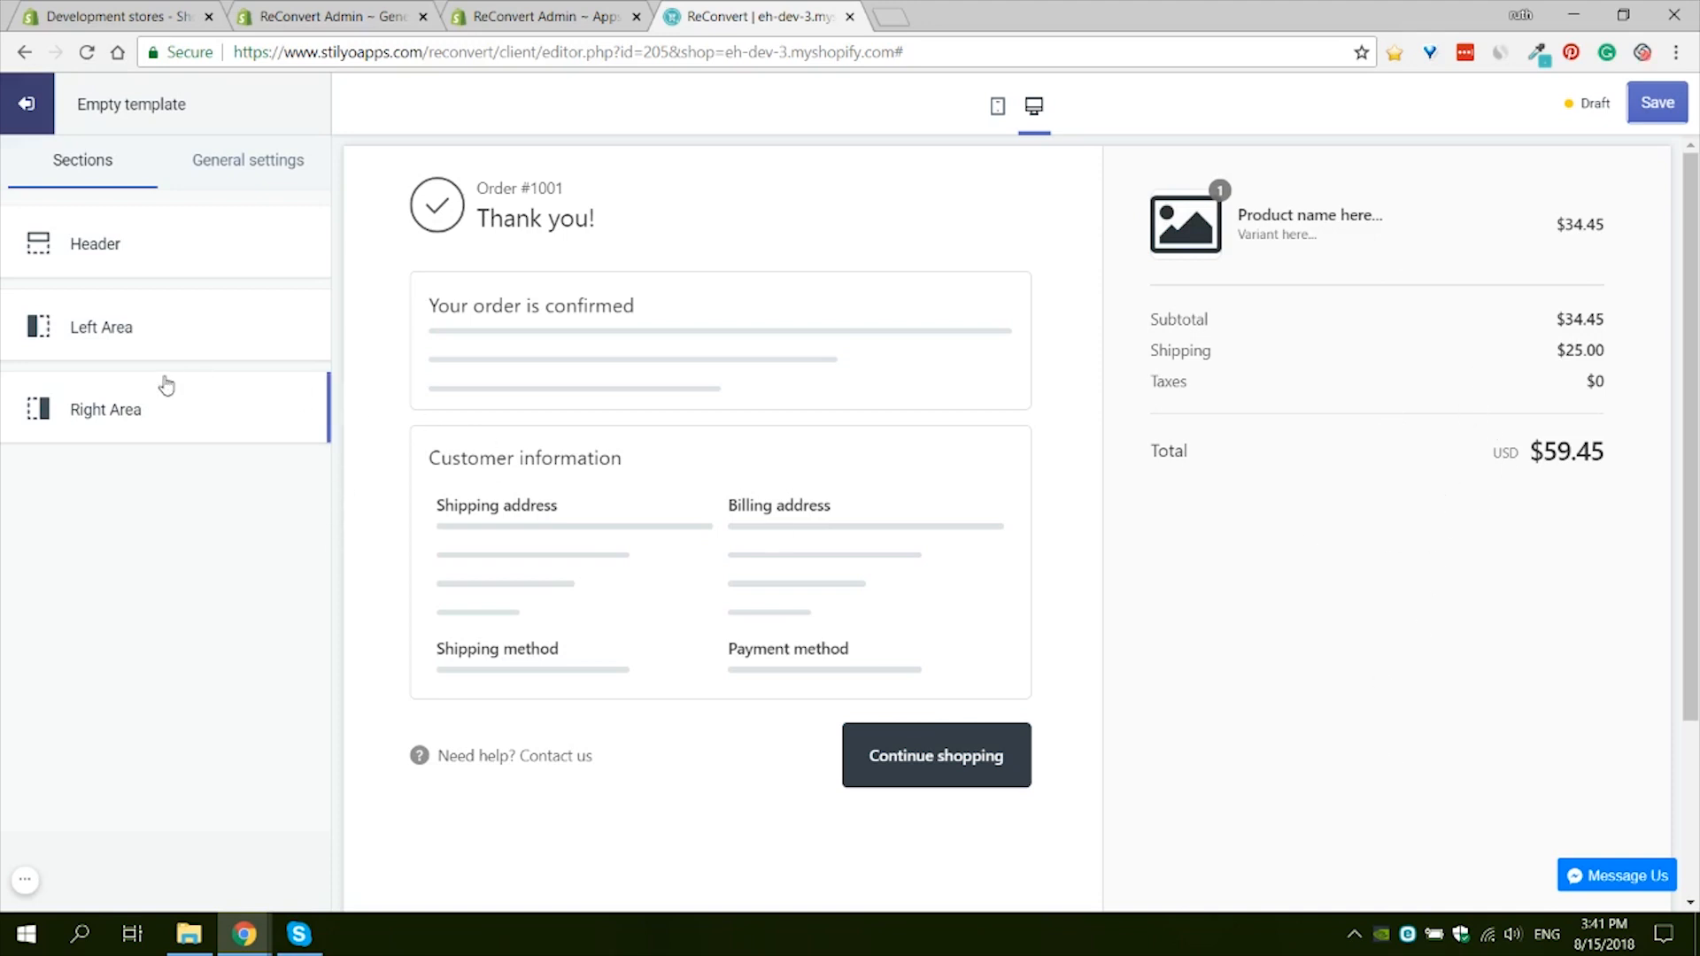
# Step: Add an Image with text section to the Right Area
pyautogui.click(106, 410)
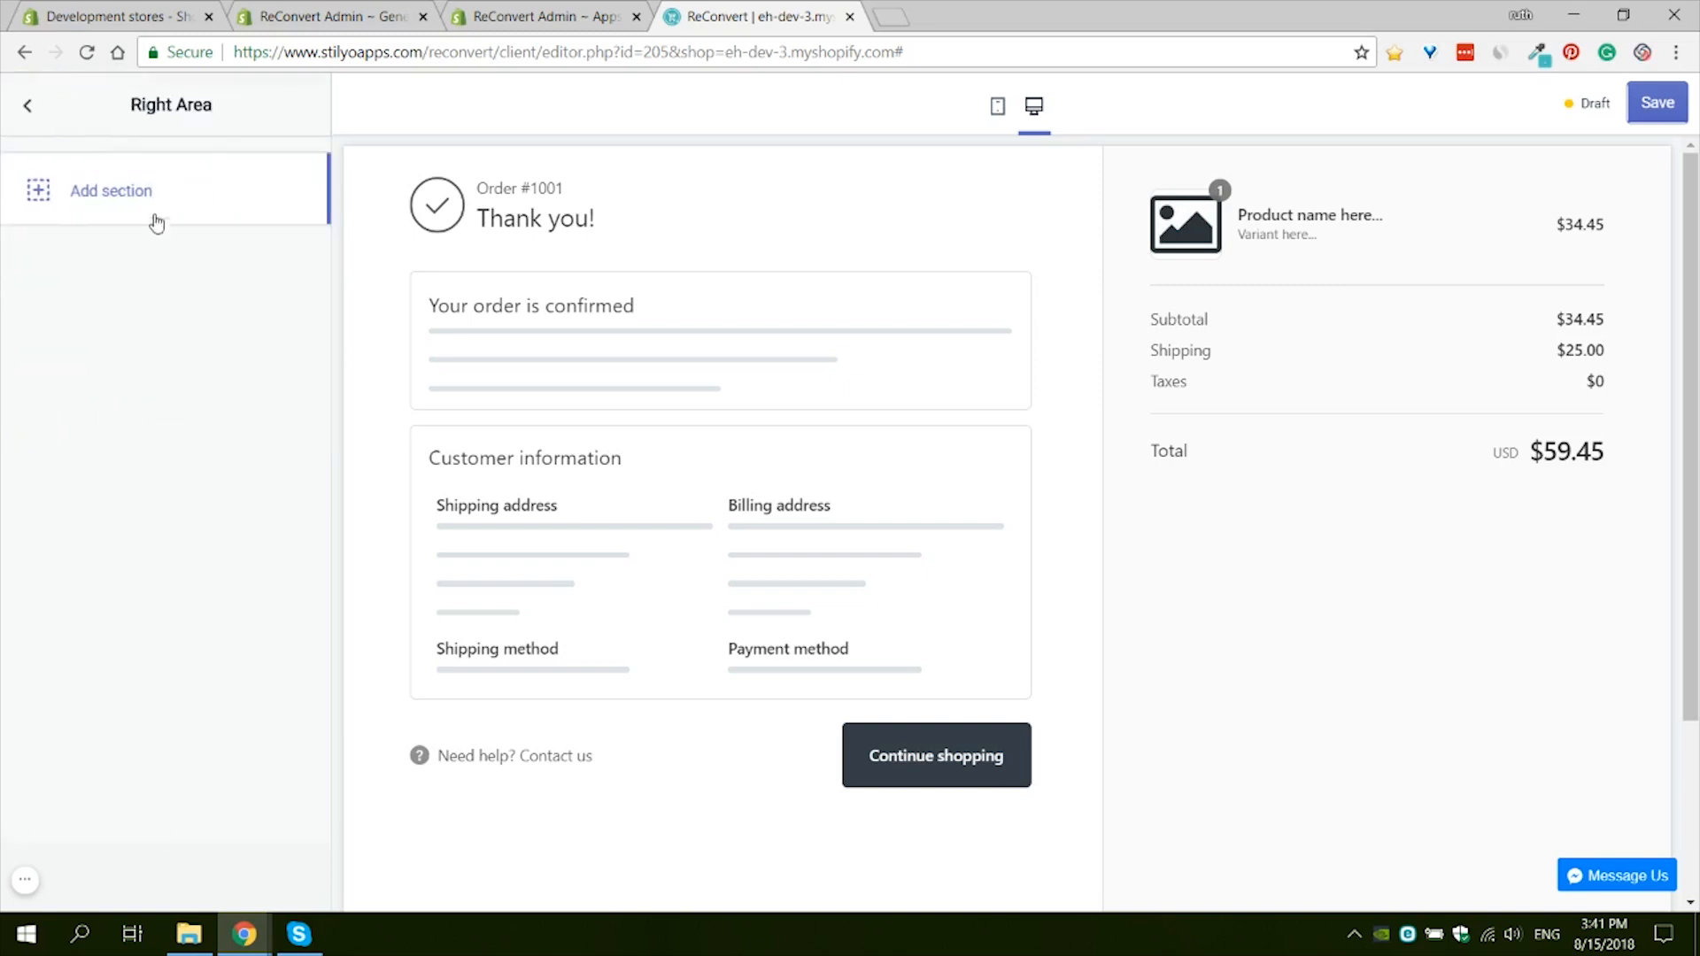
pyautogui.click(110, 190)
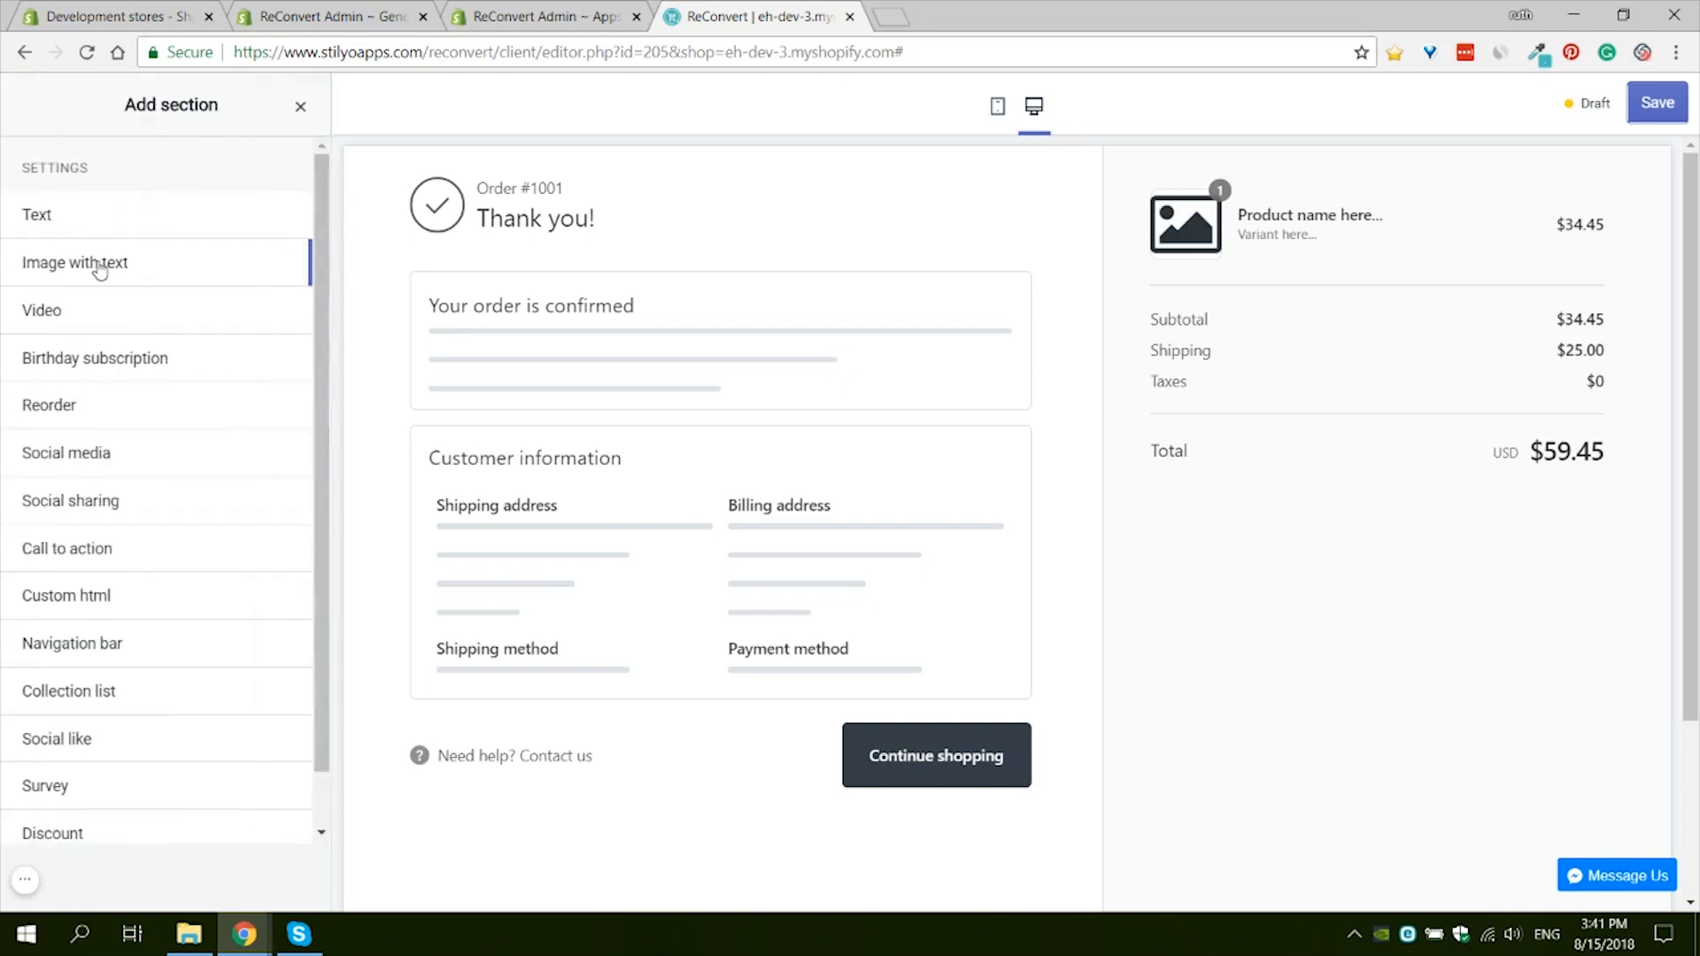
pyautogui.click(75, 262)
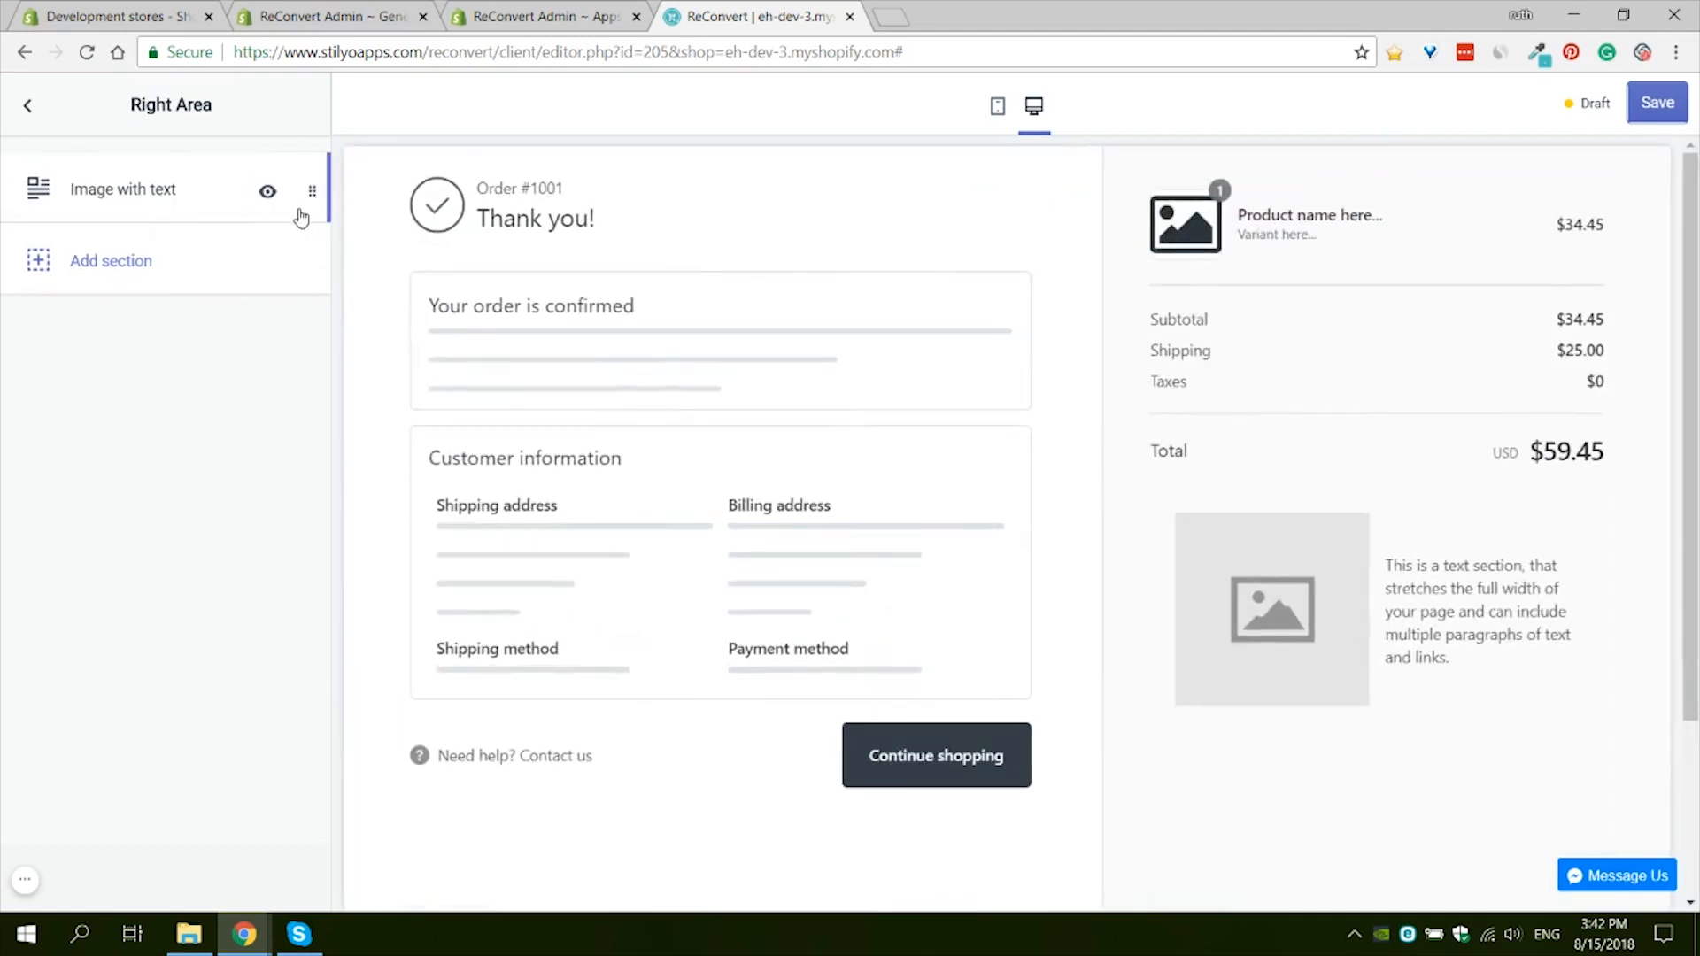
pyautogui.moveTo(136, 209)
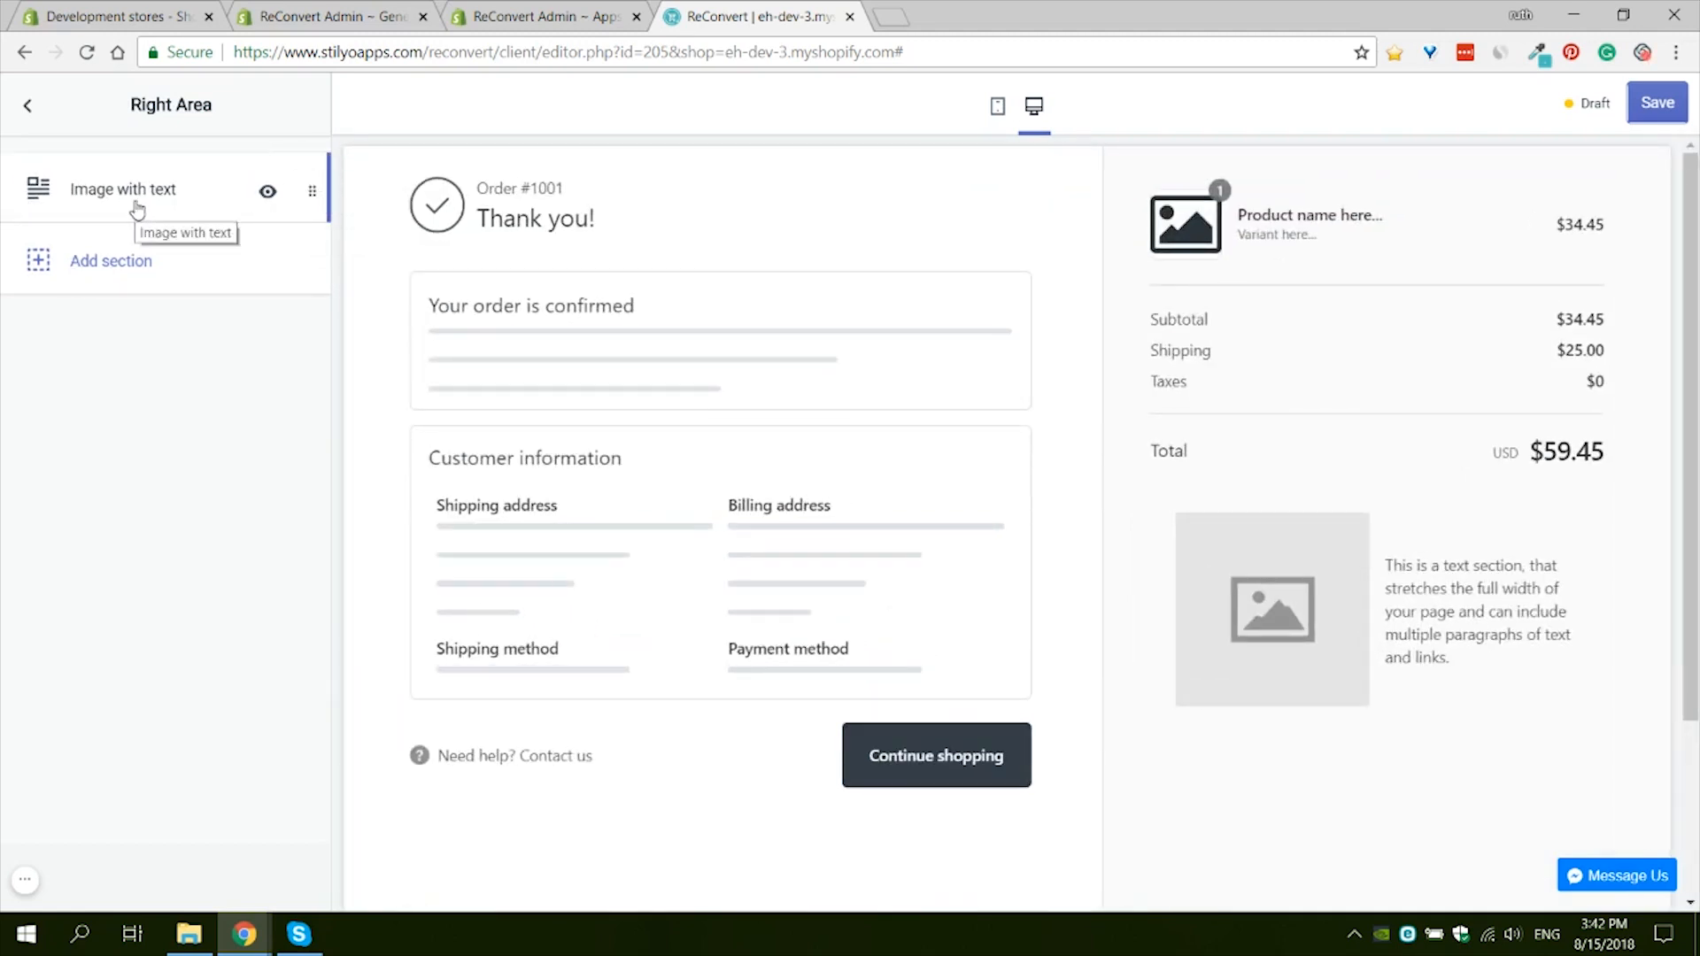
# Step: Inspect the Image with text section, return to sections, and view general settings
pyautogui.click(122, 188)
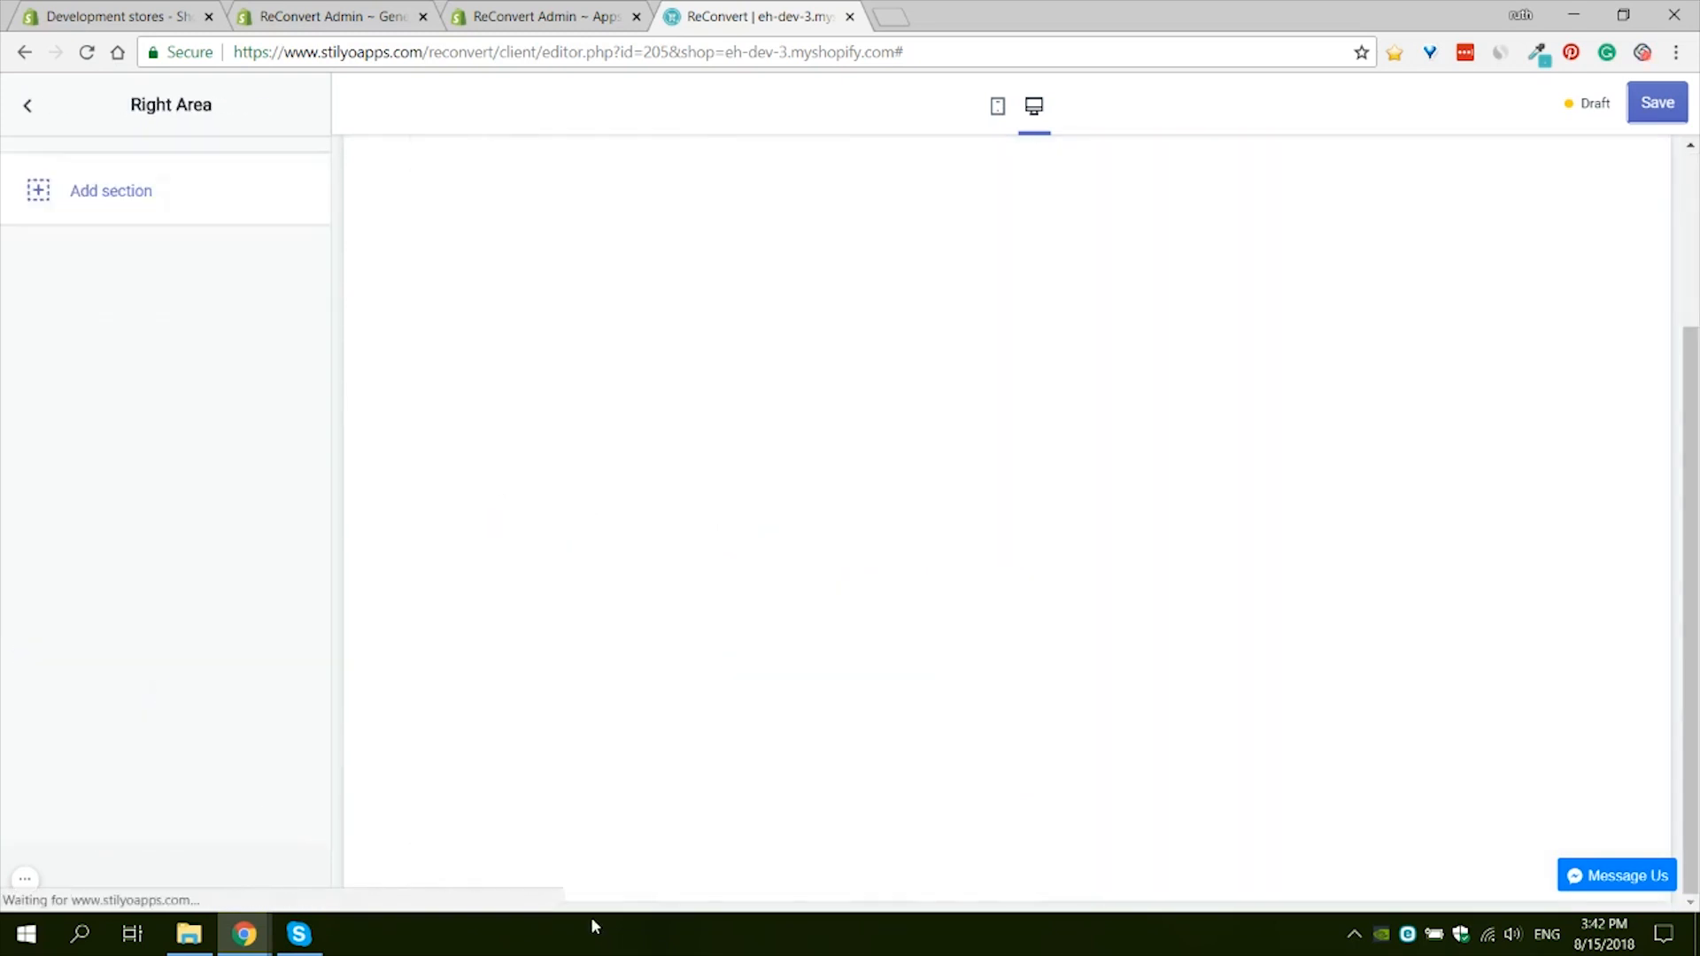
pyautogui.click(27, 105)
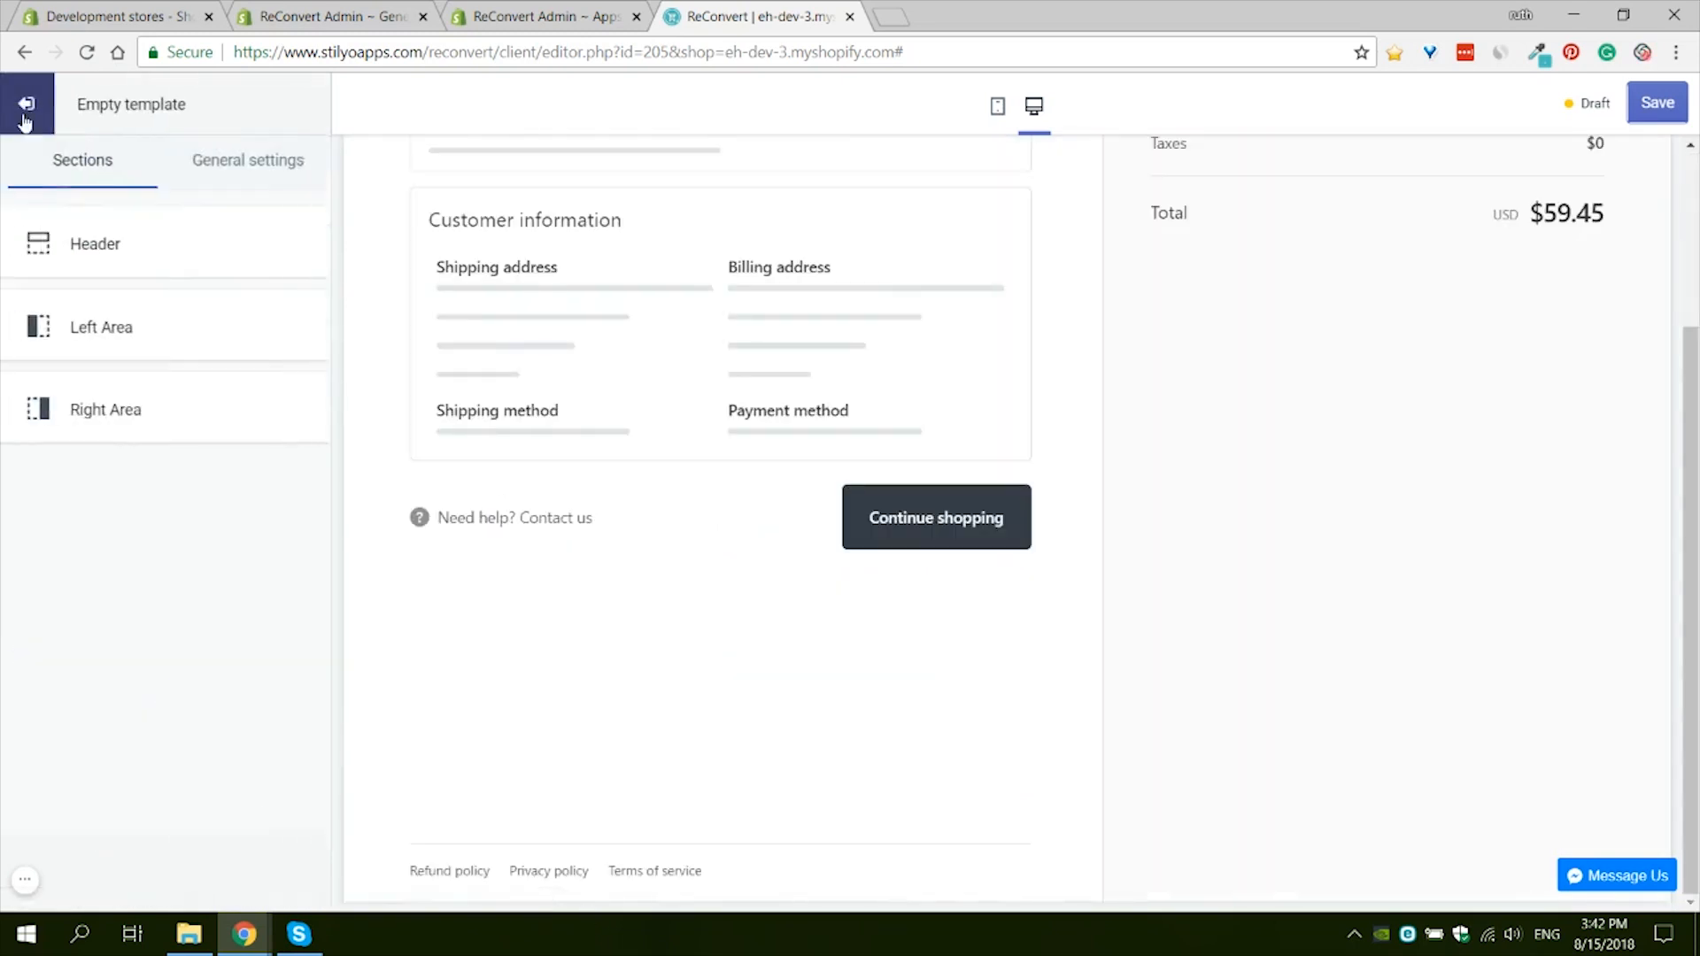
pyautogui.click(247, 159)
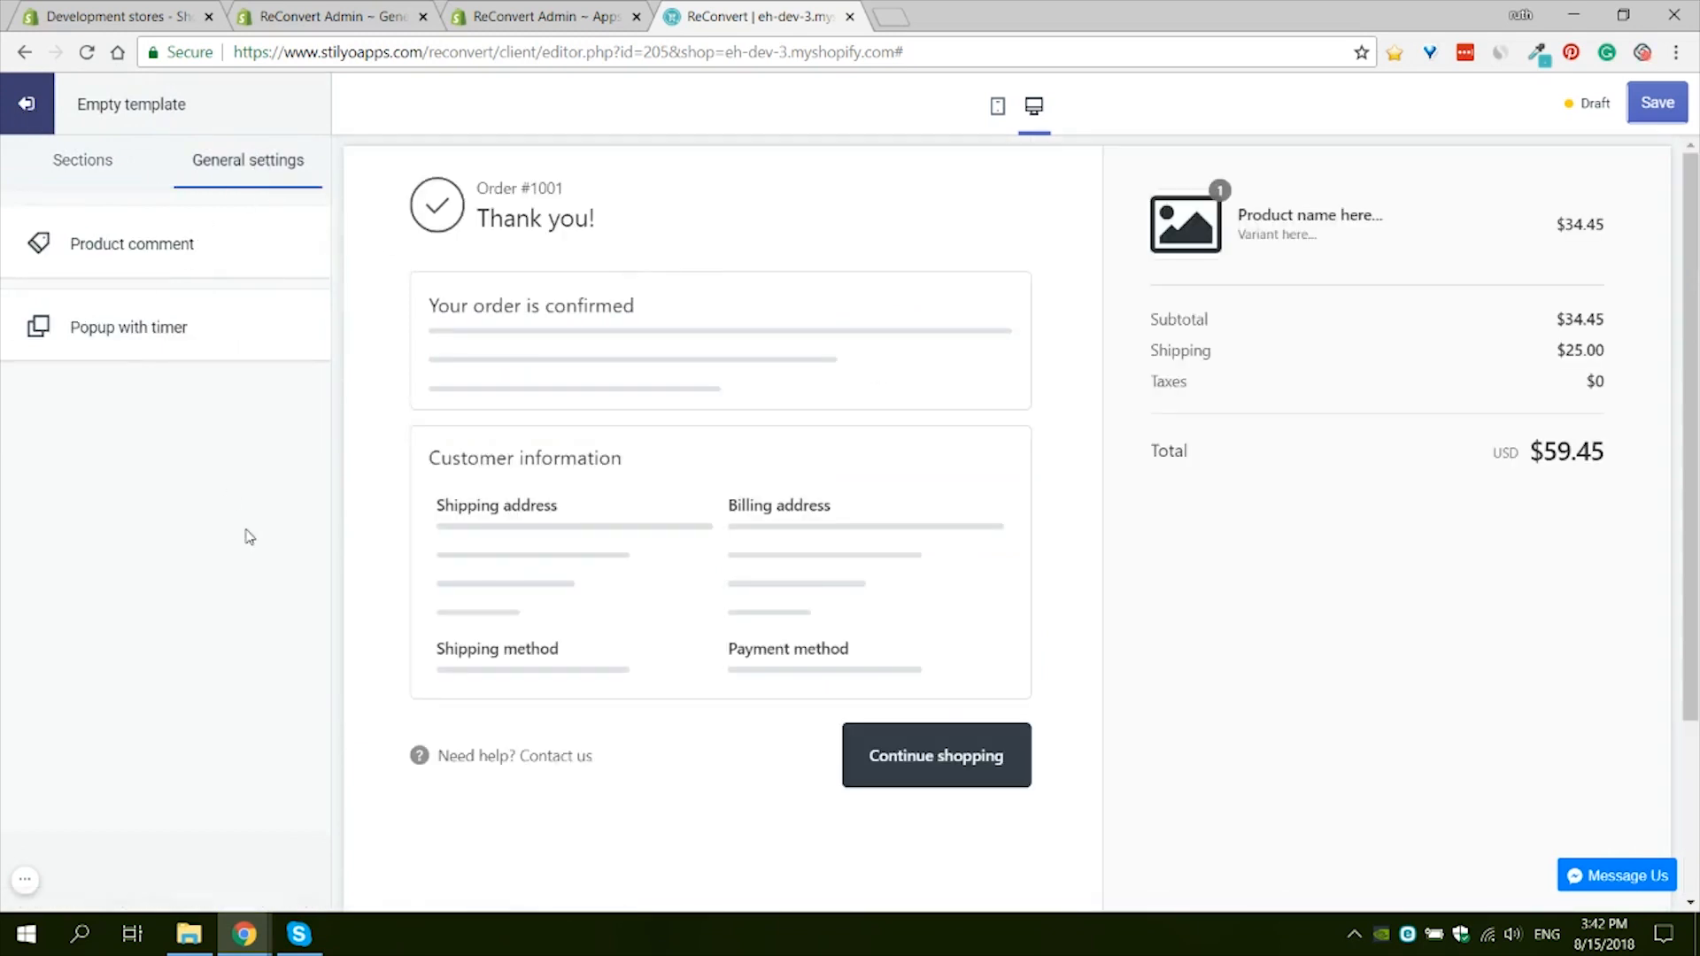
pyautogui.moveTo(753, 494)
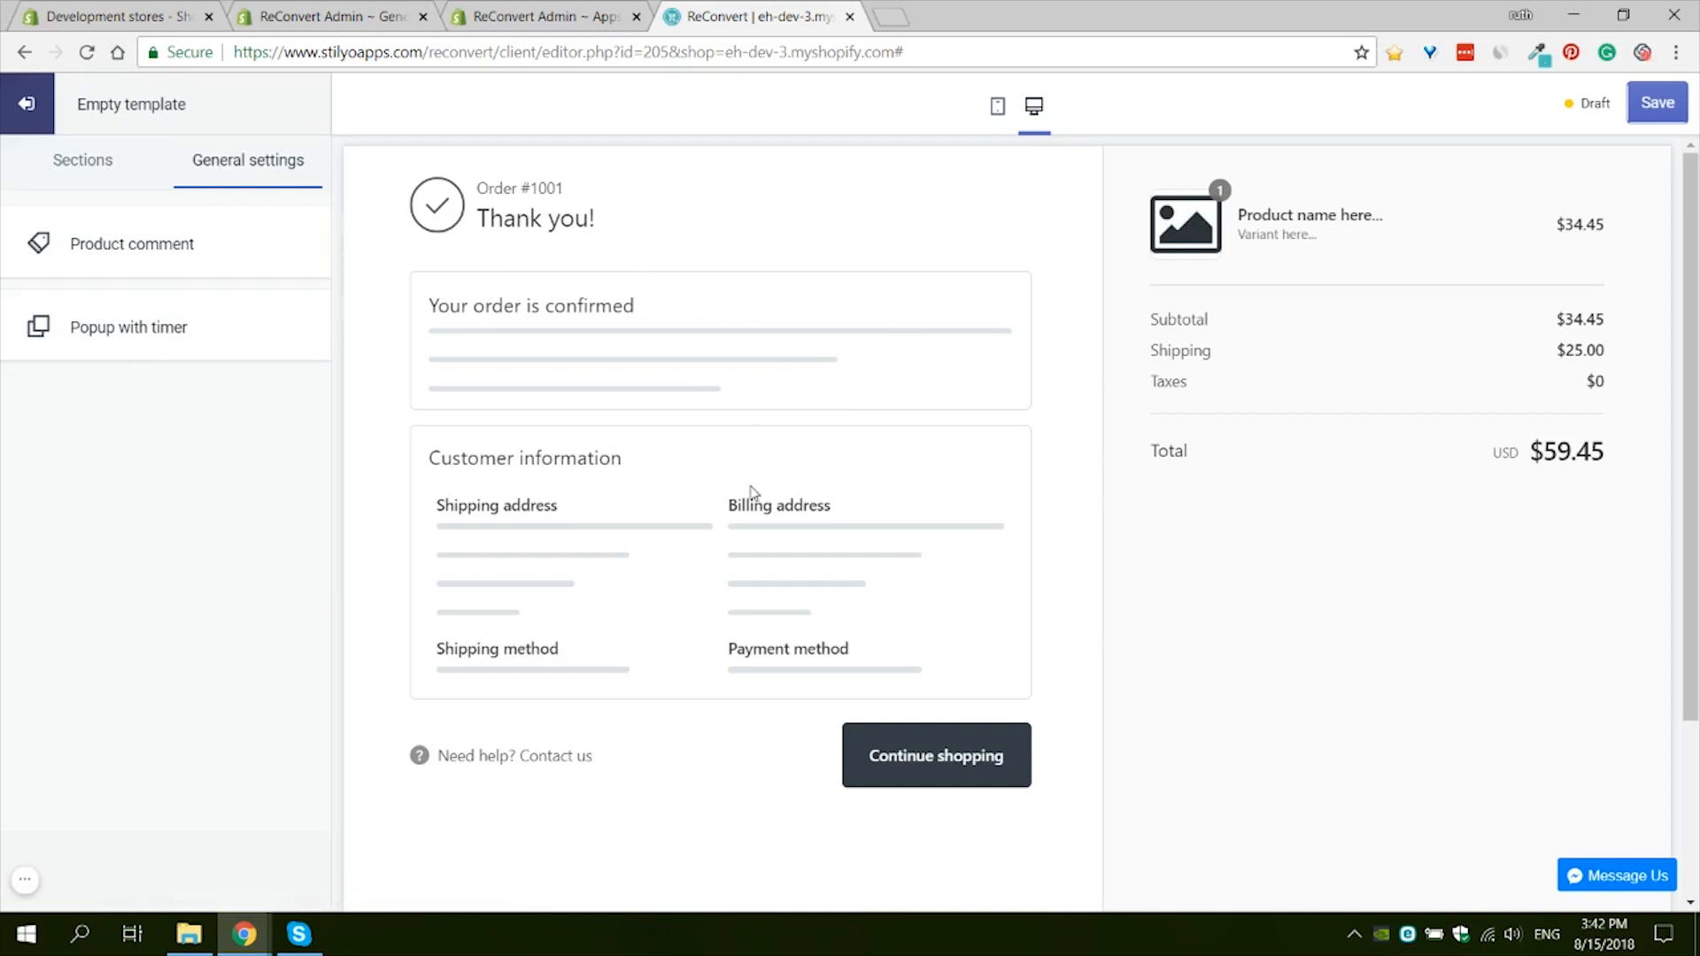
pyautogui.moveTo(919, 185)
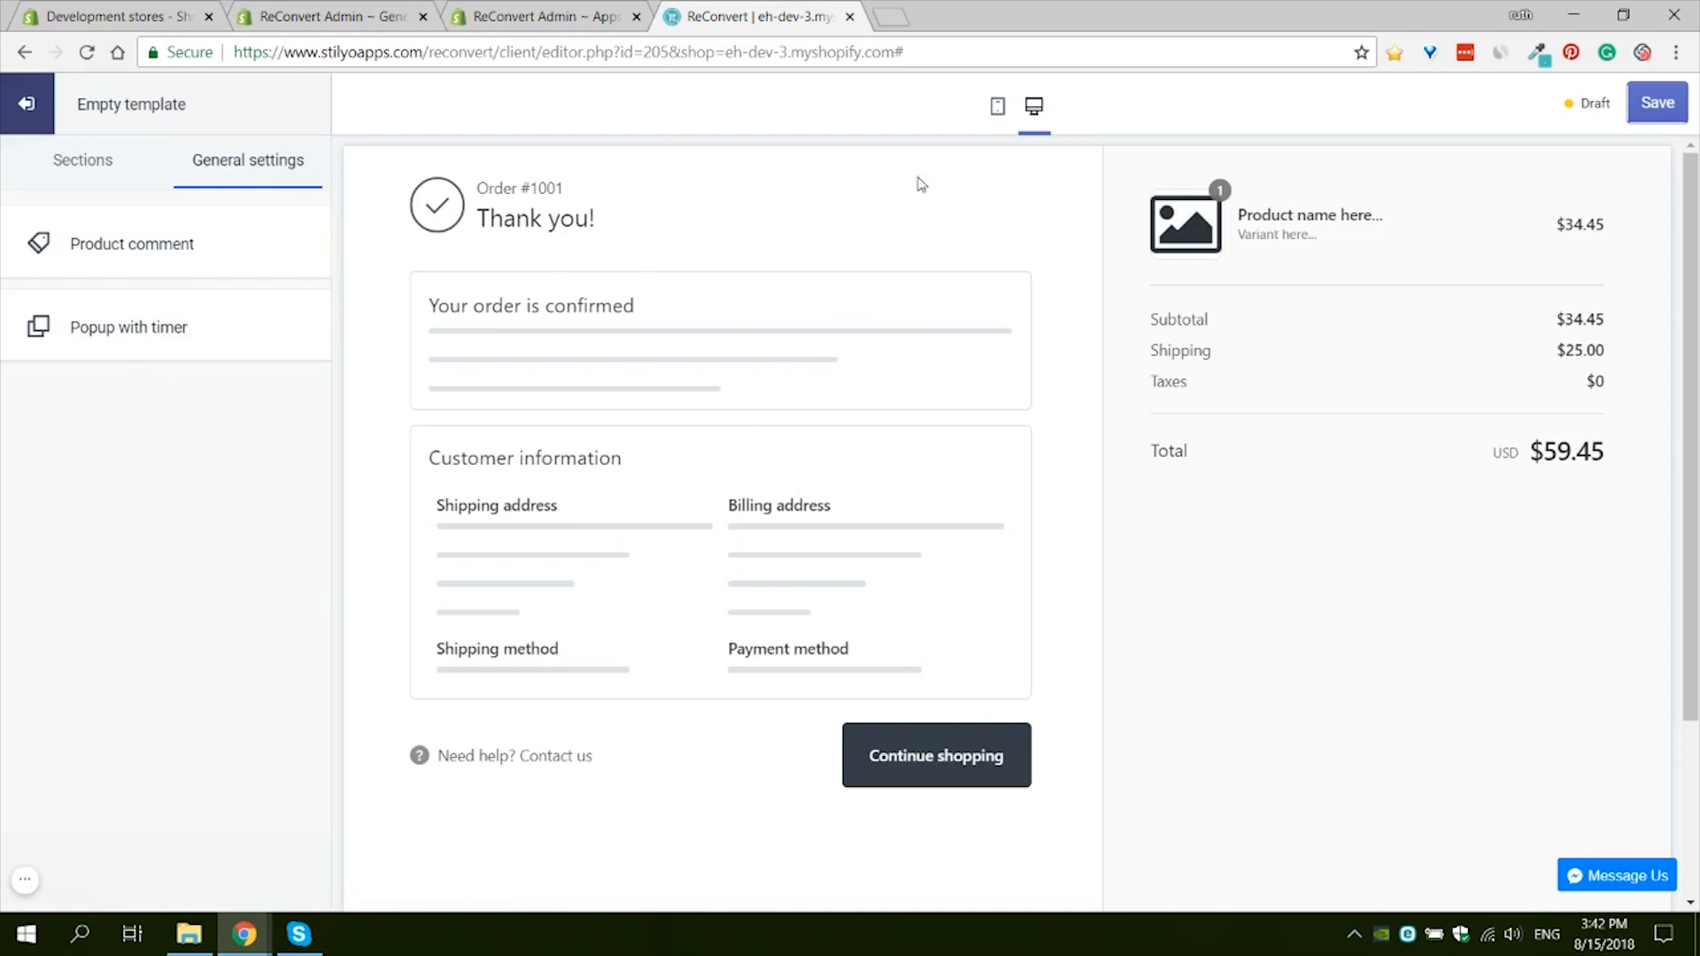
pyautogui.moveTo(1087, 569)
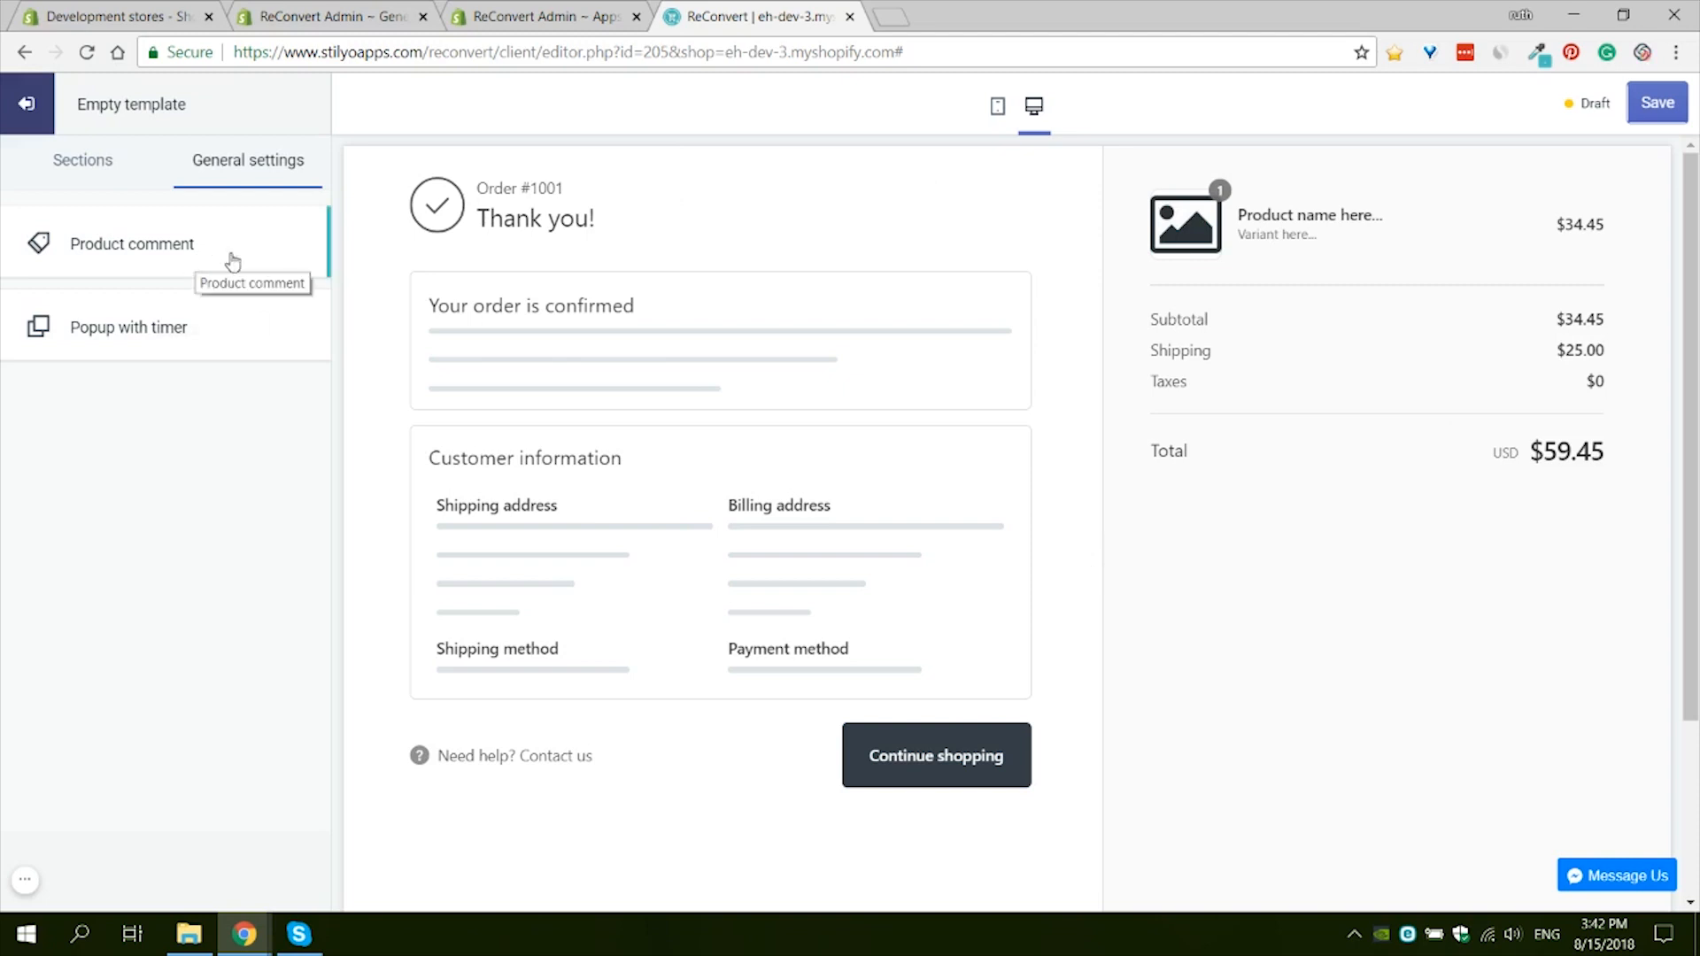
pyautogui.moveTo(251, 370)
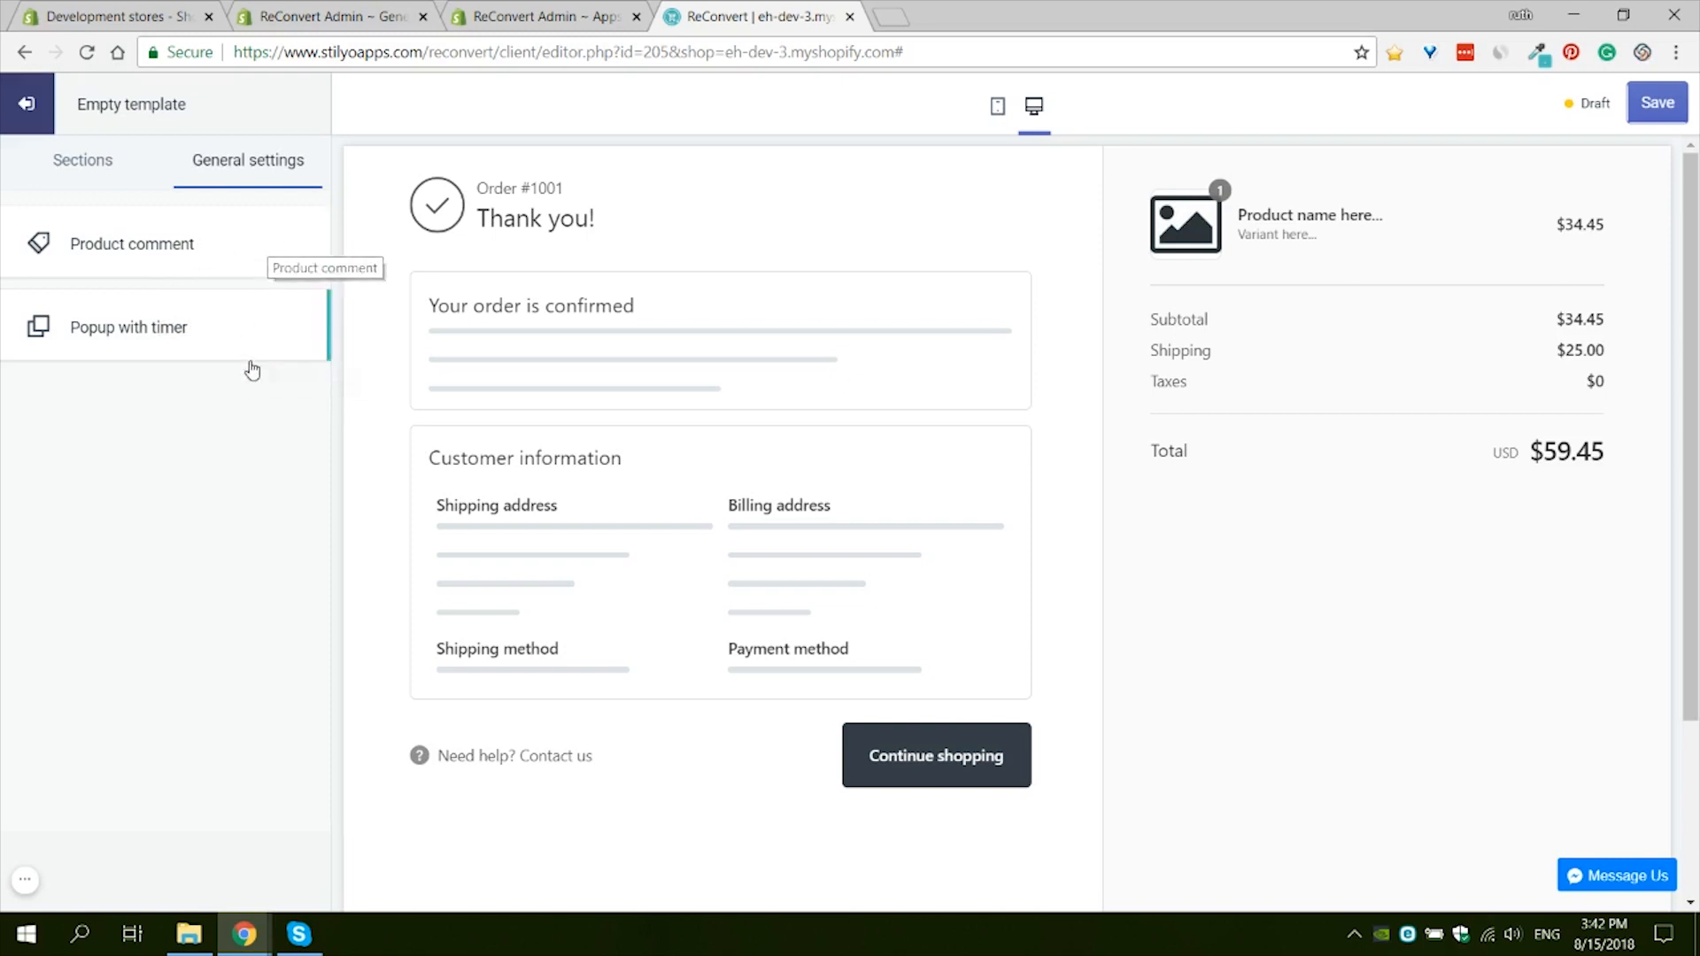
pyautogui.moveTo(242, 409)
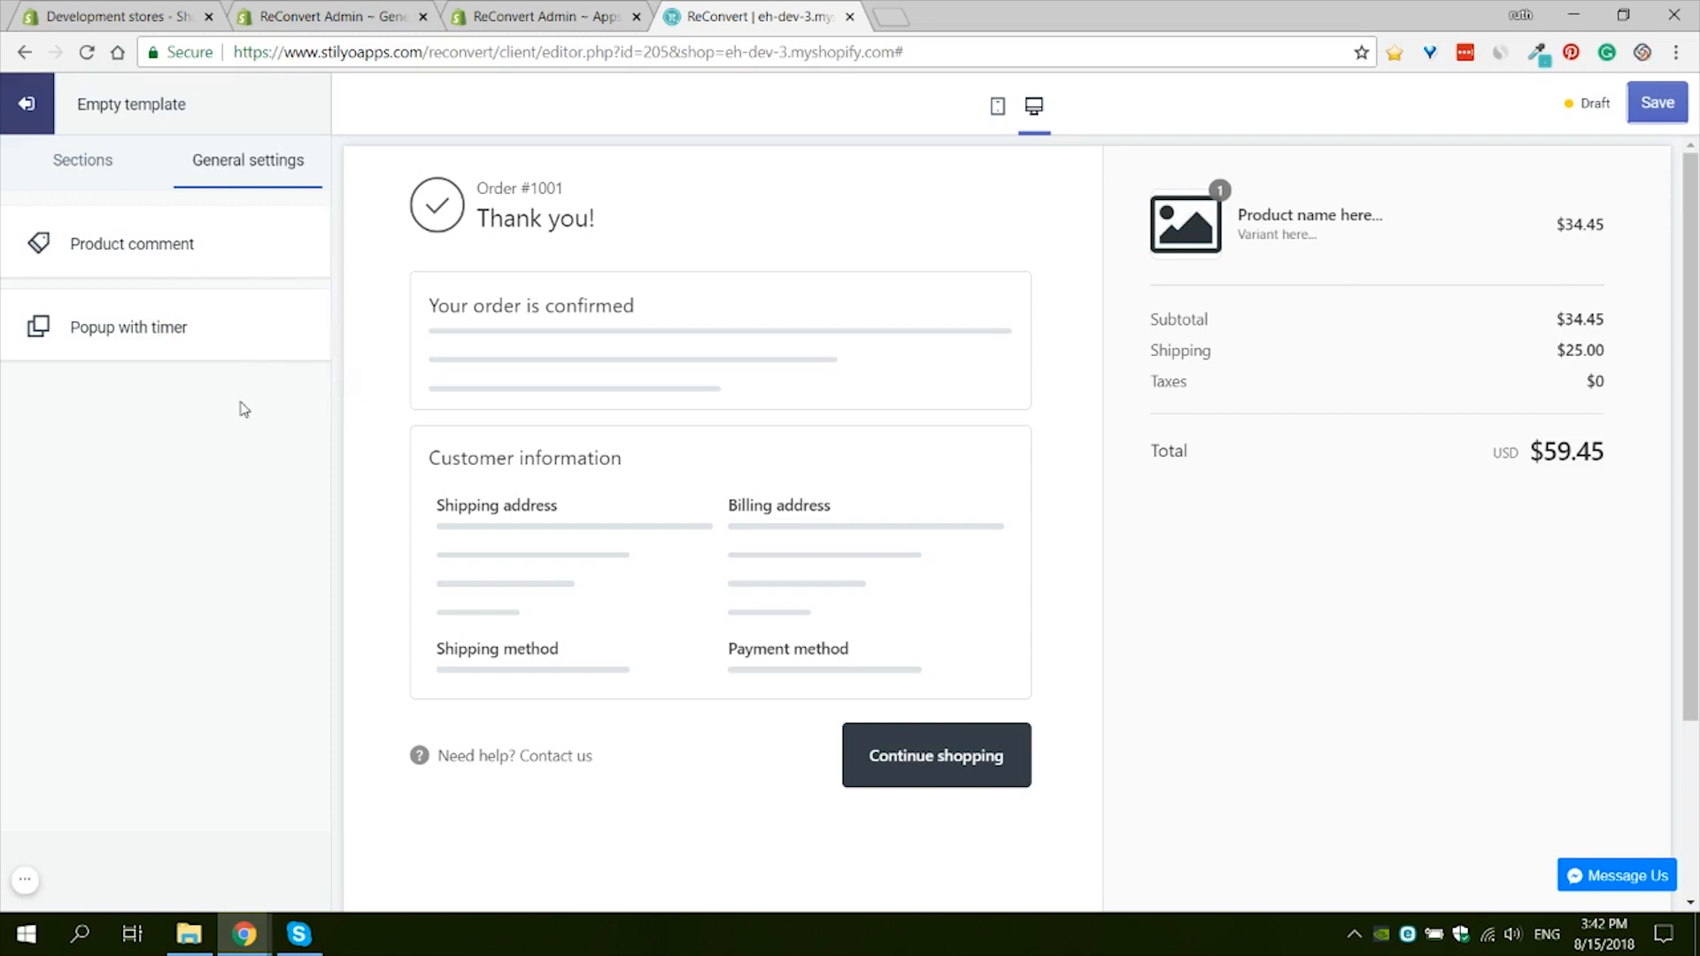
# Step: Switch back to the Sections tab showing Header, Left Area and Right Area
pyautogui.click(83, 159)
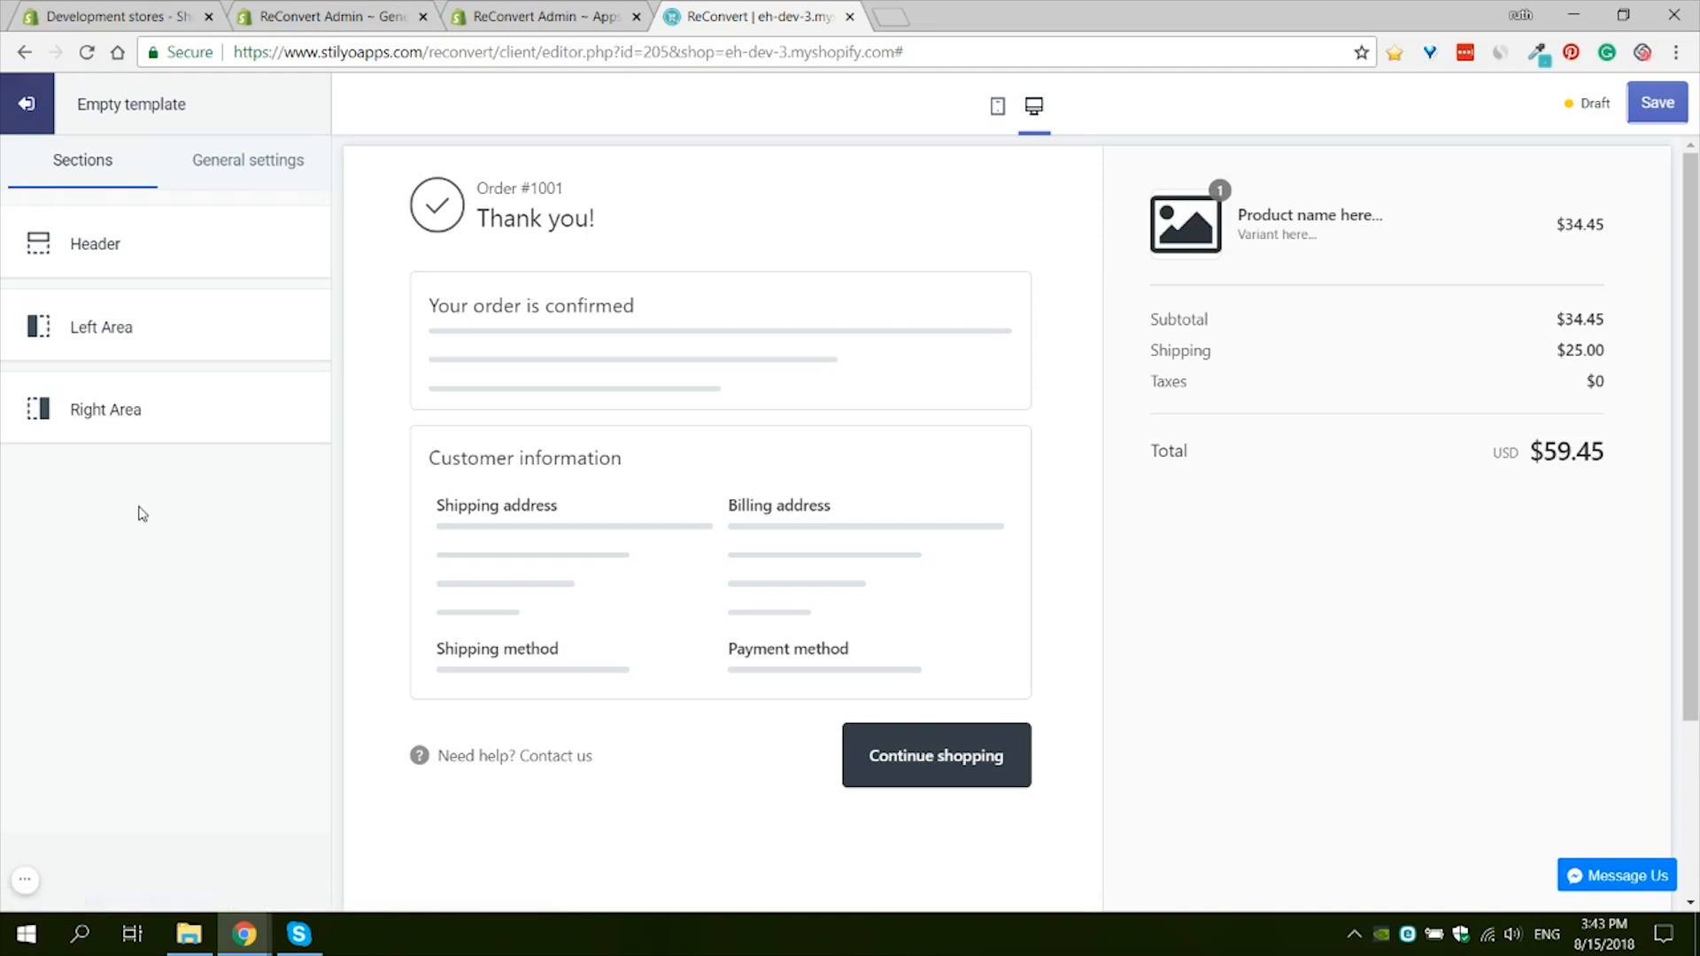
pyautogui.moveTo(146, 514)
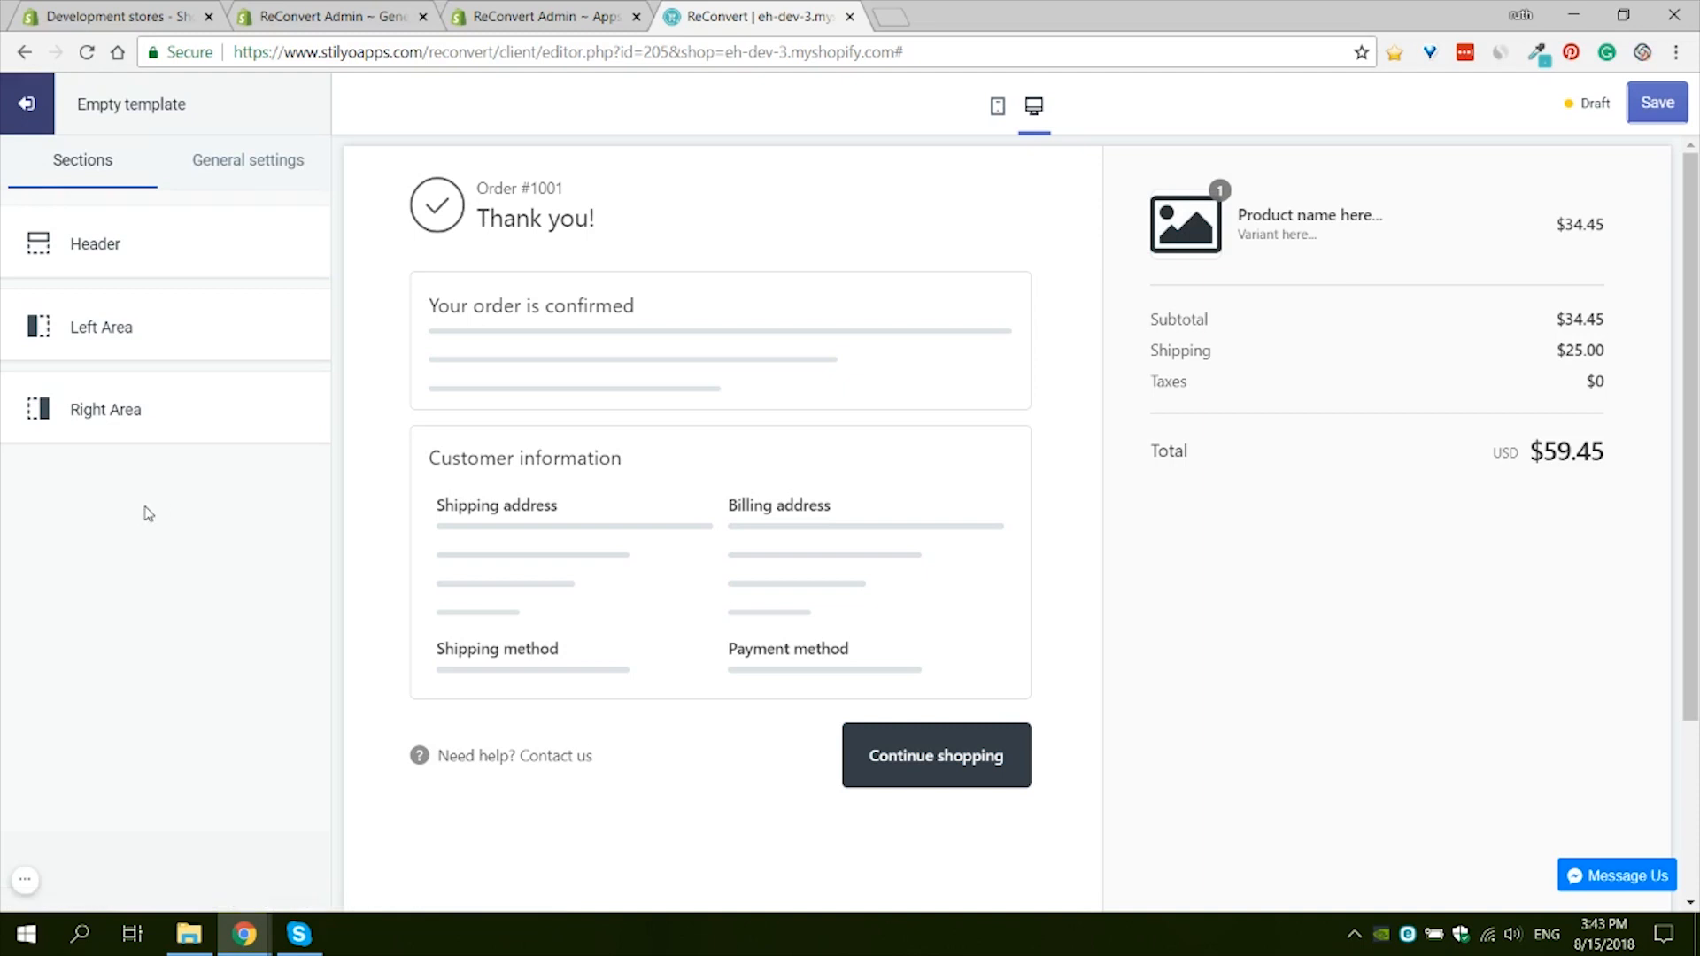
pyautogui.click(27, 102)
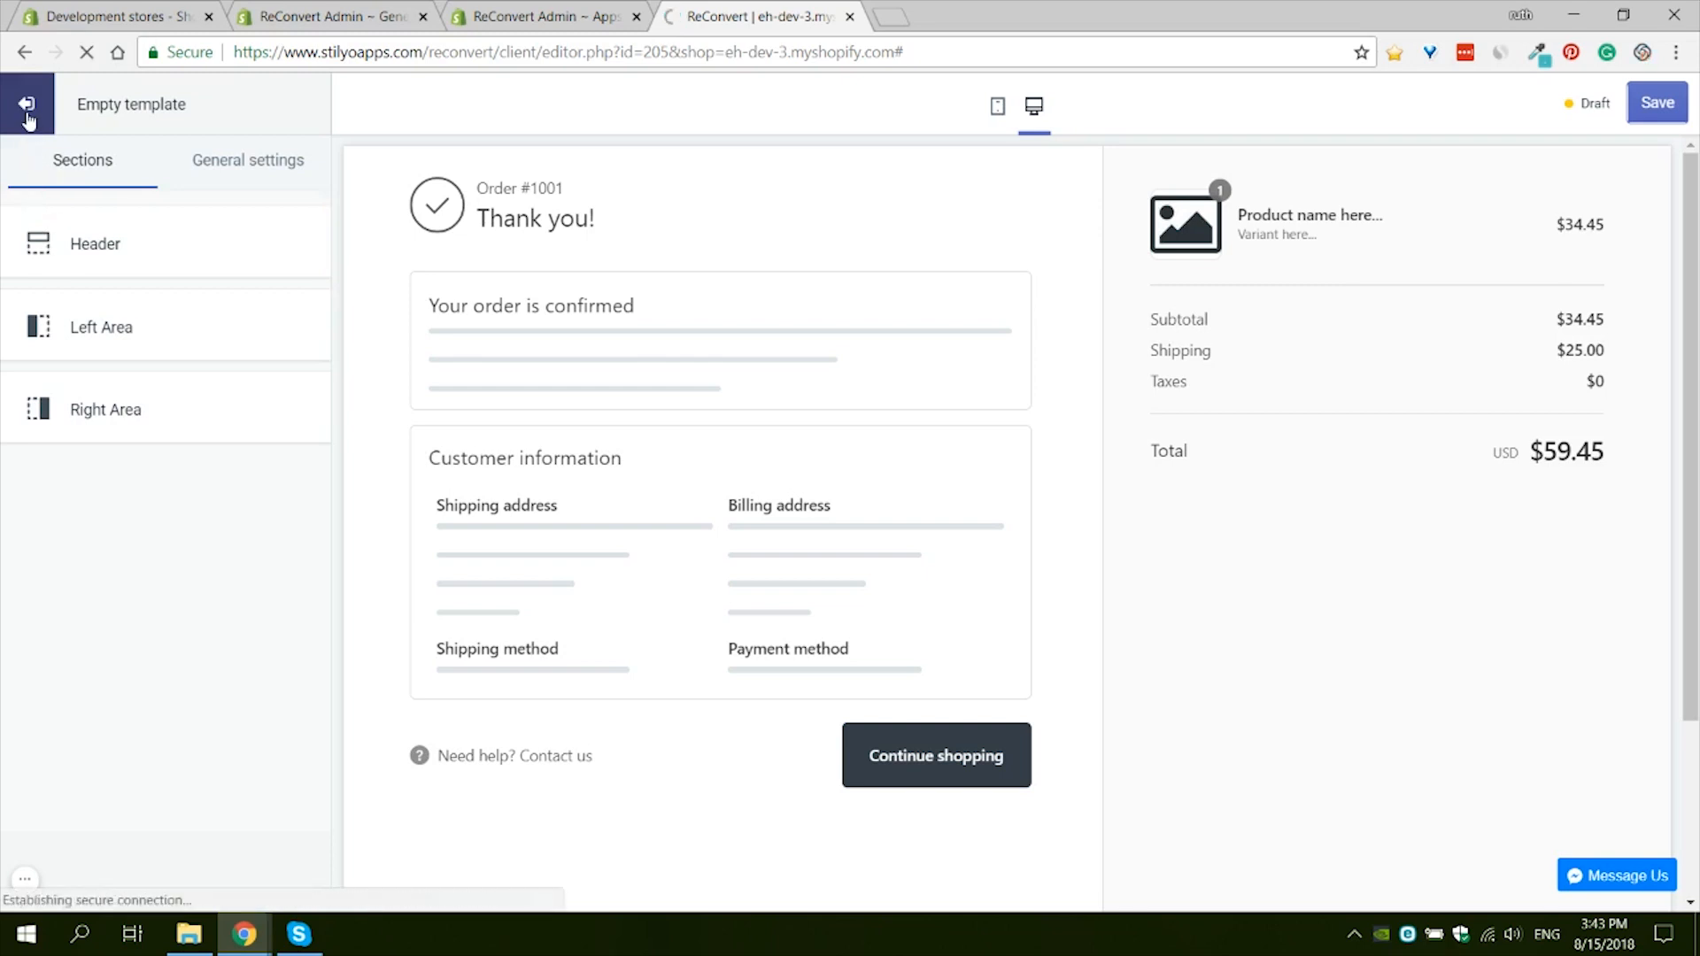
pyautogui.click(27, 104)
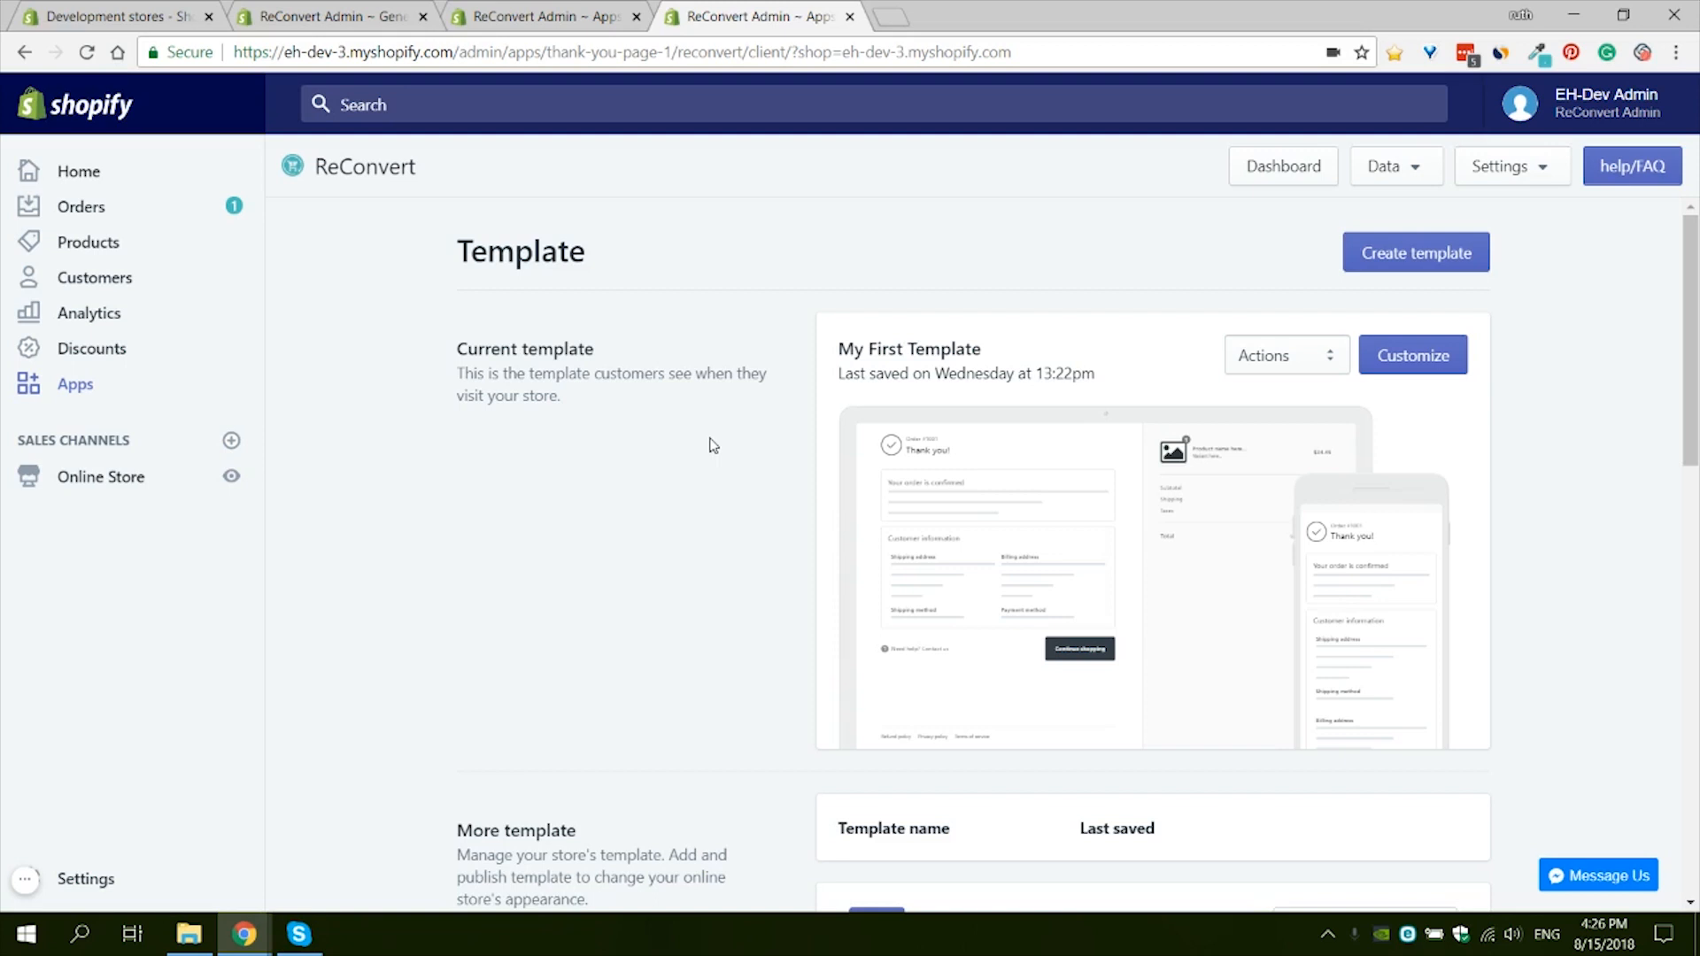
pyautogui.moveTo(1021, 184)
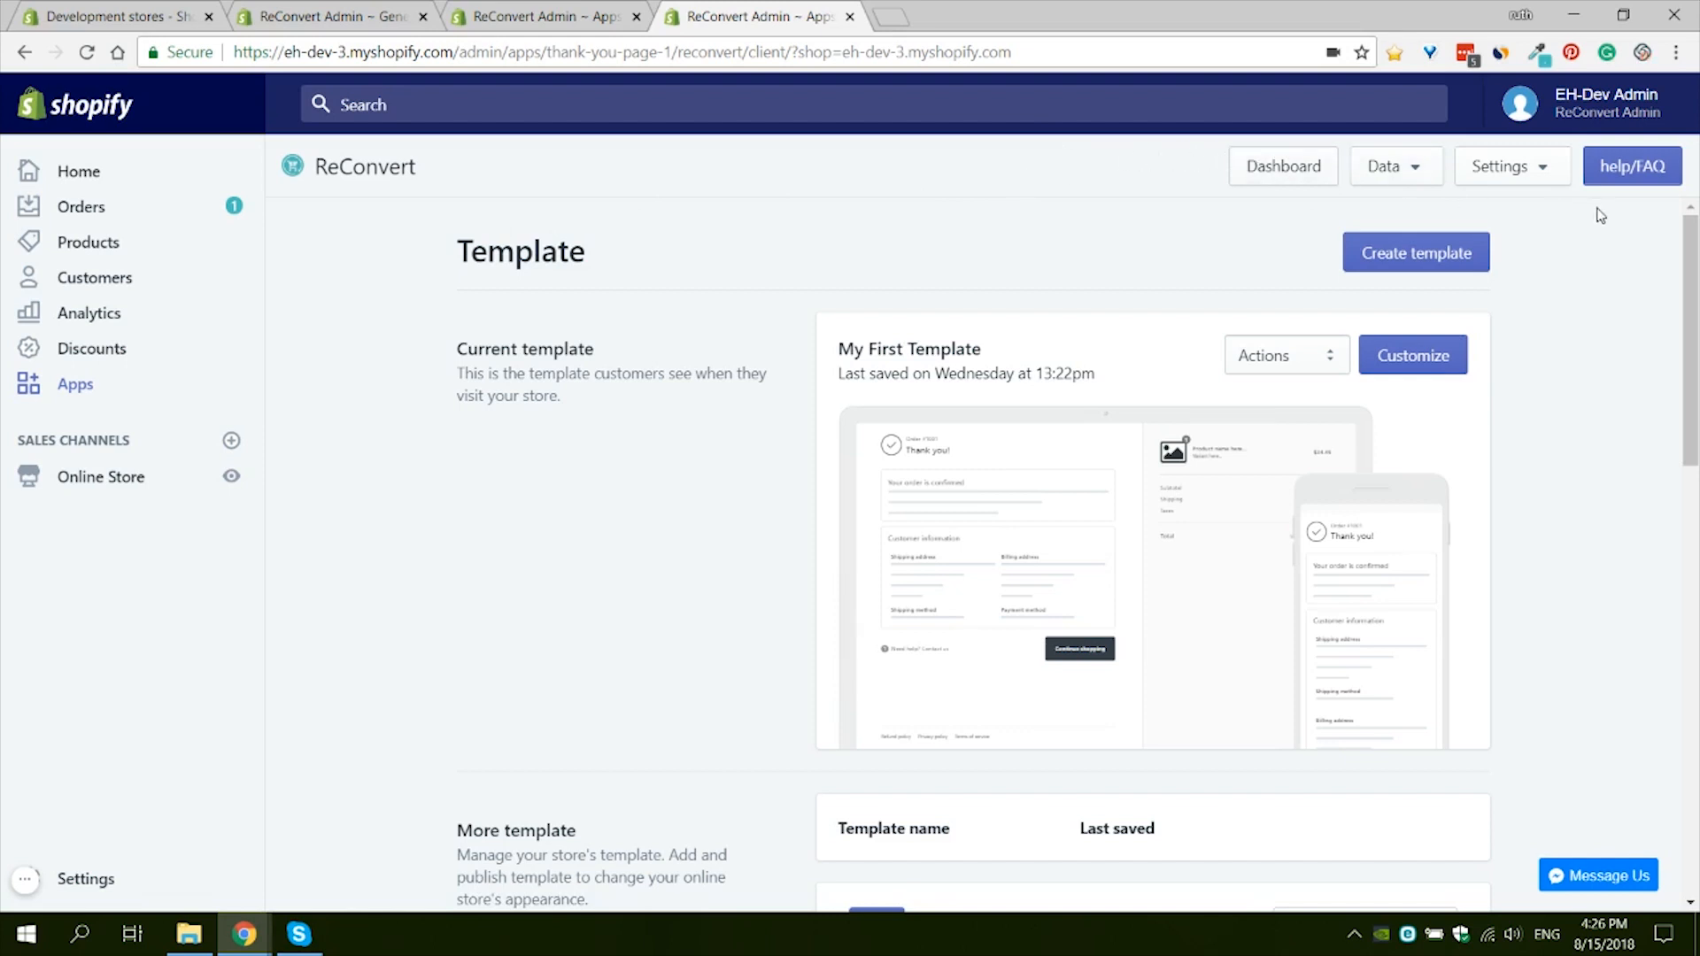
pyautogui.moveTo(1657, 216)
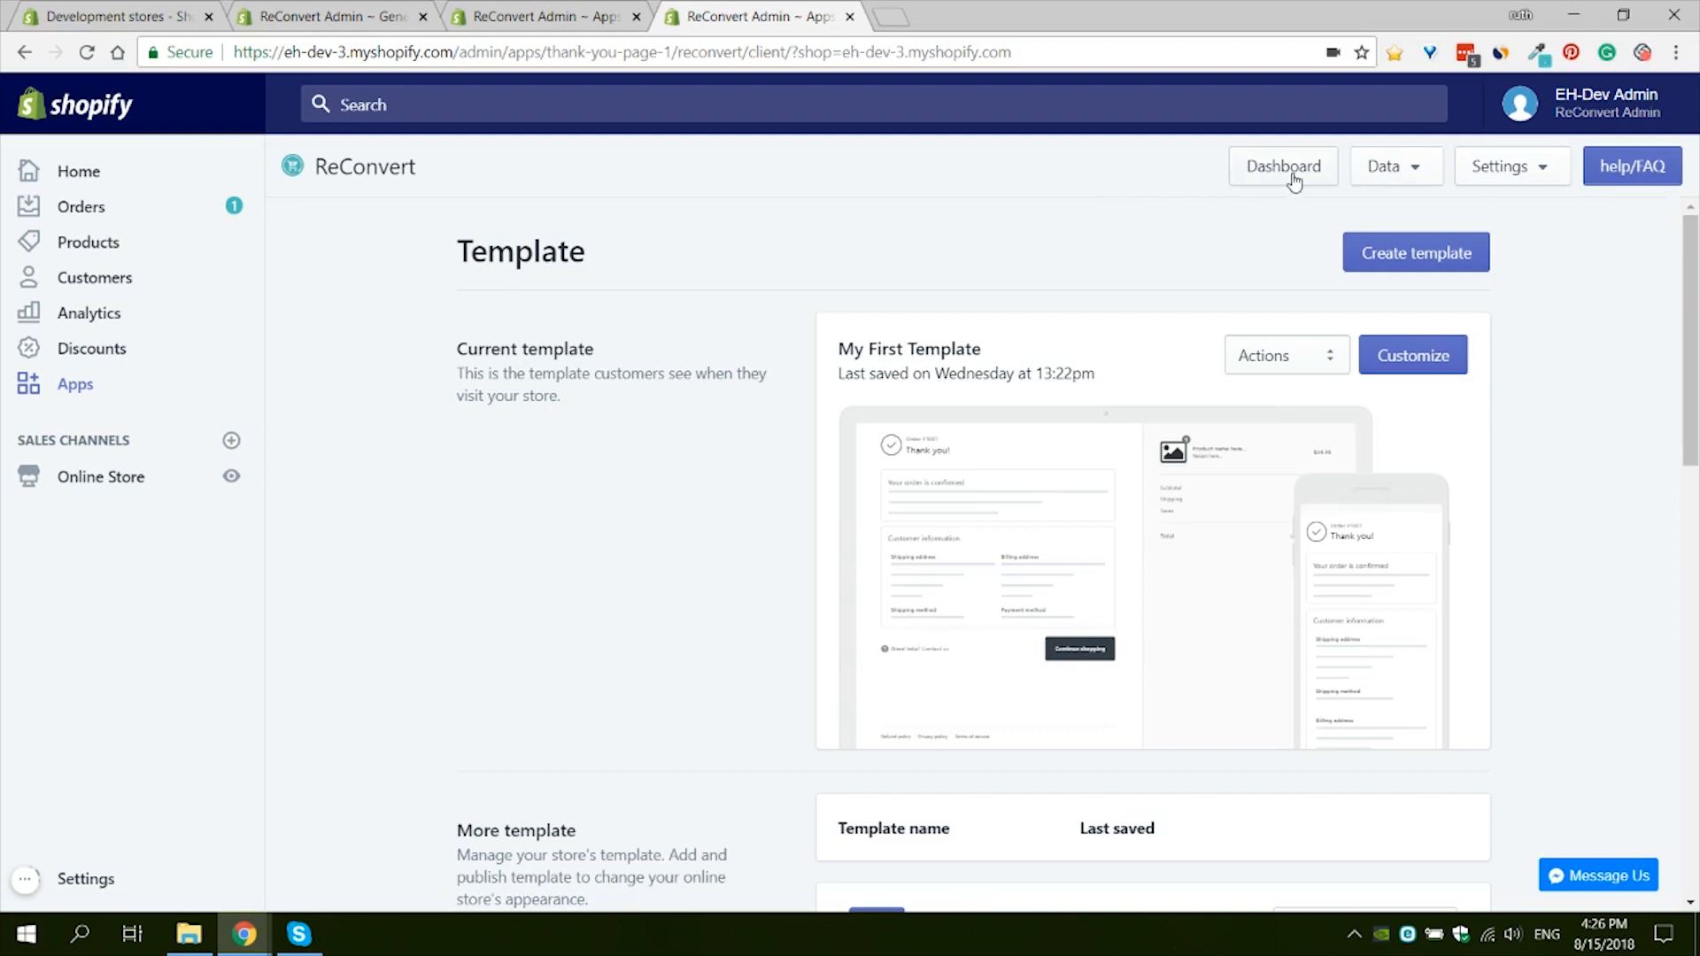
pyautogui.moveTo(857, 237)
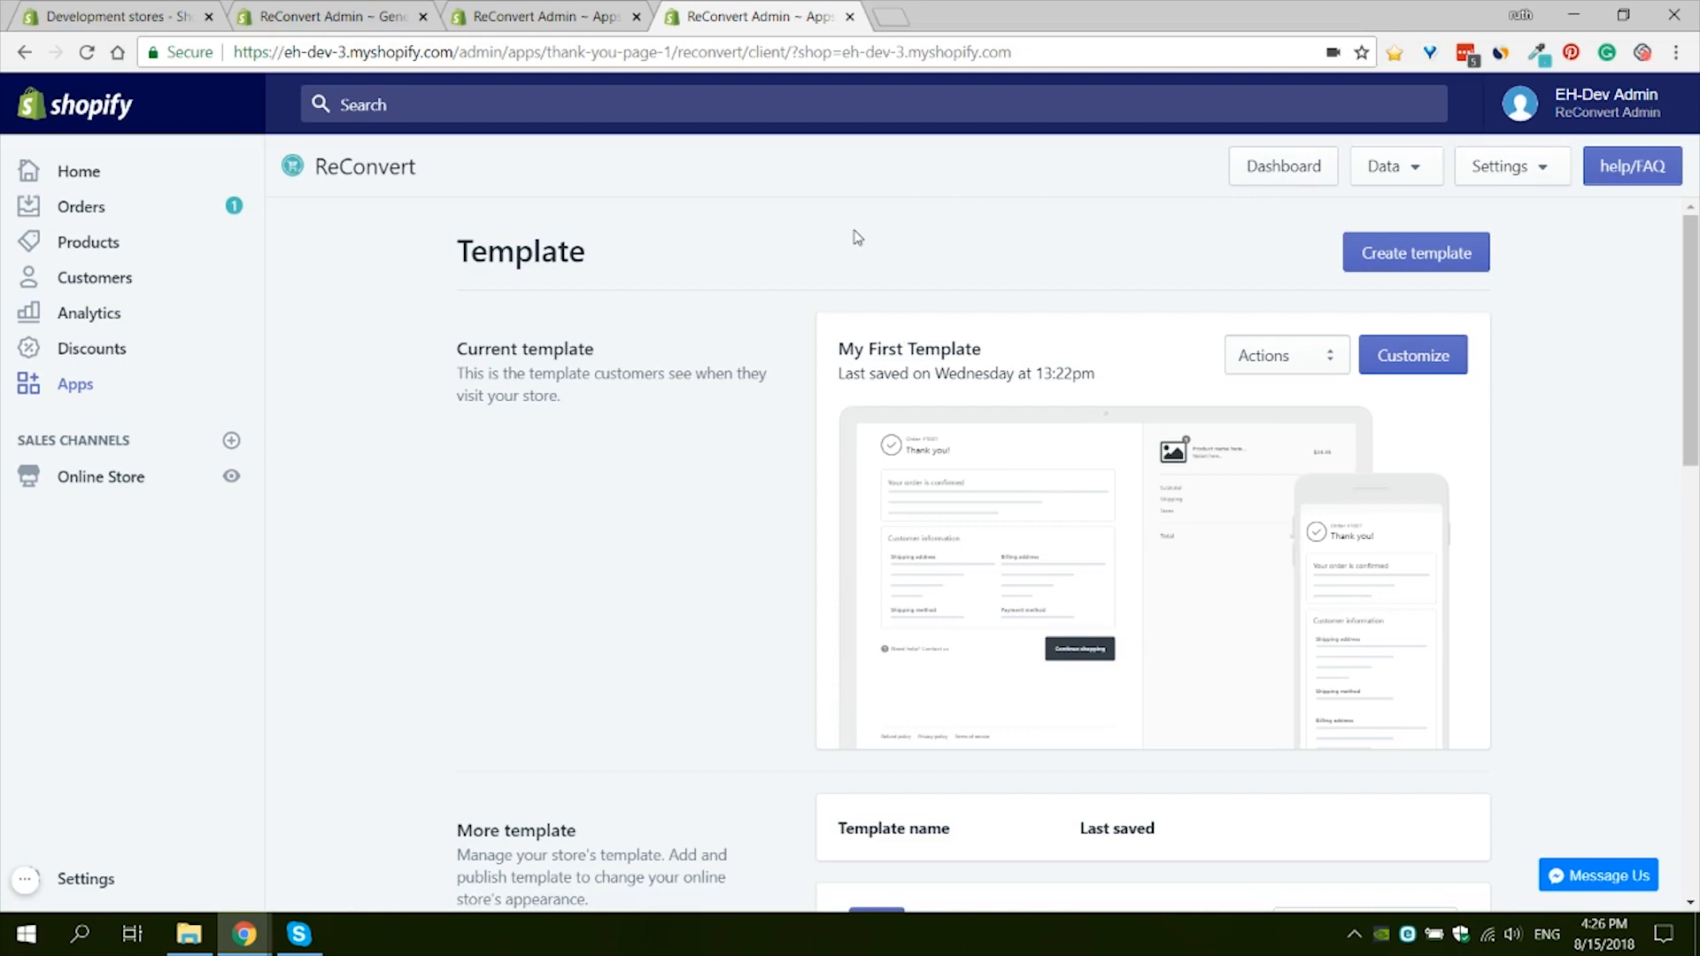
pyautogui.moveTo(1348, 240)
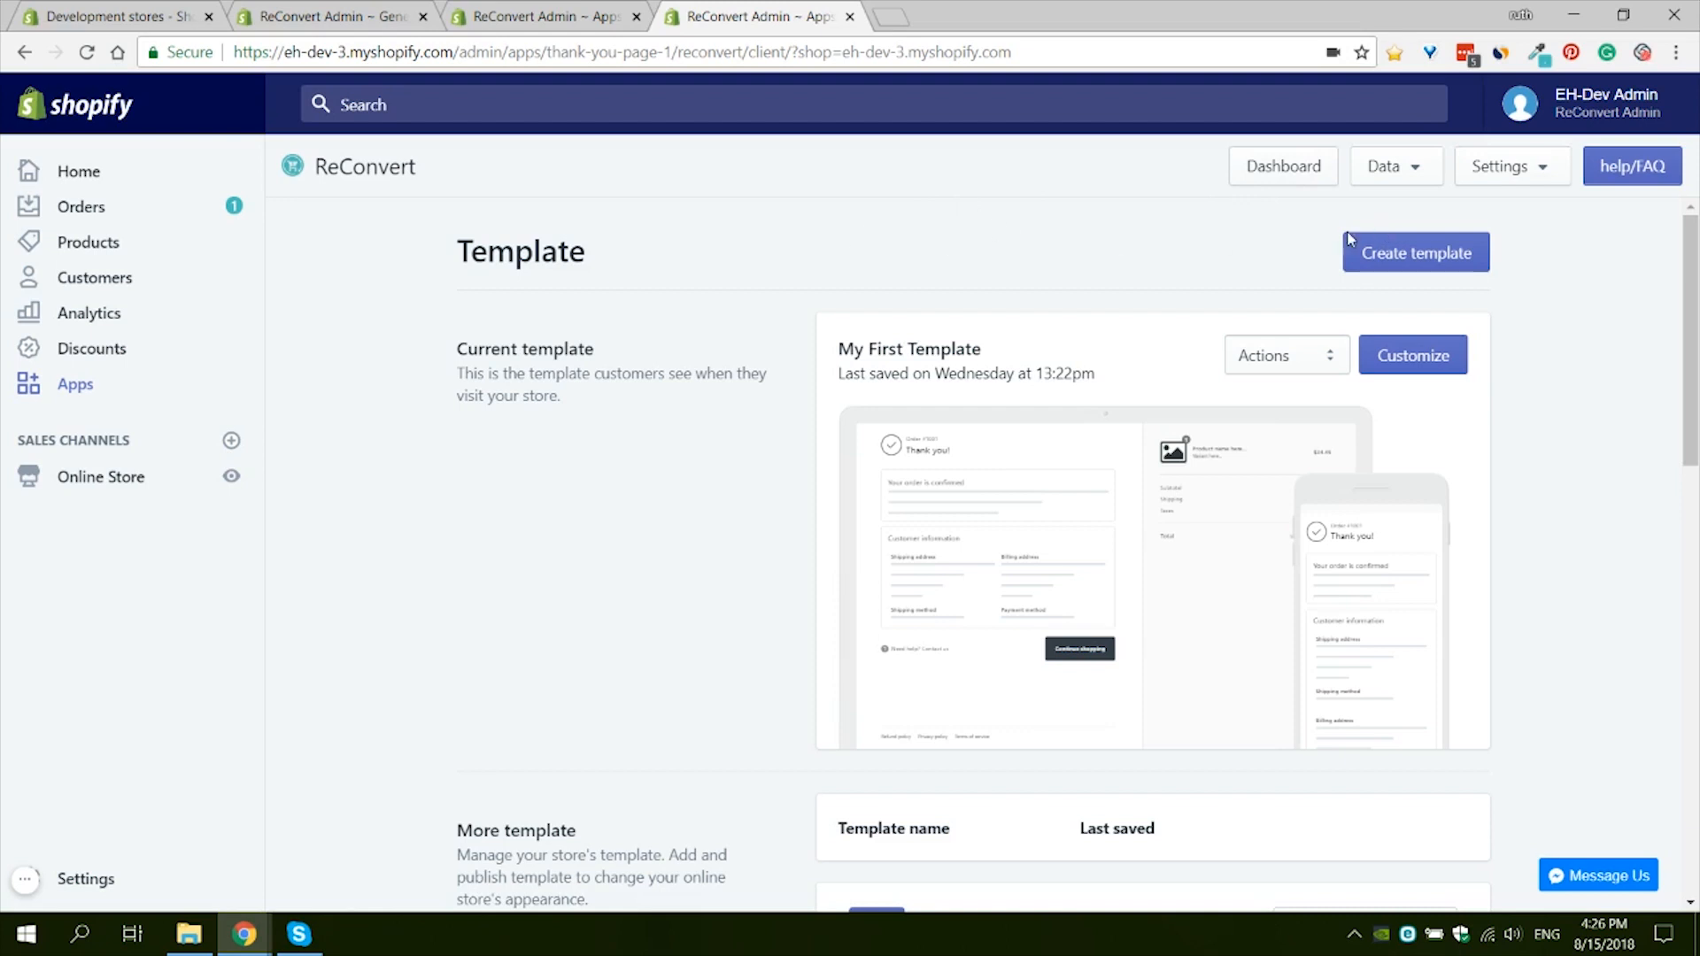
pyautogui.moveTo(1339, 281)
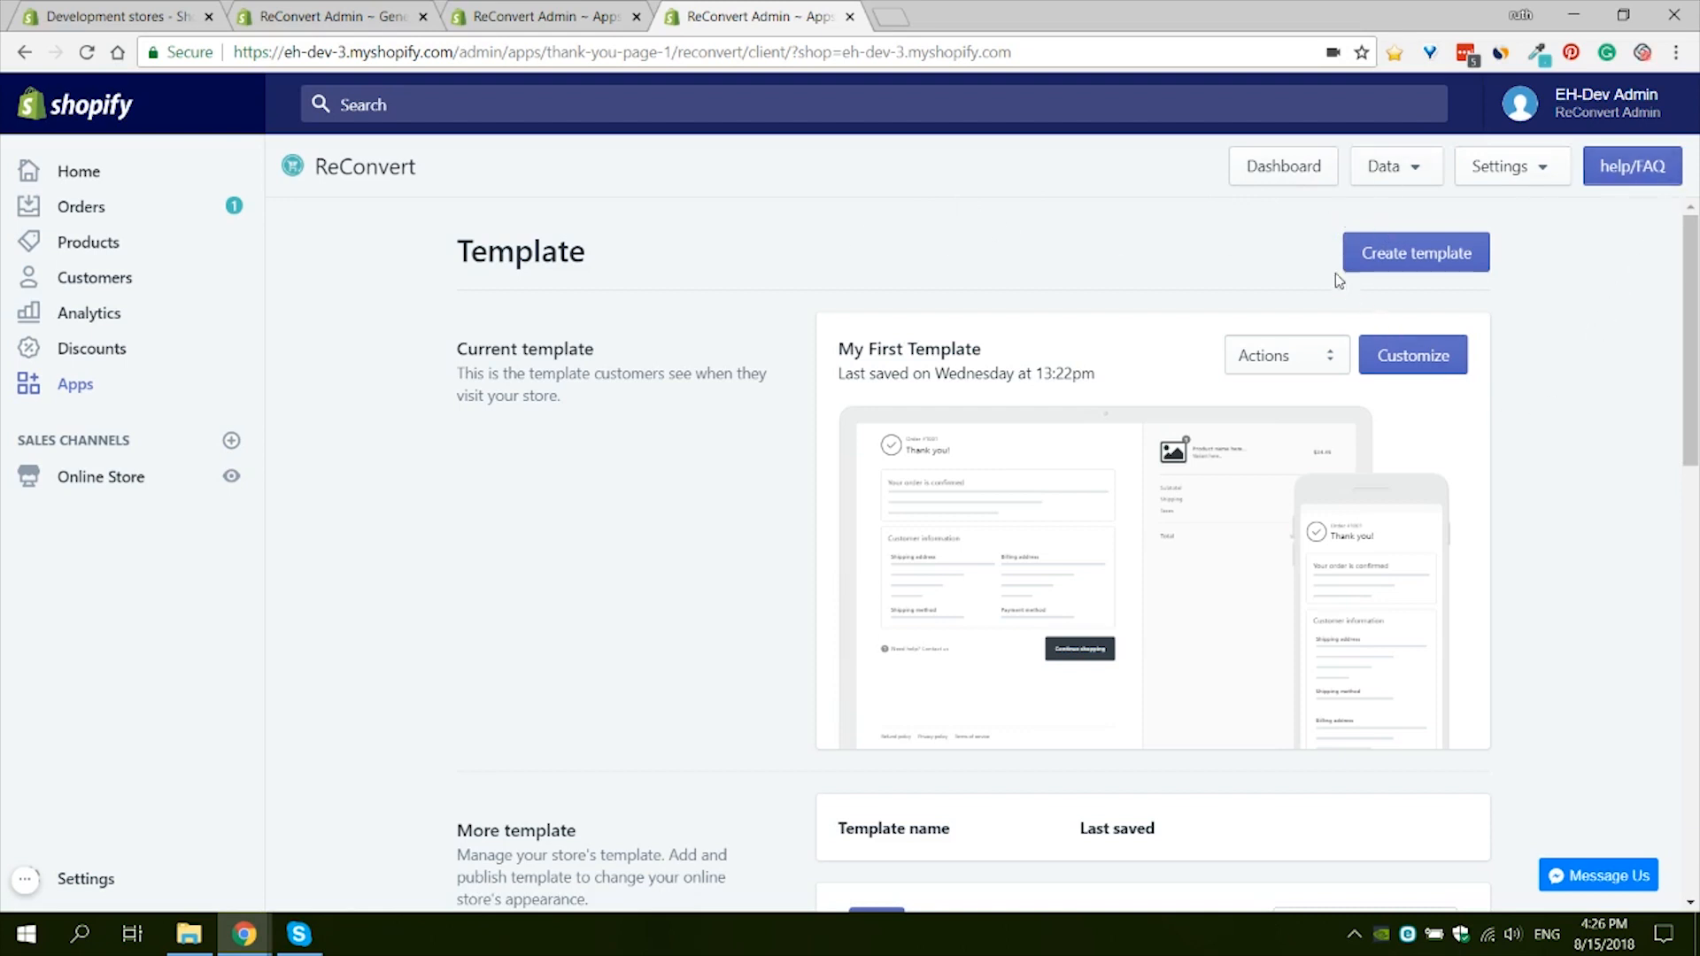
pyautogui.click(1283, 166)
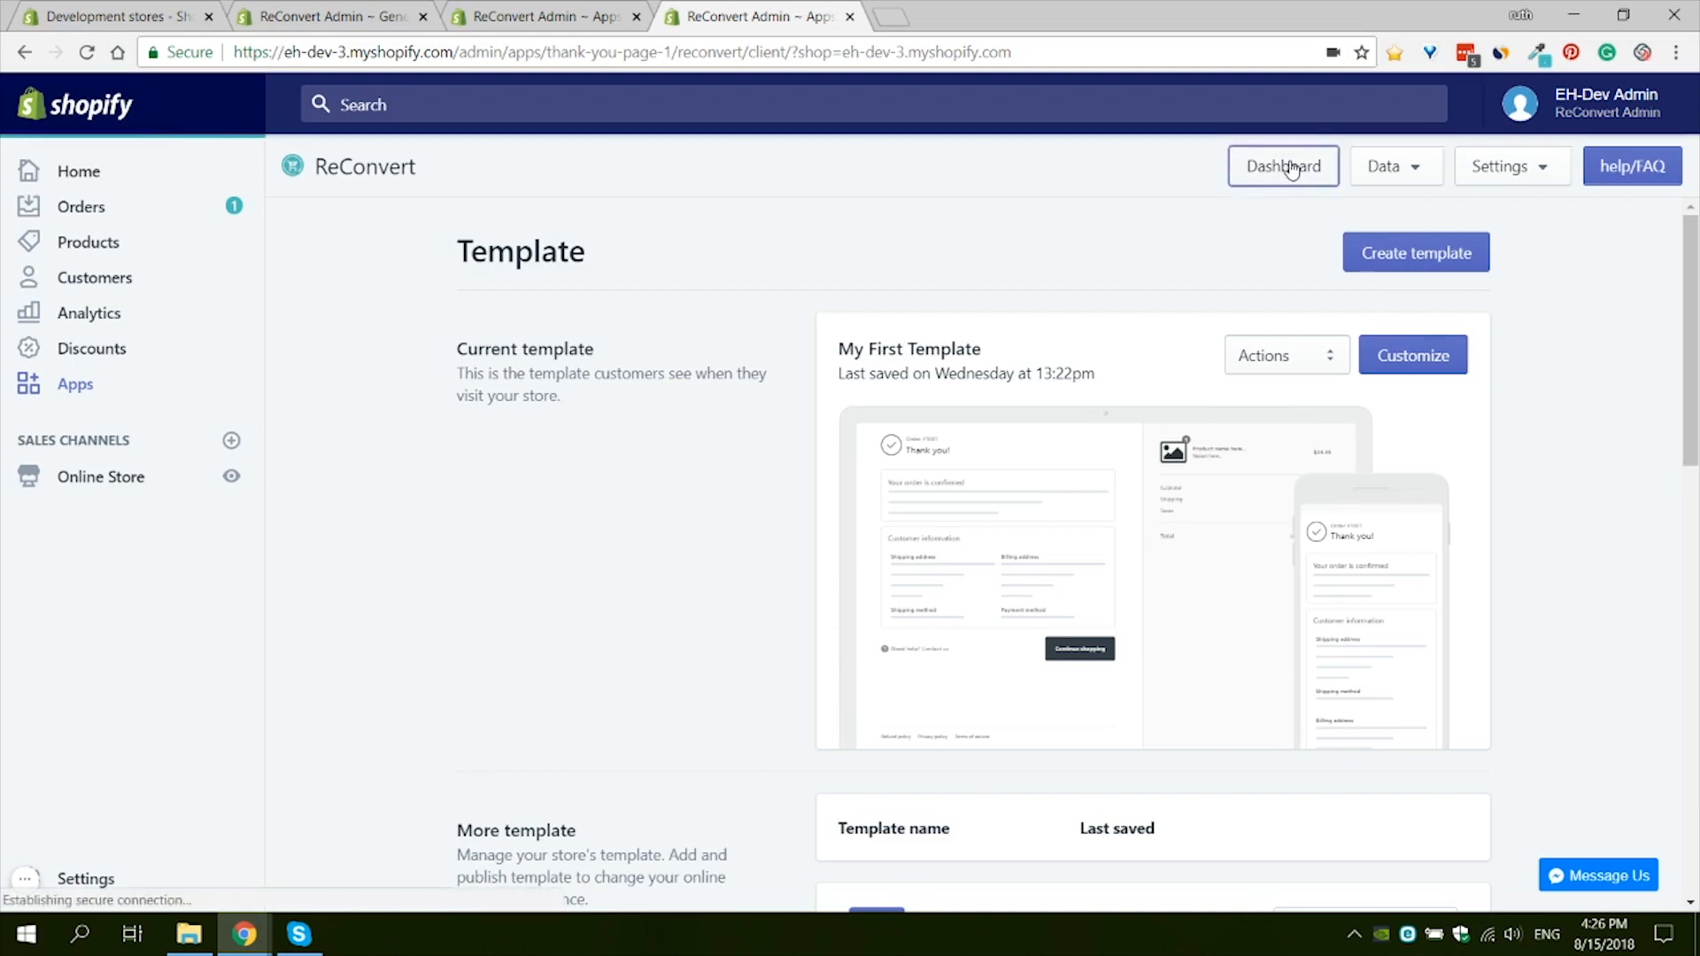
pyautogui.click(1391, 165)
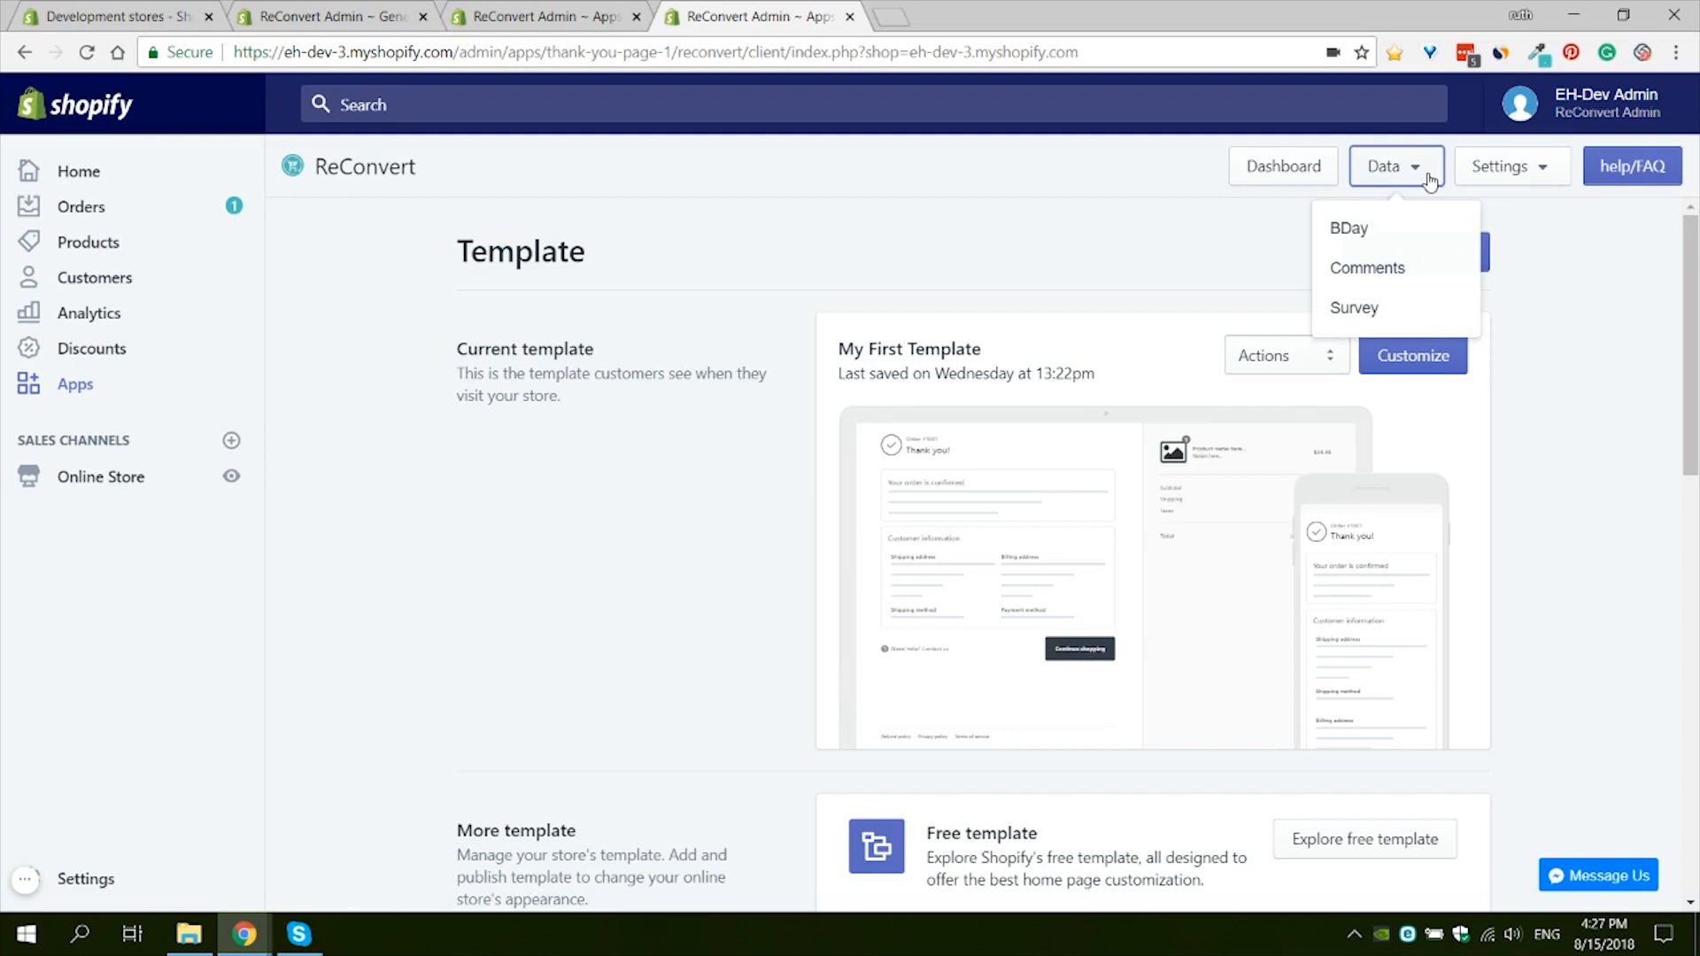
pyautogui.moveTo(1420, 200)
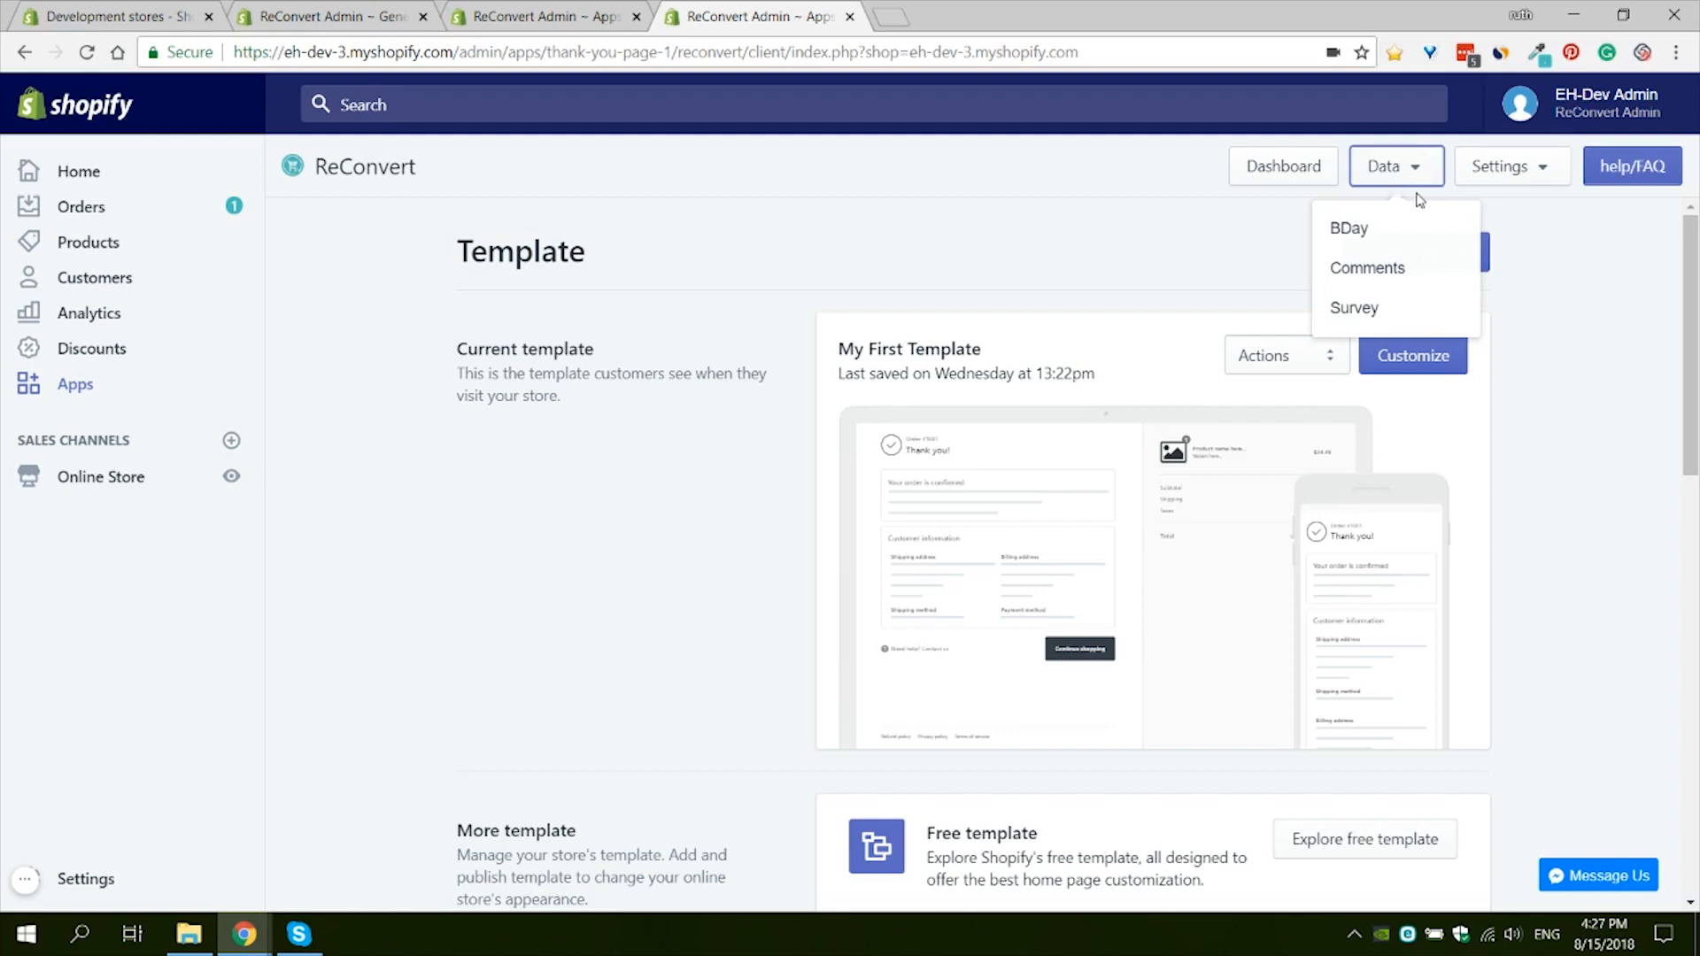
pyautogui.moveTo(1440, 209)
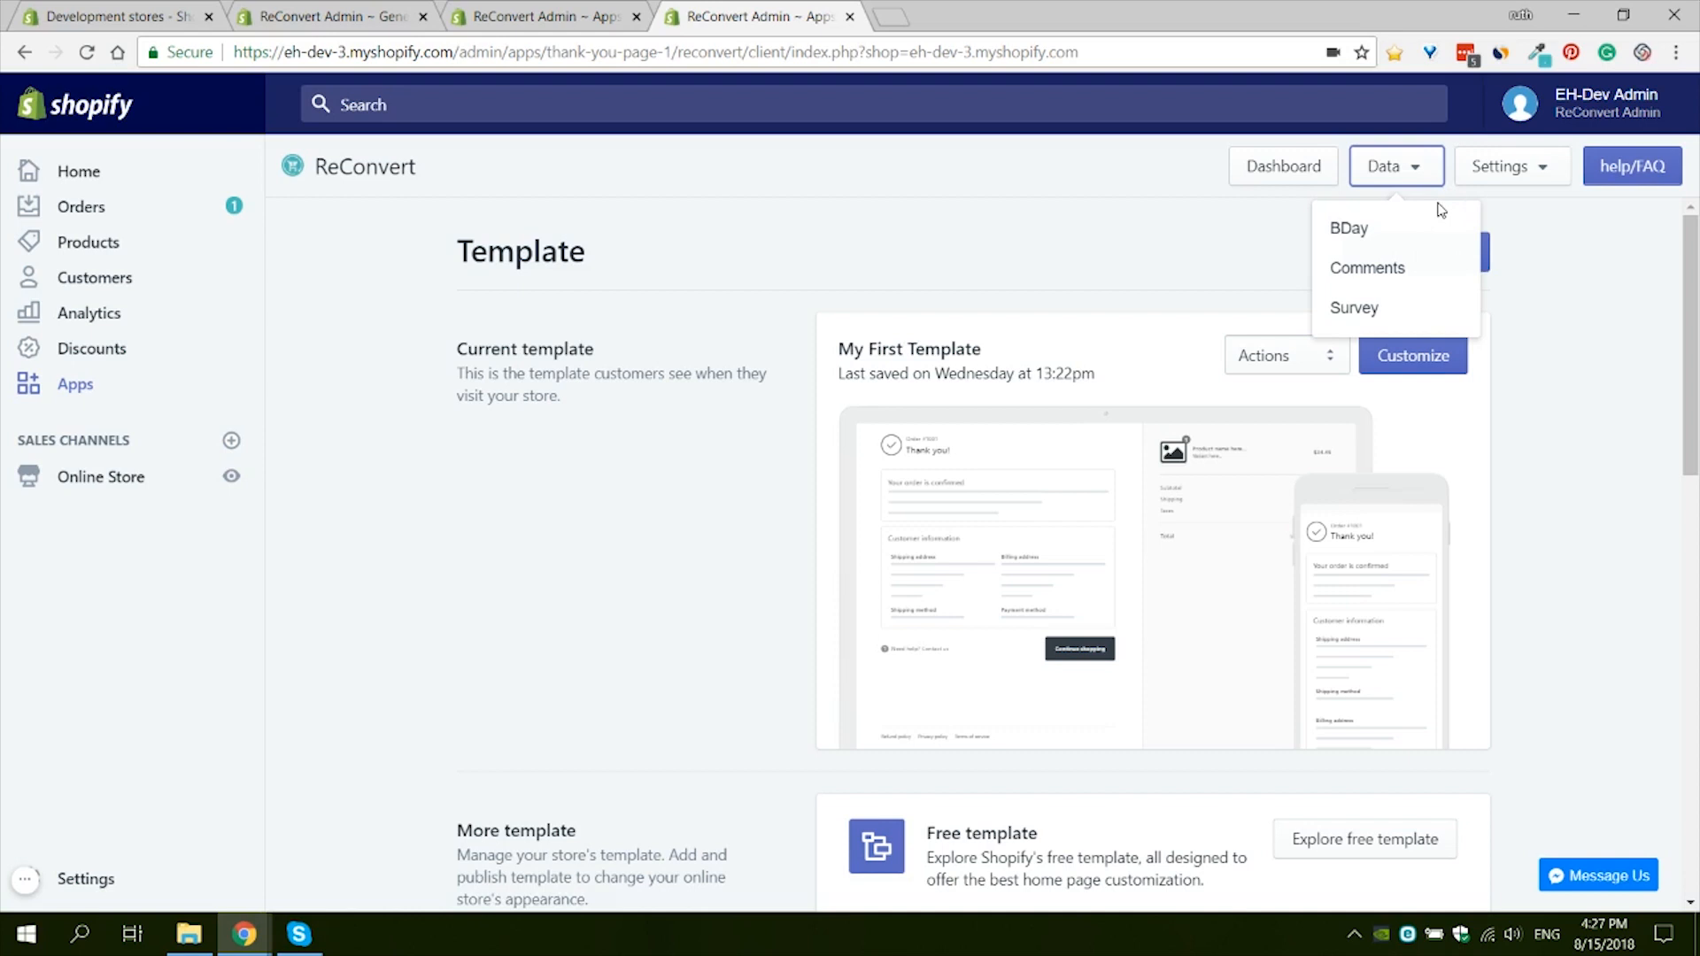
pyautogui.moveTo(1399, 204)
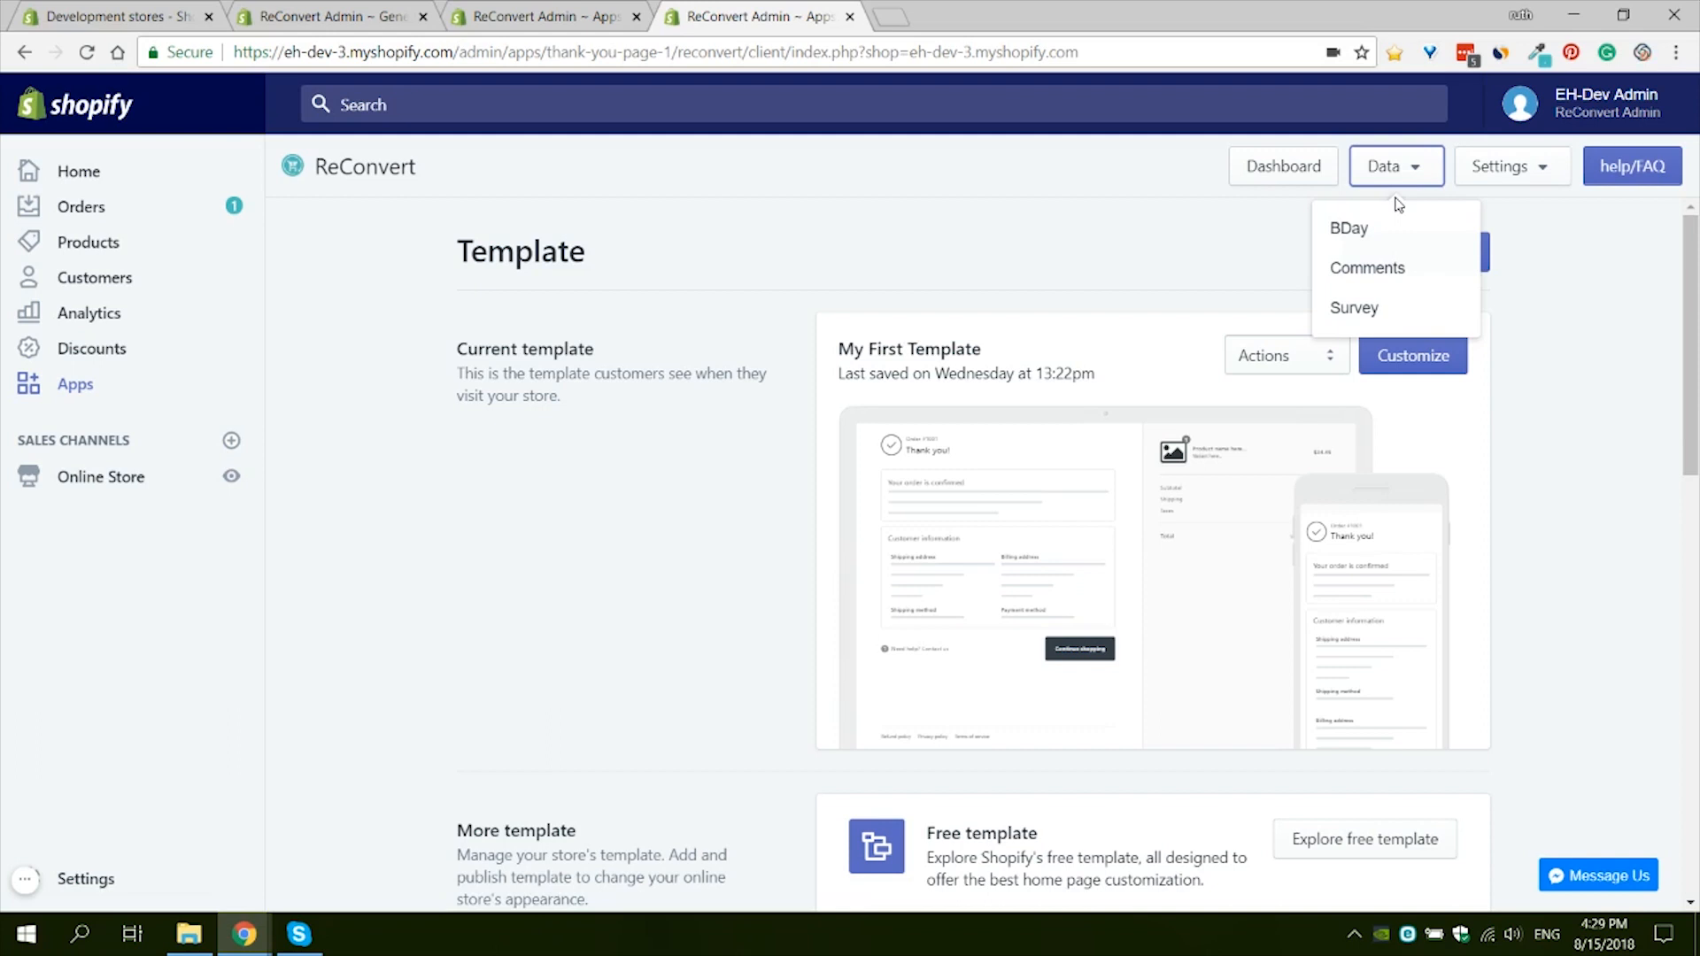
pyautogui.moveTo(1397, 228)
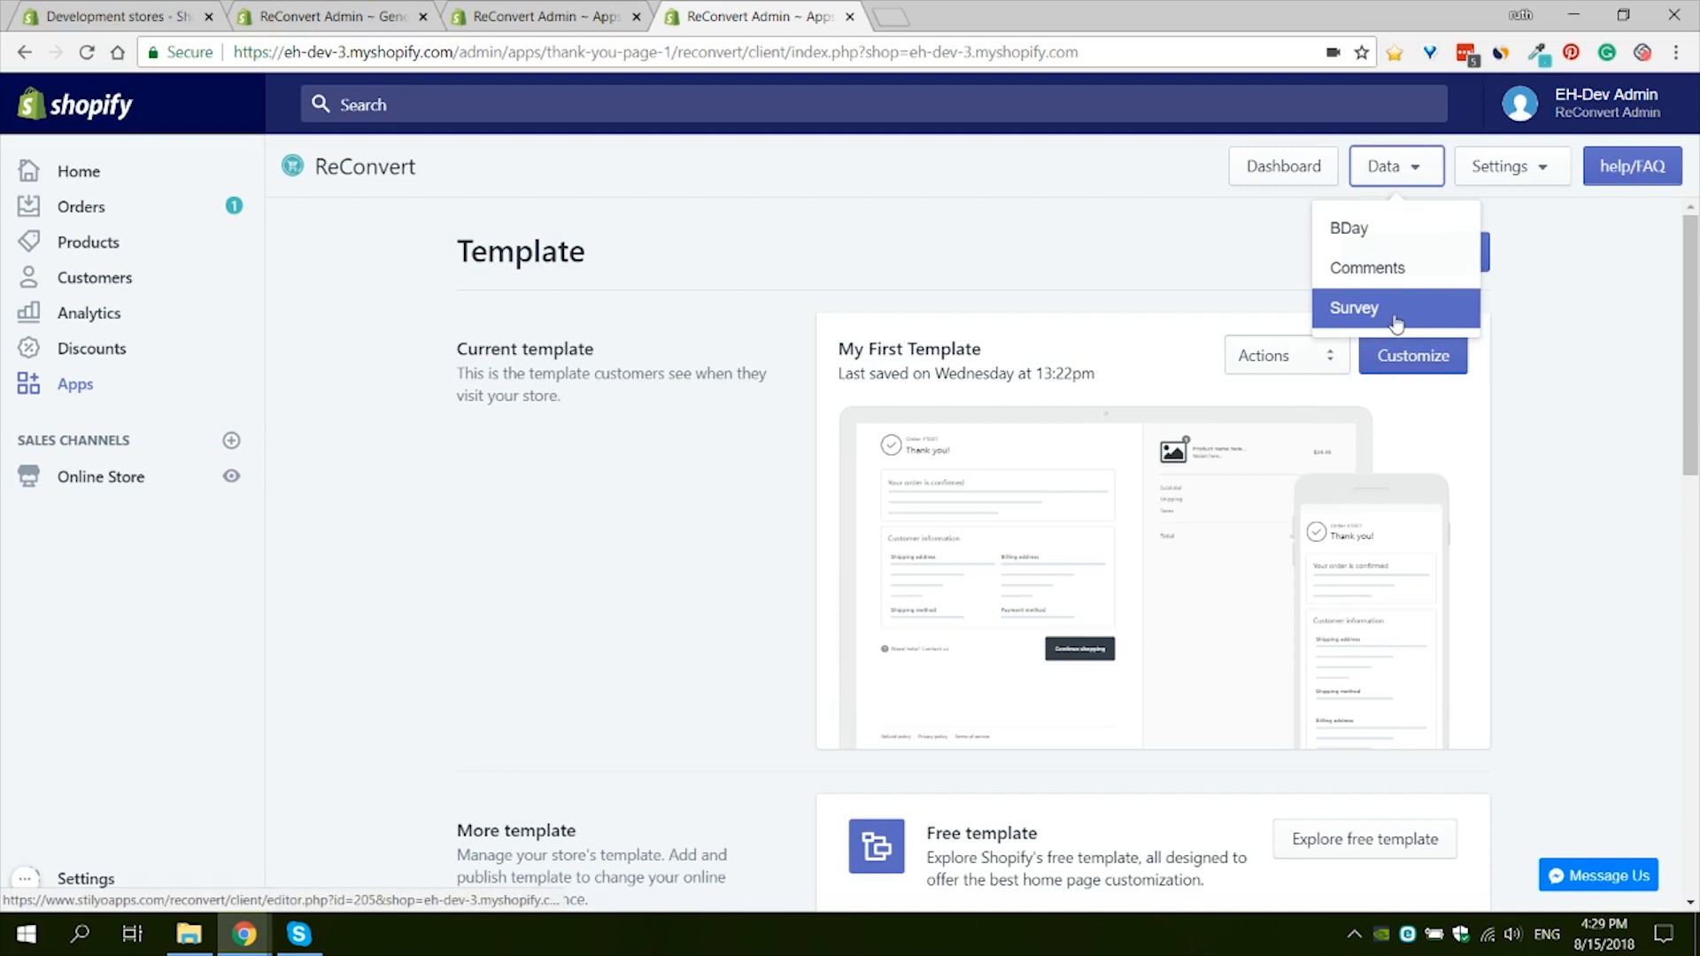
pyautogui.click(1502, 165)
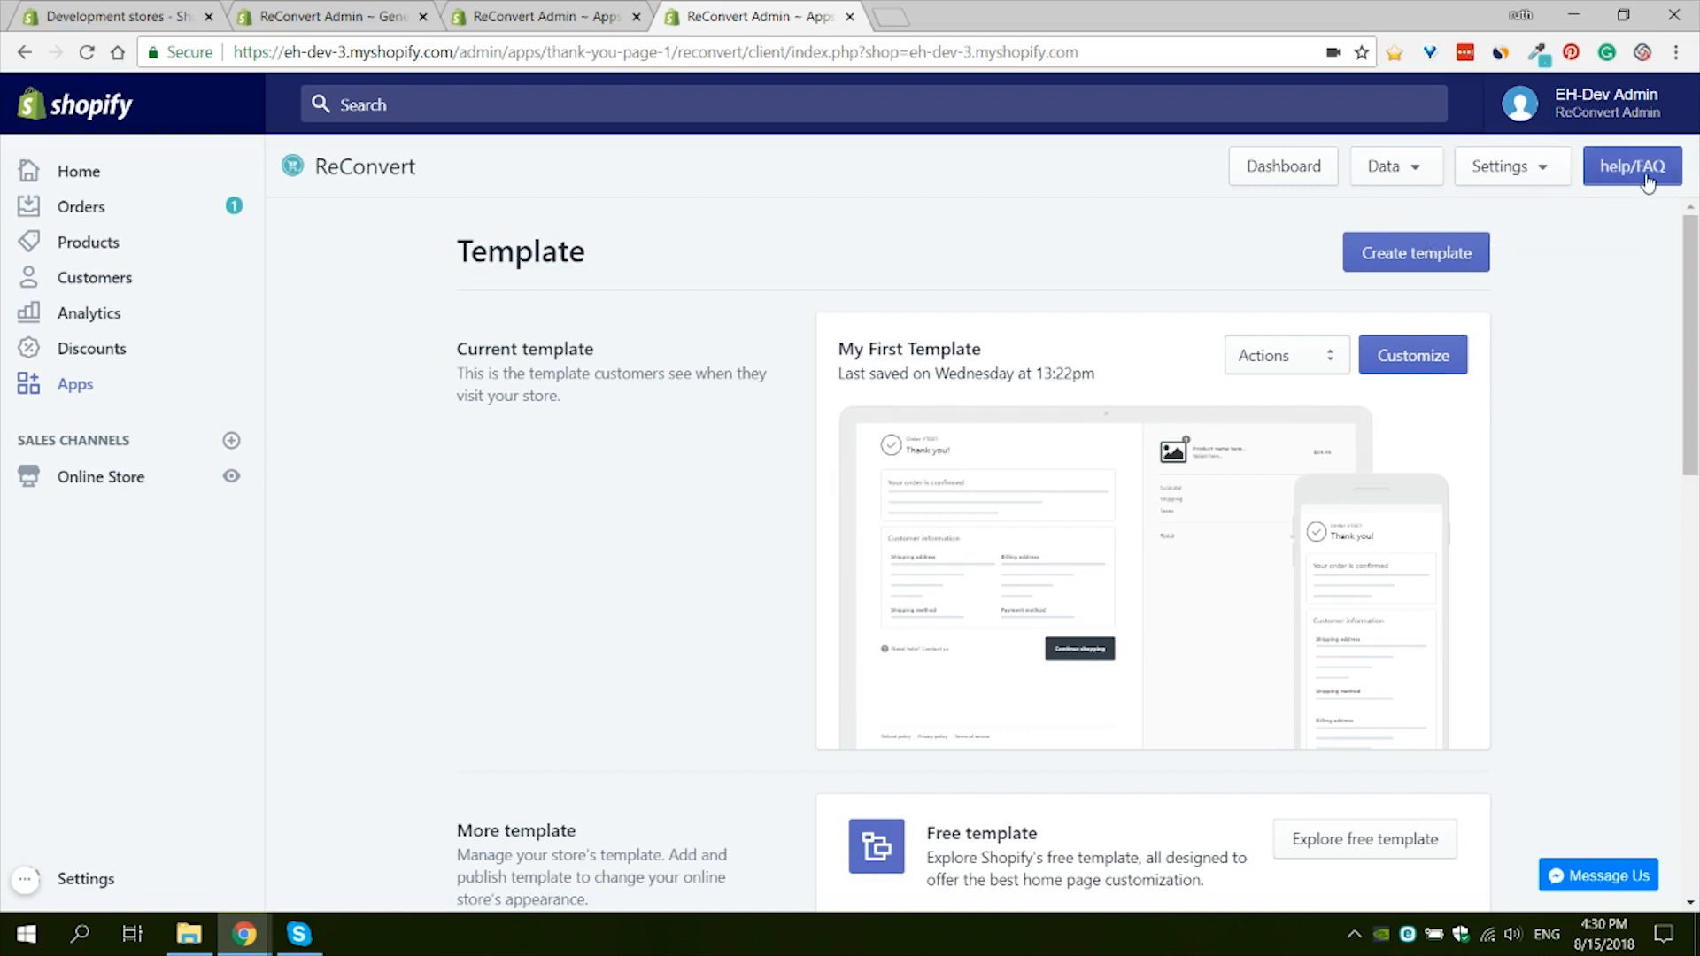
# Step: Open the help/FAQ page and choose Message Us to contact support
pyautogui.click(1631, 166)
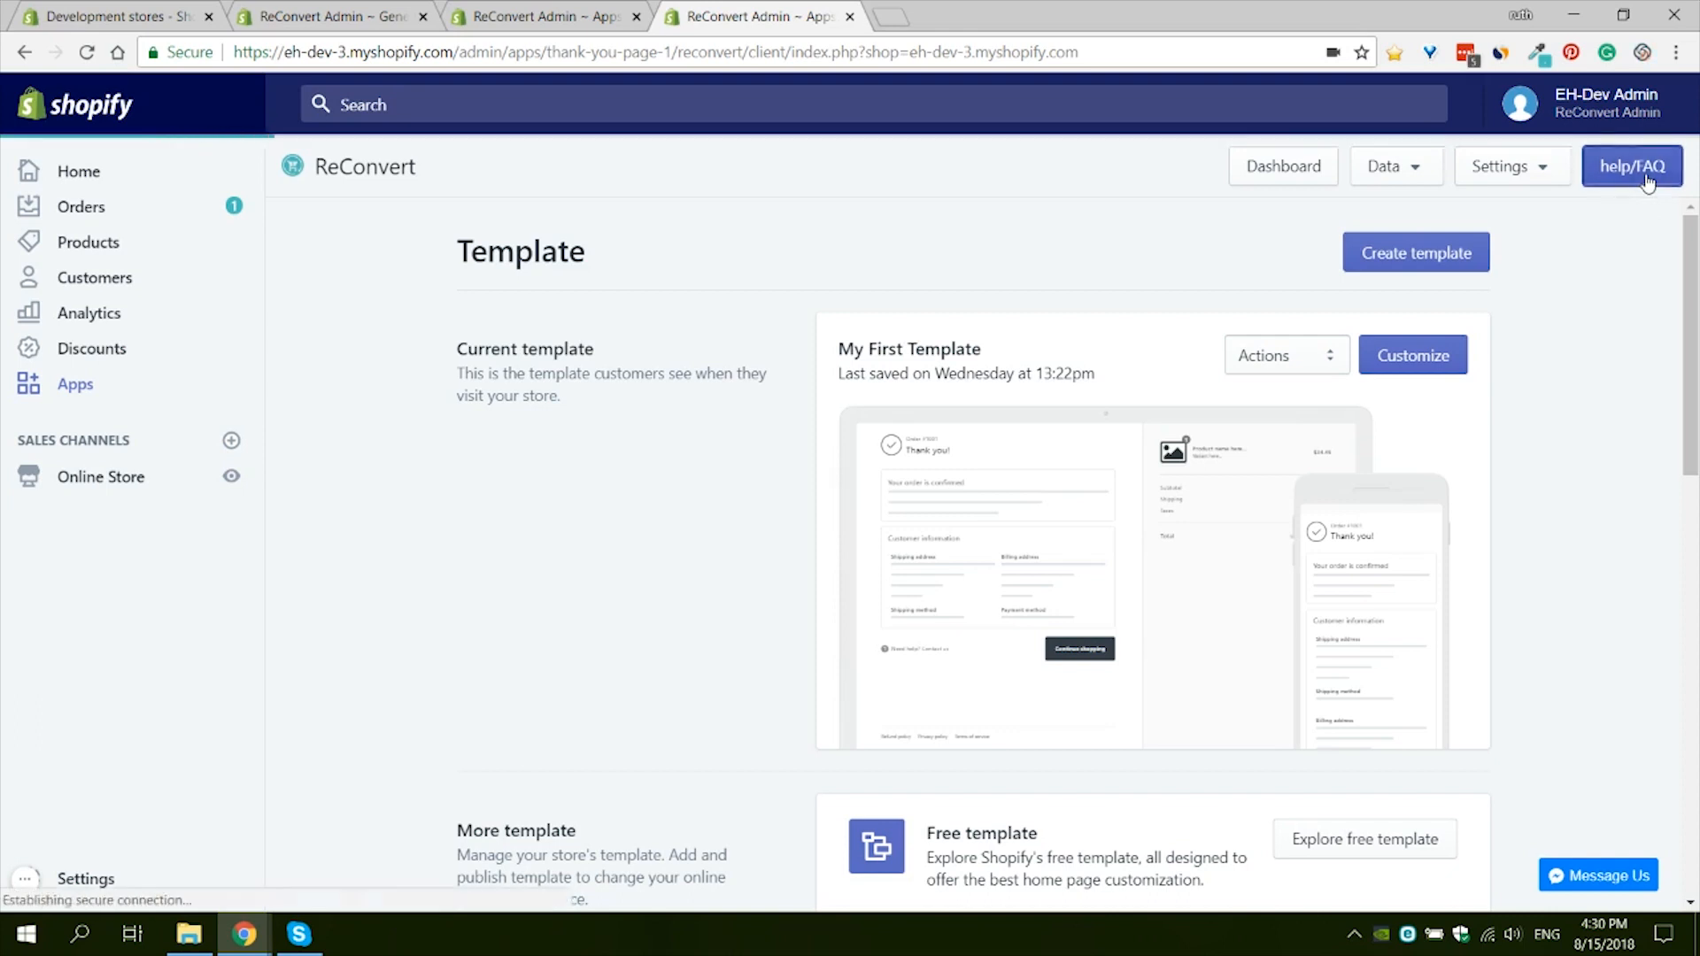
pyautogui.click(1632, 166)
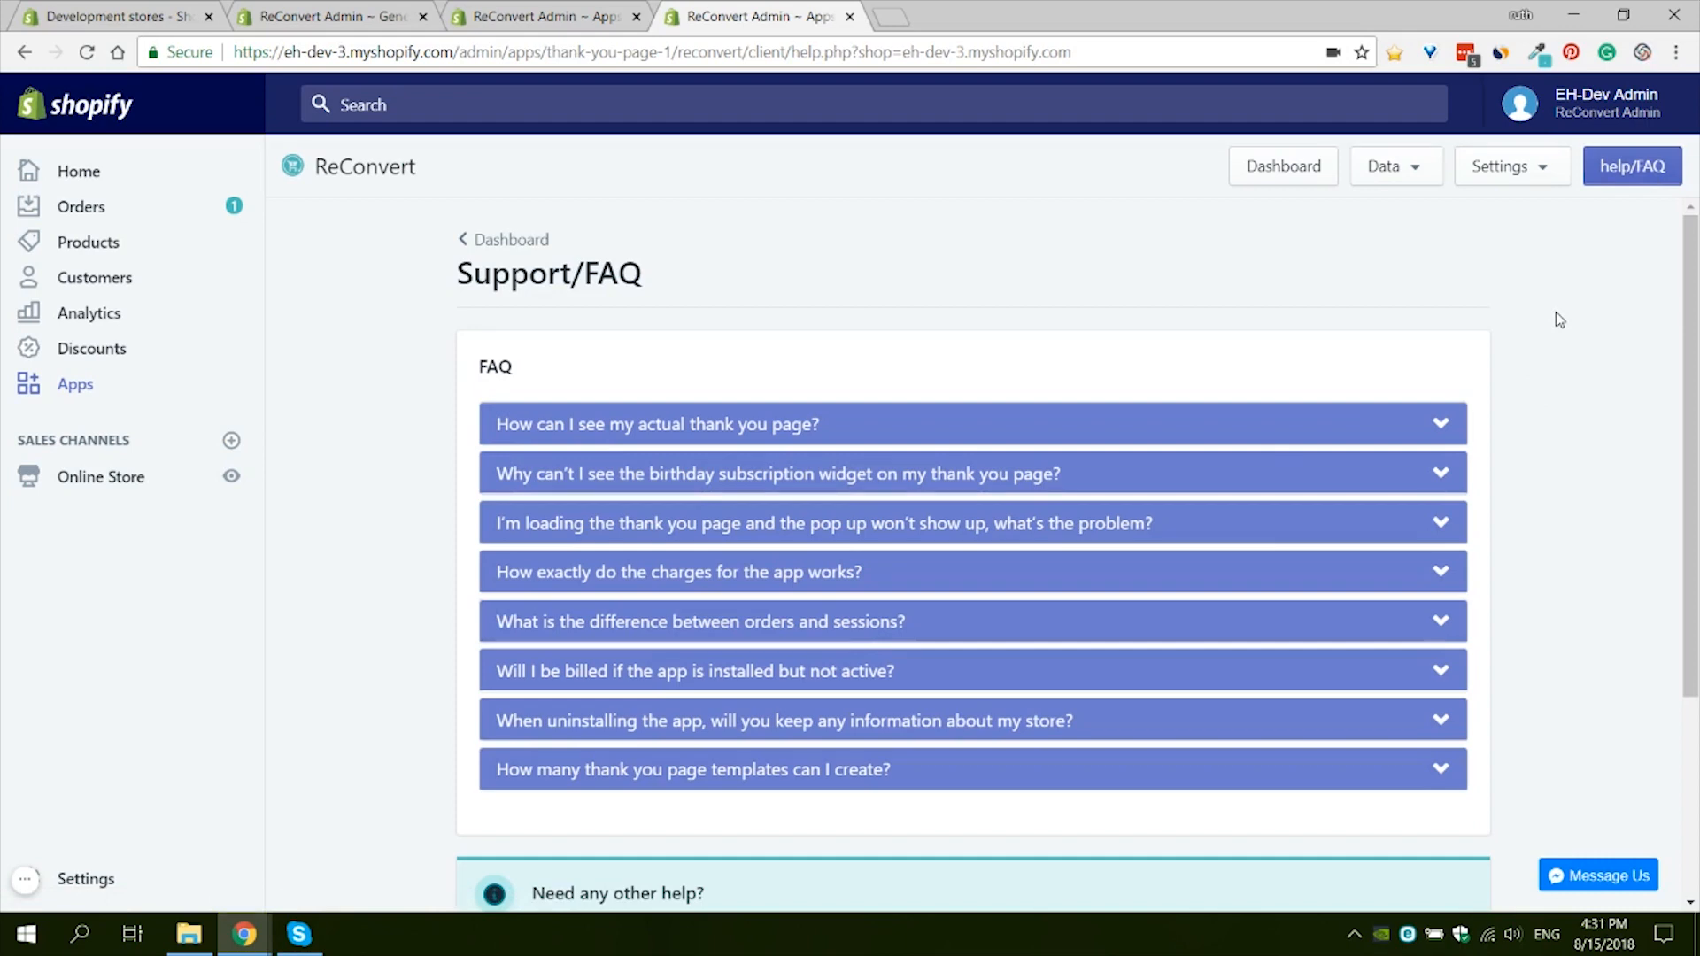
pyautogui.moveTo(1565, 533)
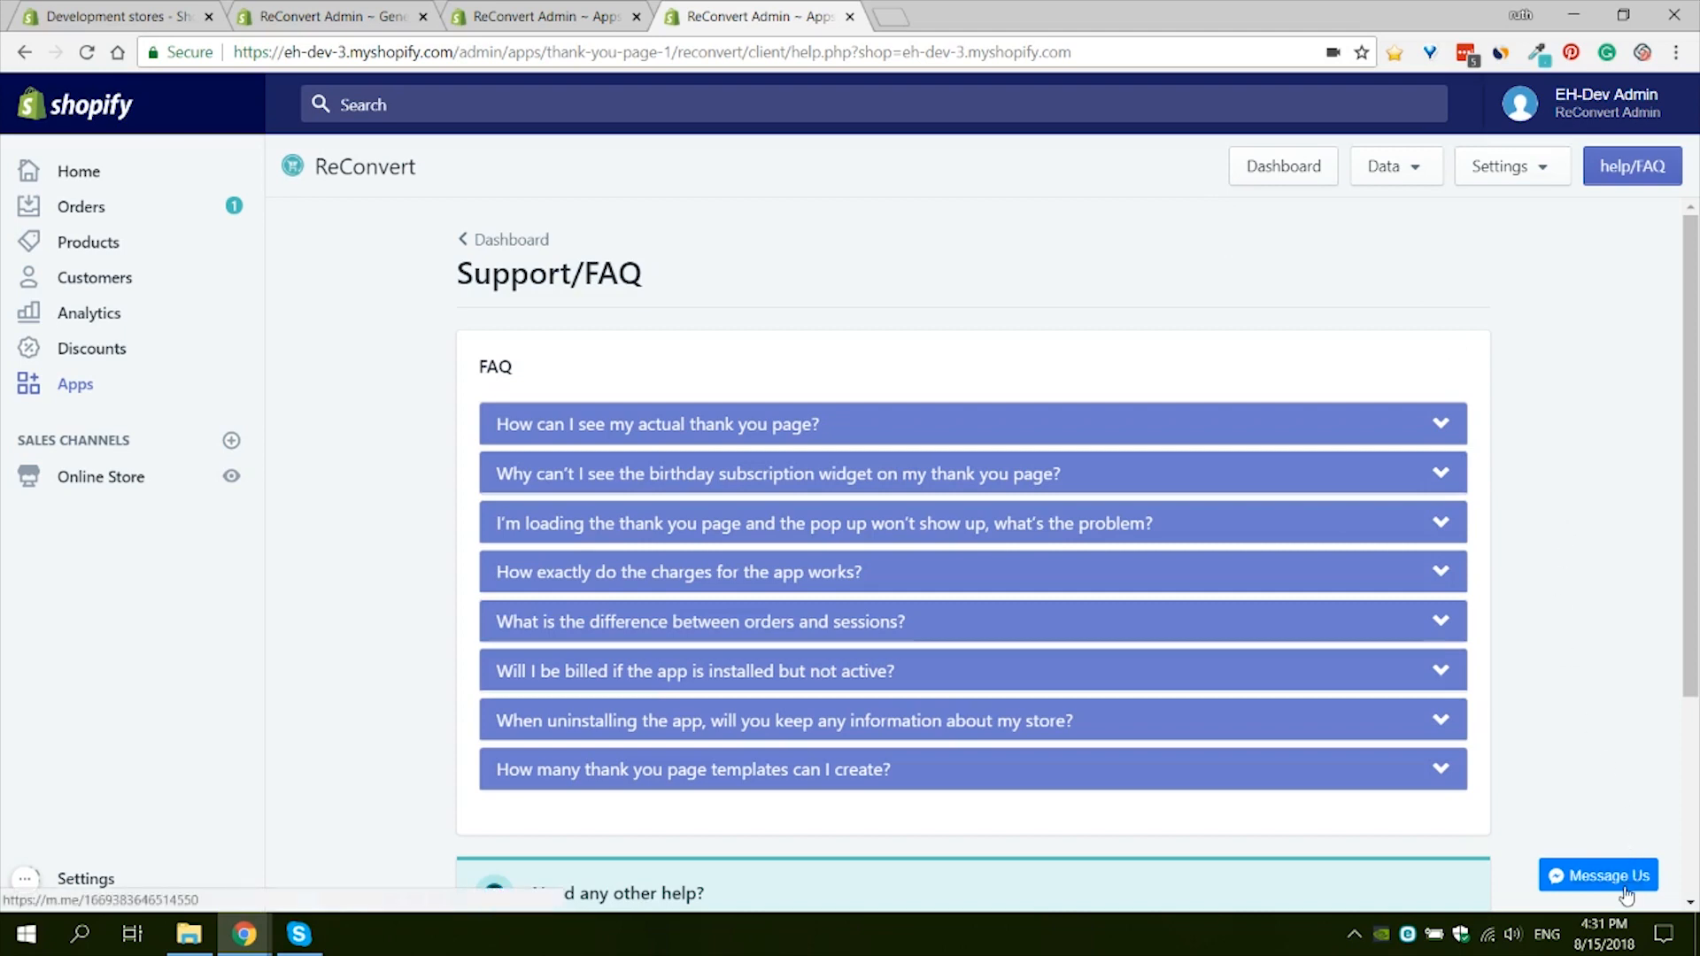
pyautogui.click(510, 240)
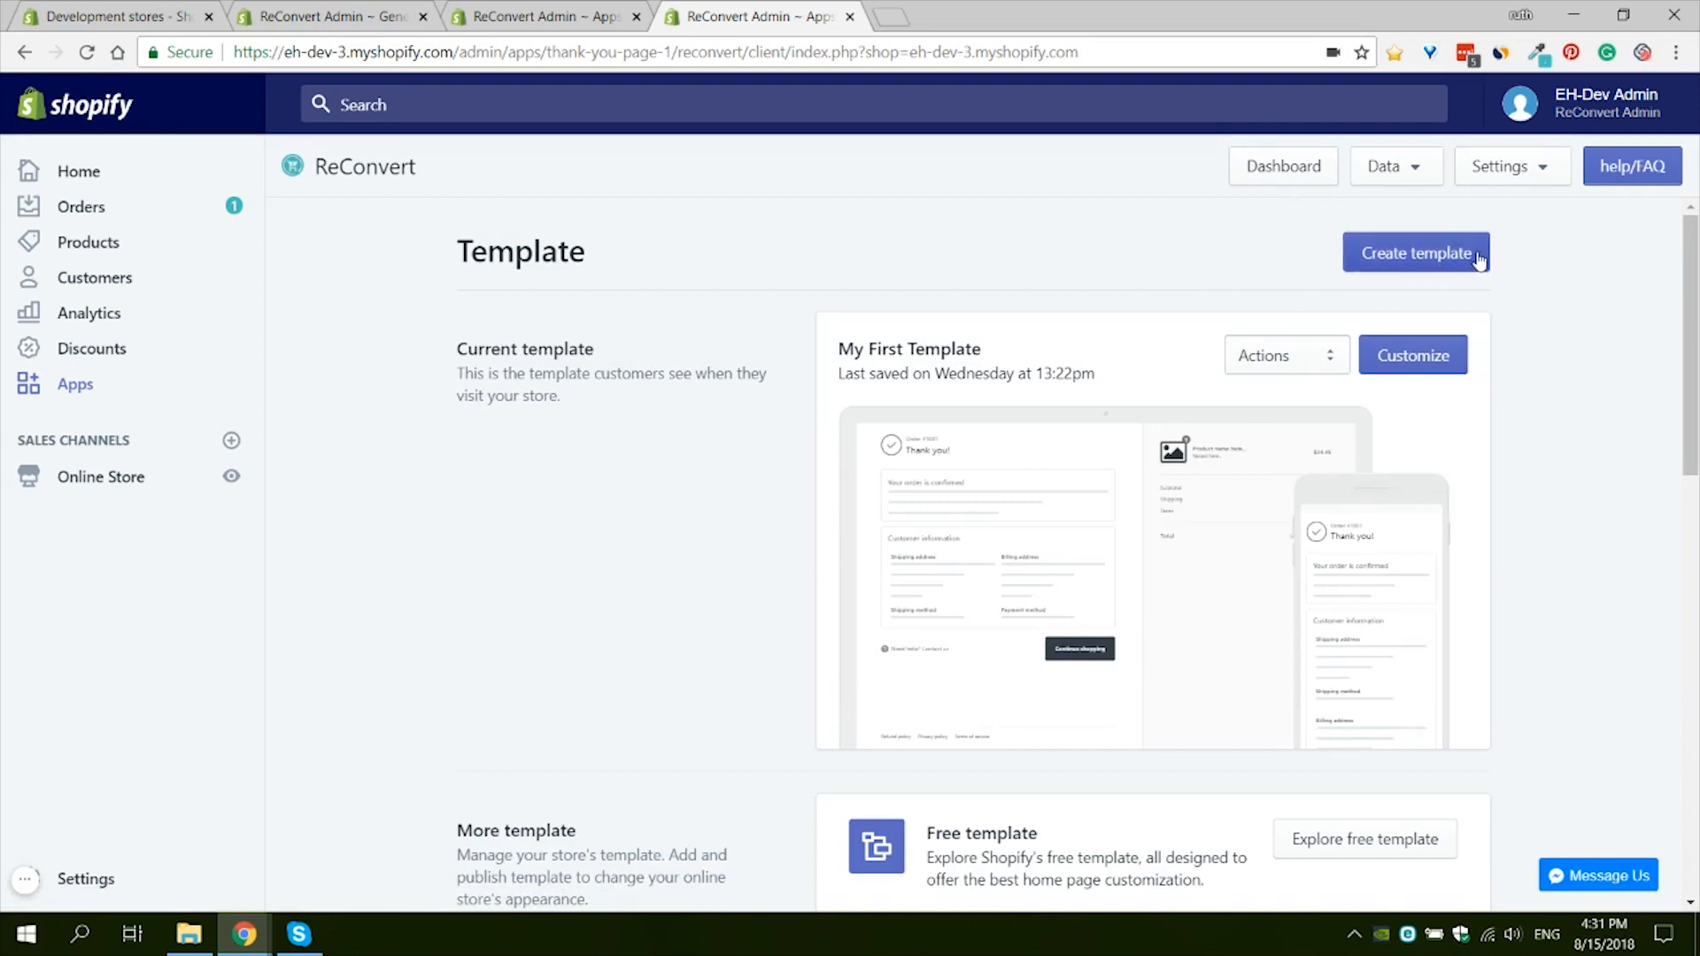
pyautogui.moveTo(520, 358)
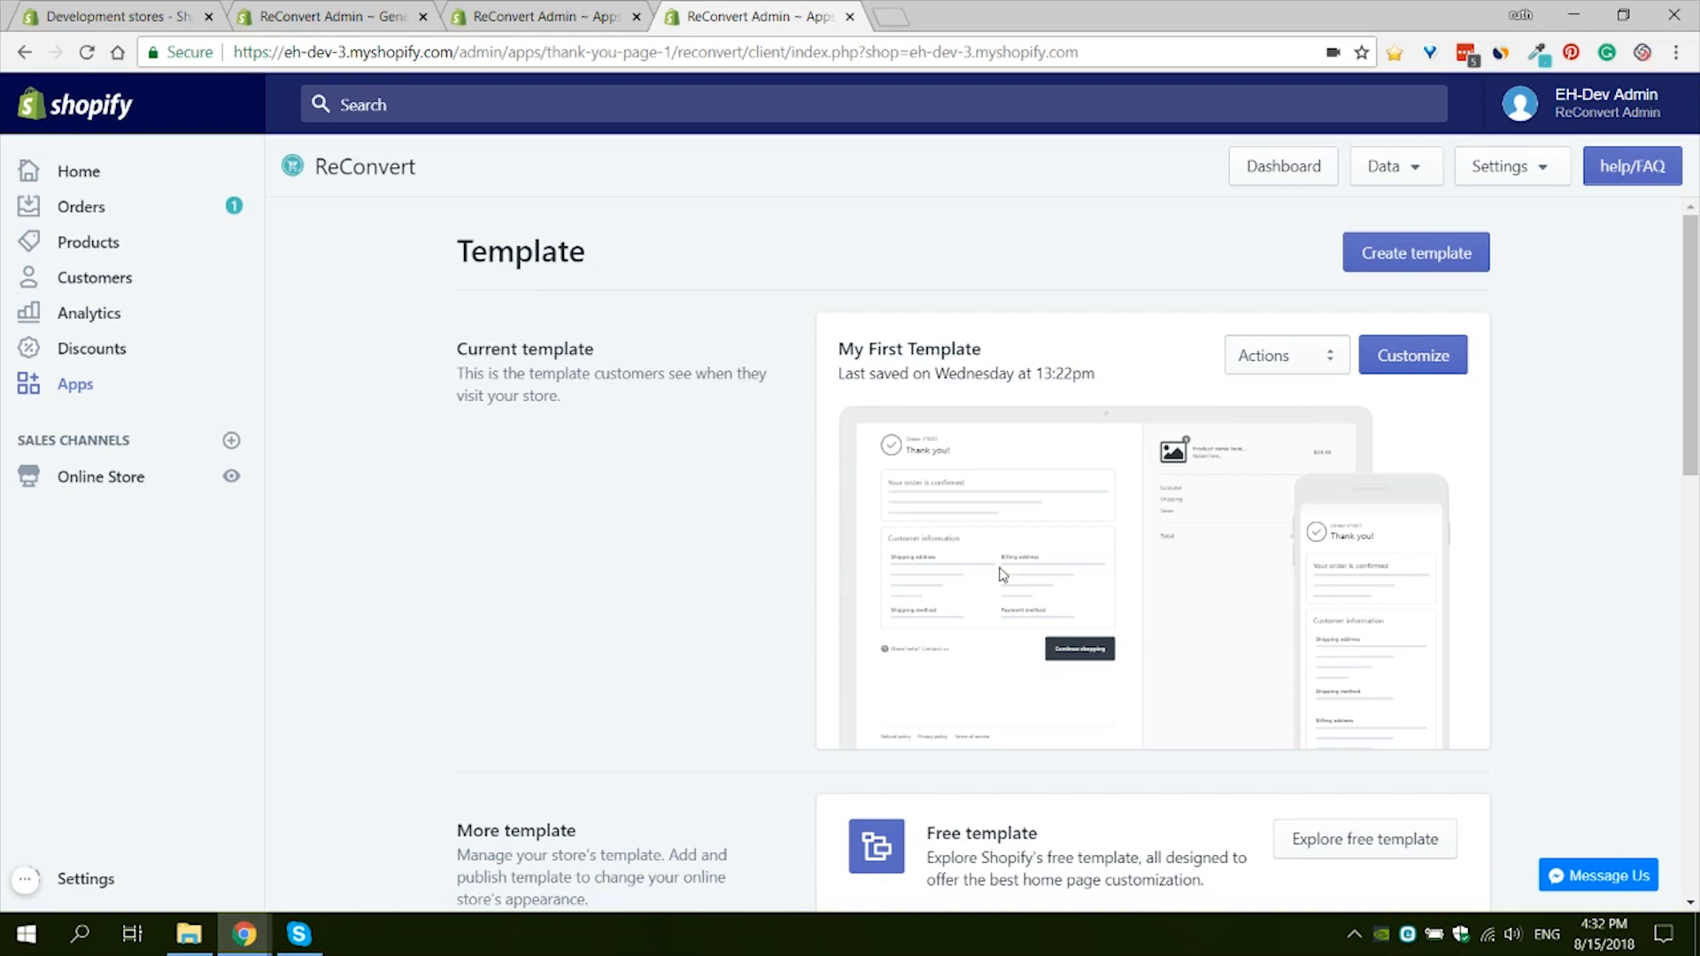
pyautogui.moveTo(679, 376)
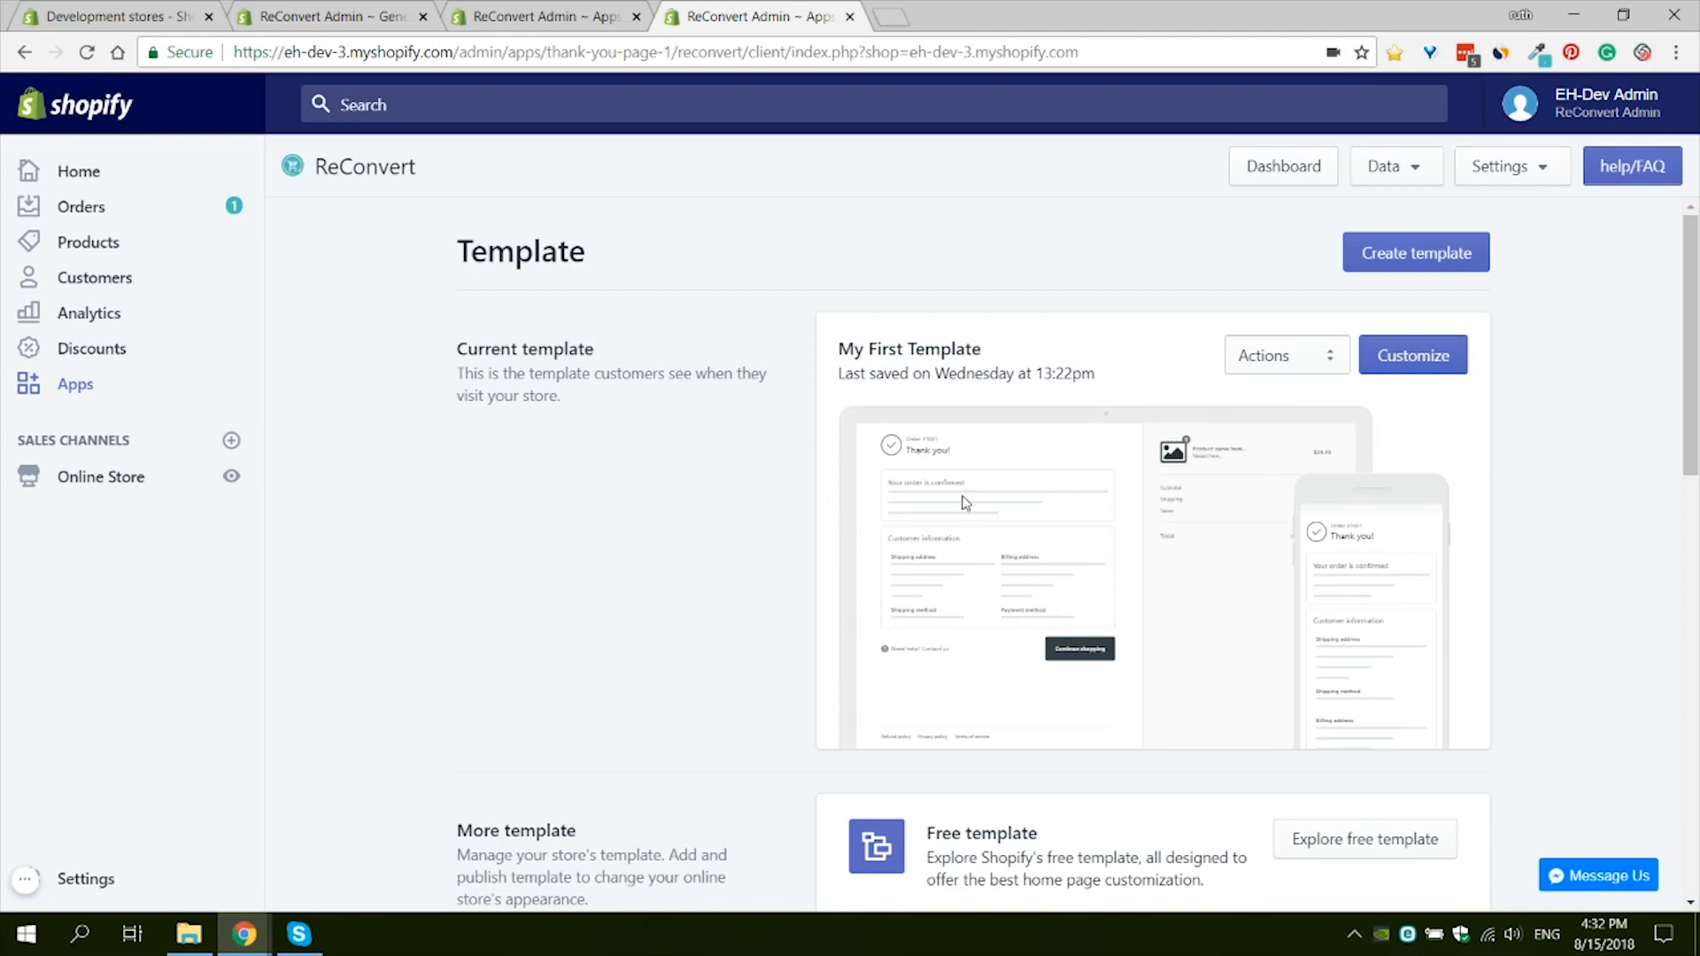
pyautogui.moveTo(1261, 513)
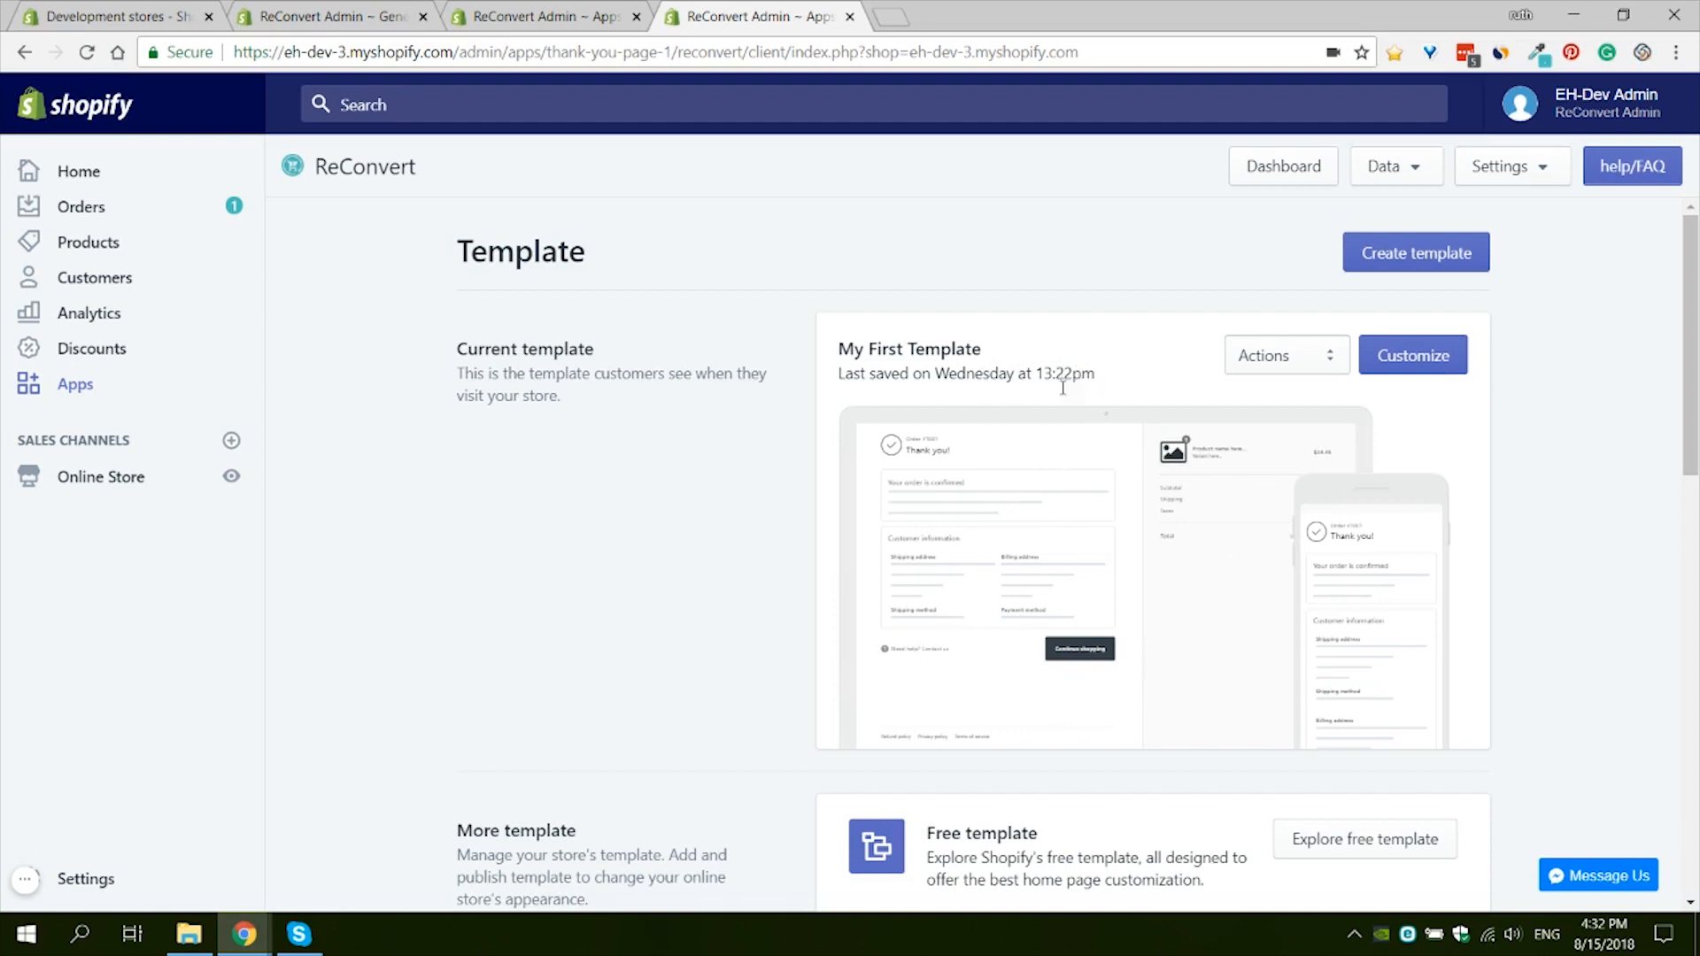
pyautogui.moveTo(1556, 434)
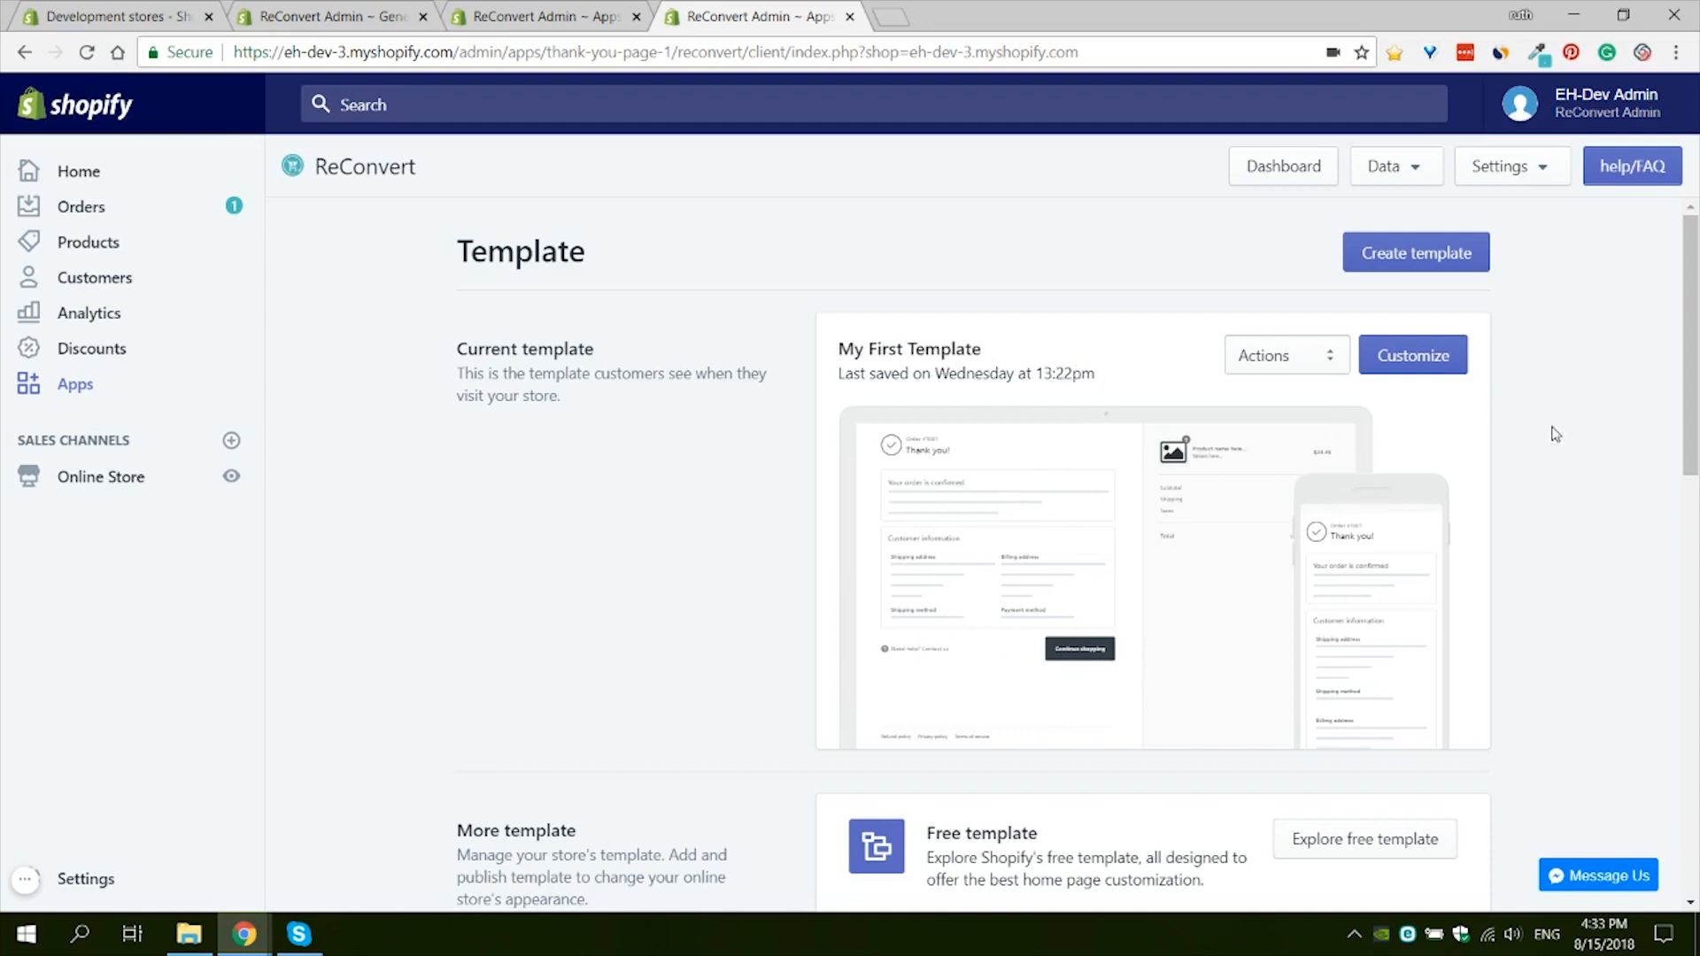
pyautogui.moveTo(1222, 457)
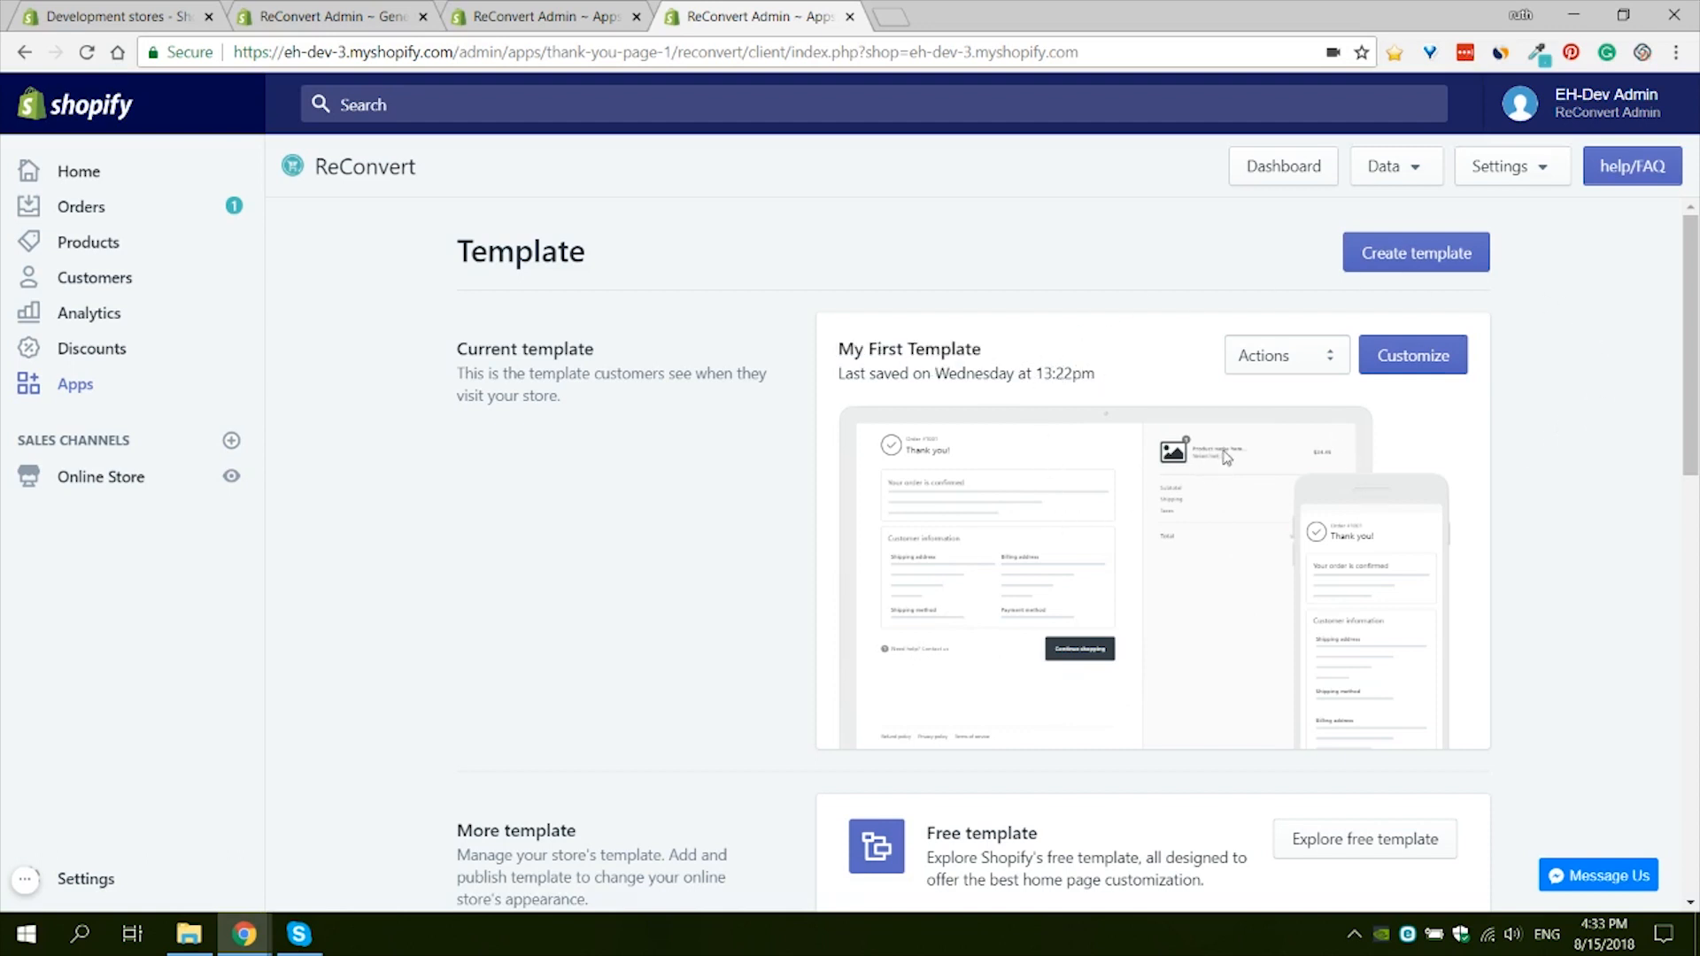
# Step: Preview My First Template's thank-you page and close the preview
pyautogui.click(1284, 355)
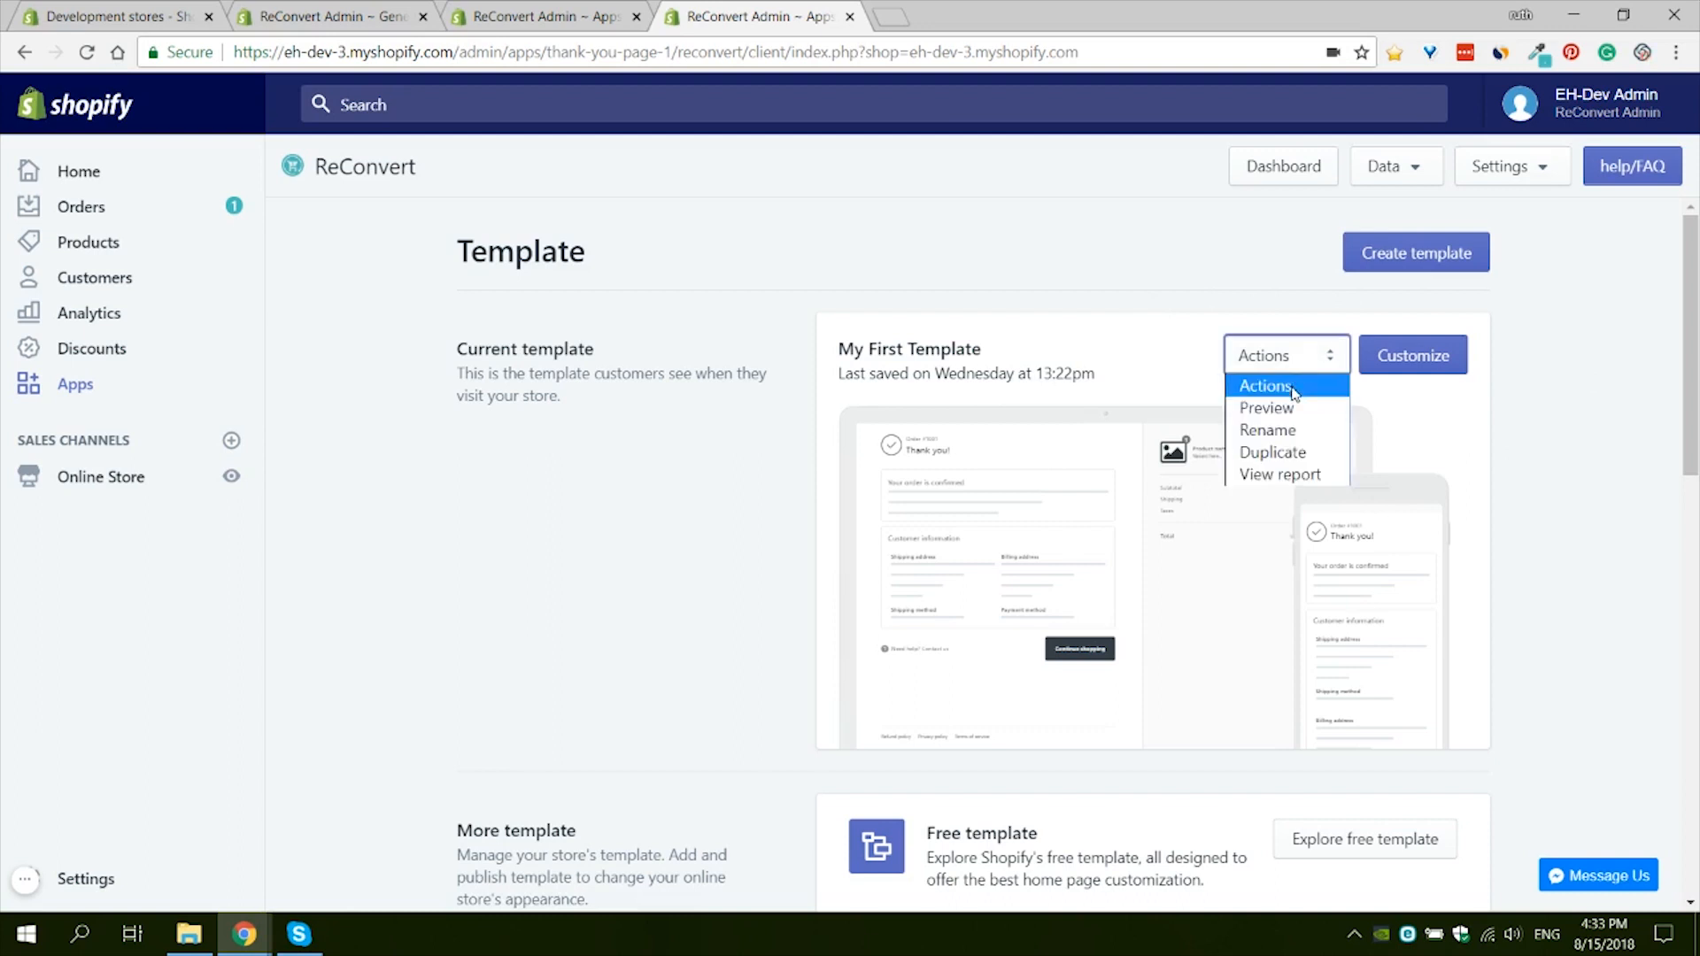
pyautogui.click(1266, 407)
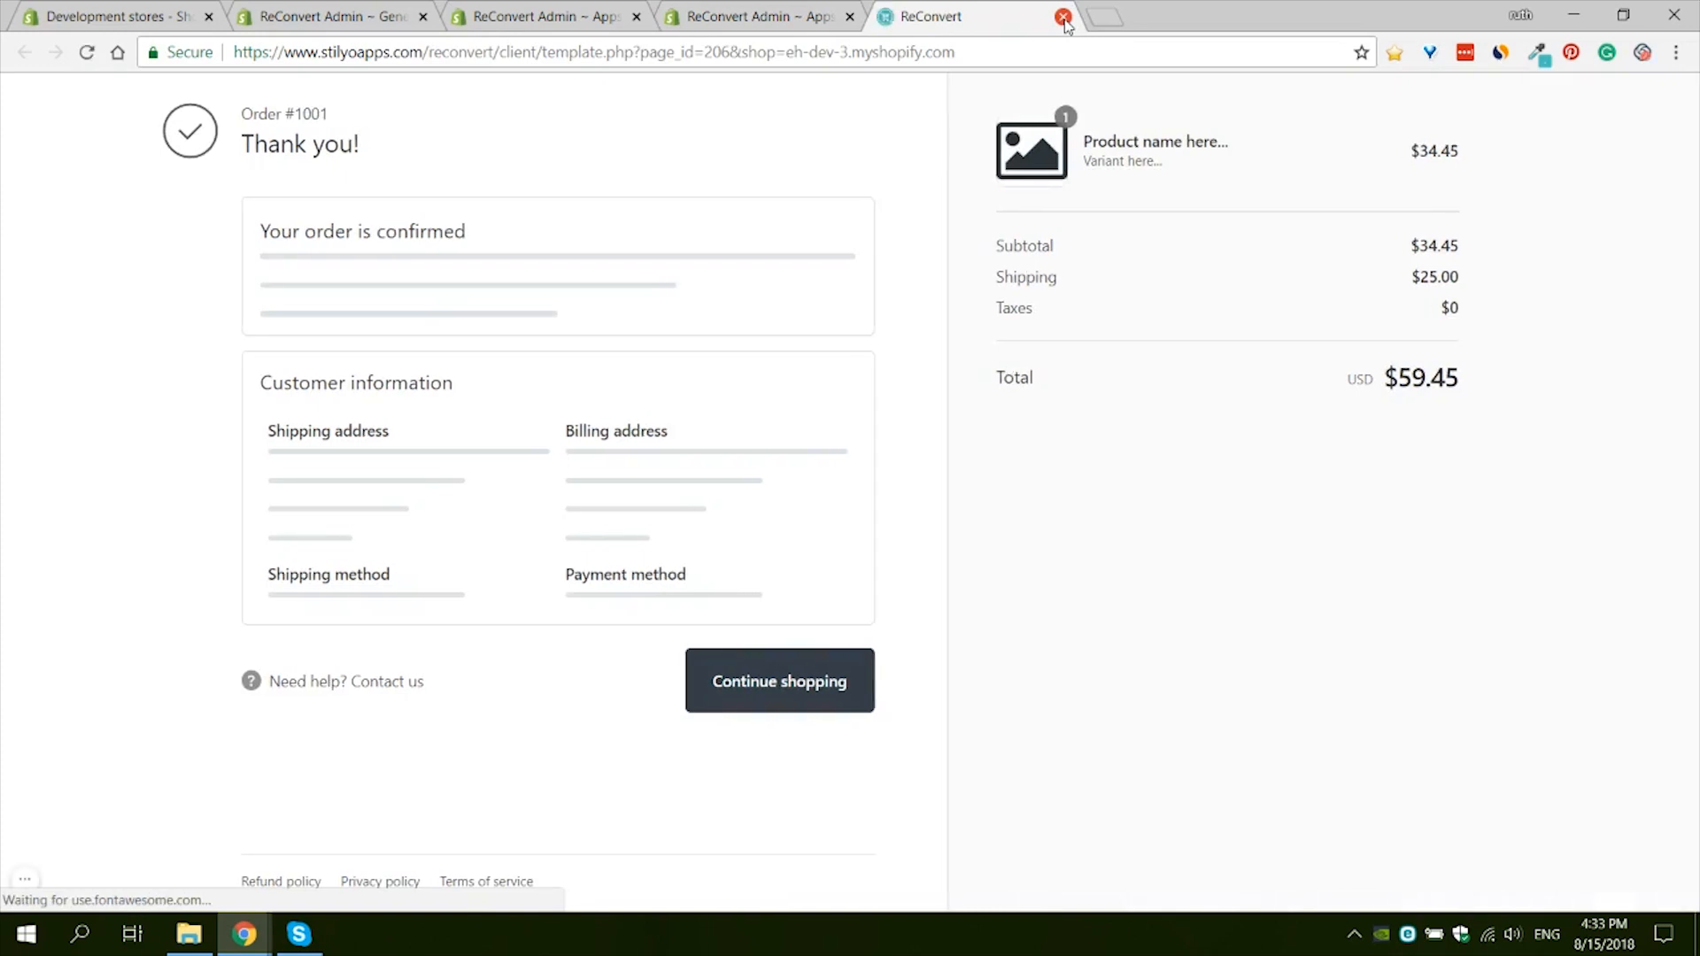
pyautogui.click(1064, 16)
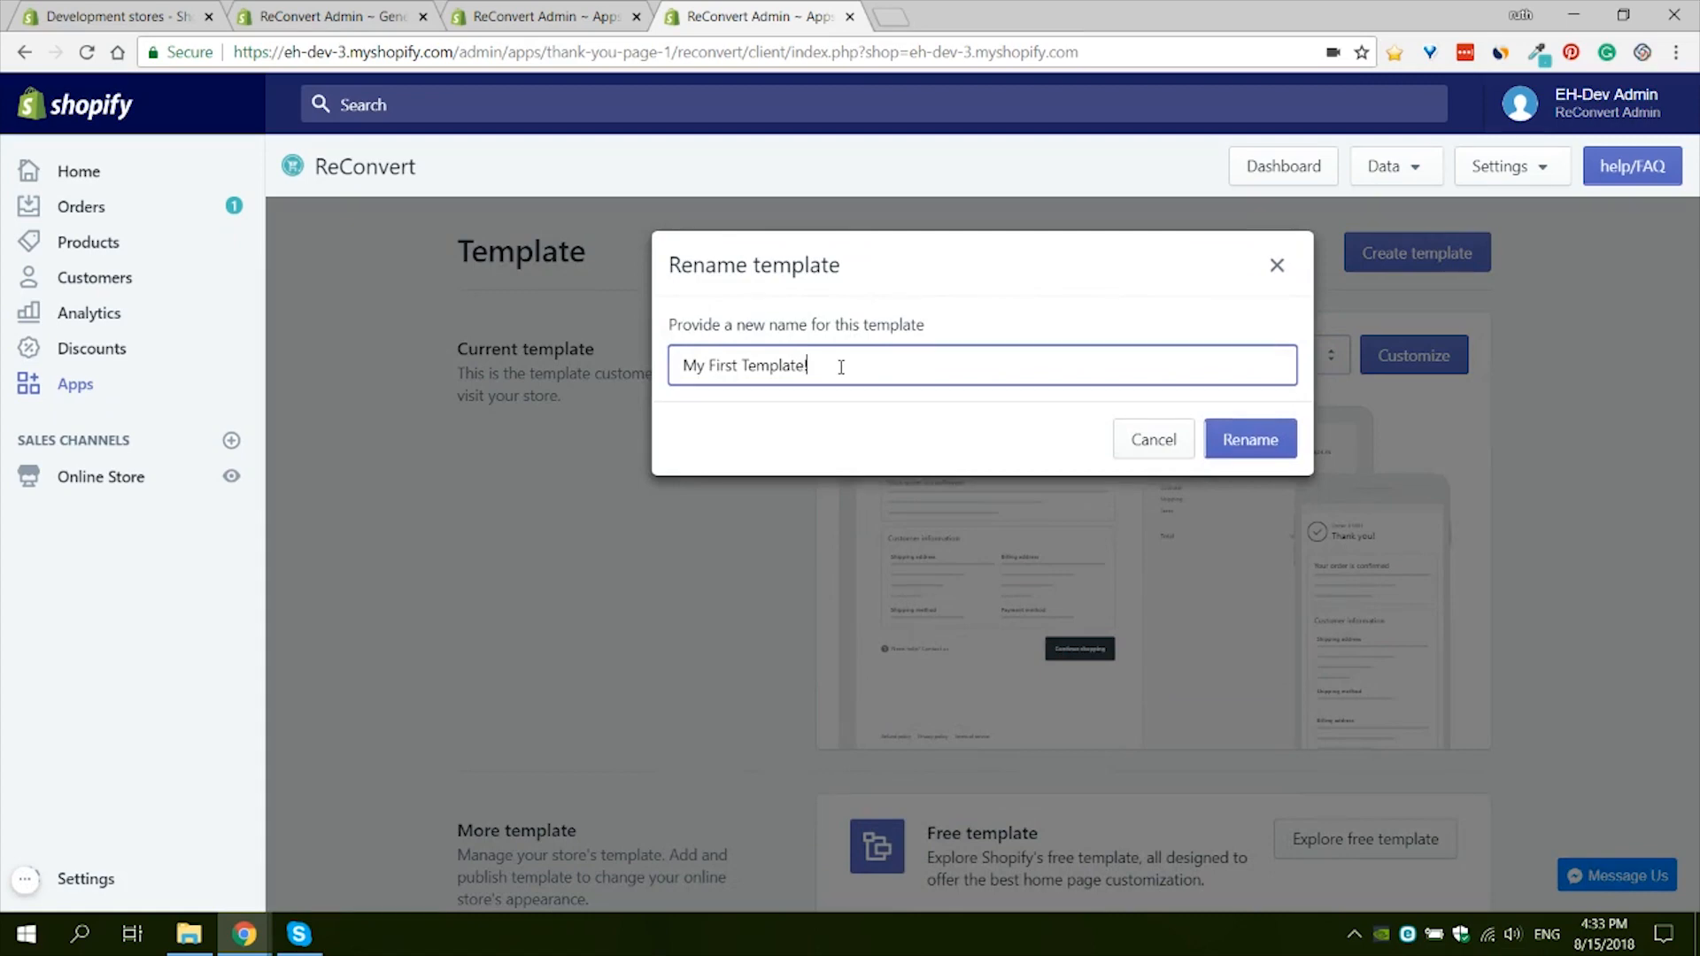
# Step: Confirm renaming the template to 'My First Template!'
pyautogui.click(1250, 439)
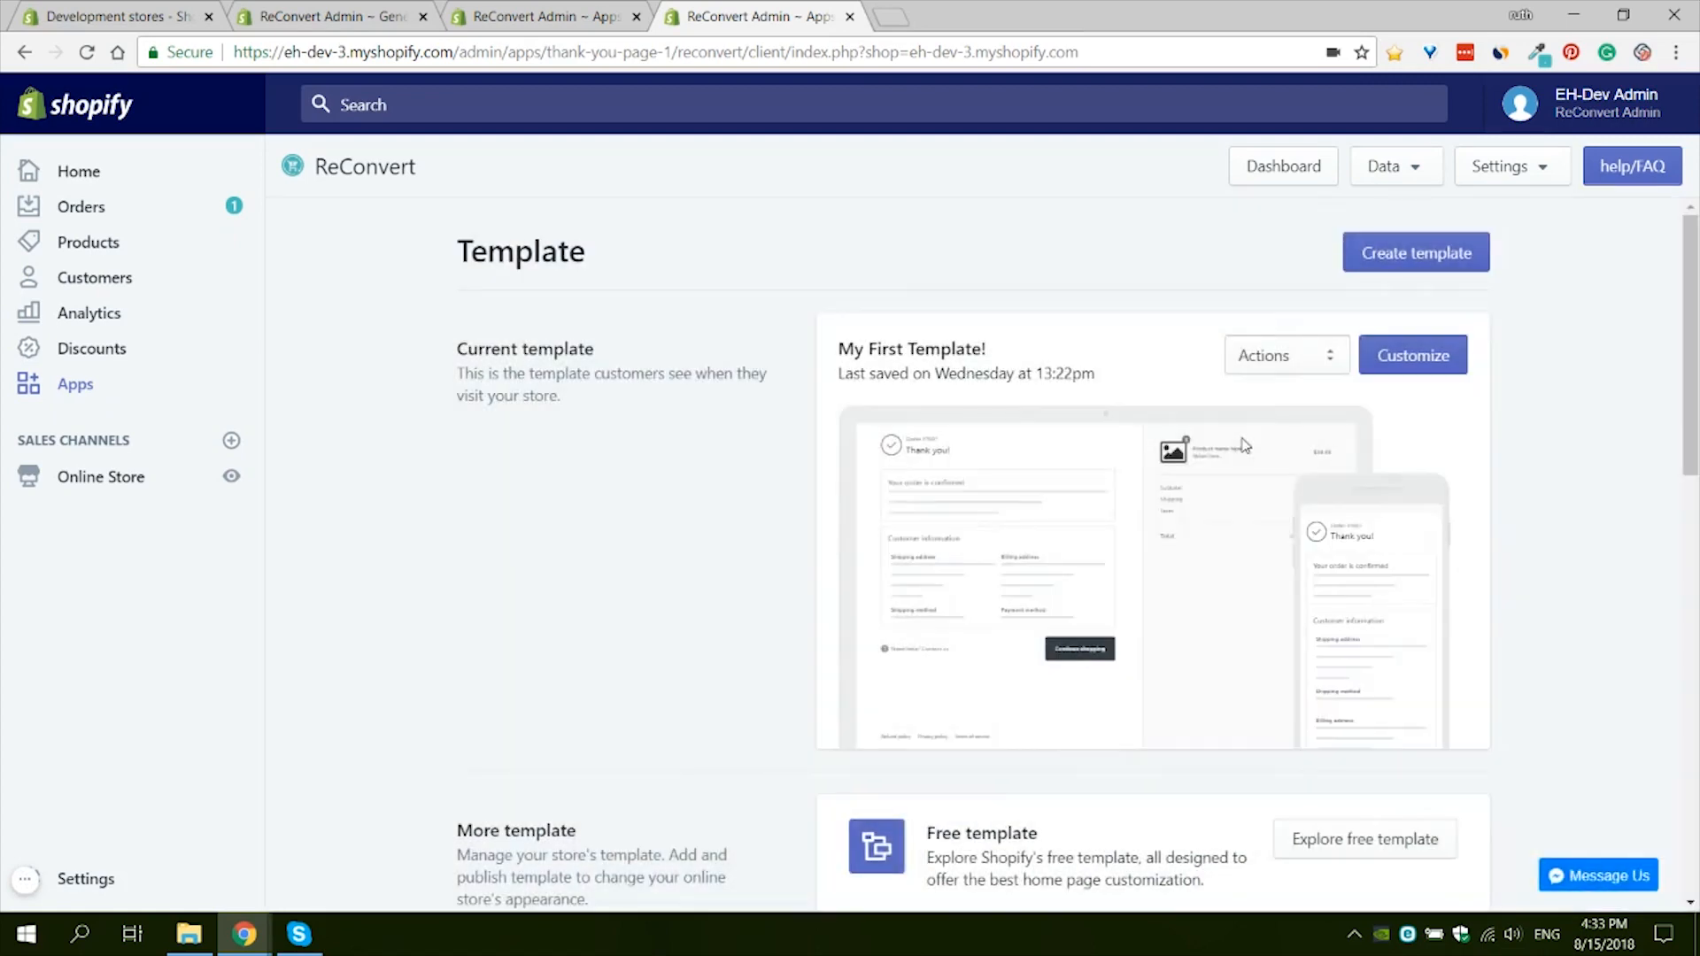
pyautogui.doubleClick(968, 349)
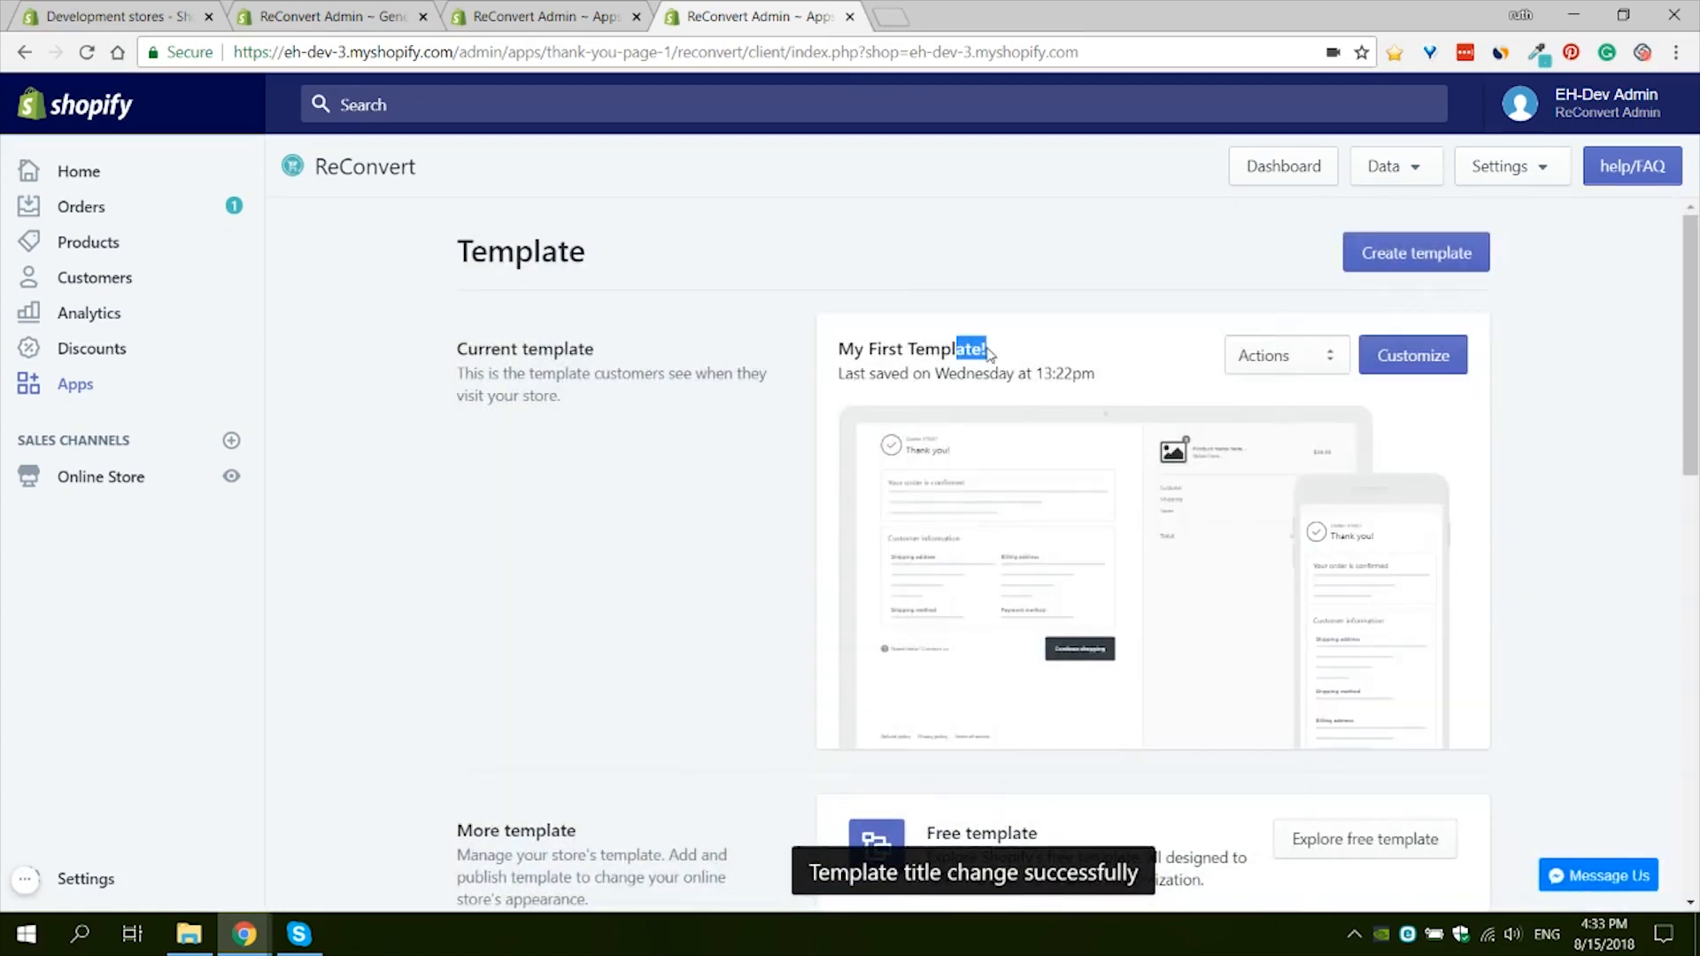
# Step: Duplicate My First Template! into the draft 'My First Template!_Copy' and exit the editor
pyautogui.click(1286, 354)
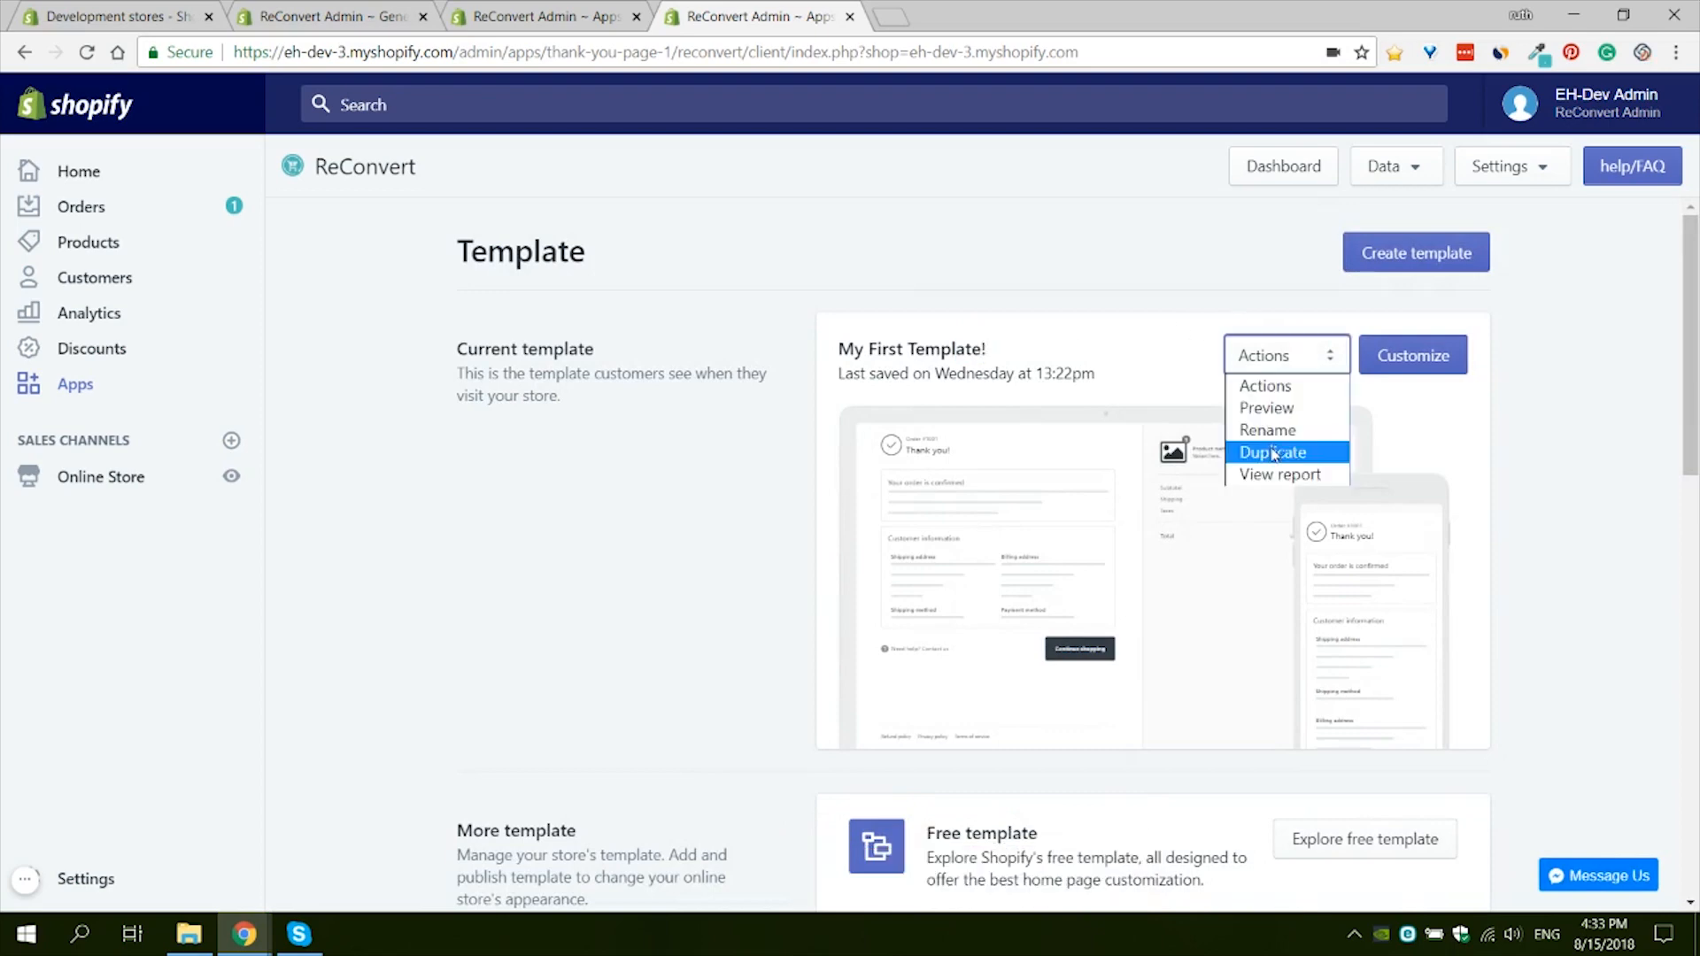
pyautogui.click(1273, 452)
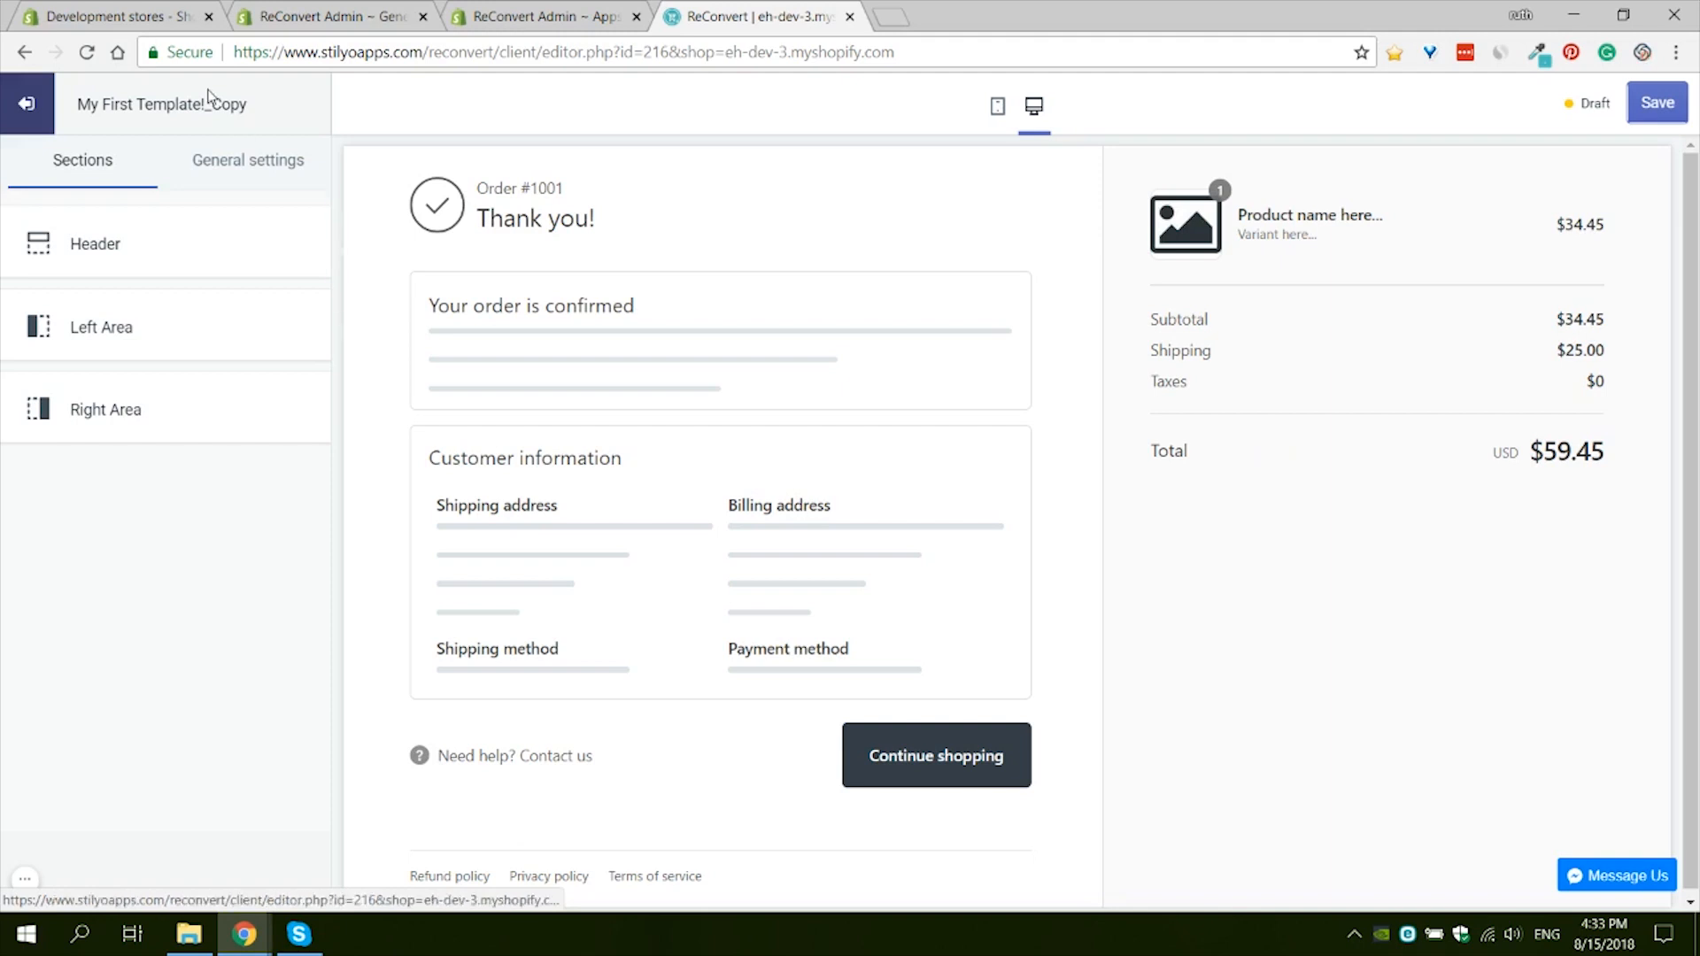
pyautogui.doubleClick(130, 104)
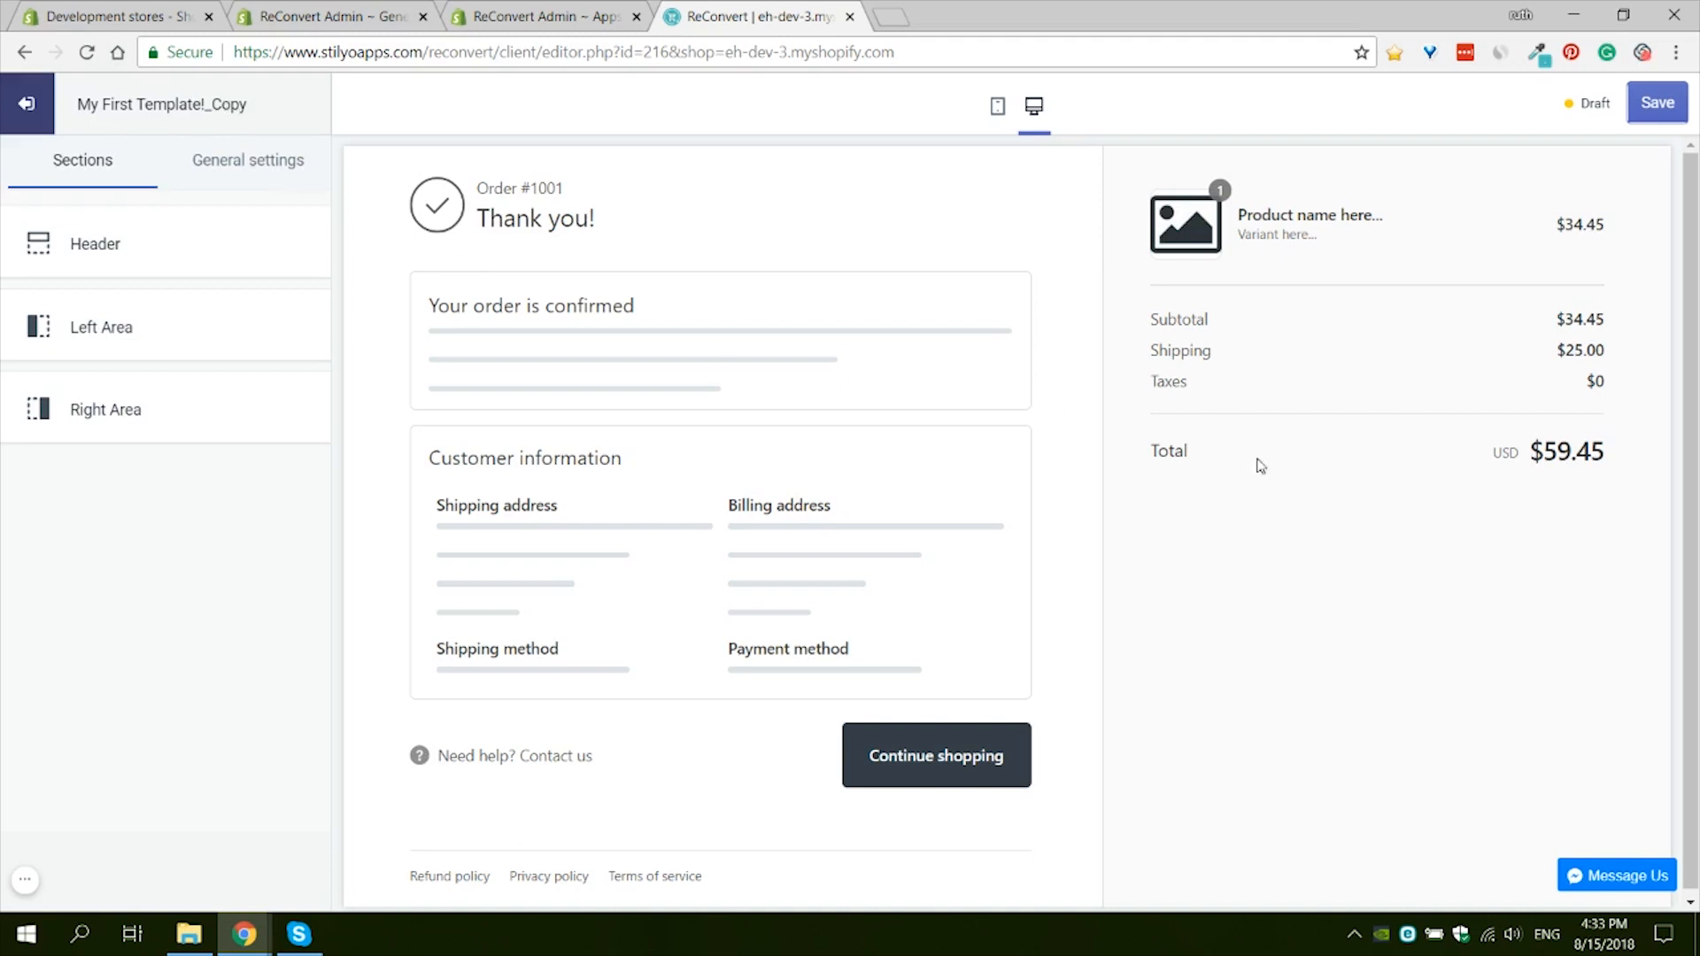
pyautogui.moveTo(1104, 595)
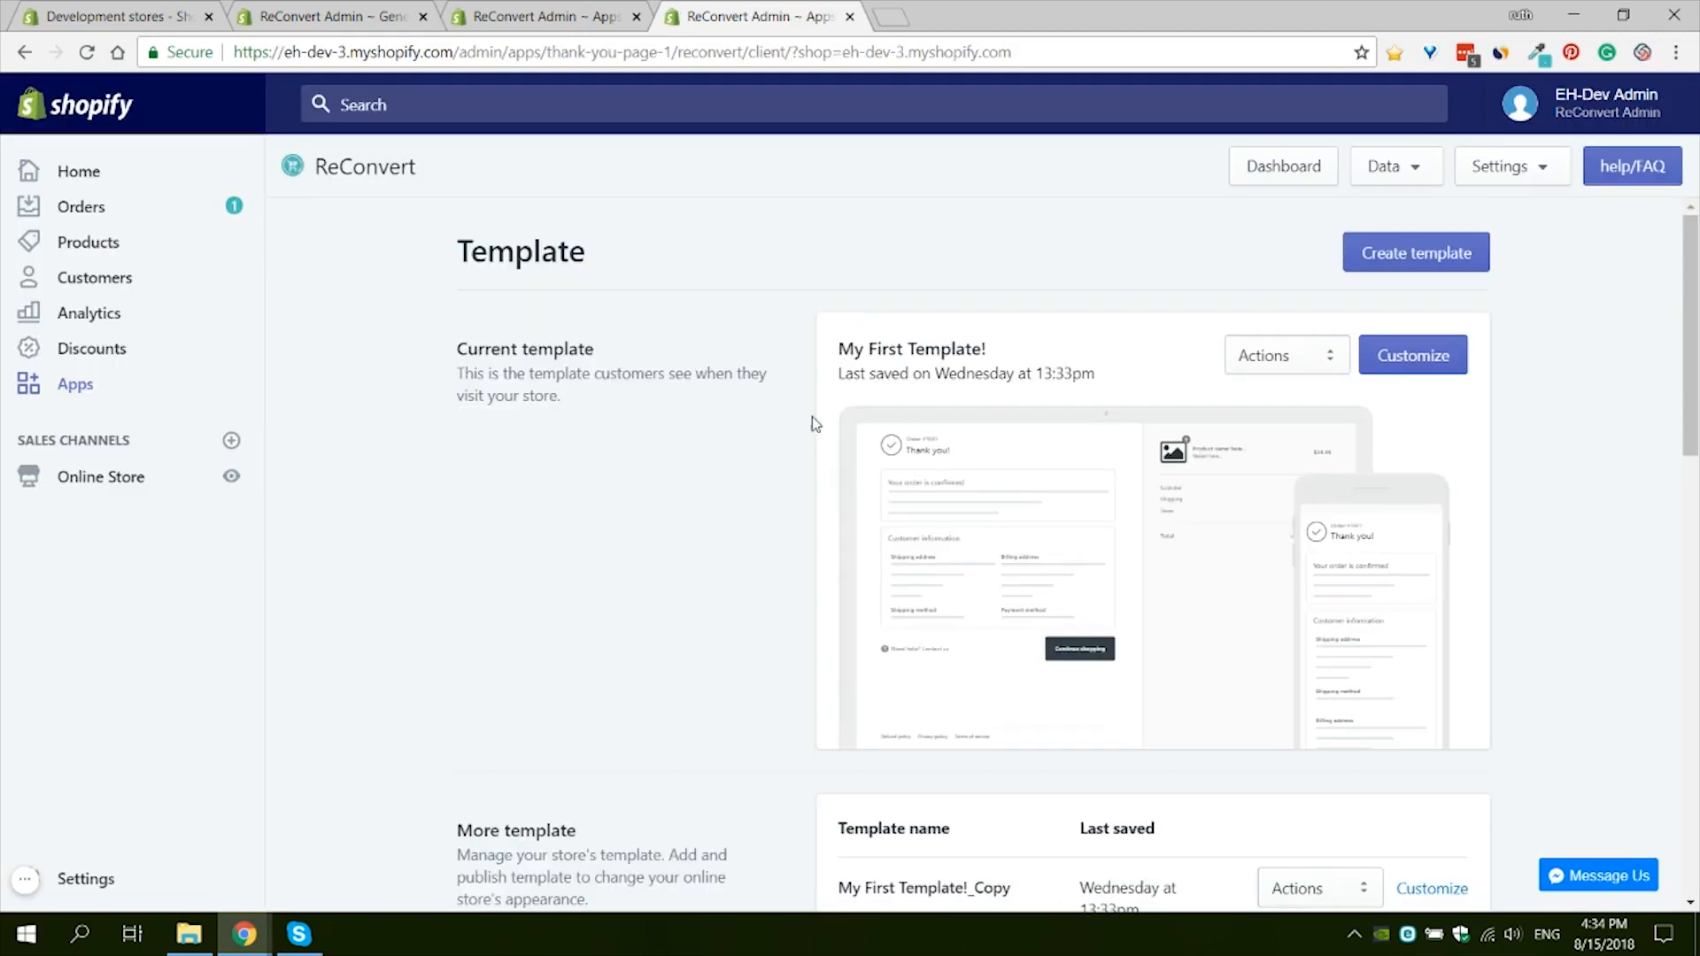
pyautogui.moveTo(846, 356)
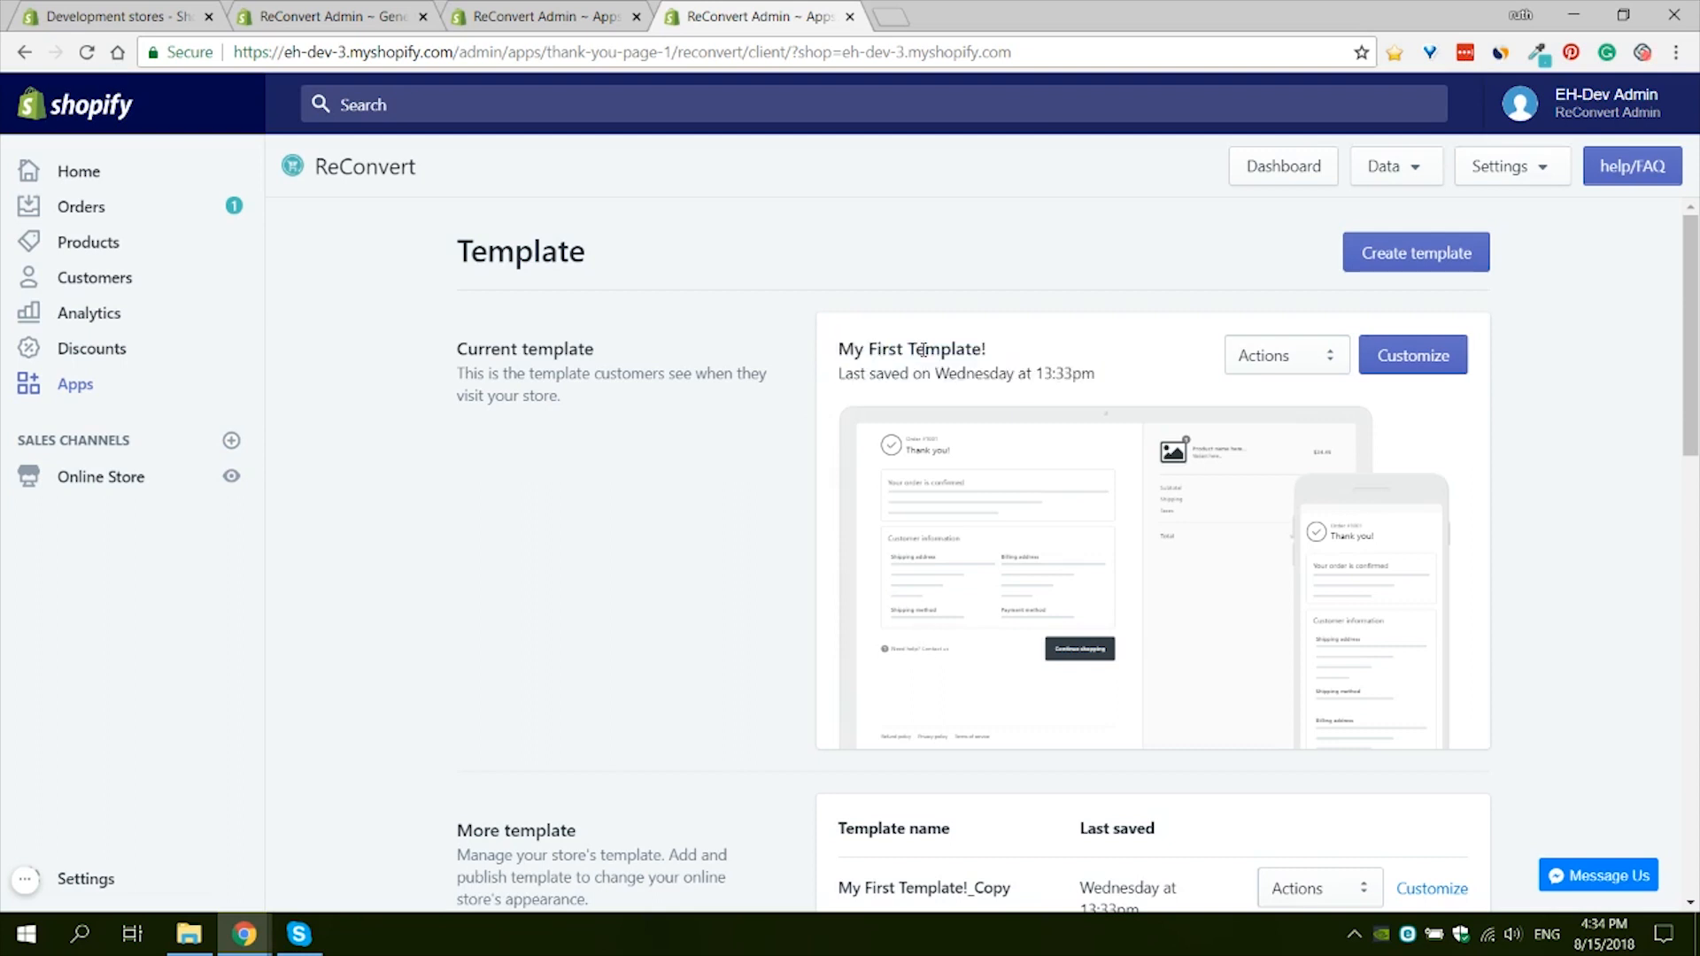
pyautogui.moveTo(770, 589)
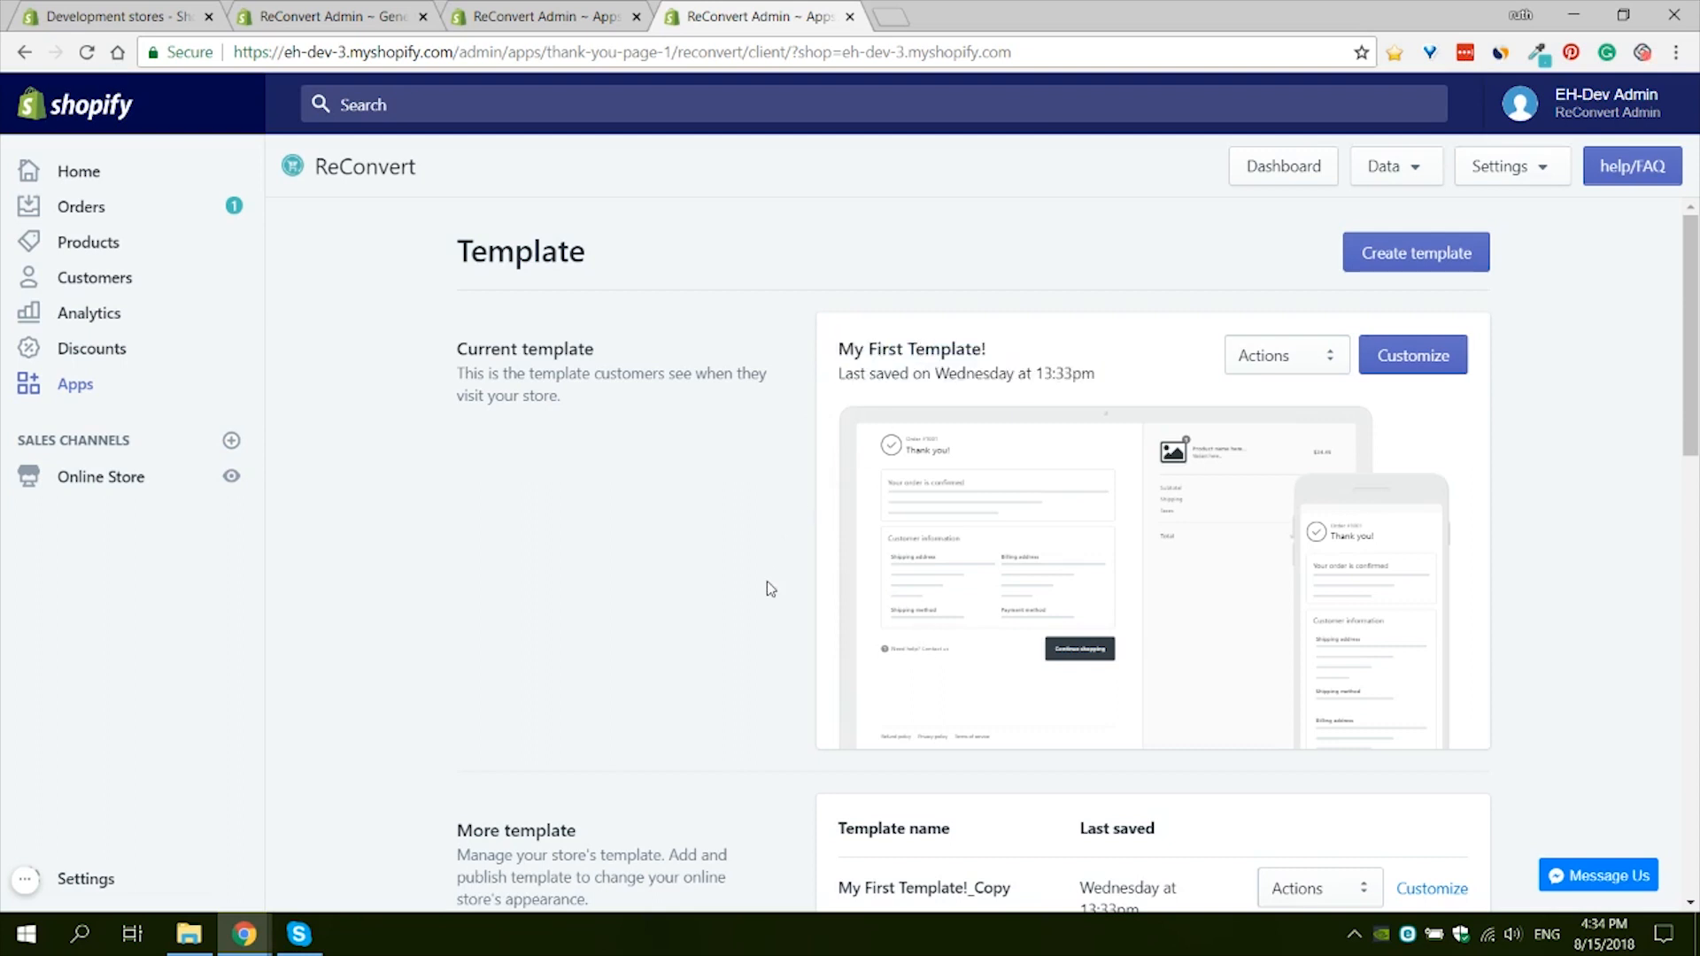
# Step: Find the _Copy under More templates and open My First Template!'s Actions menu
pyautogui.scroll(-3)
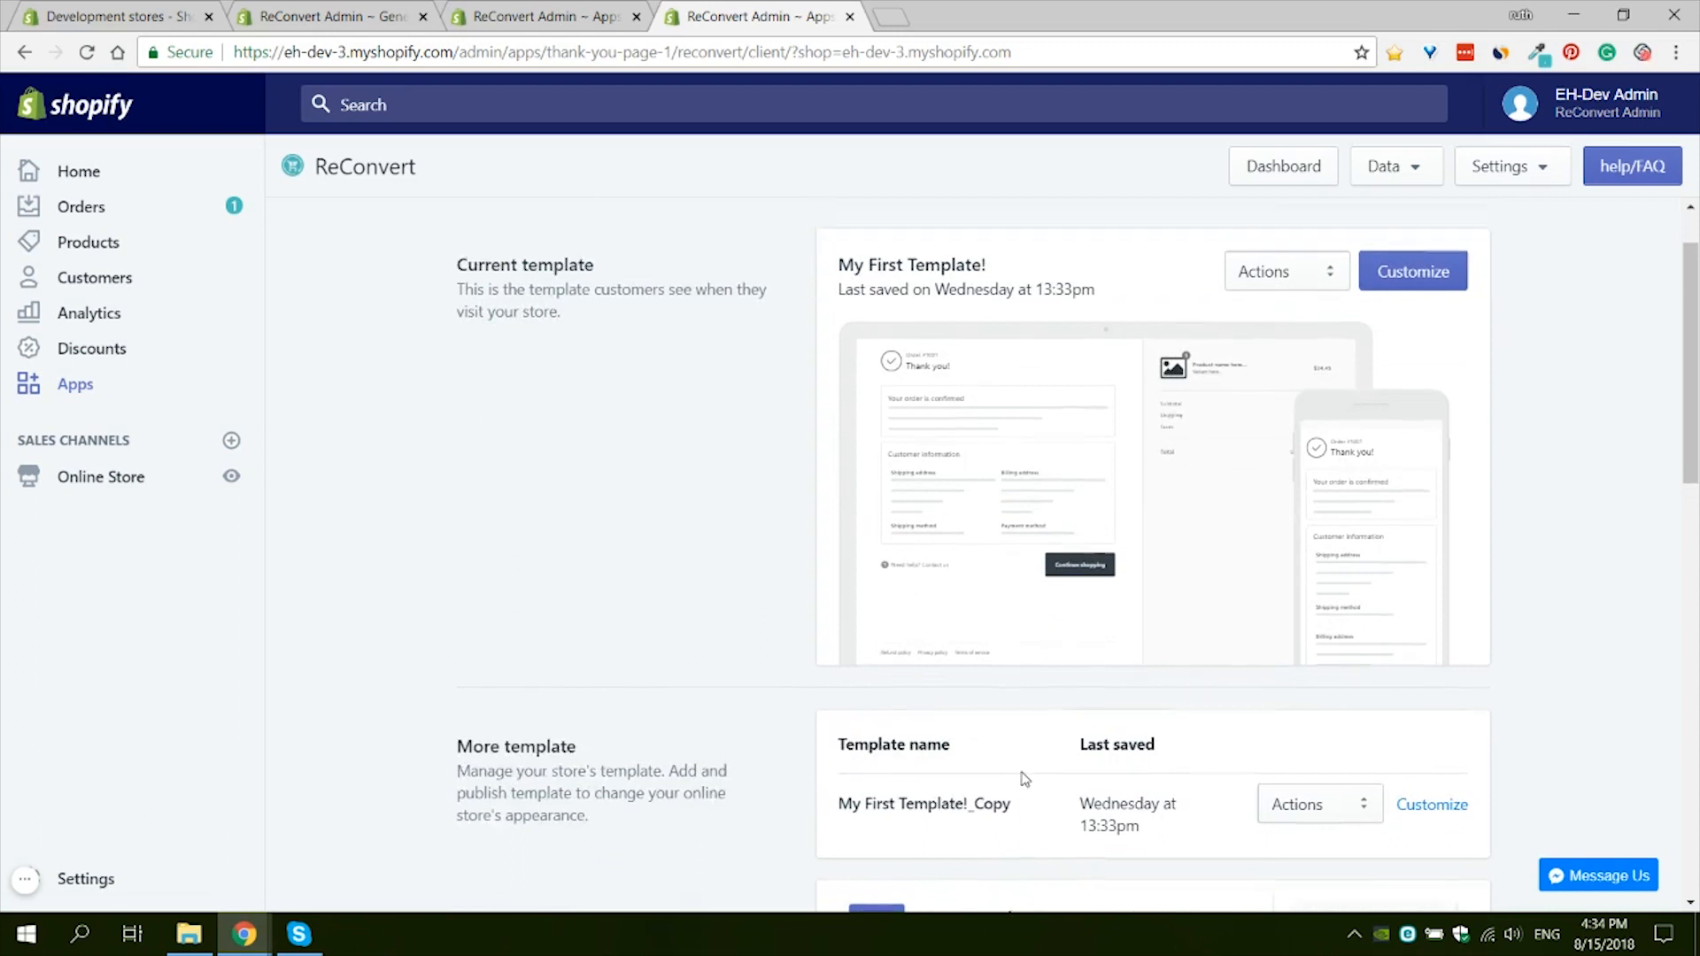
pyautogui.click(1286, 270)
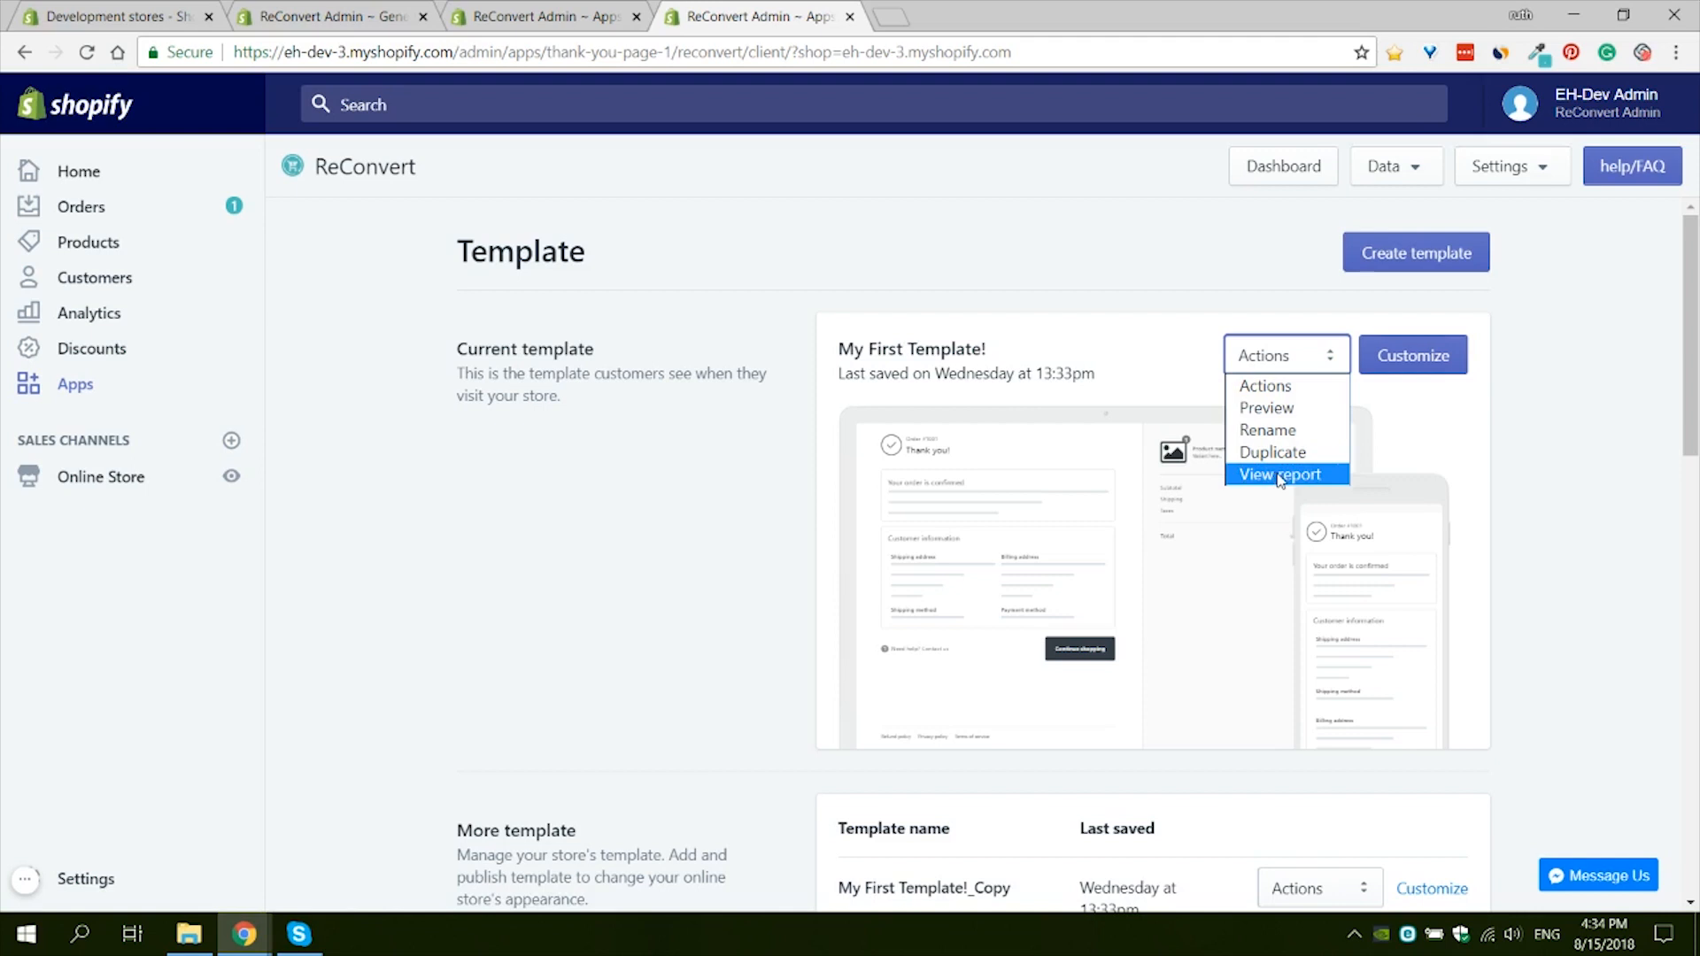
# Step: Choose View report to open the current template's Reports page
pyautogui.click(1281, 474)
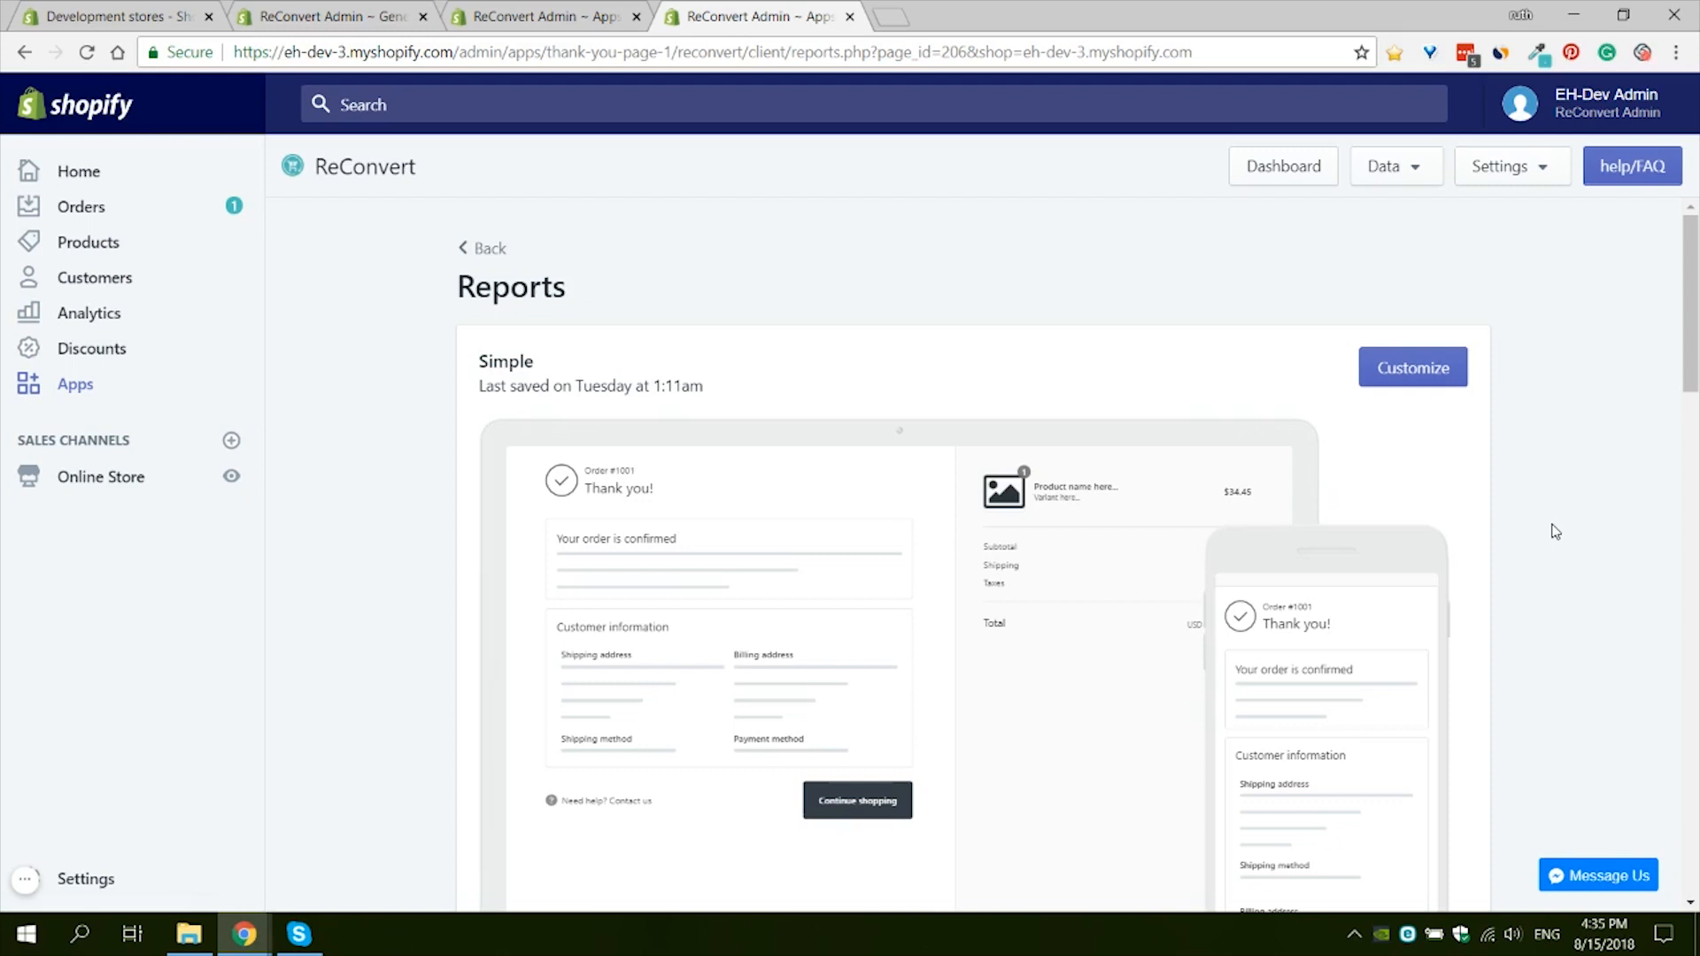
pyautogui.moveTo(411, 395)
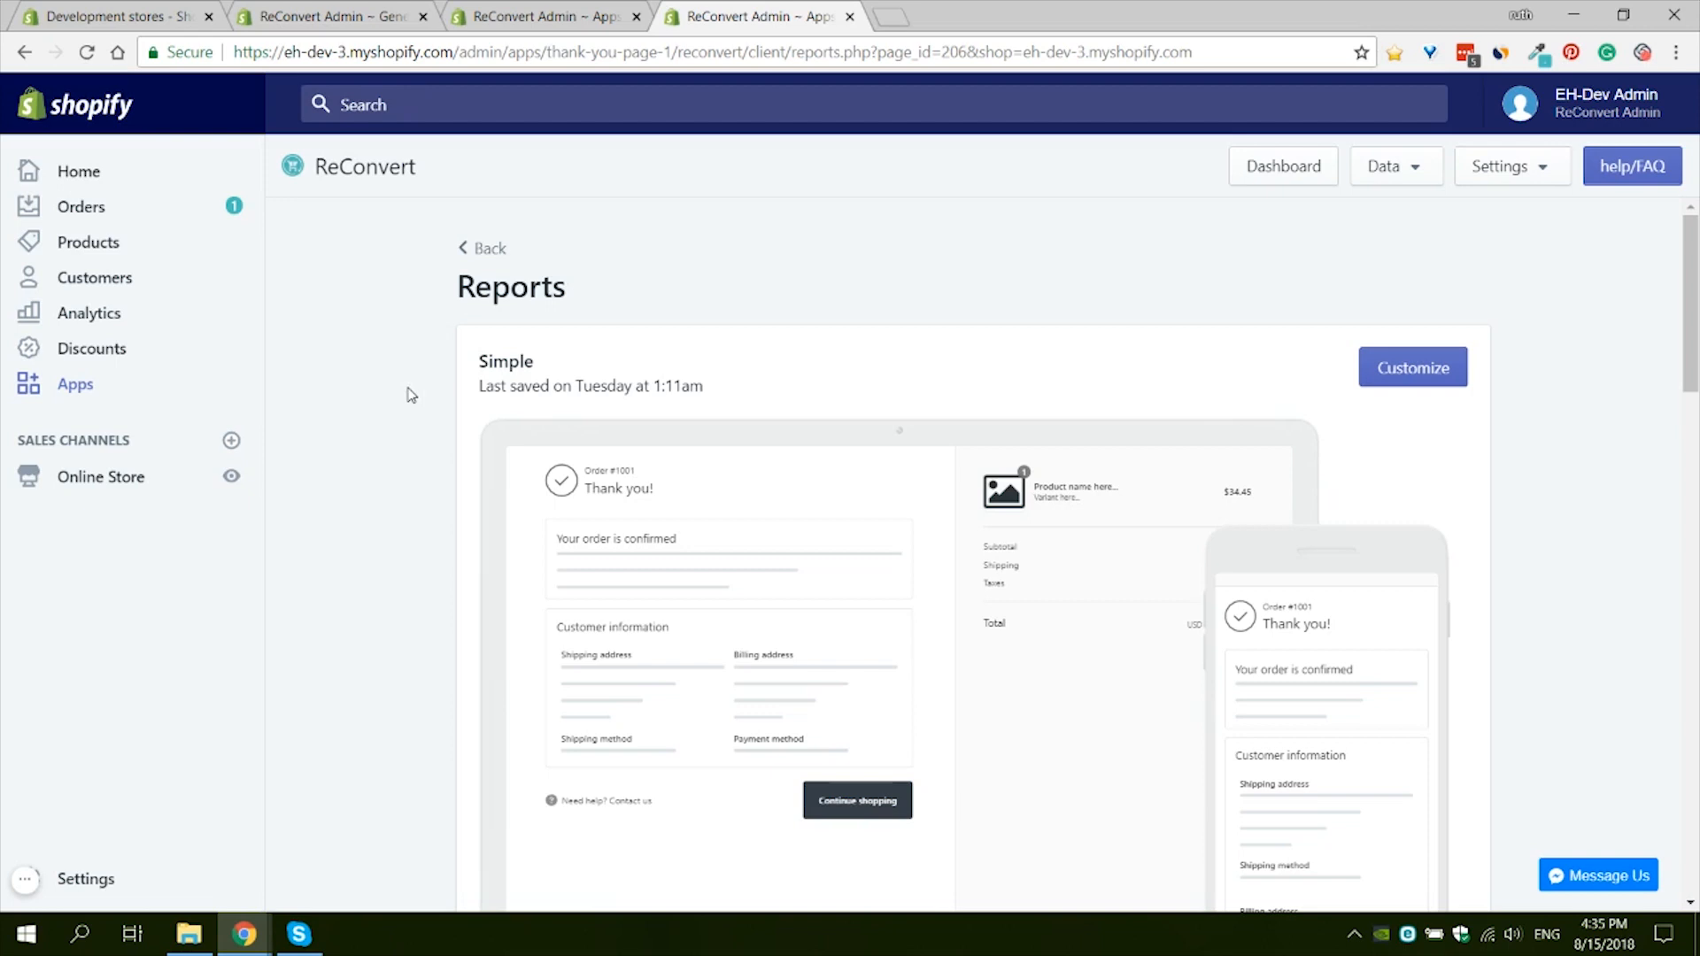
pyautogui.moveTo(497, 258)
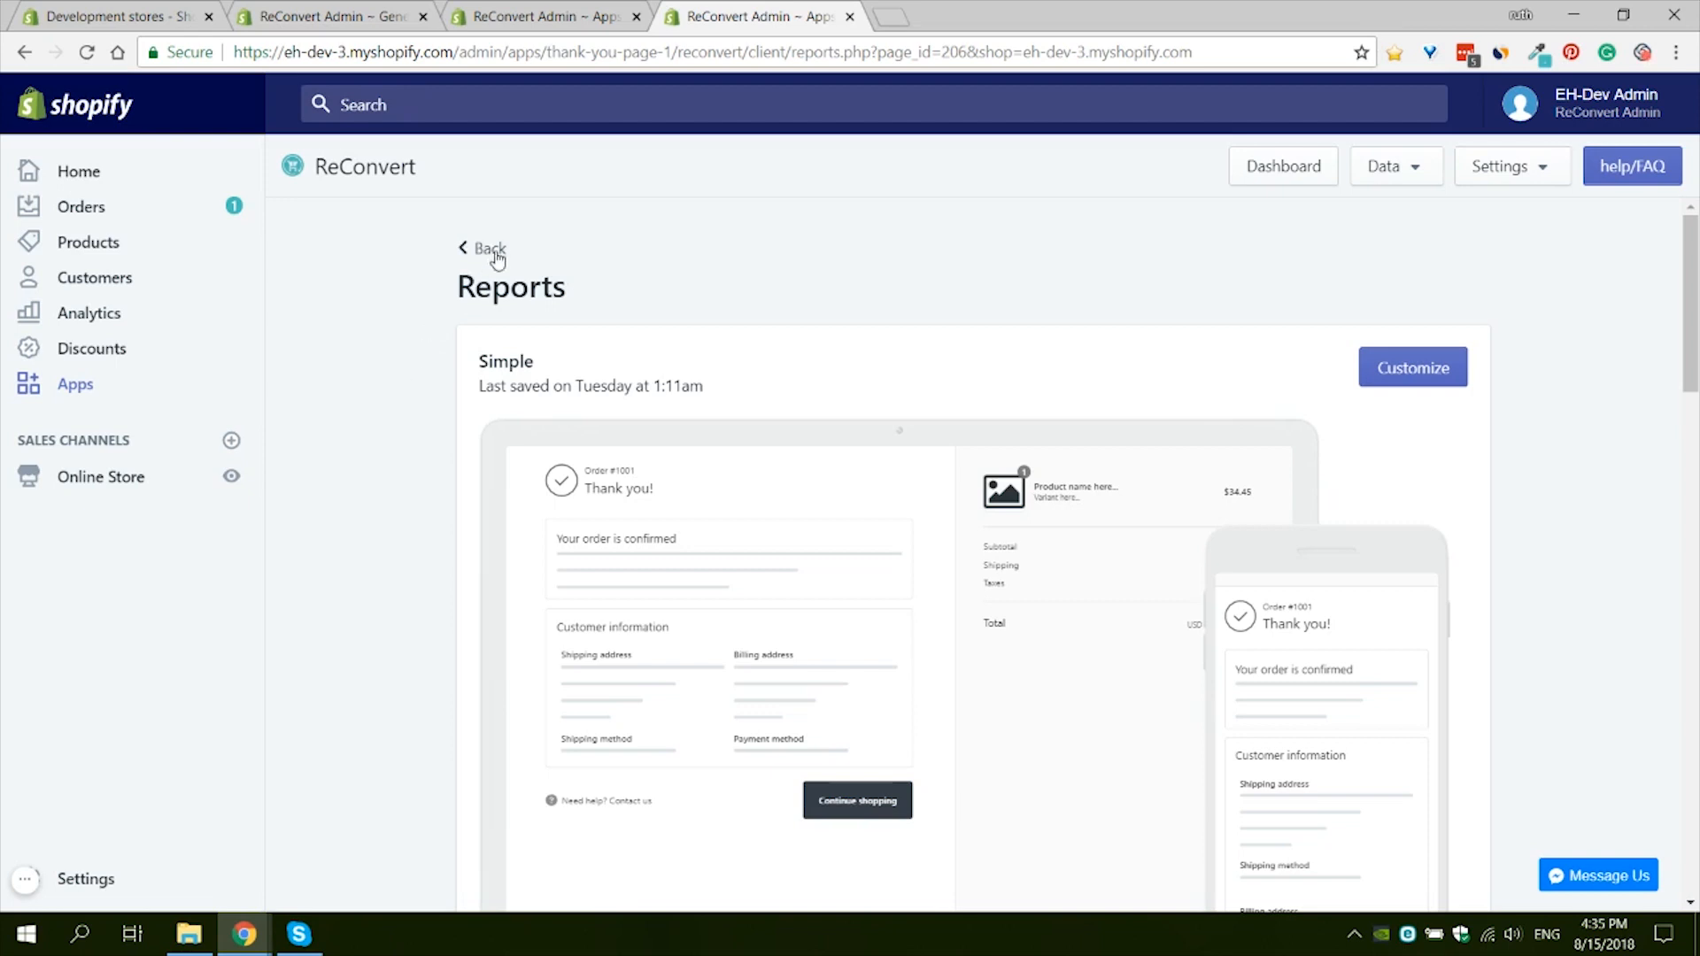
# Step: Go back from the report and open My First Template! in the editor
pyautogui.click(483, 248)
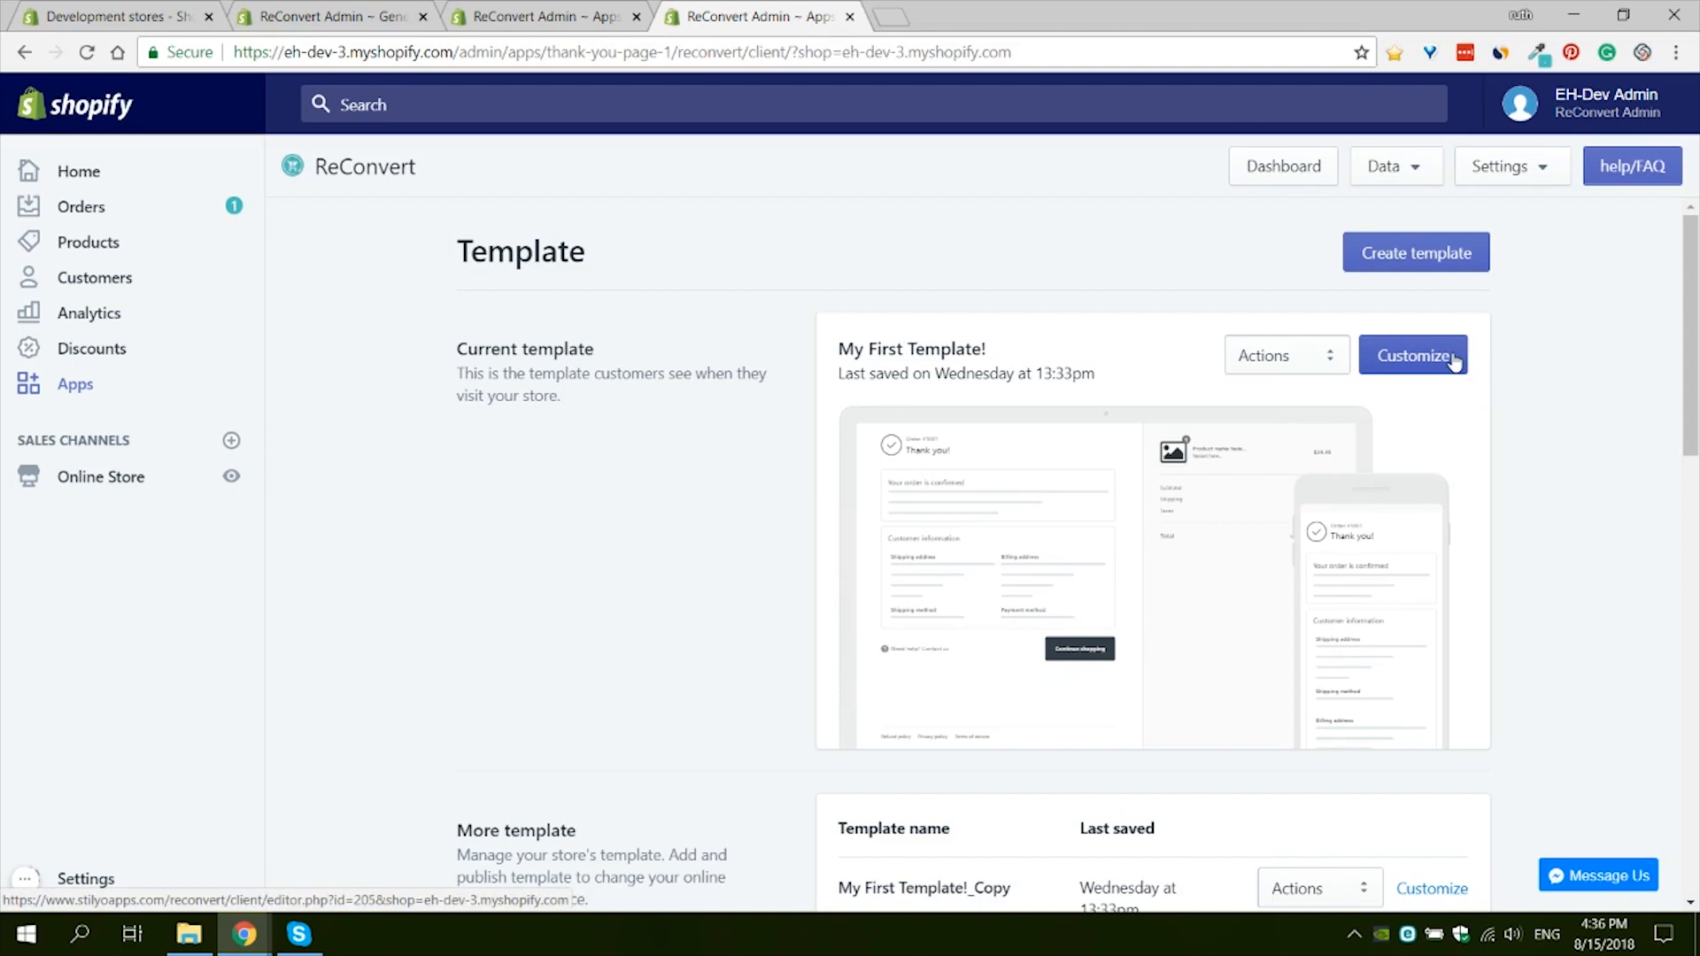
pyautogui.click(1414, 356)
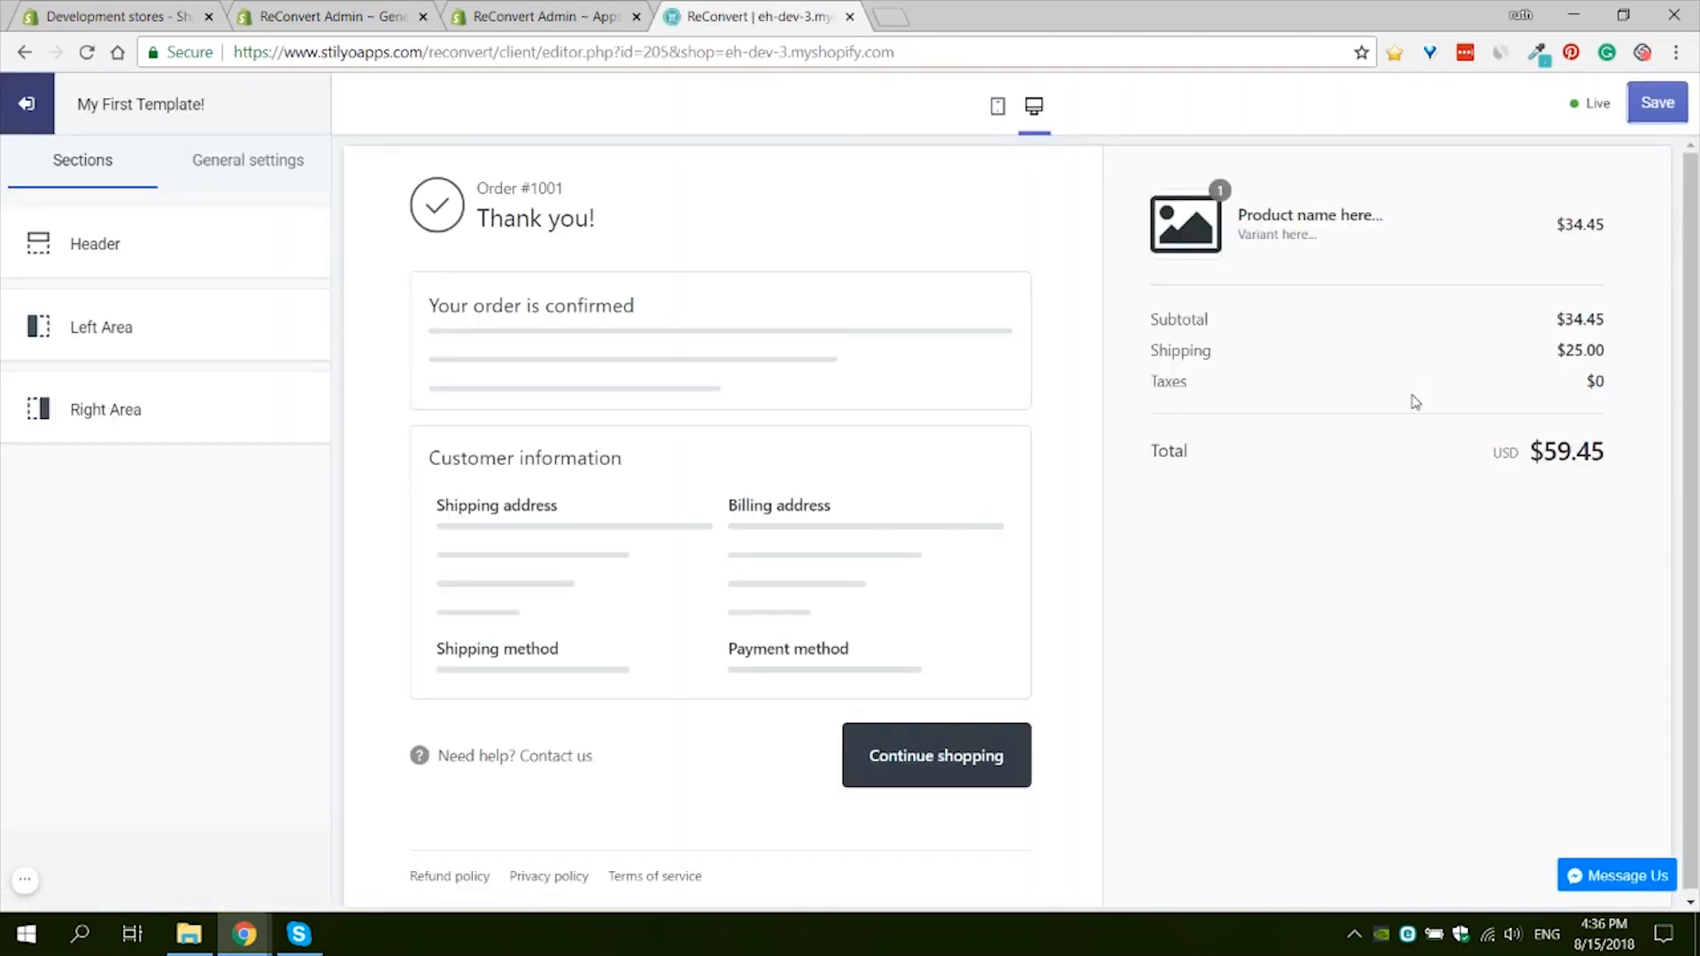
pyautogui.moveTo(1148, 149)
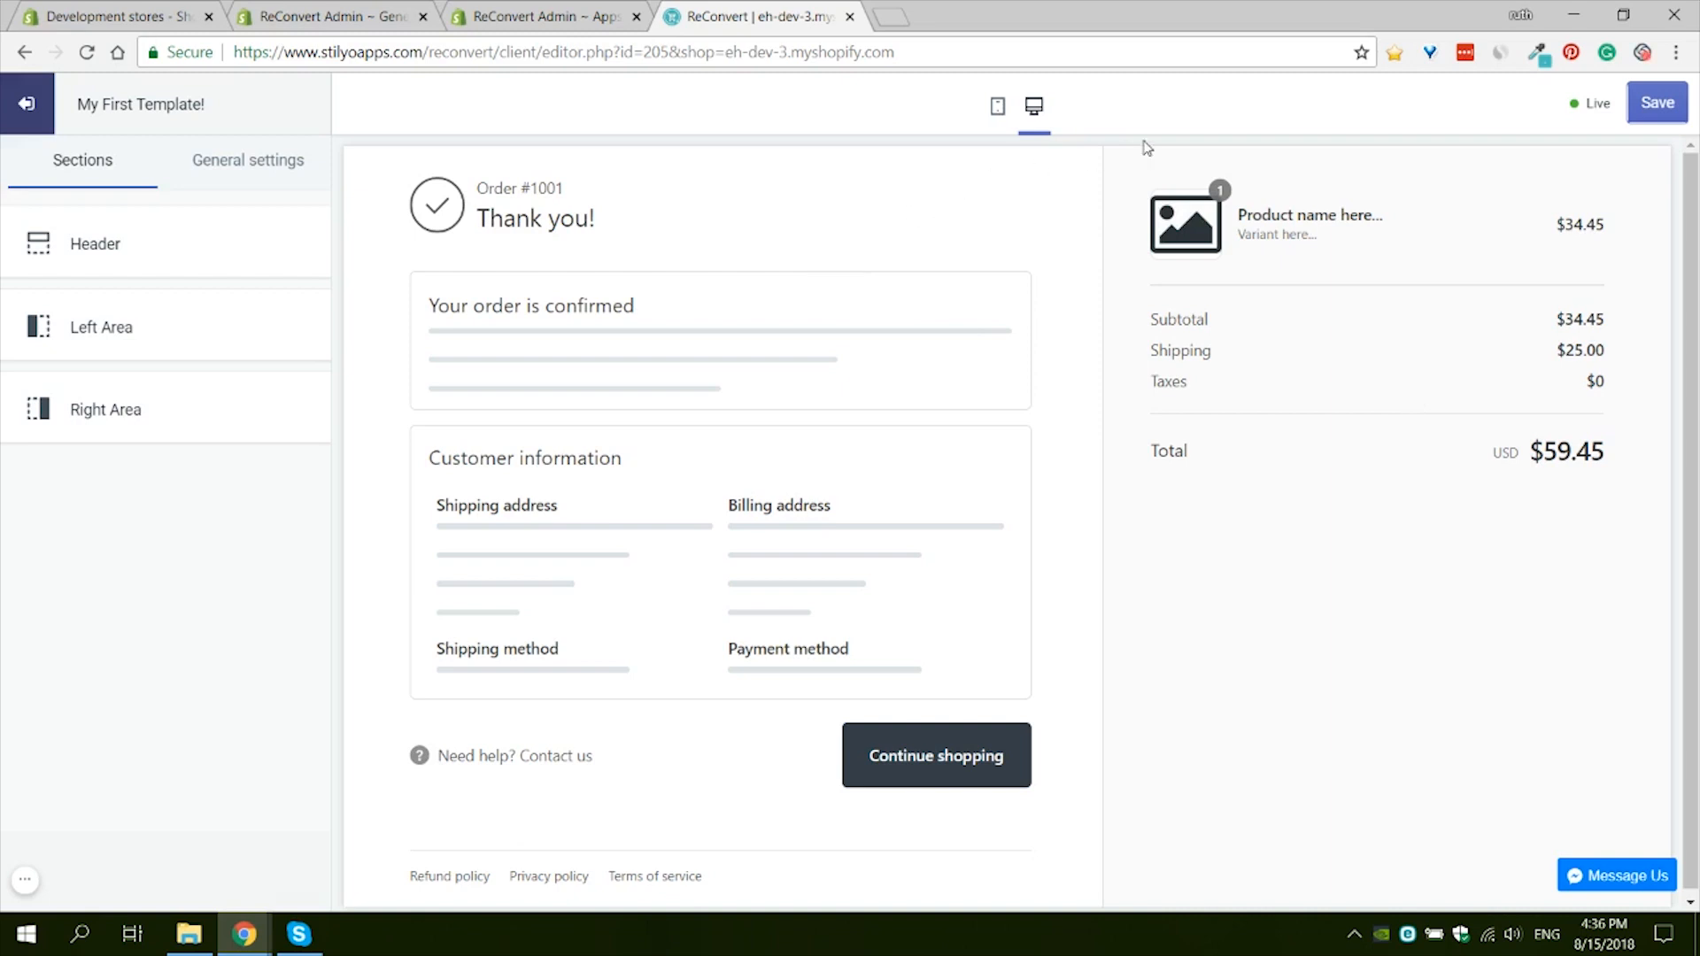
pyautogui.moveTo(1575, 116)
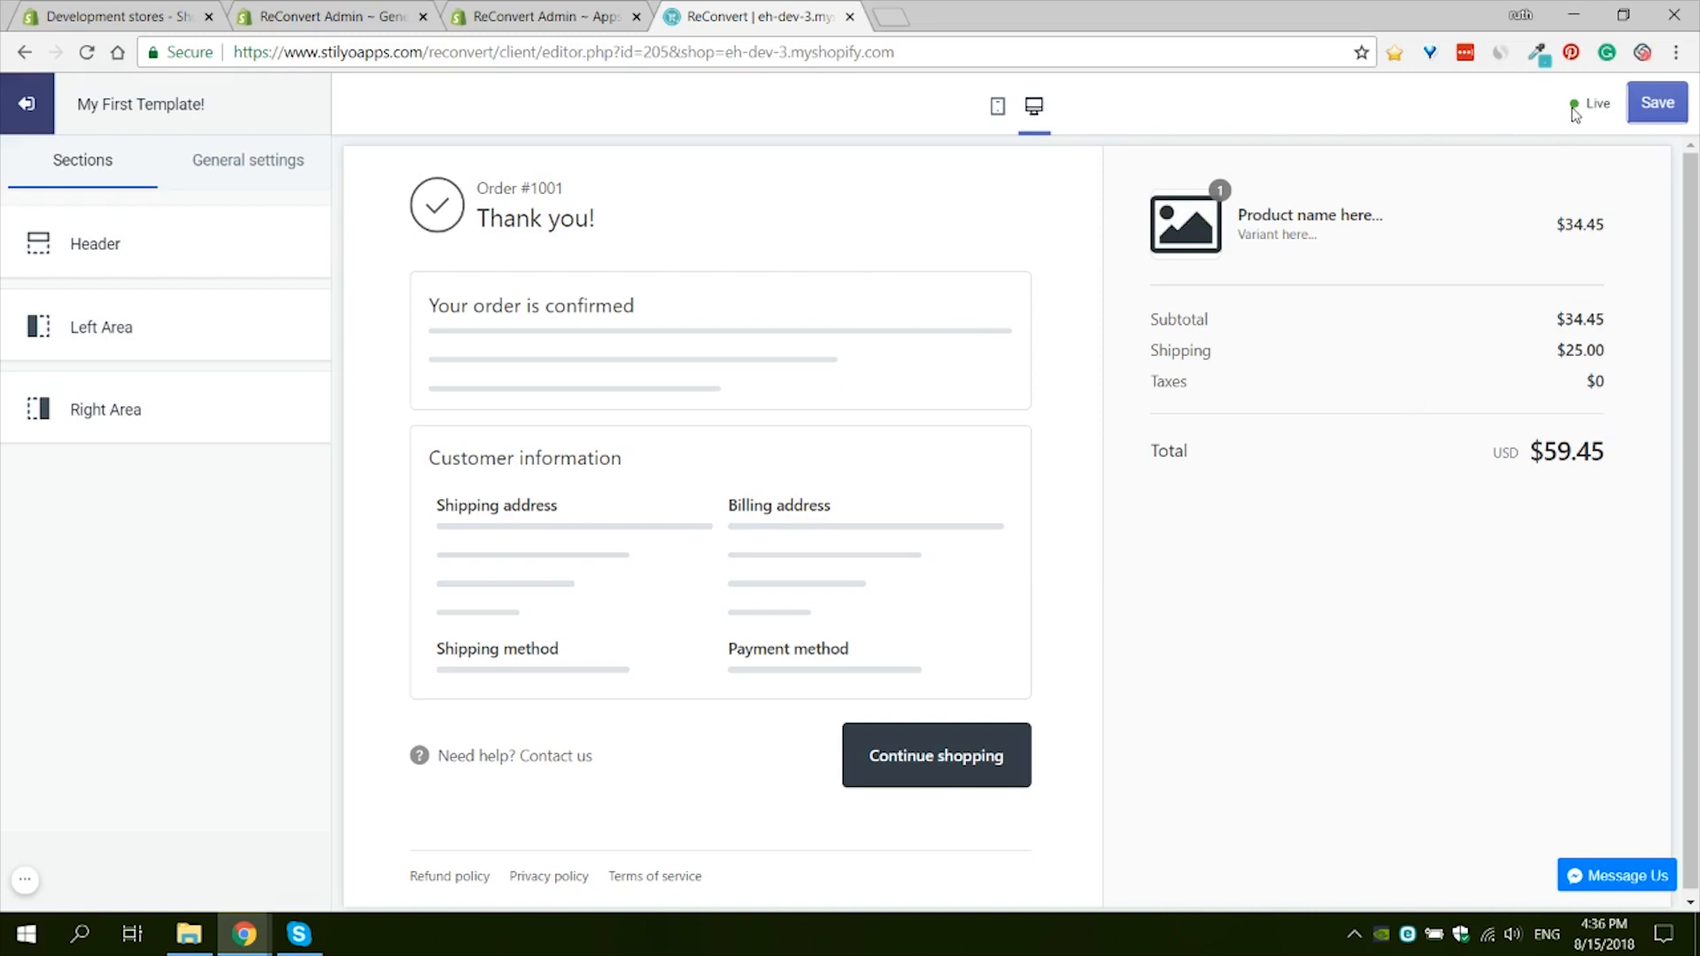
pyautogui.moveTo(845, 641)
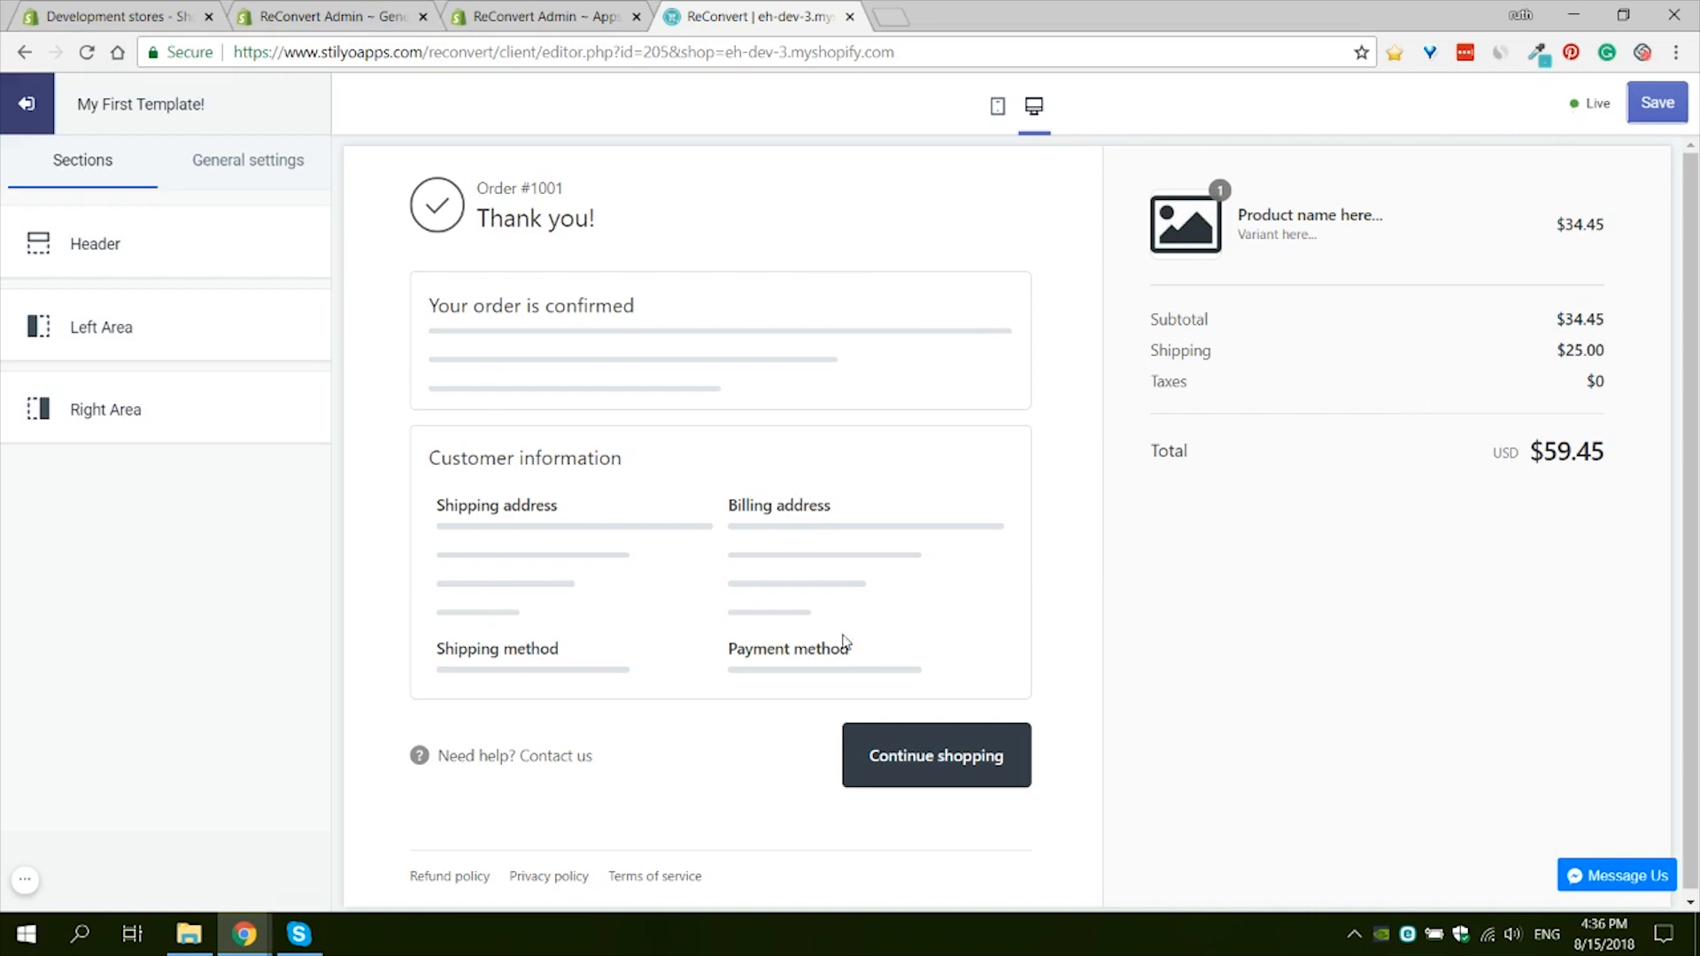
pyautogui.moveTo(1362, 503)
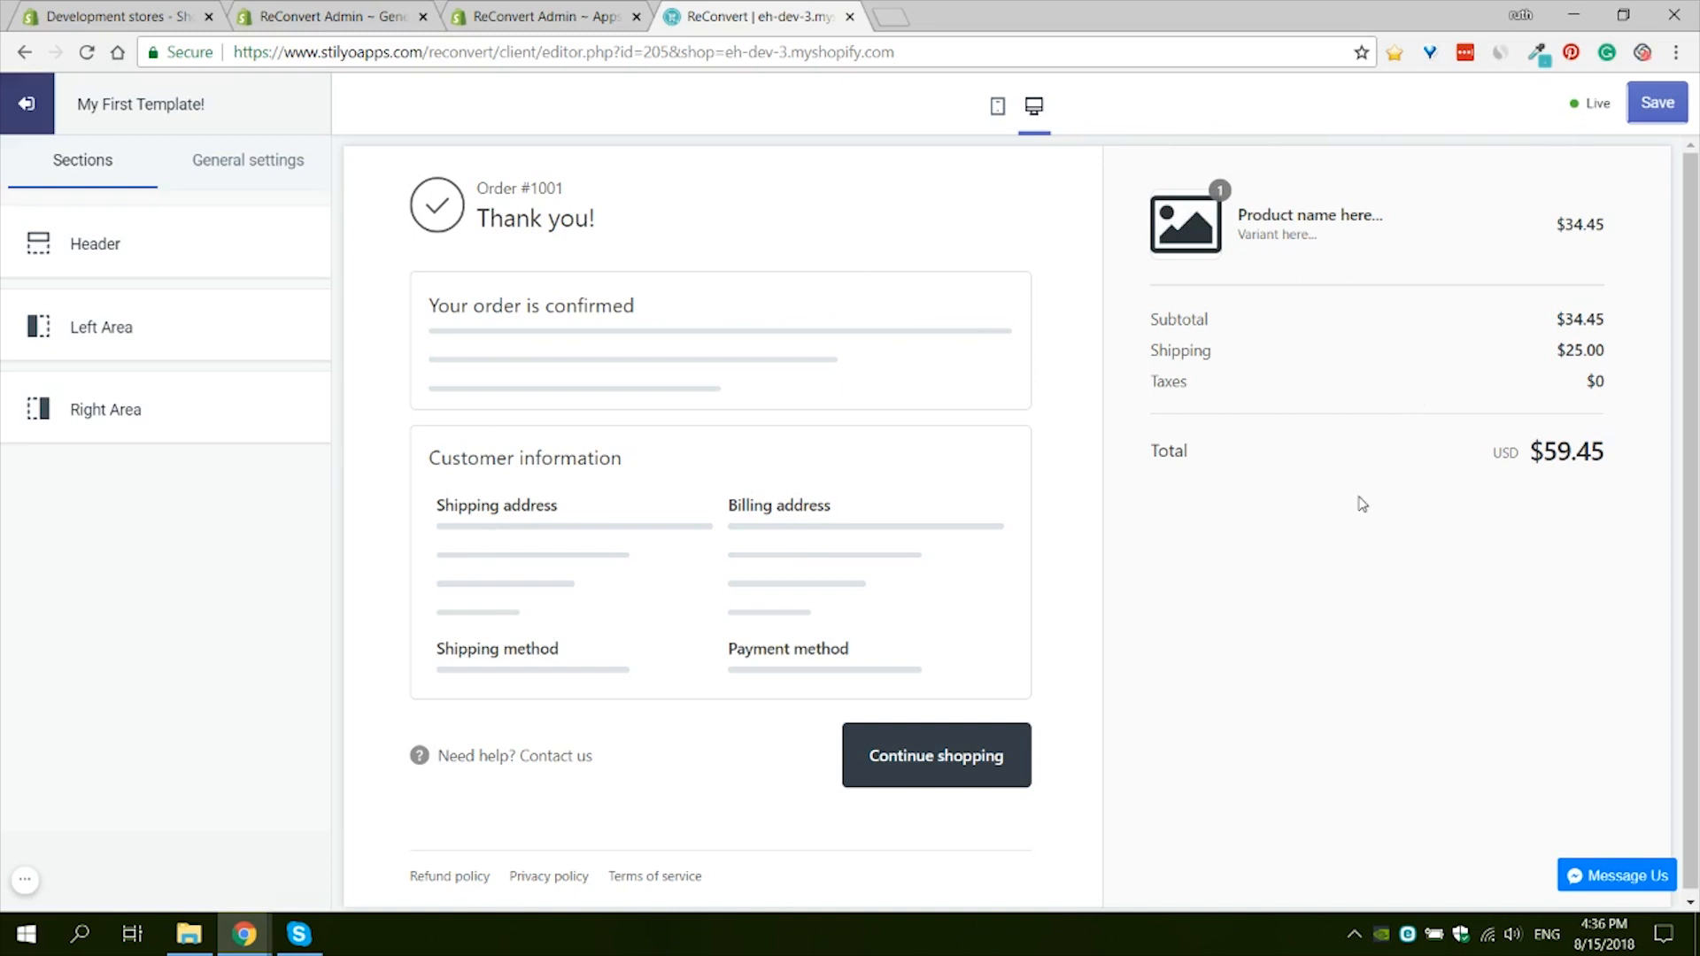
pyautogui.moveTo(982, 222)
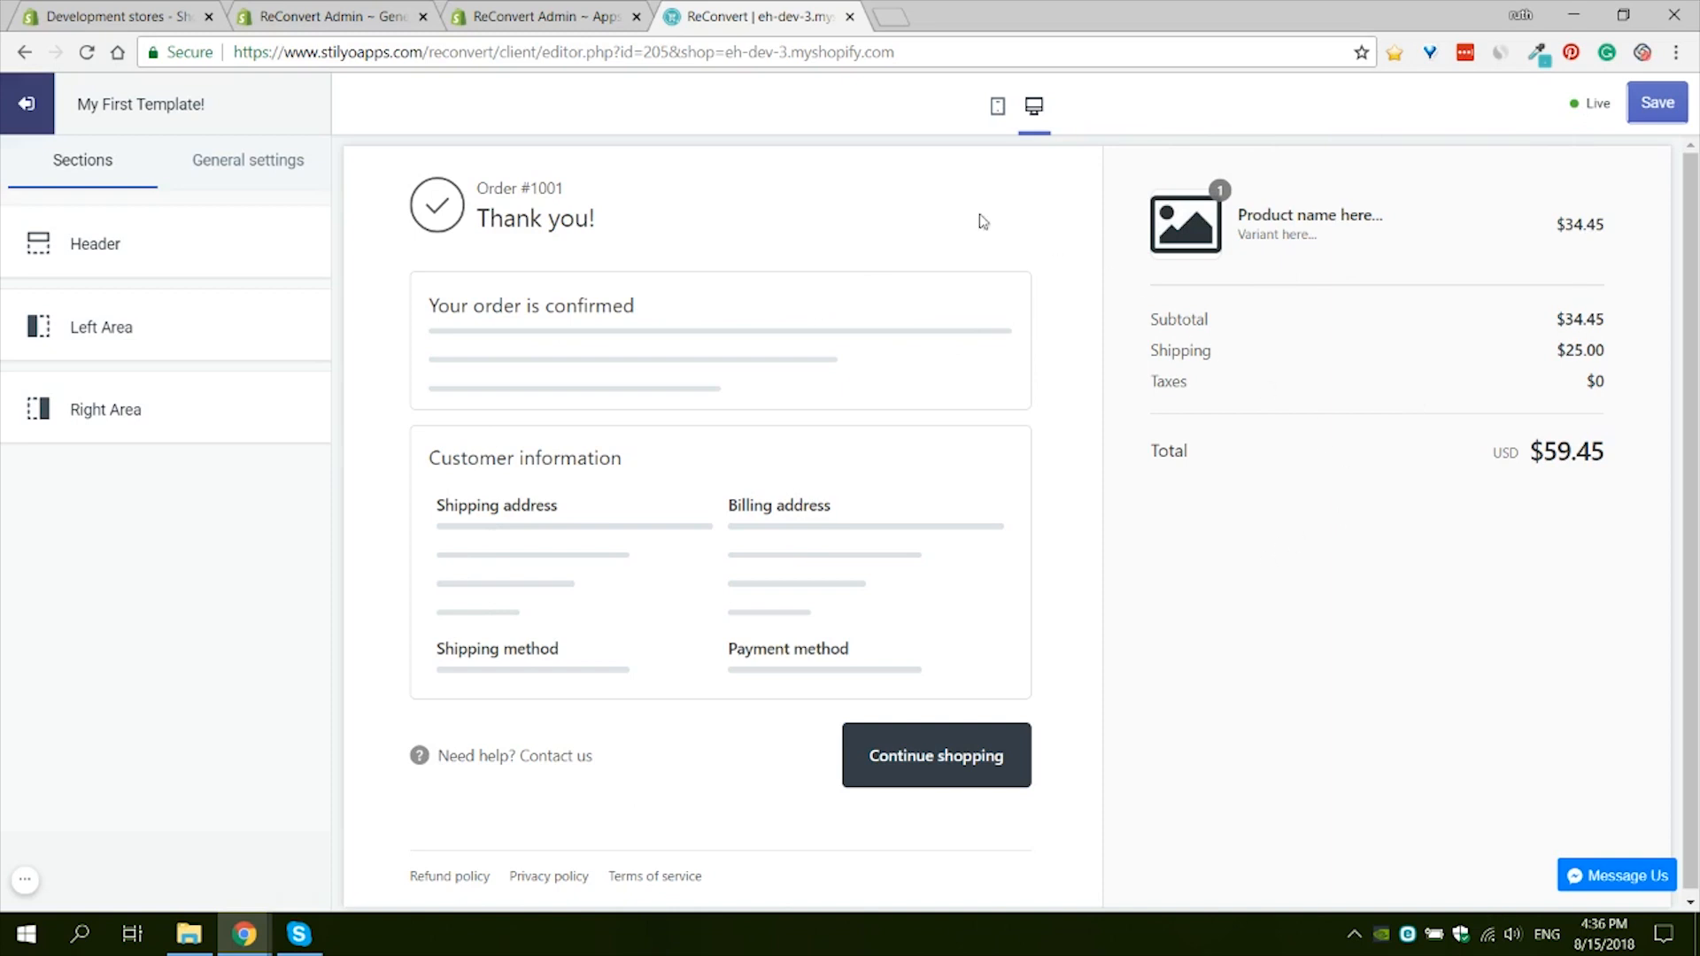
pyautogui.moveTo(1657, 156)
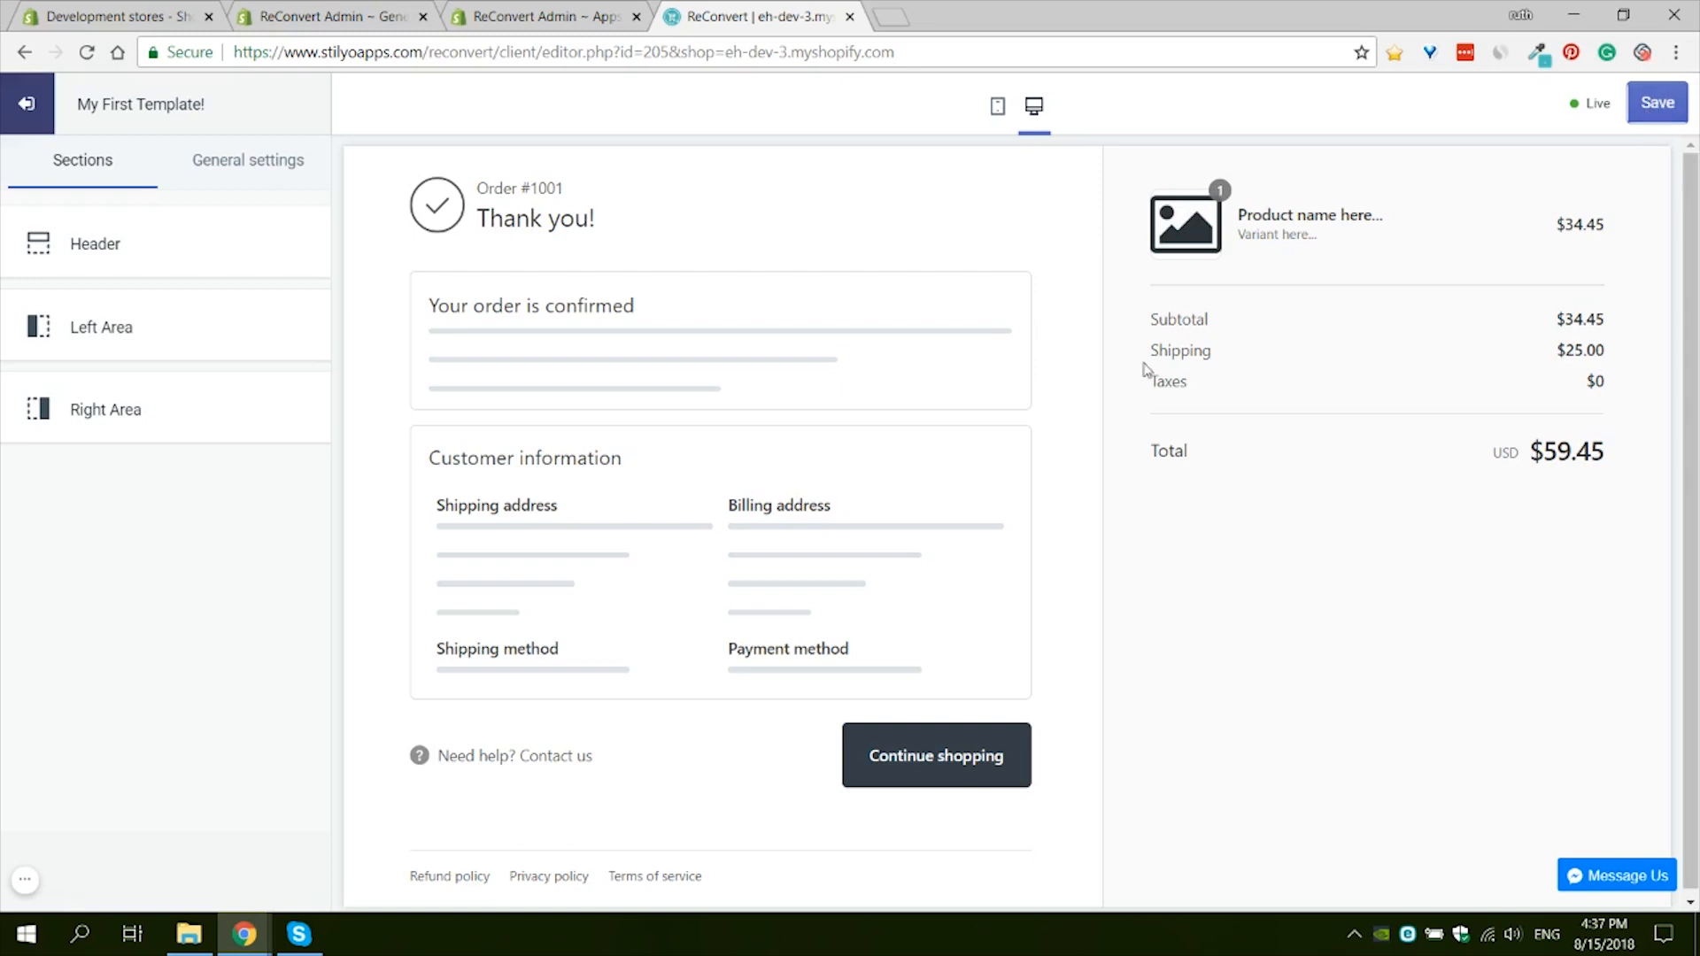
pyautogui.moveTo(1097, 586)
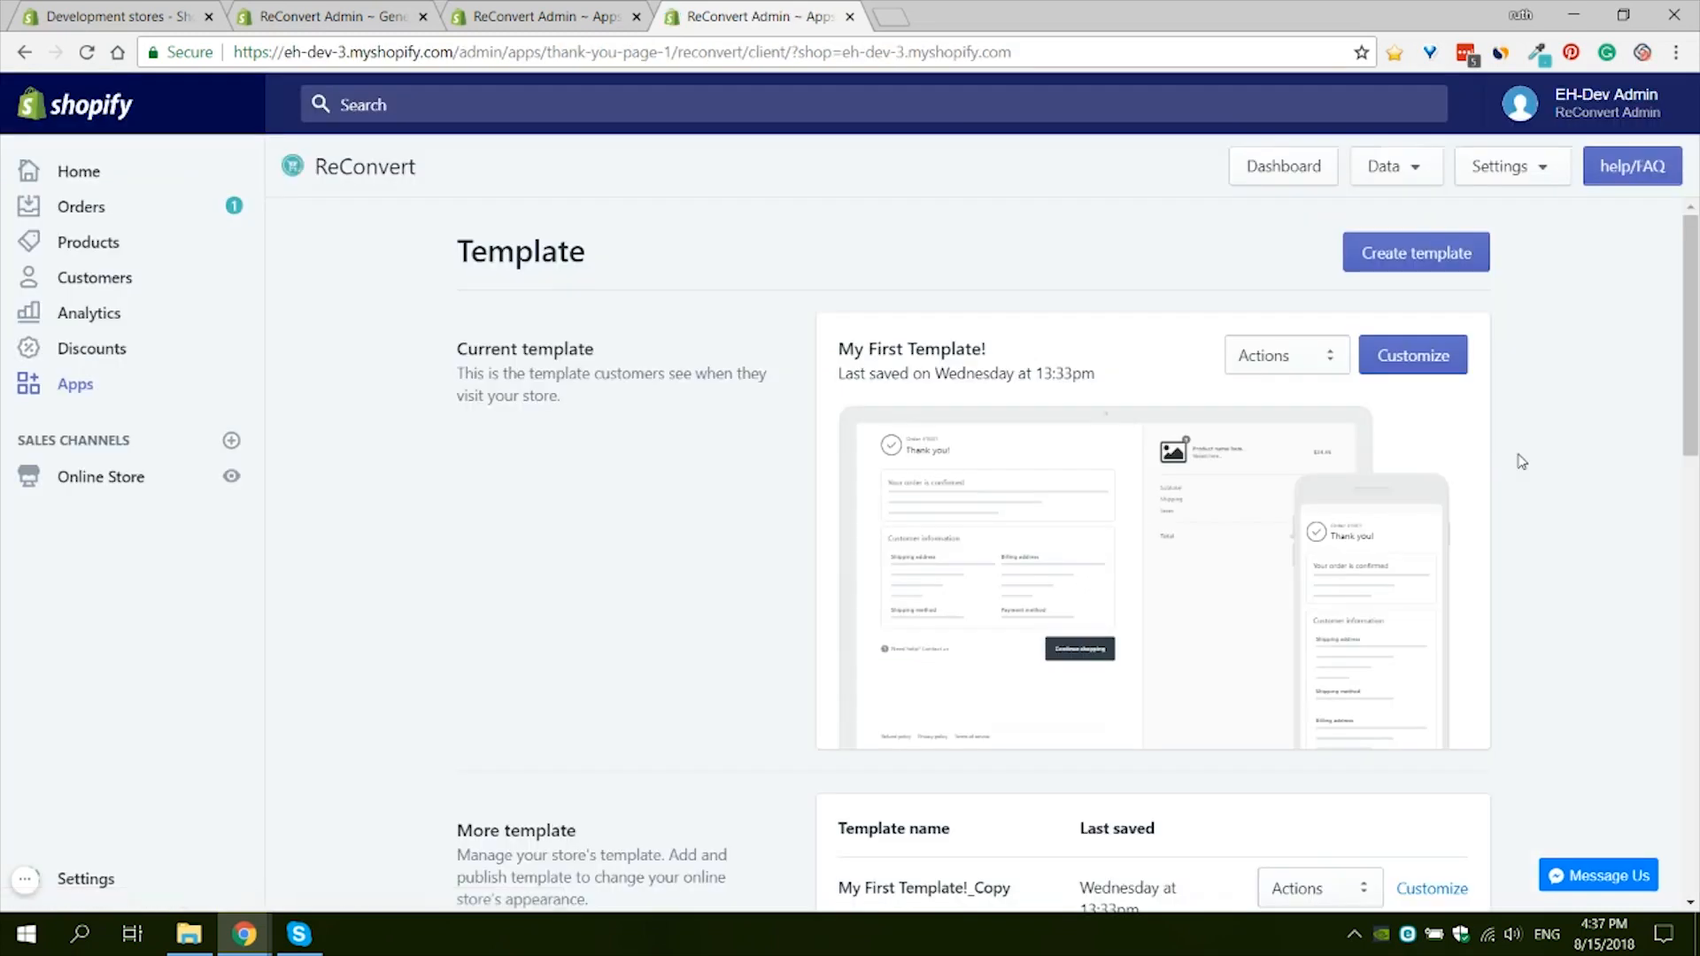
pyautogui.scroll(-3)
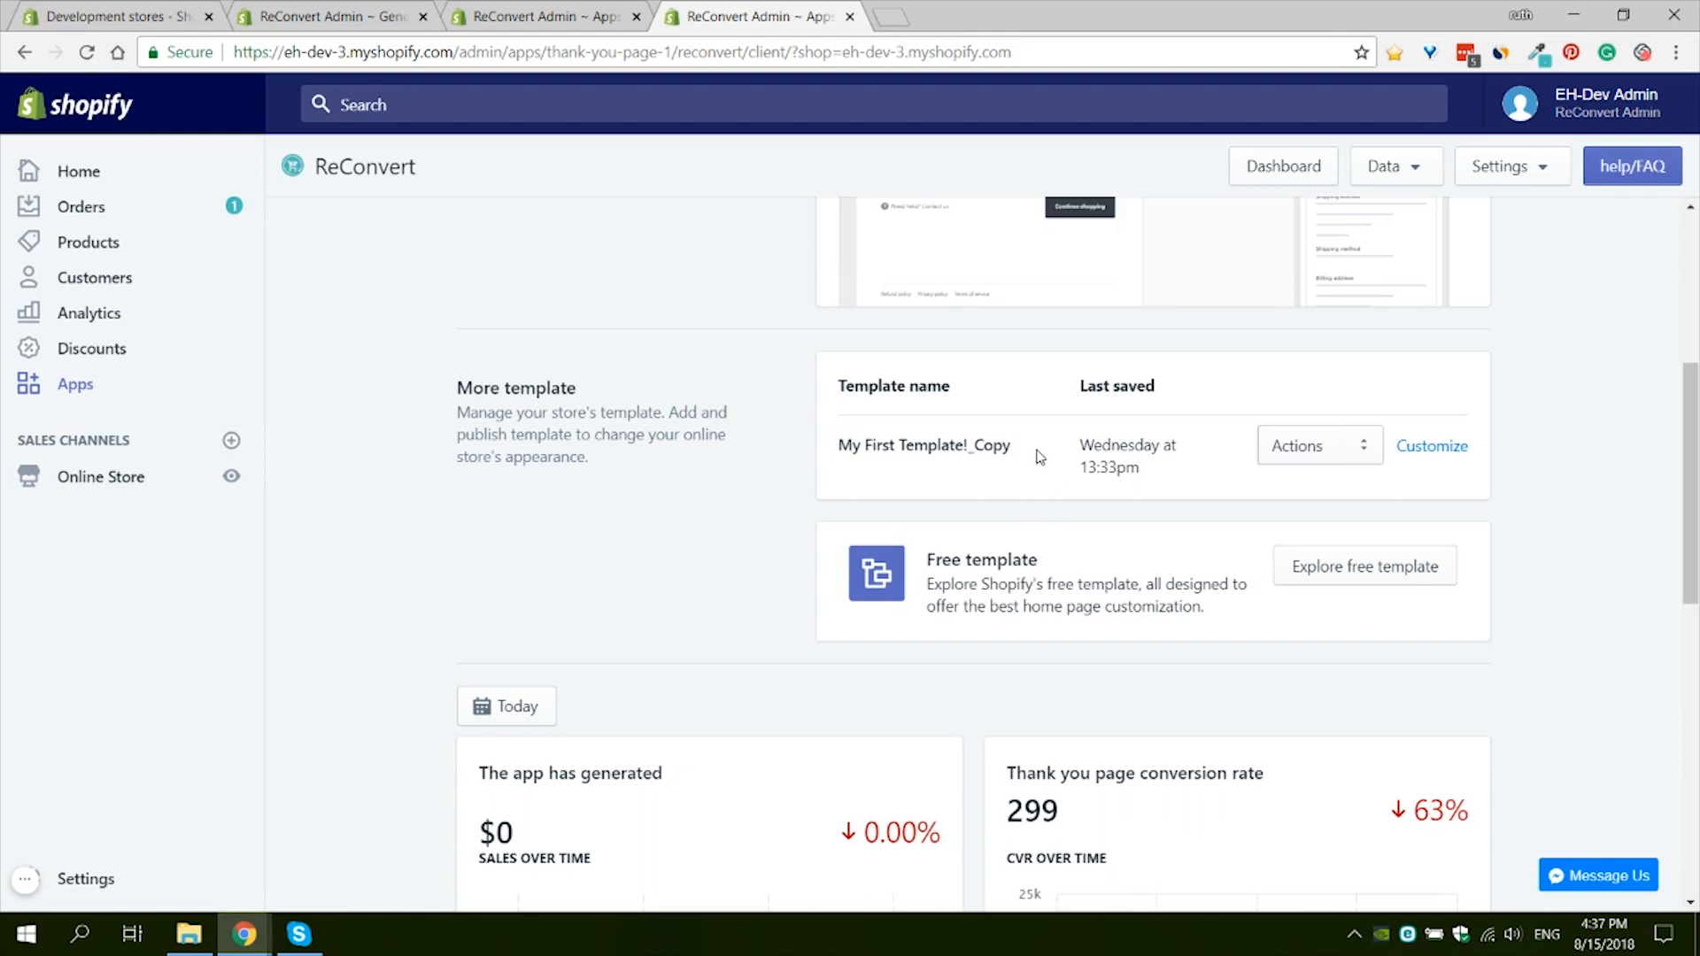
pyautogui.moveTo(1065, 420)
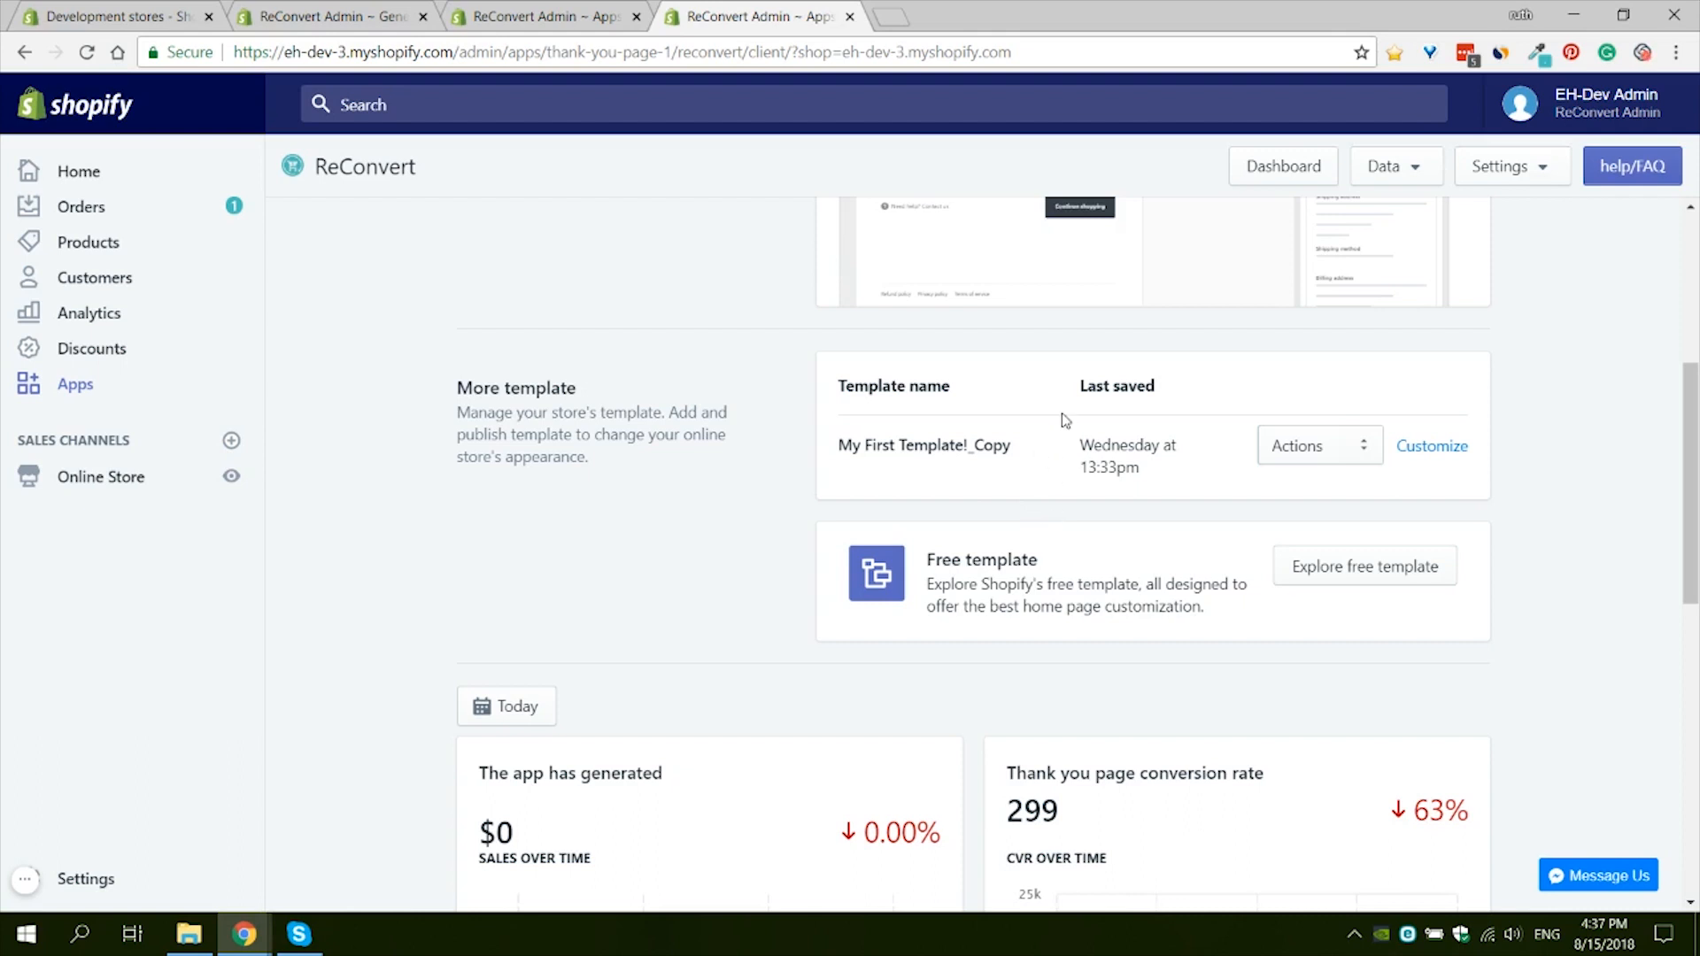
pyautogui.moveTo(746, 454)
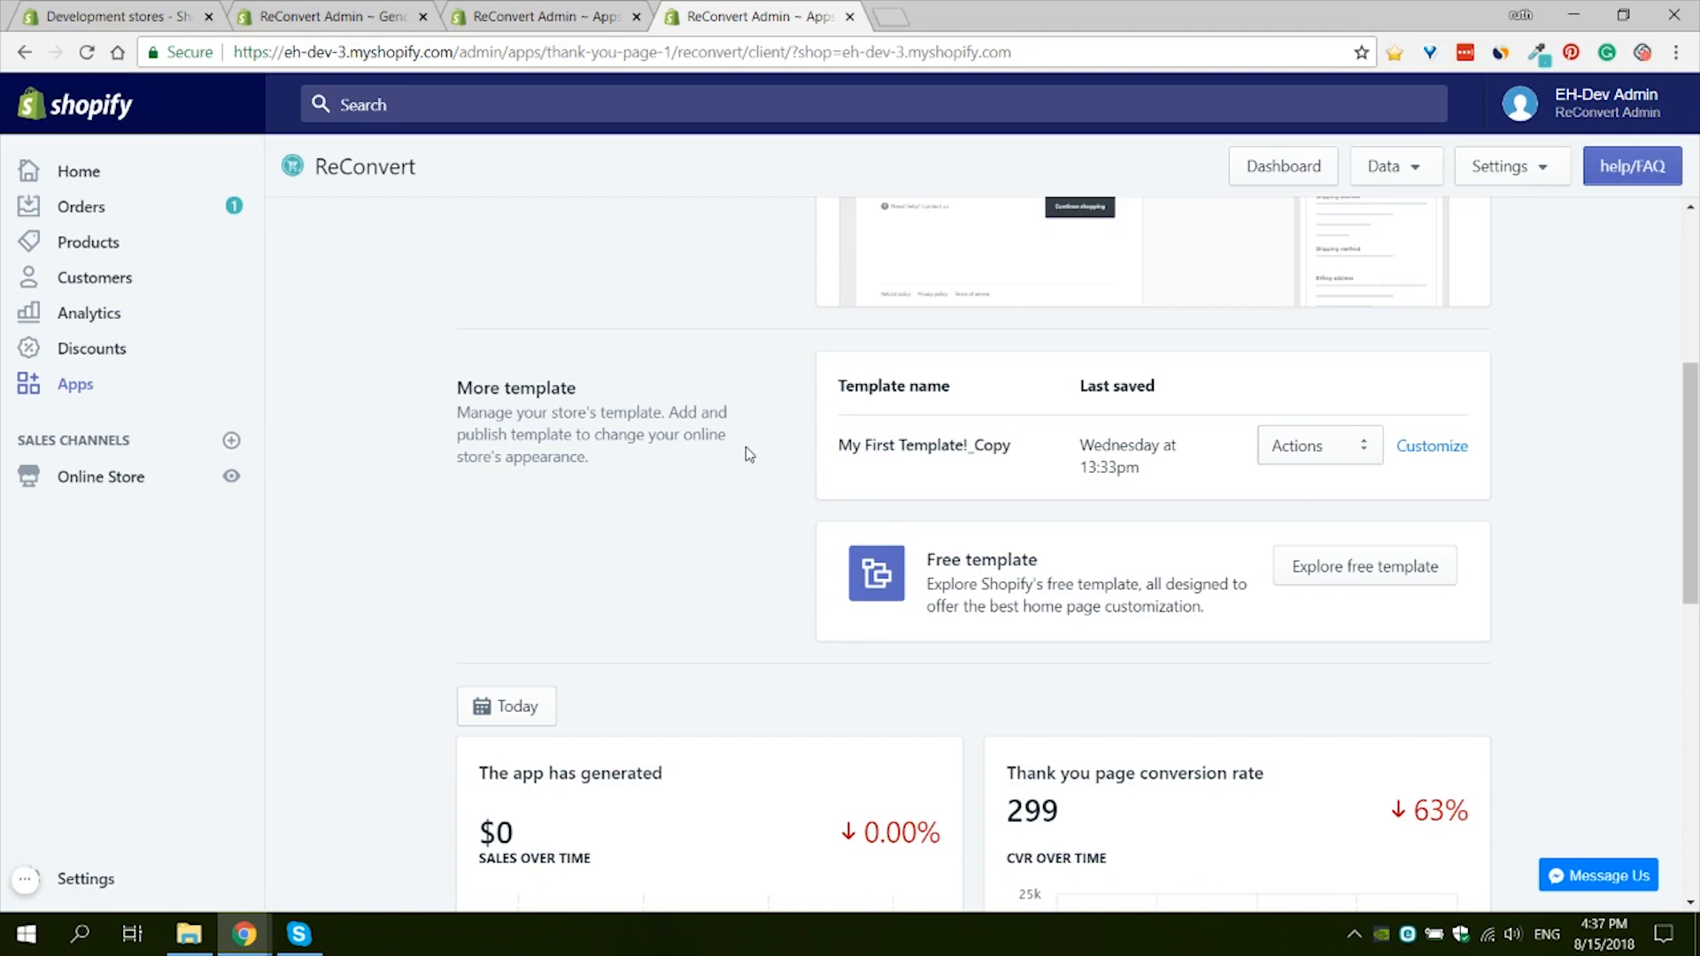
pyautogui.moveTo(858, 446)
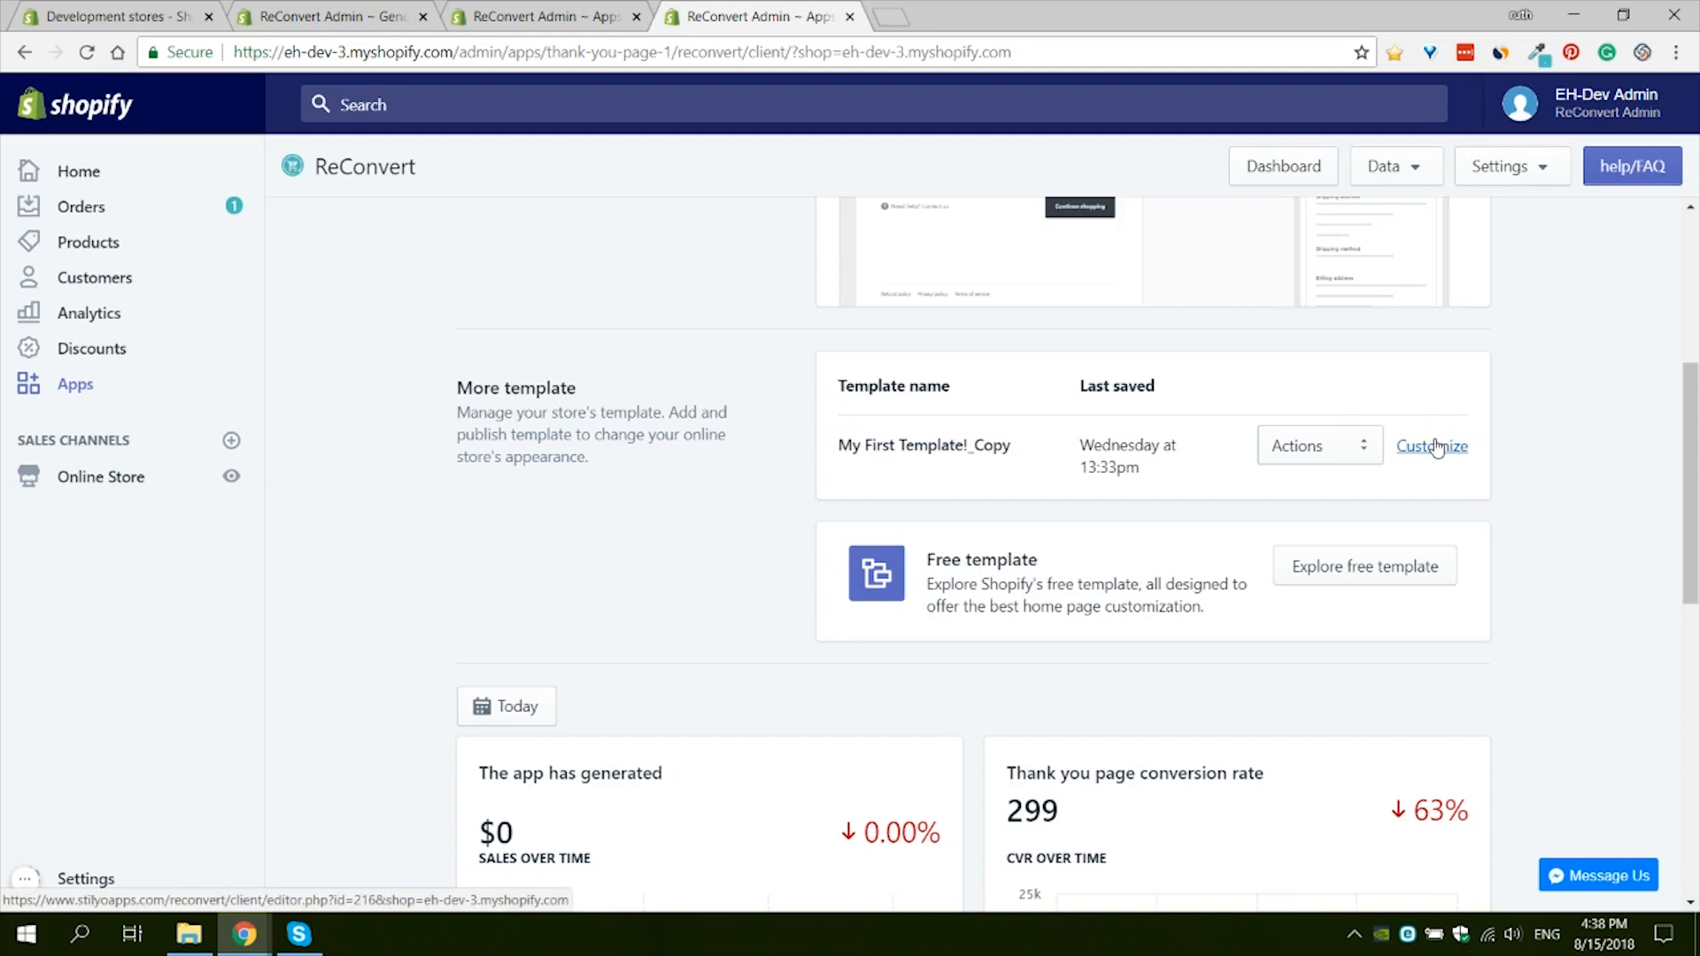
pyautogui.click(1319, 445)
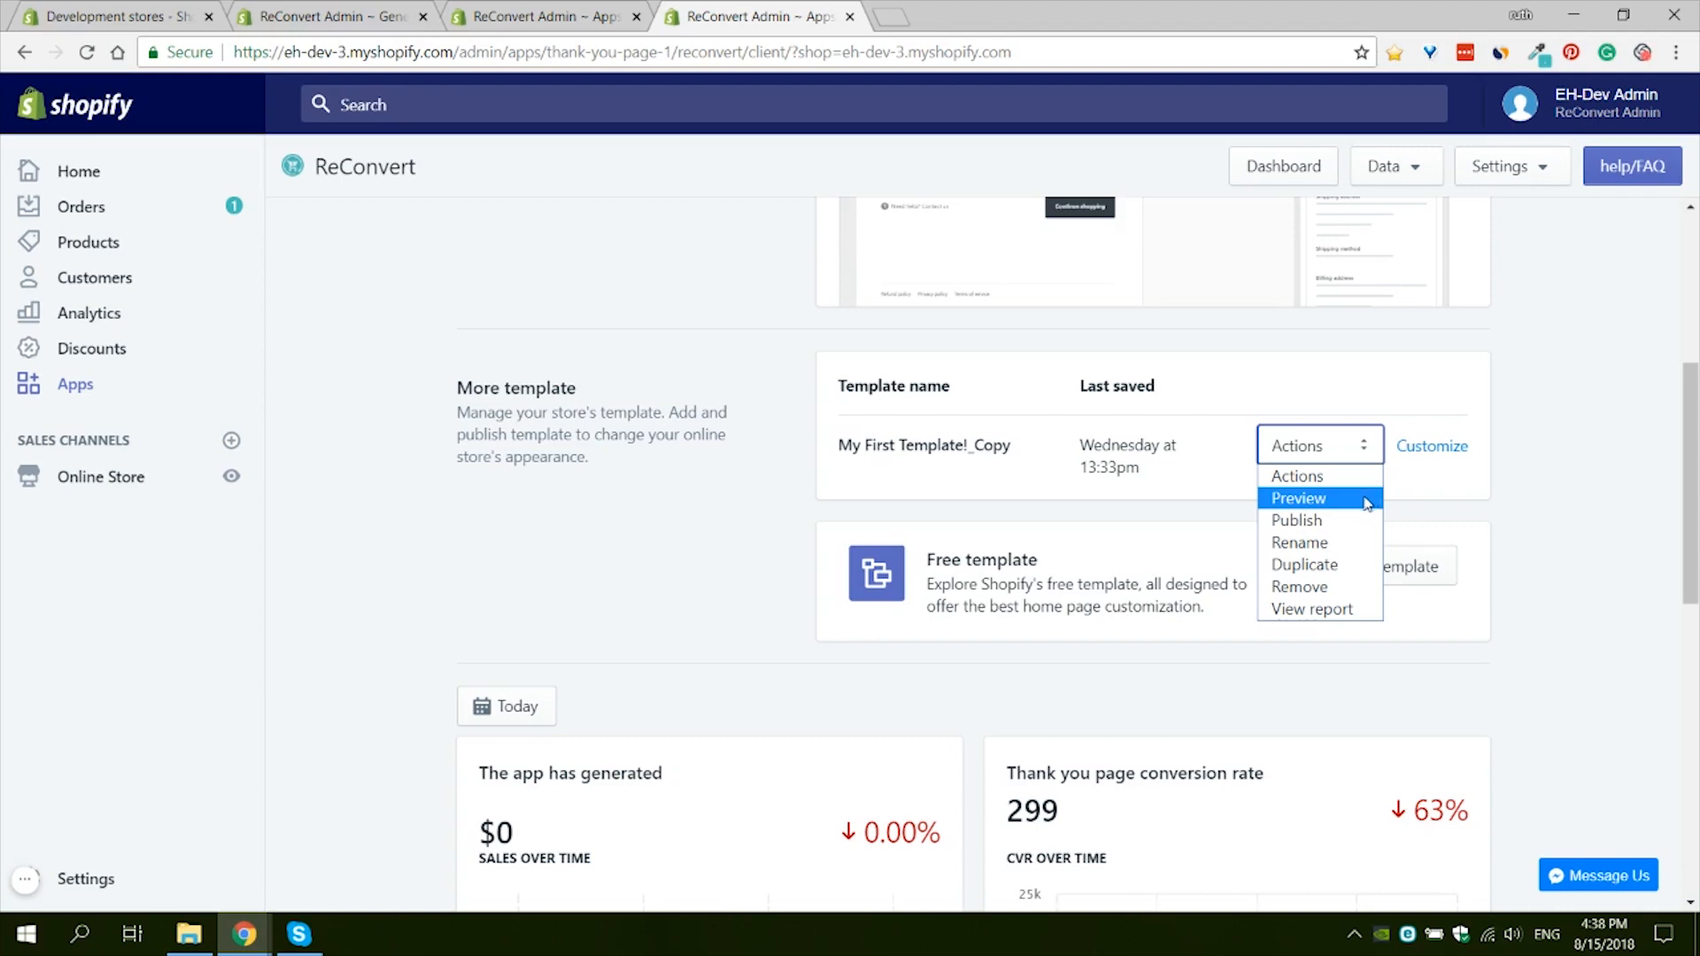
pyautogui.moveTo(1334, 530)
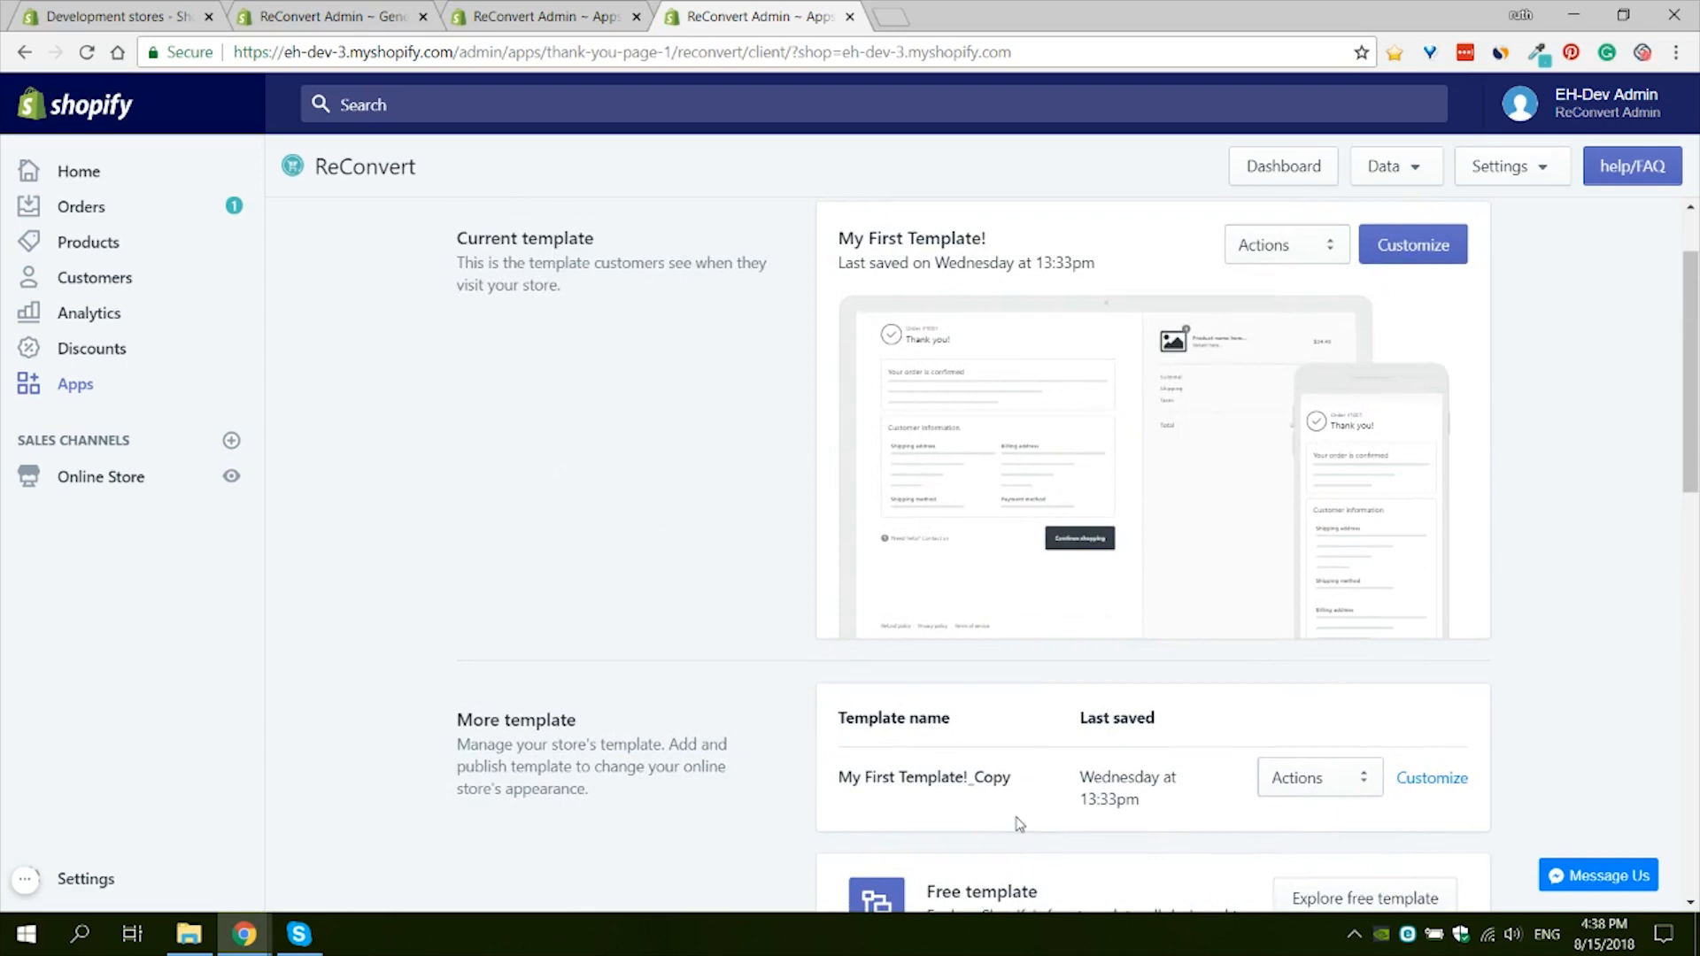
# Step: Publish My First Template!_Copy as the live template, confirming in the dialog
pyautogui.click(1312, 777)
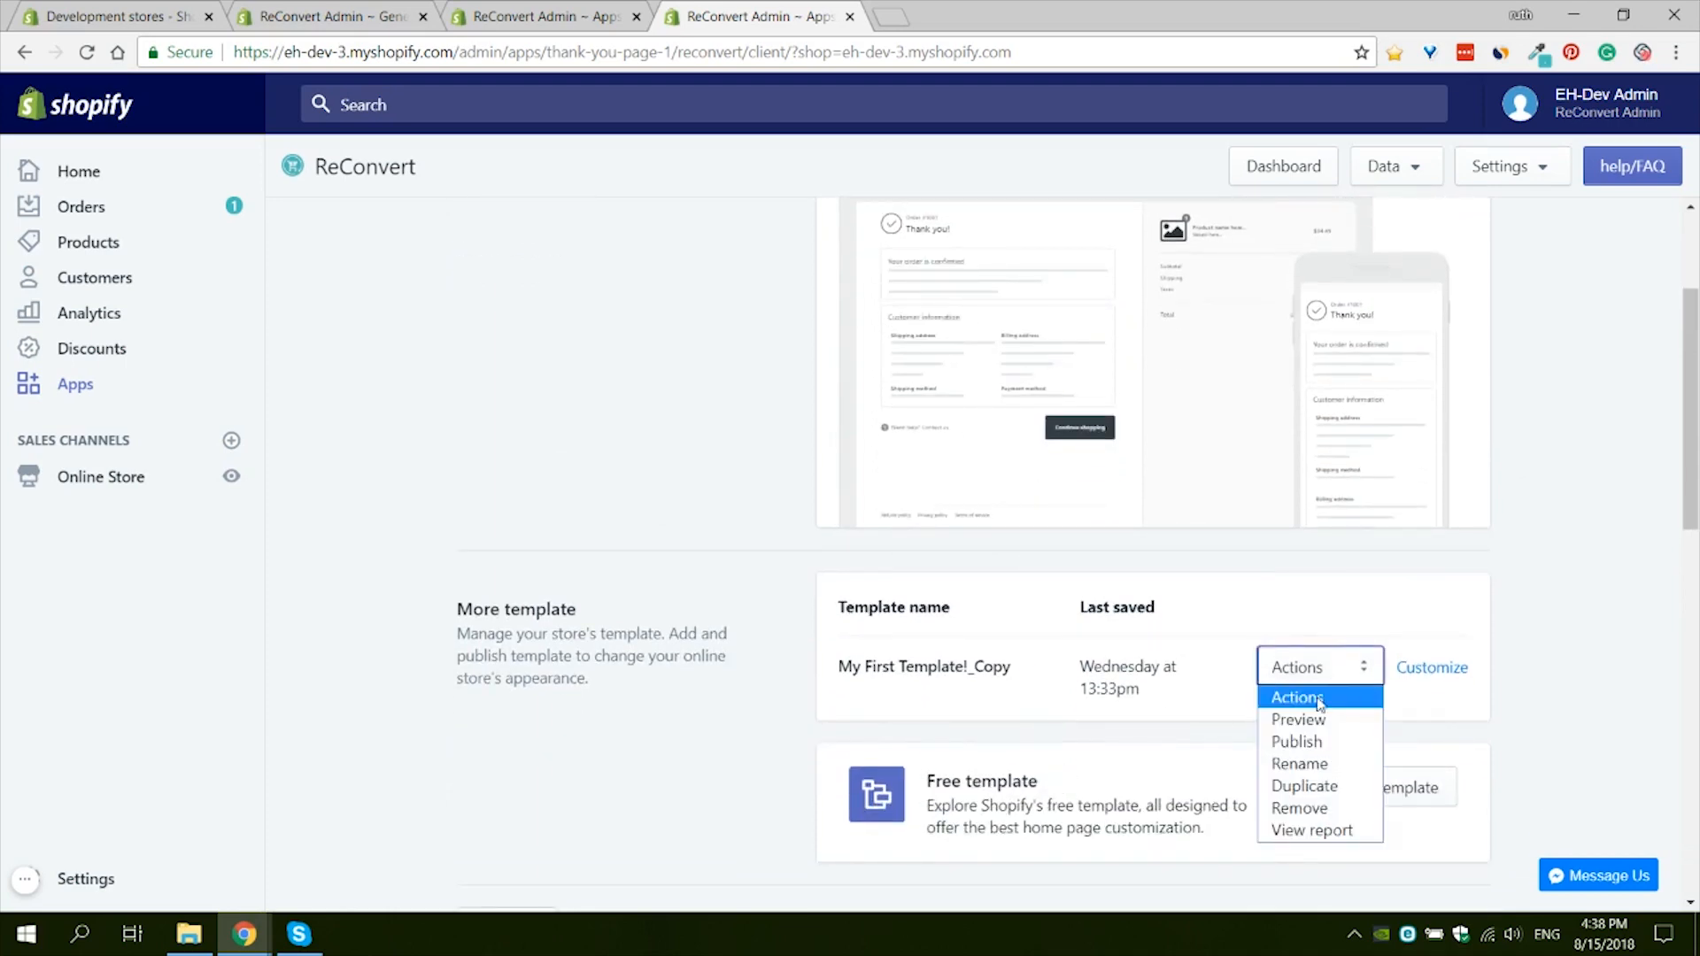
pyautogui.click(1296, 742)
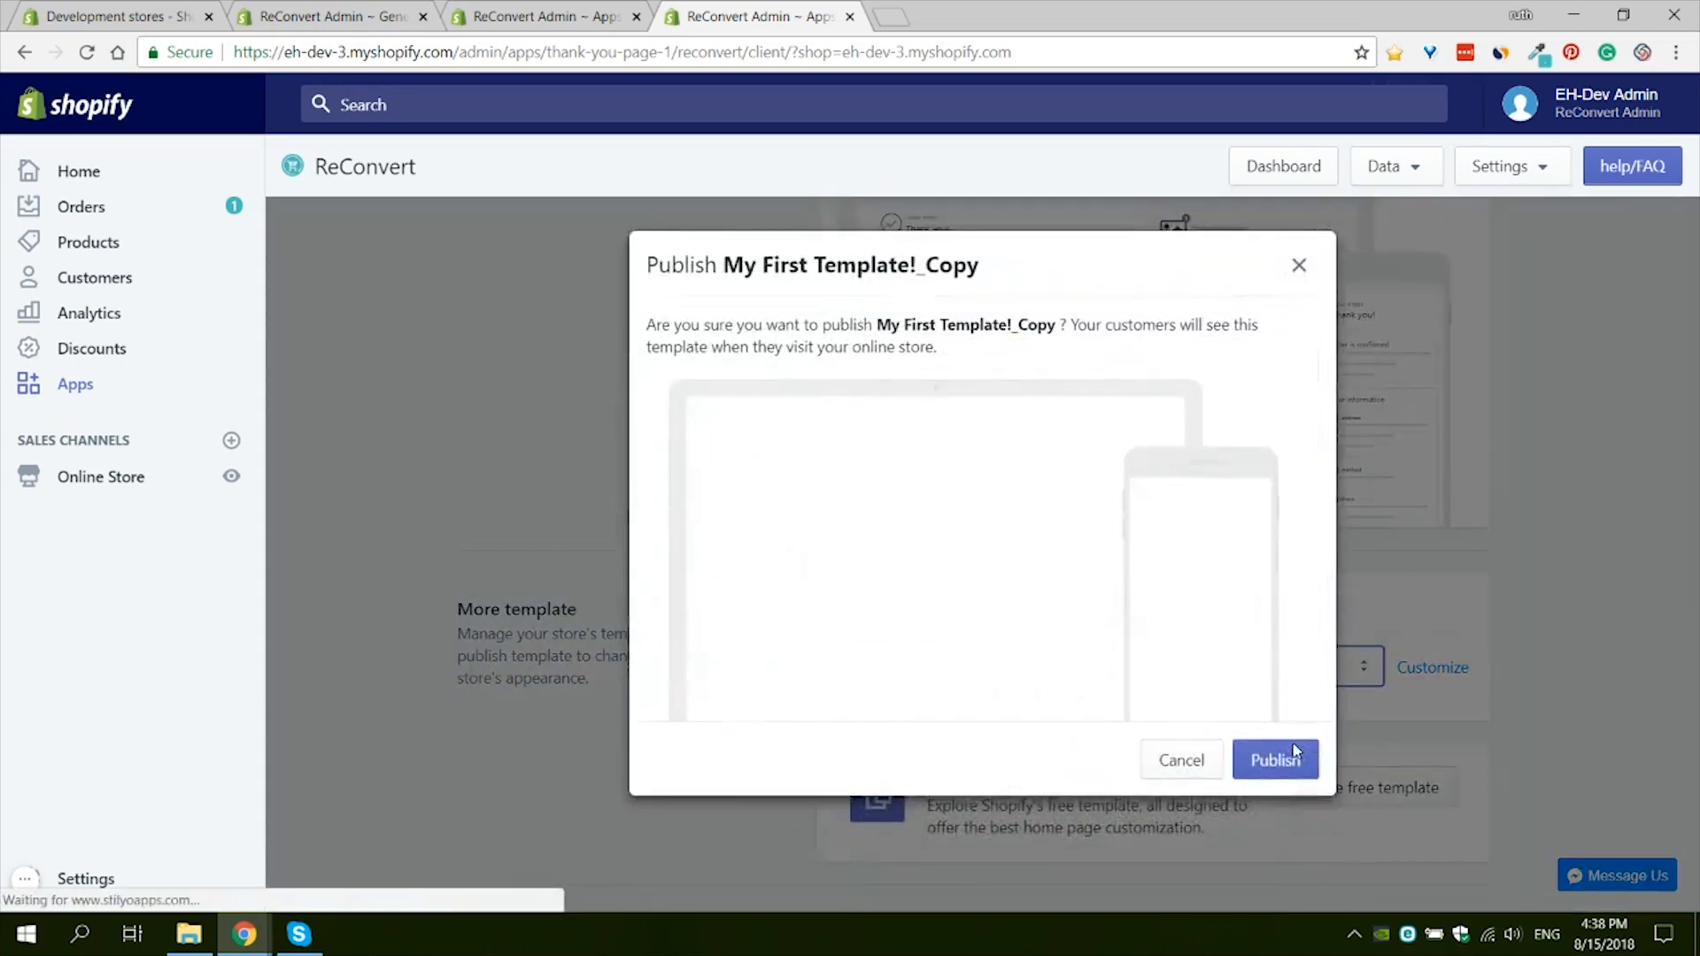
pyautogui.click(1275, 759)
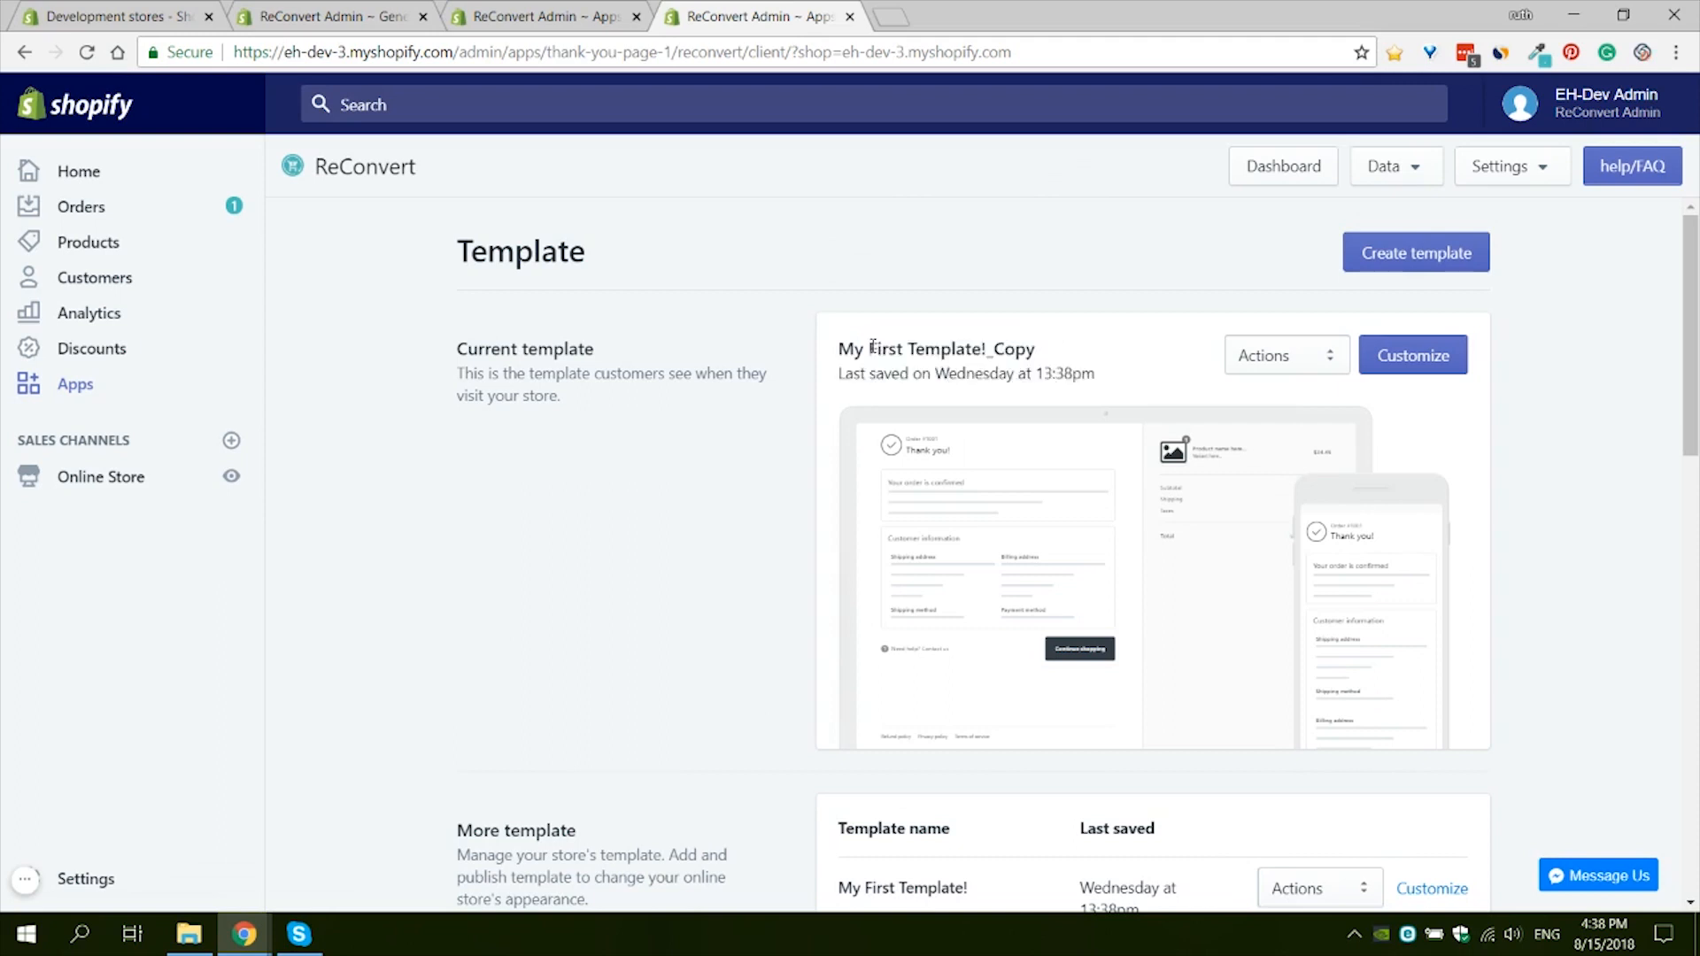
pyautogui.scroll(-3)
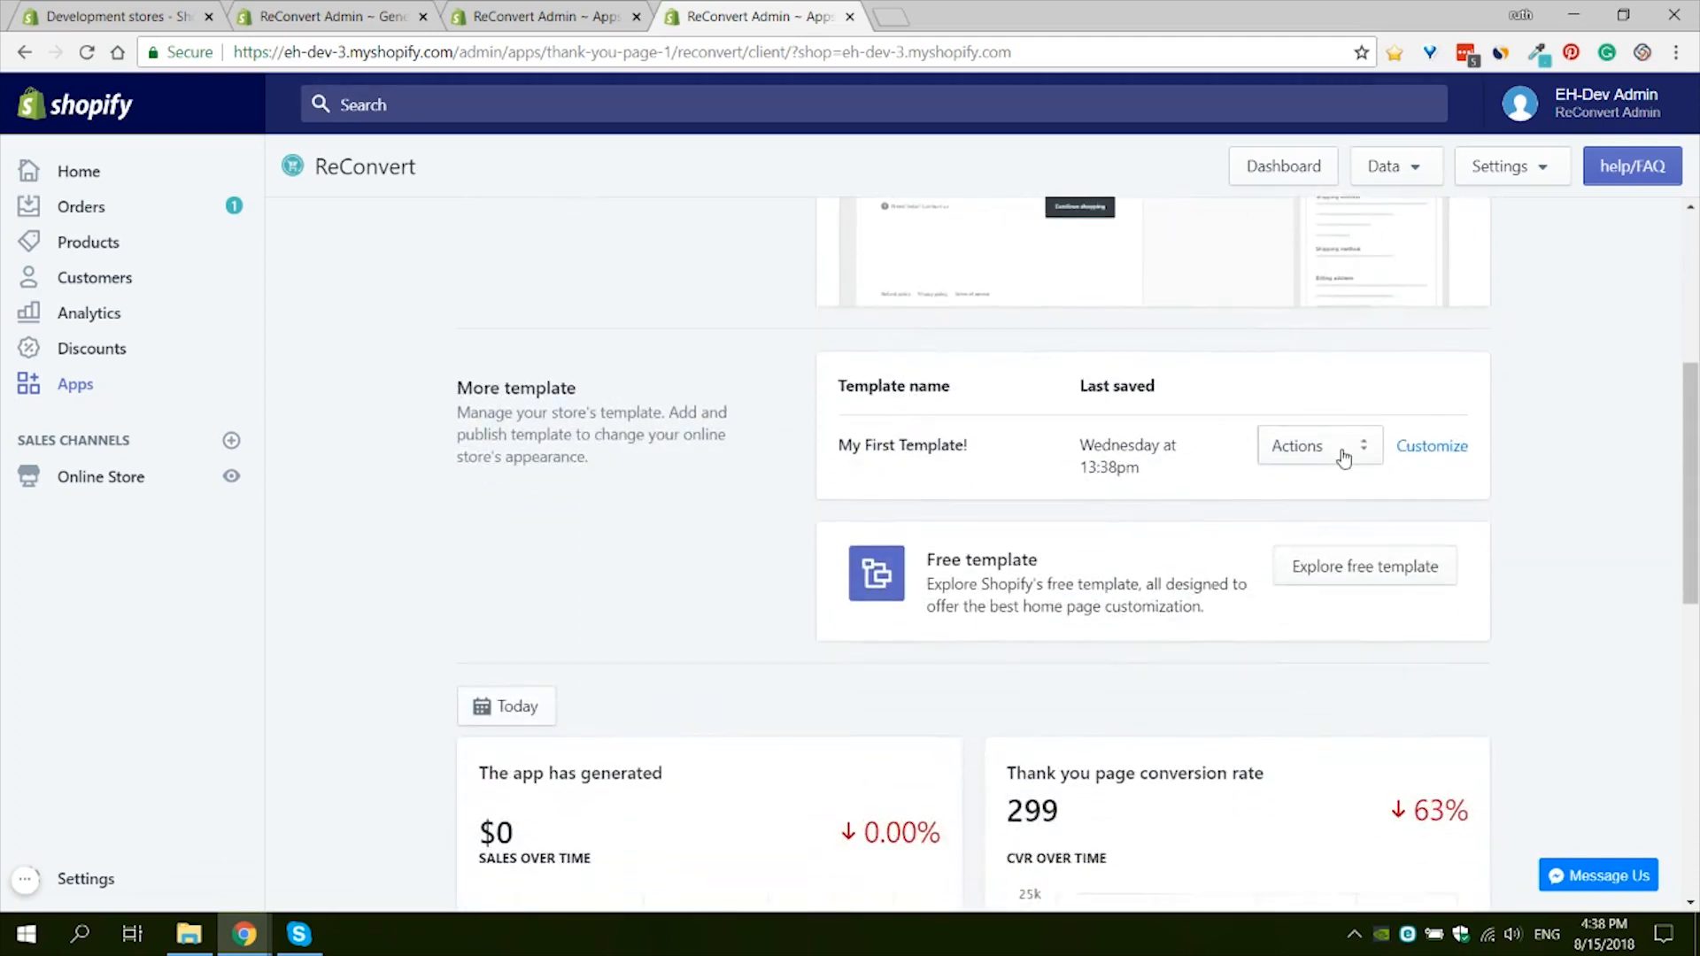
# Step: Remove the old My First Template! via its Actions menu and confirm Delete Template
pyautogui.click(1318, 446)
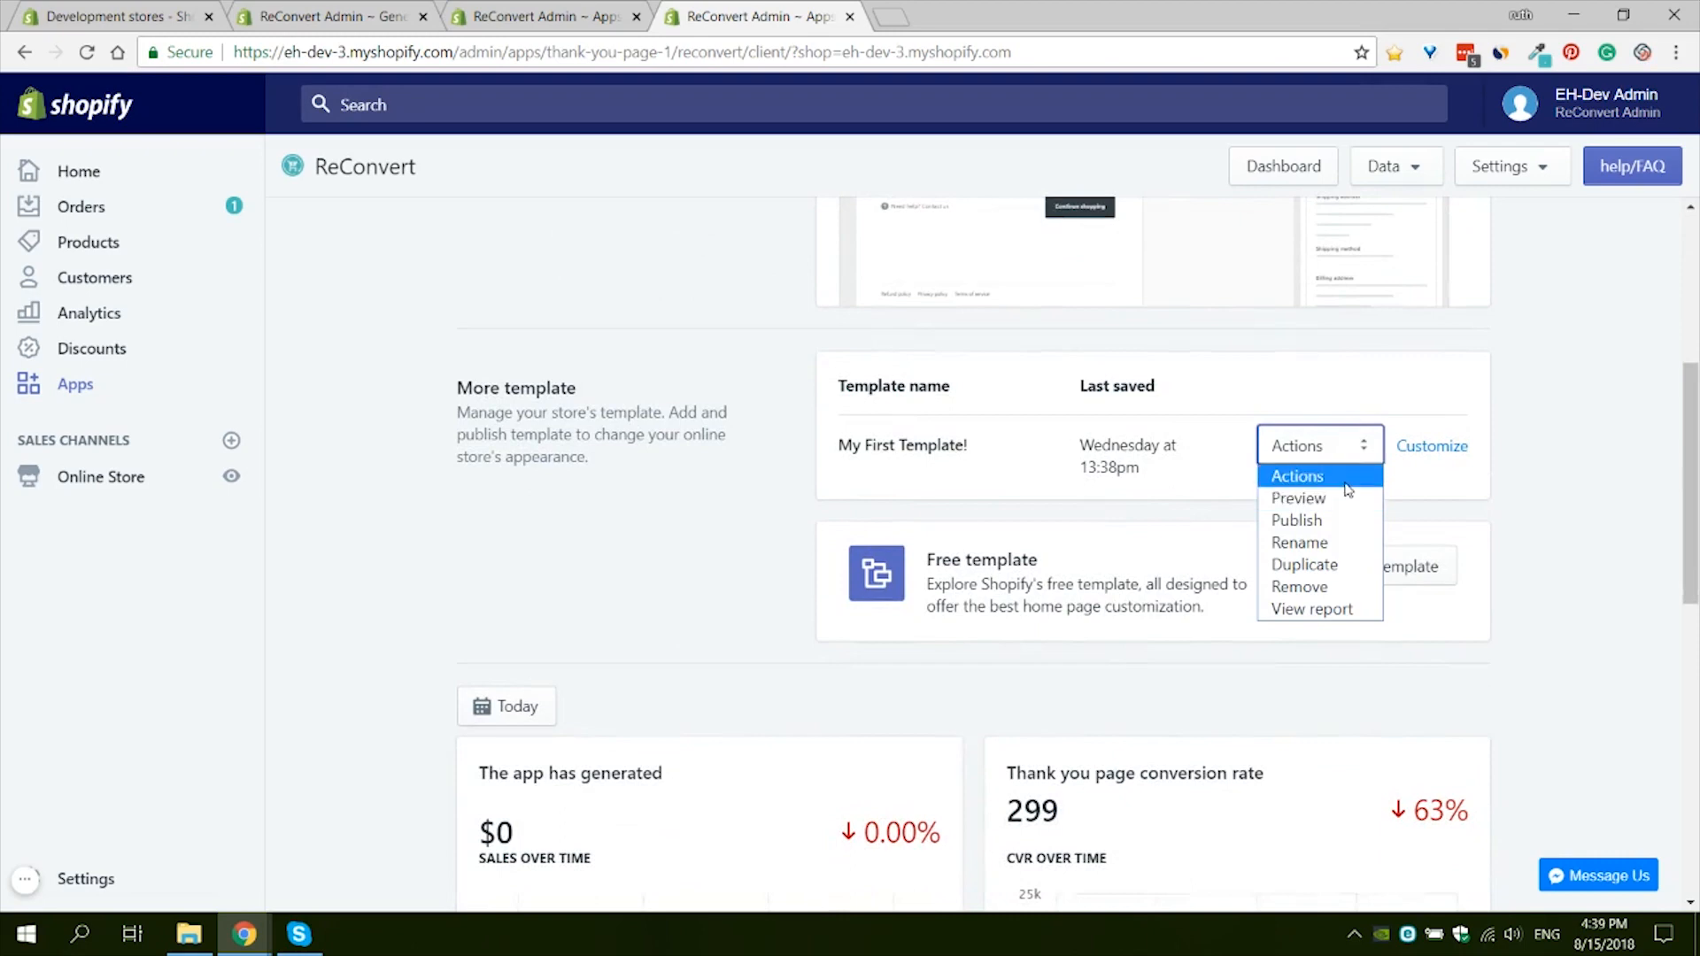
pyautogui.moveTo(1320, 542)
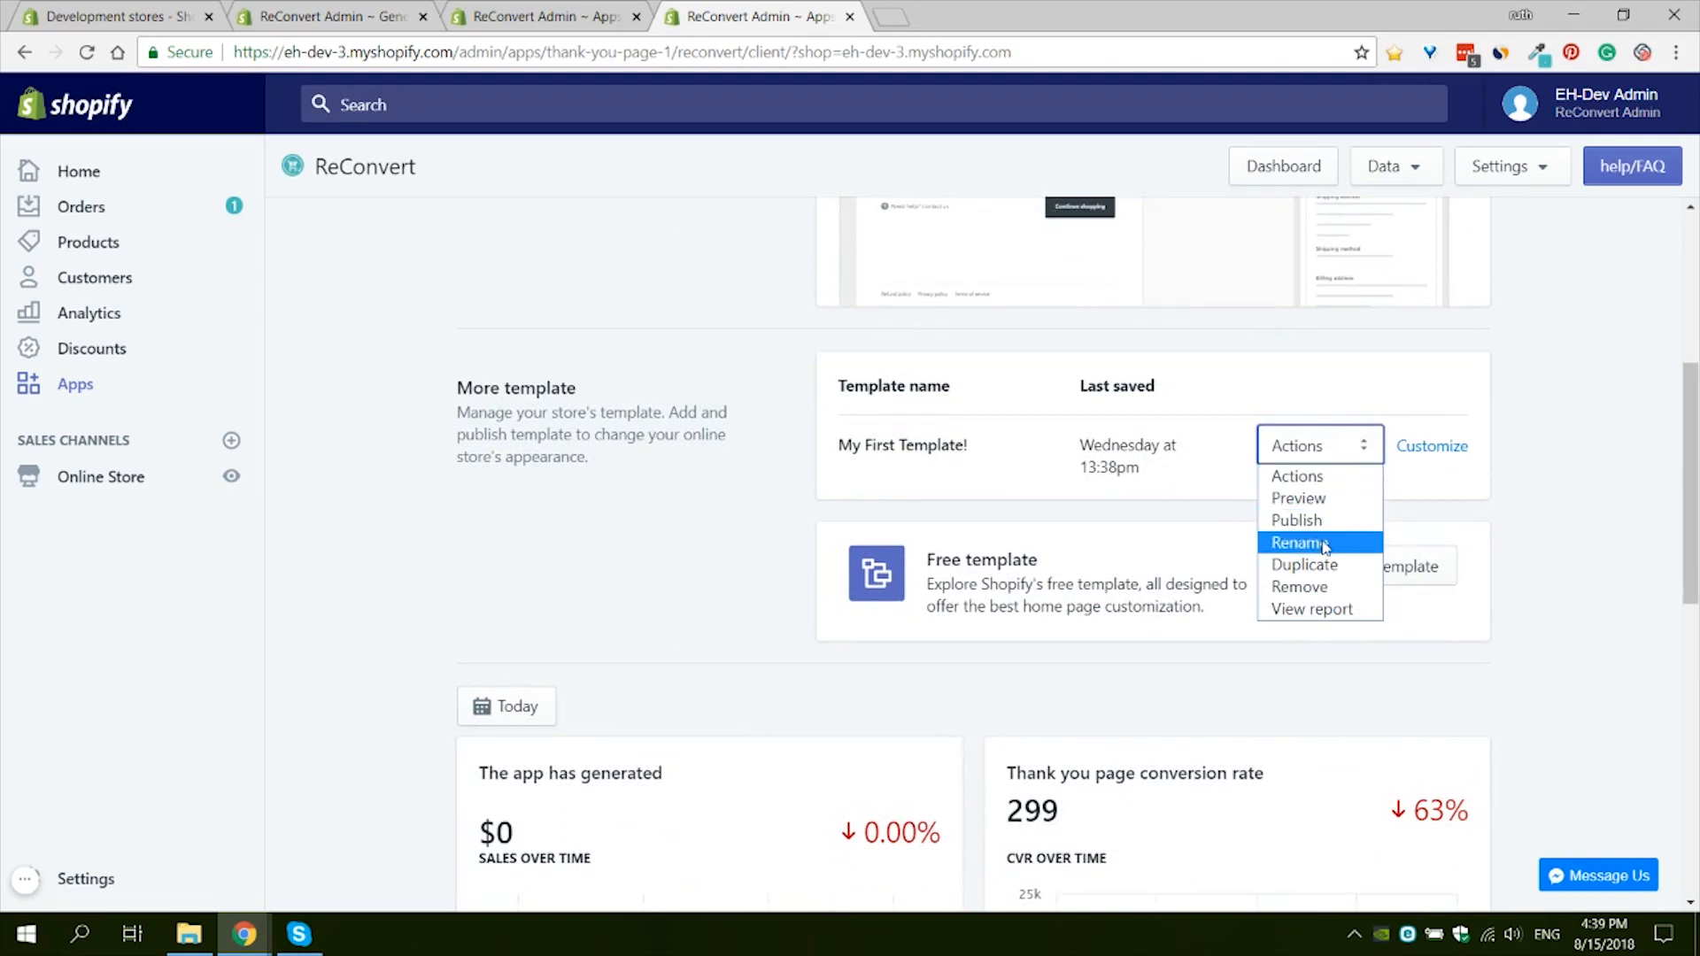
pyautogui.moveTo(1304, 564)
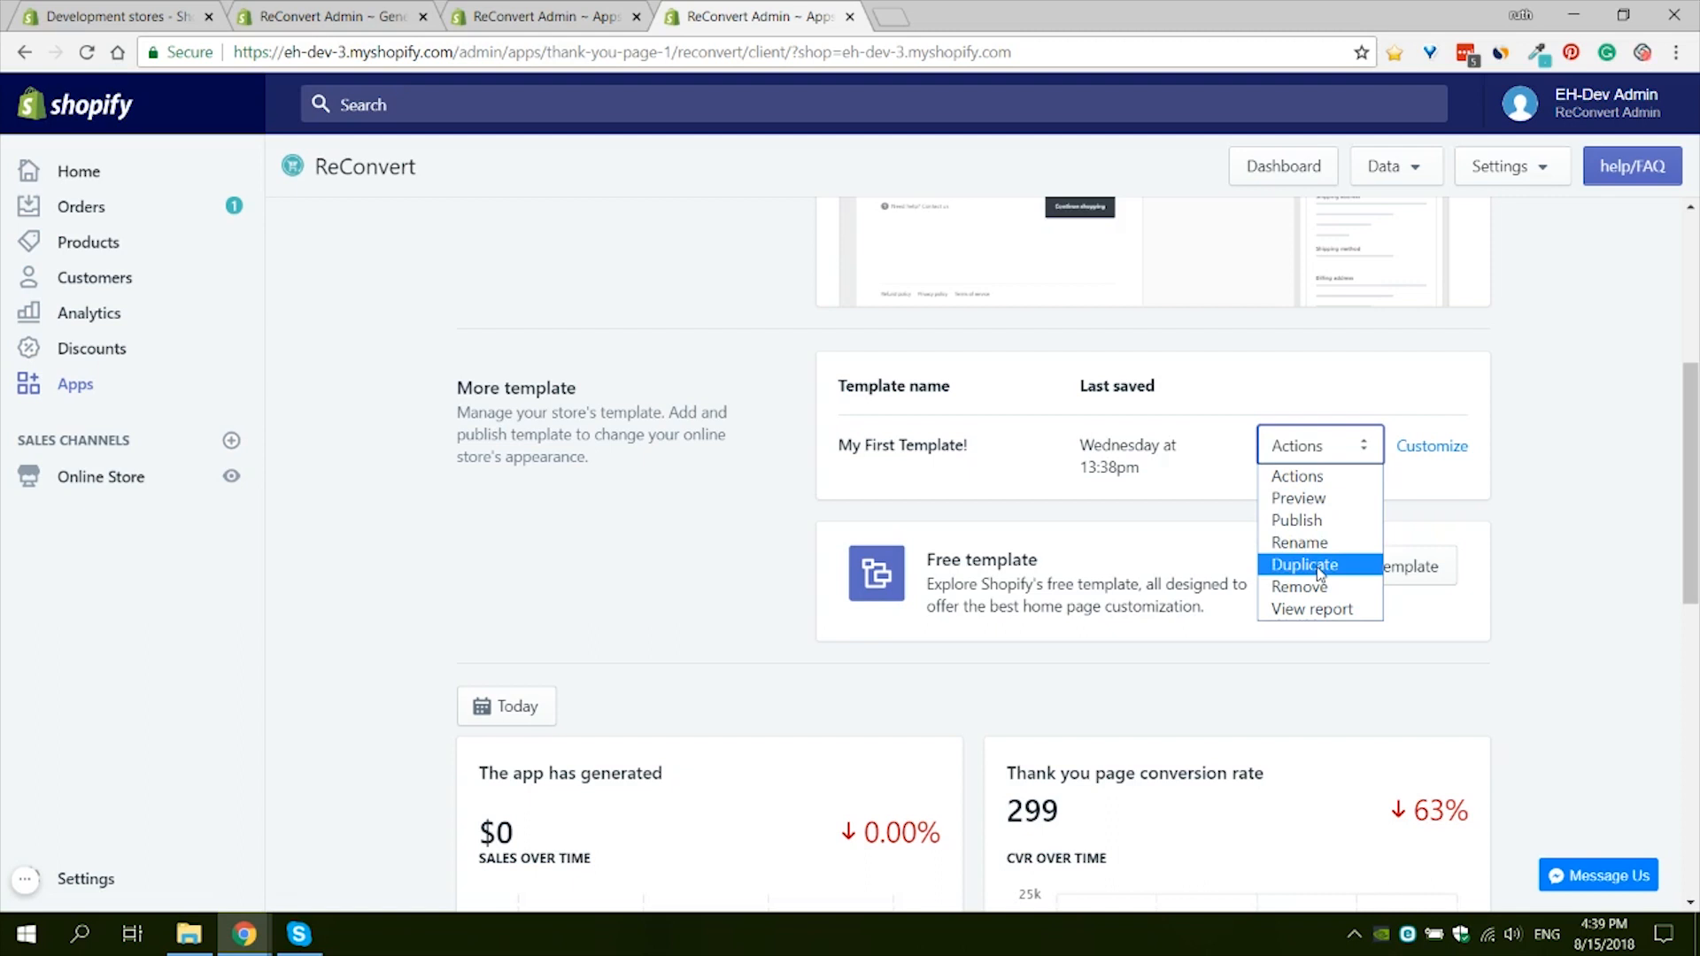
pyautogui.moveTo(1319, 586)
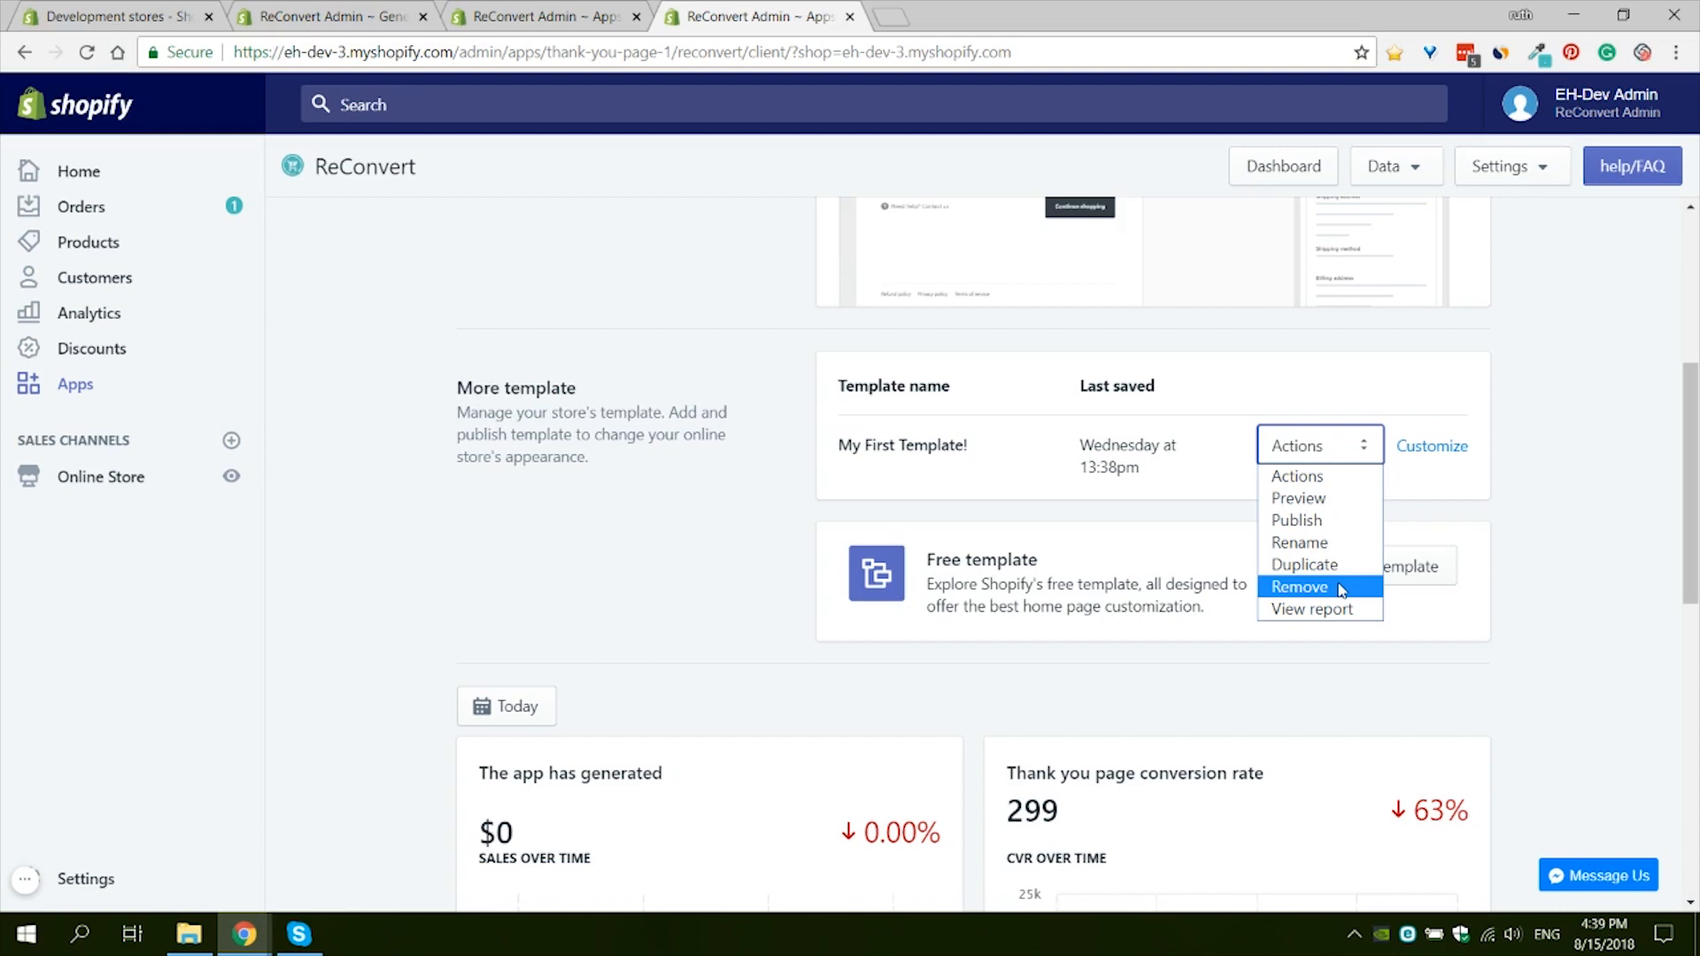
pyautogui.moveTo(1312, 609)
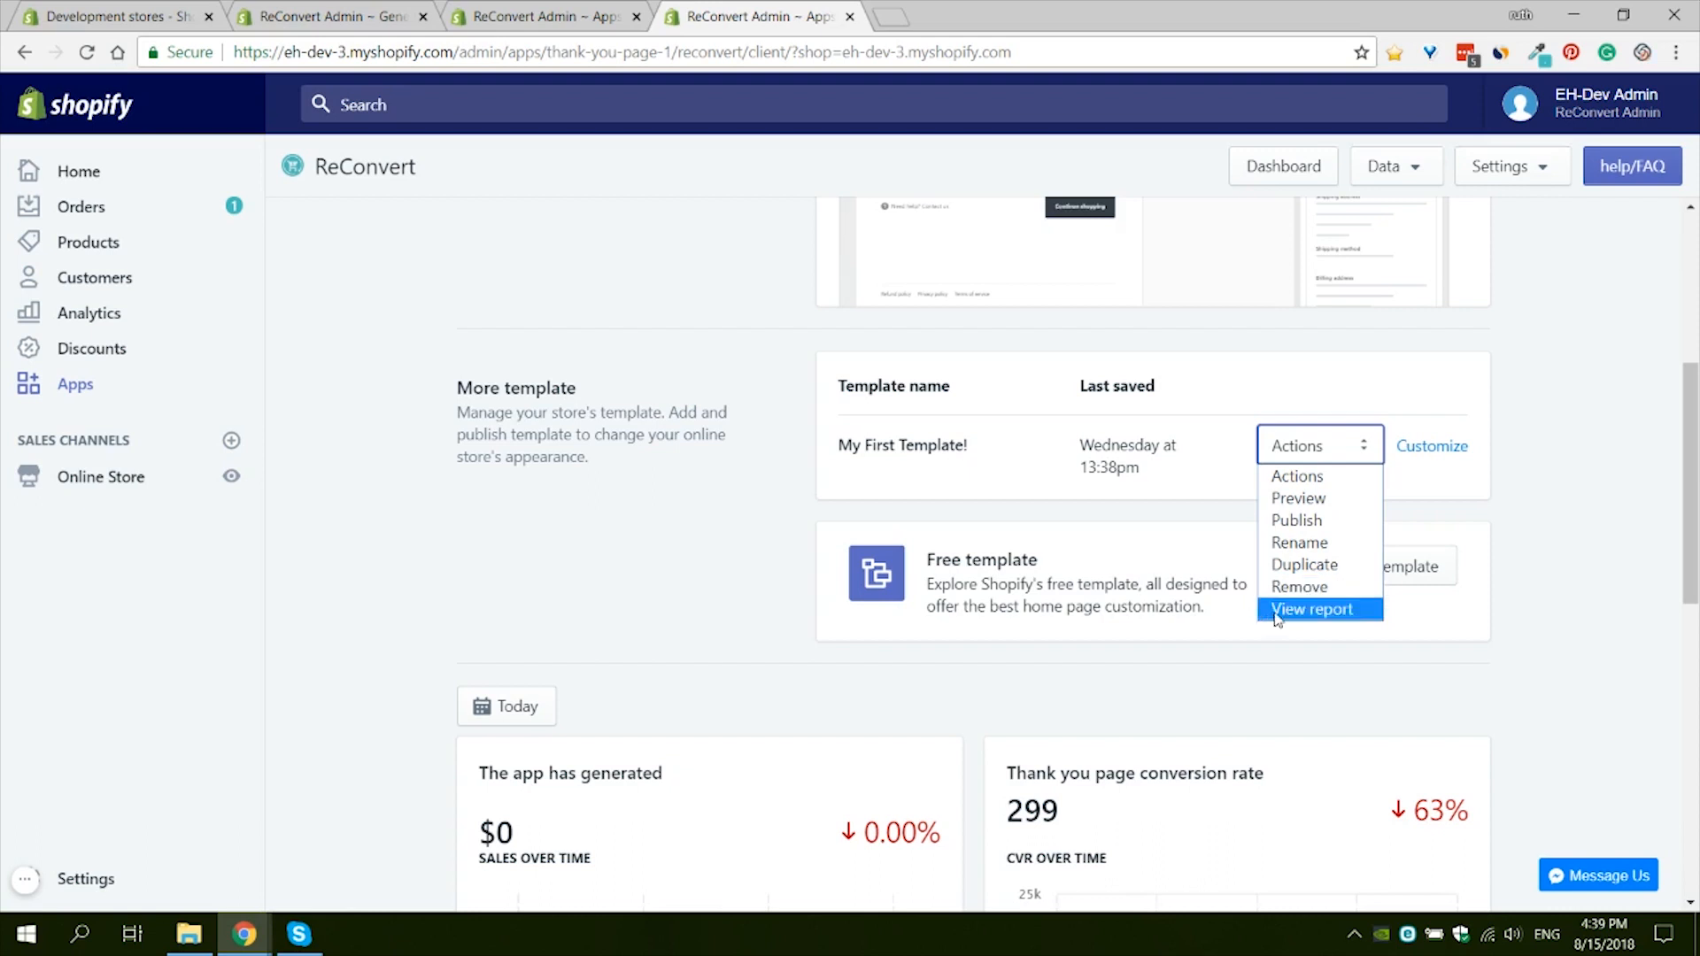
pyautogui.moveTo(1298, 587)
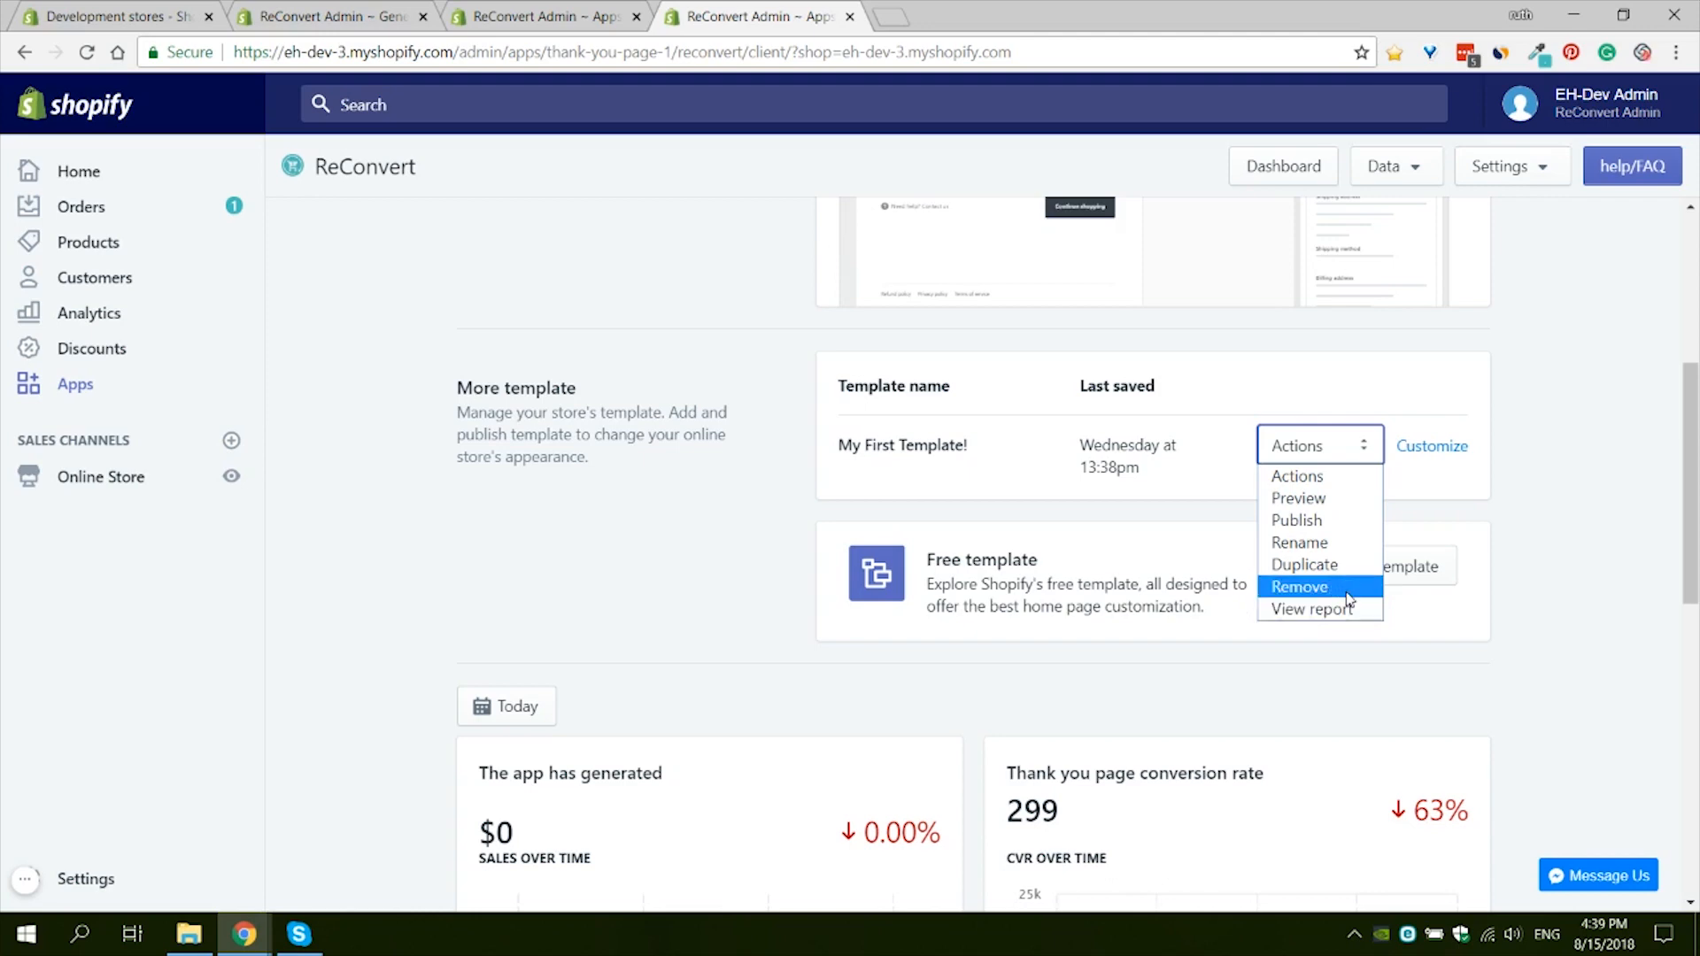
pyautogui.click(1298, 586)
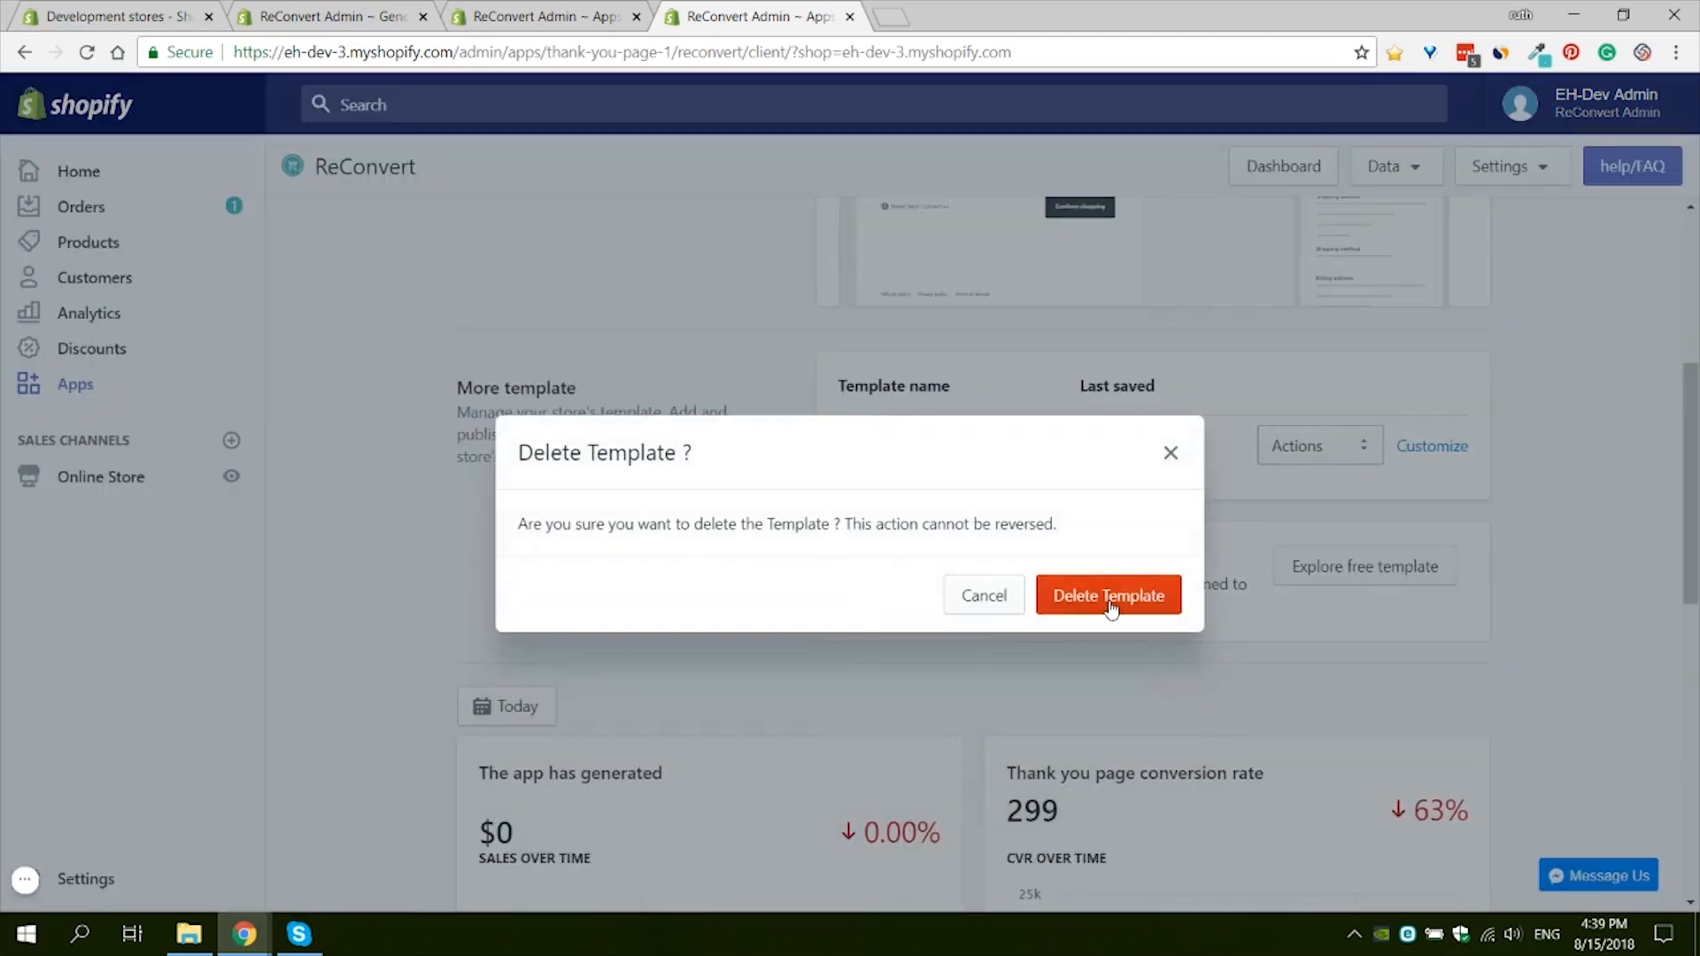
pyautogui.click(1106, 595)
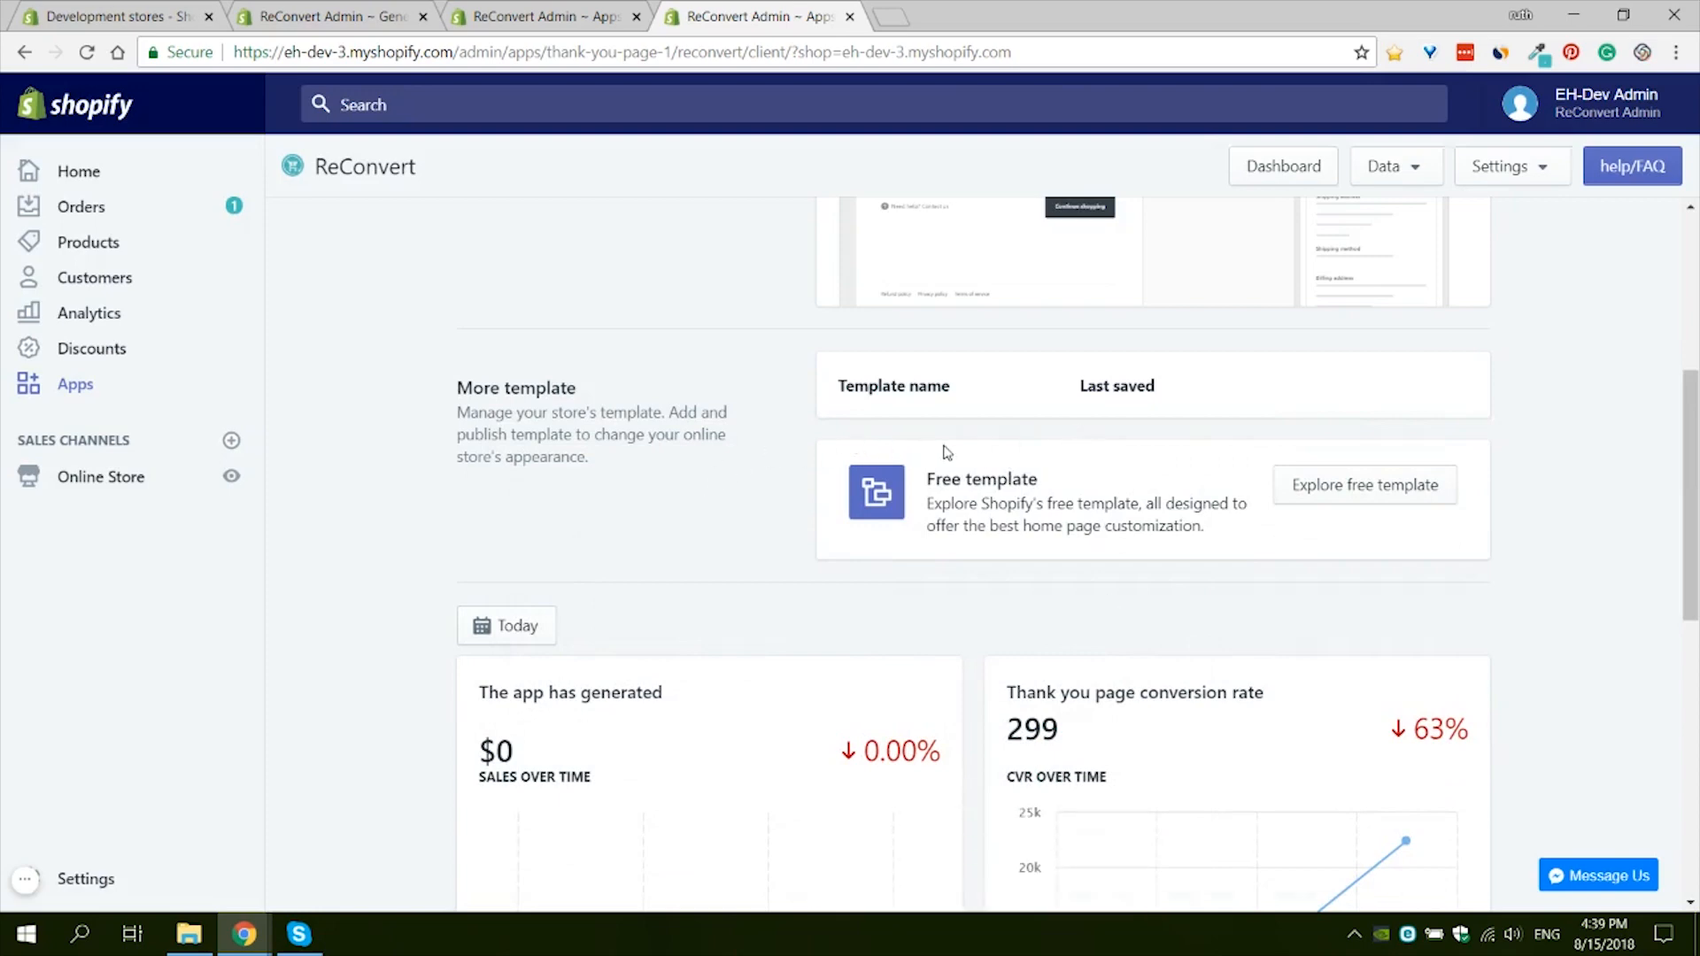
pyautogui.moveTo(1049, 412)
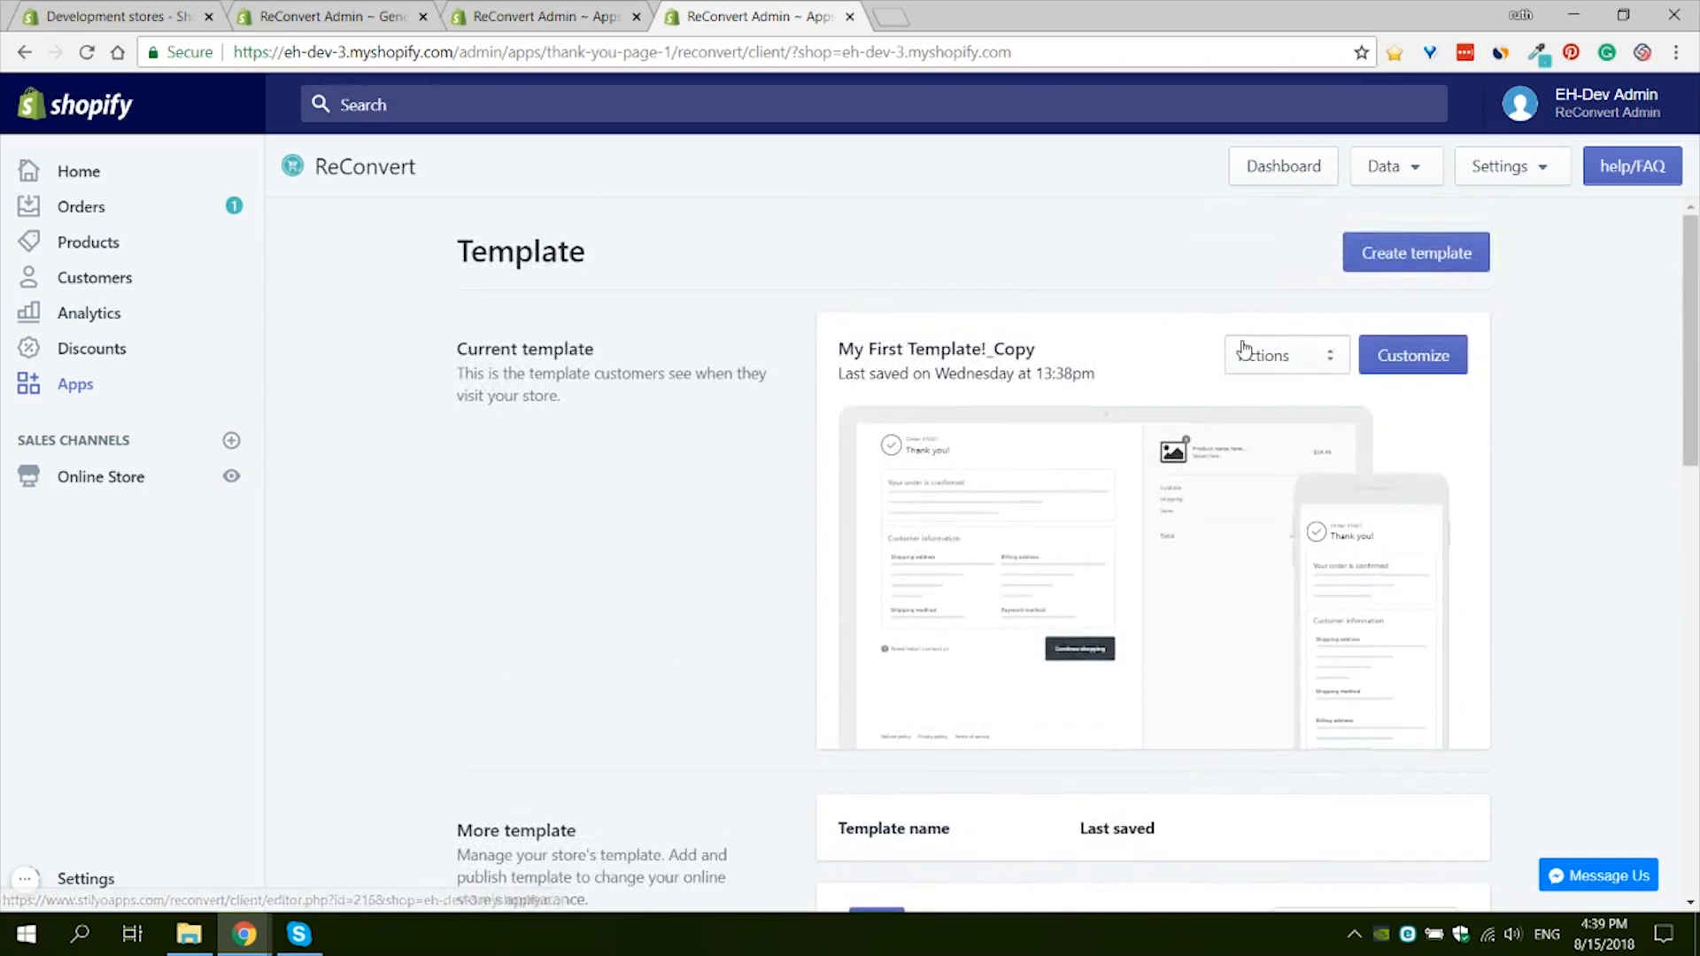
# Step: Start an Empty template from the free templates, then exit the editor to the dashboard
pyautogui.scroll(-3)
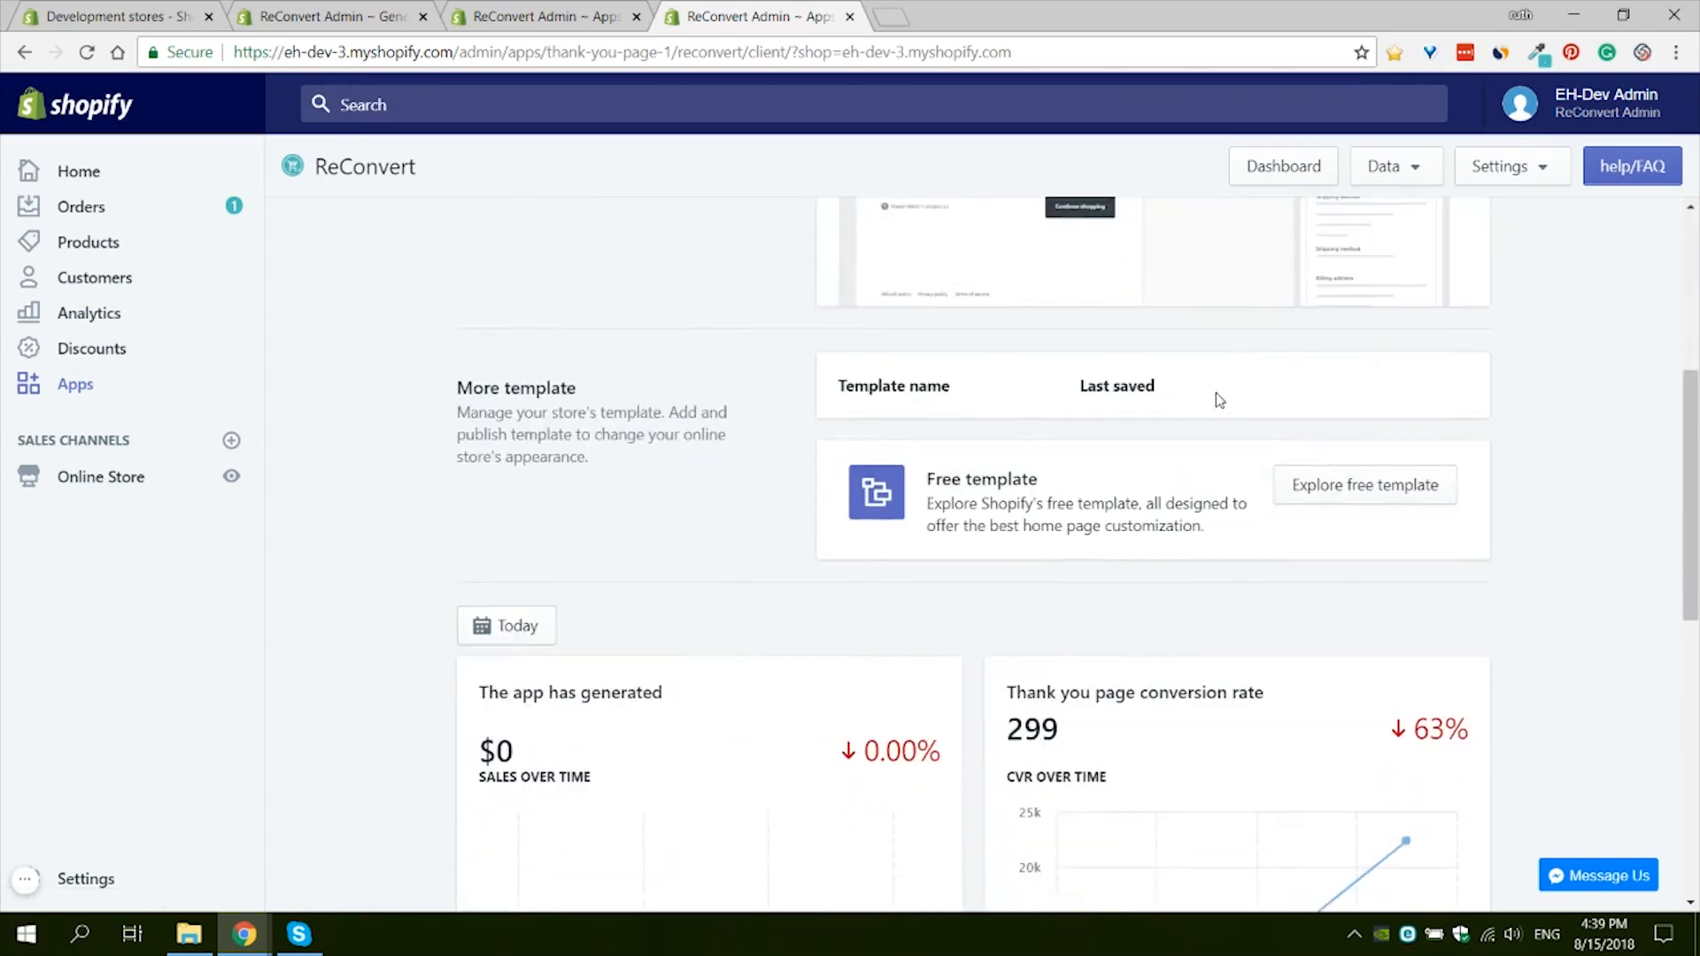
pyautogui.moveTo(1307, 488)
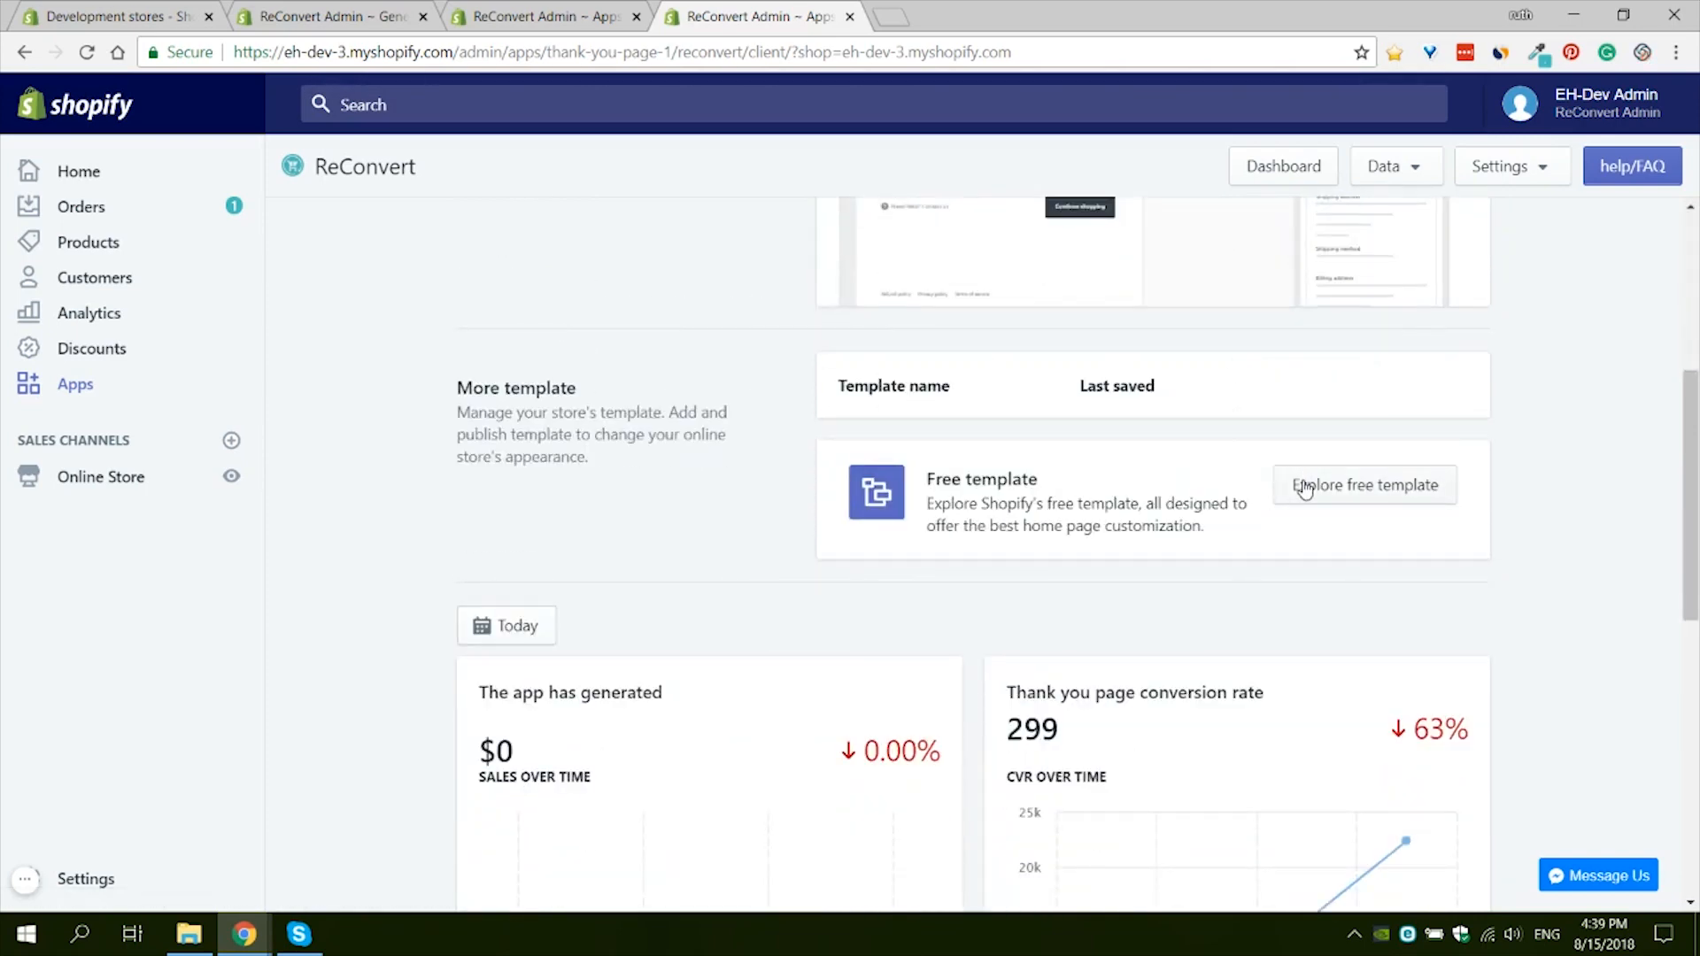
pyautogui.click(1364, 484)
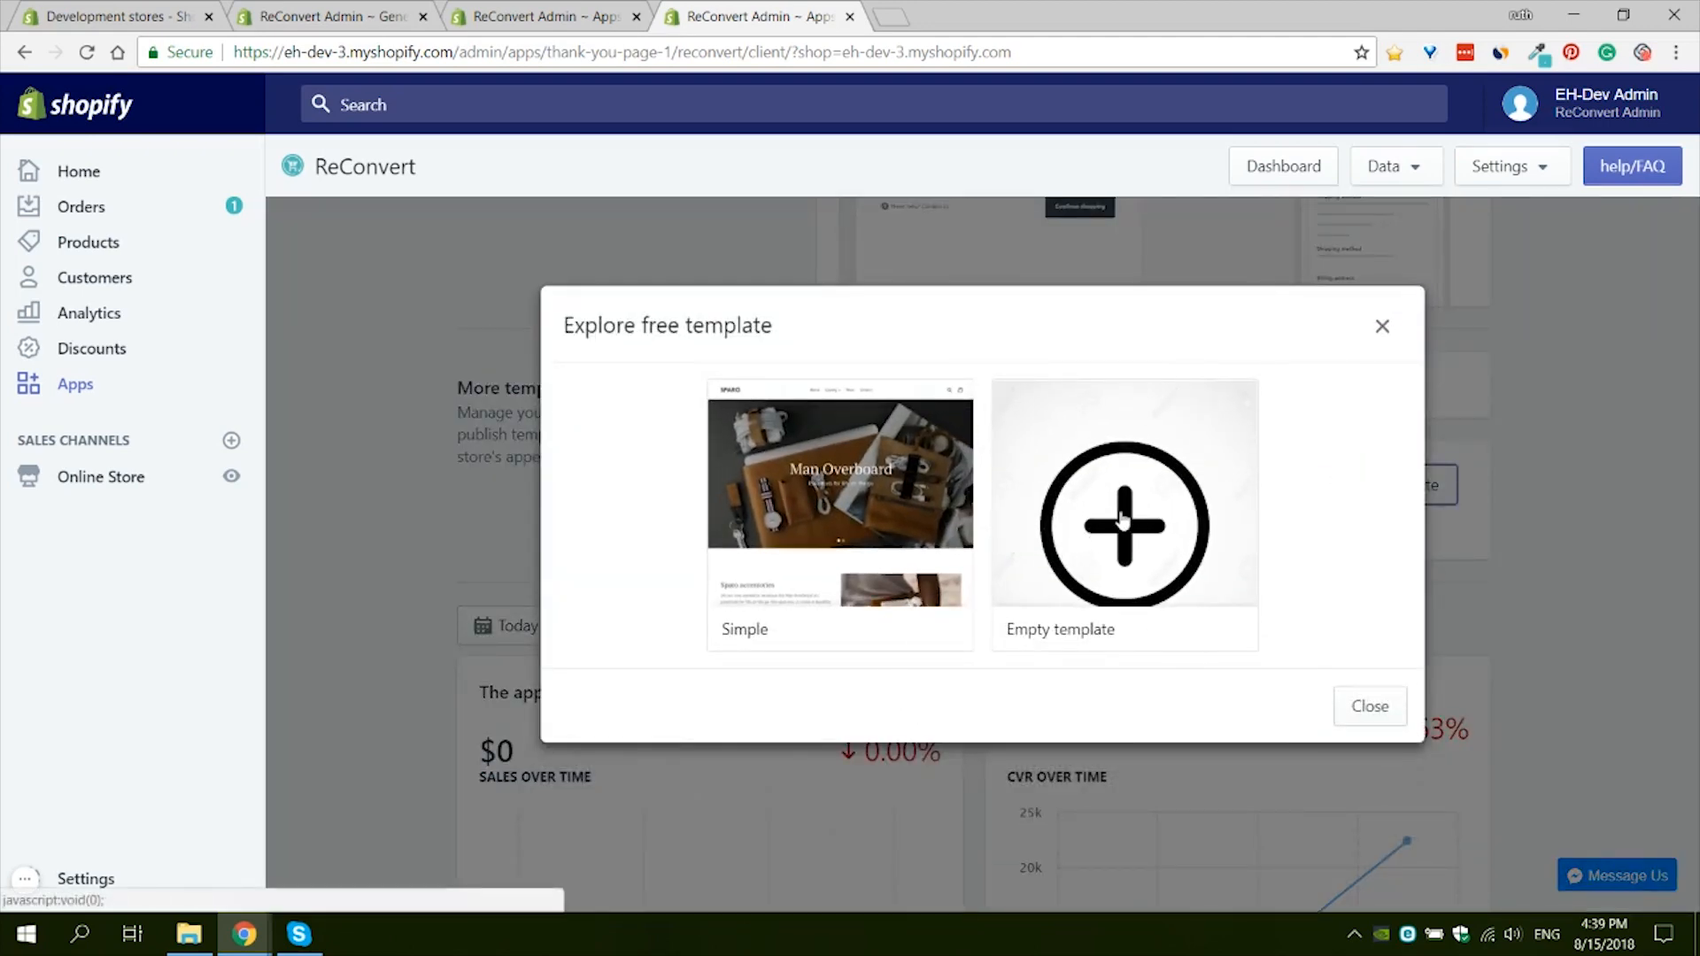
pyautogui.click(1122, 525)
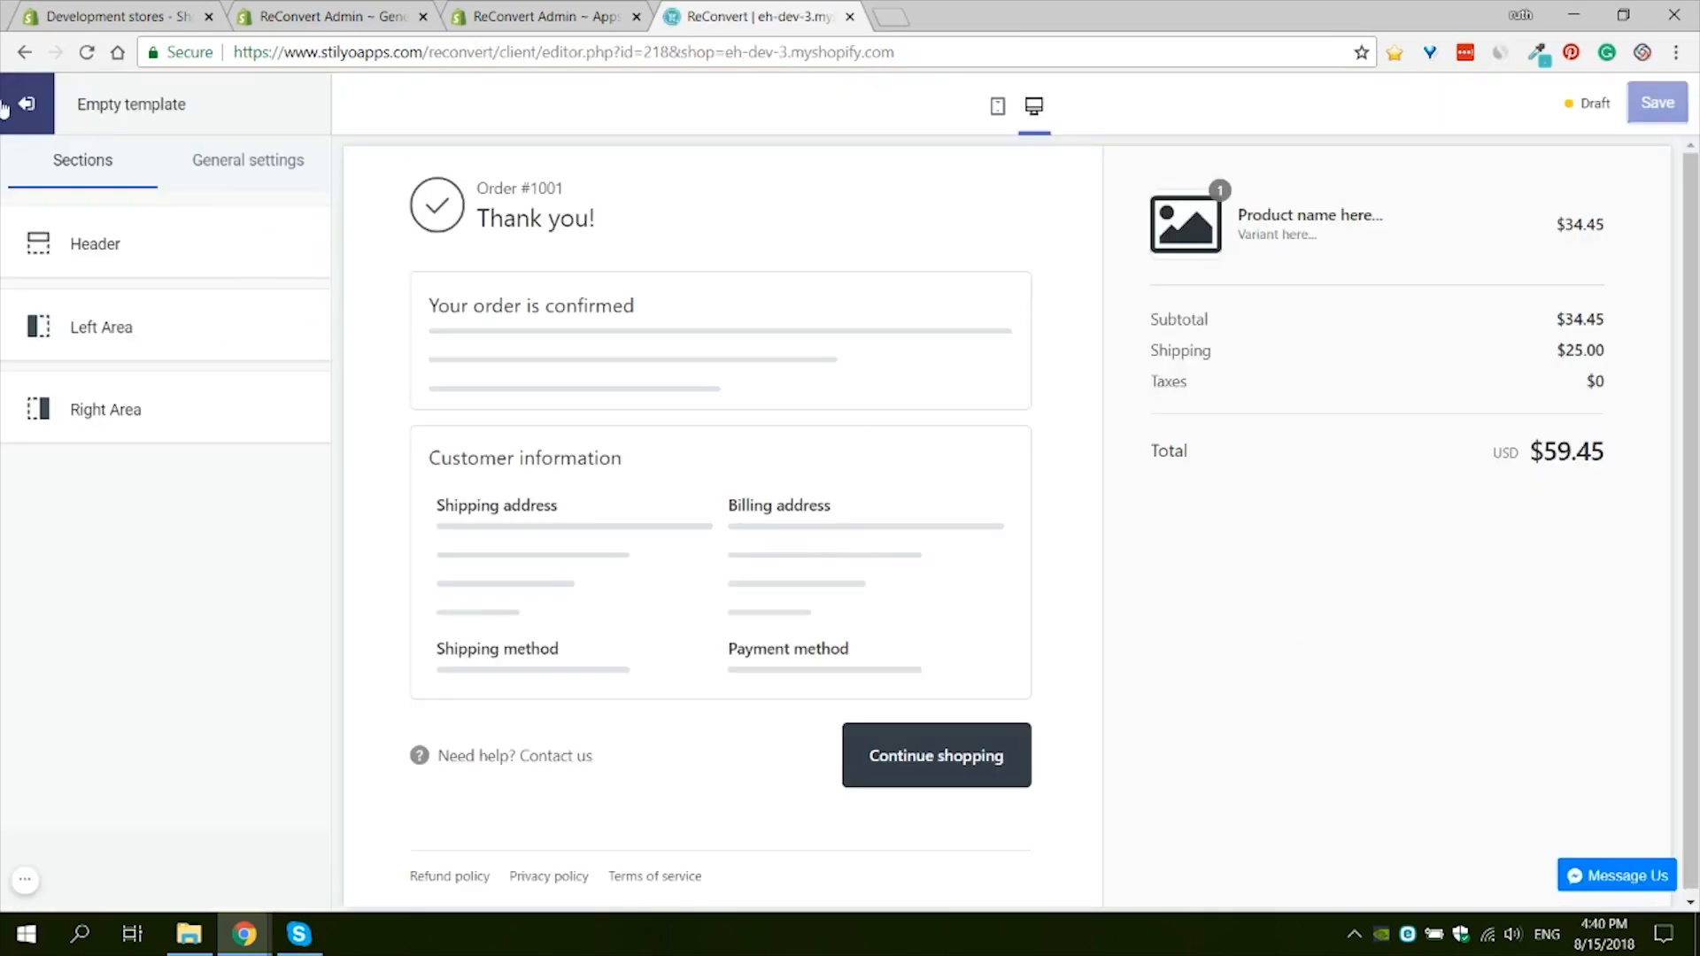
pyautogui.click(25, 105)
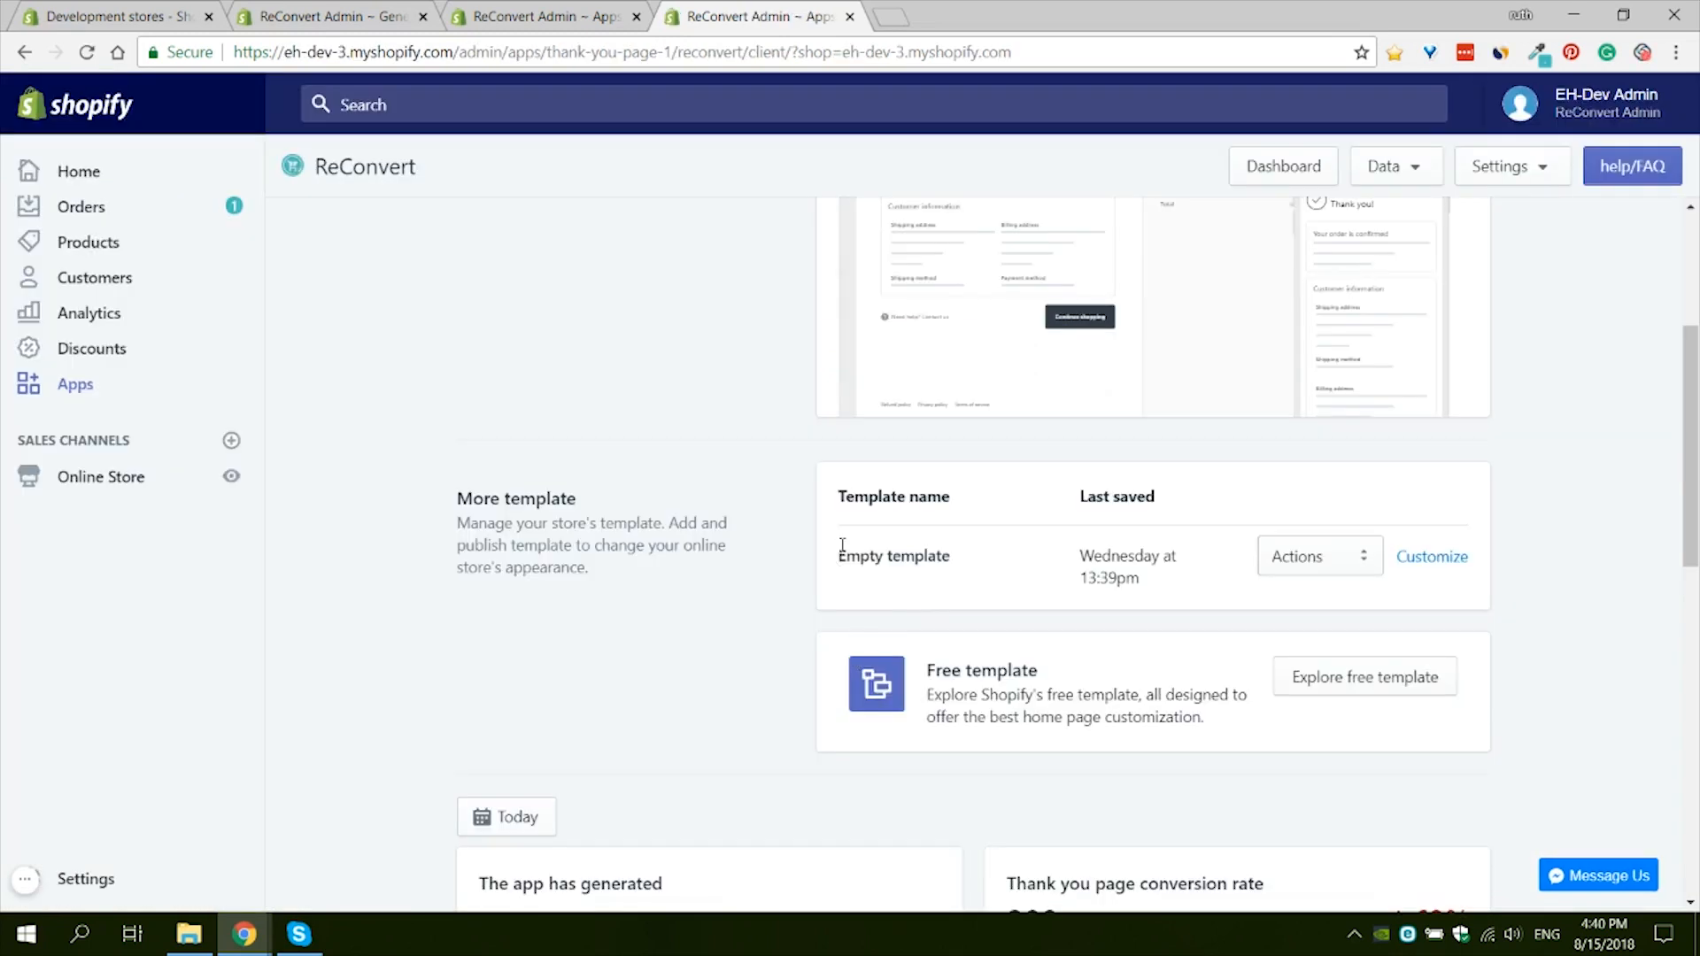
pyautogui.doubleClick(893, 555)
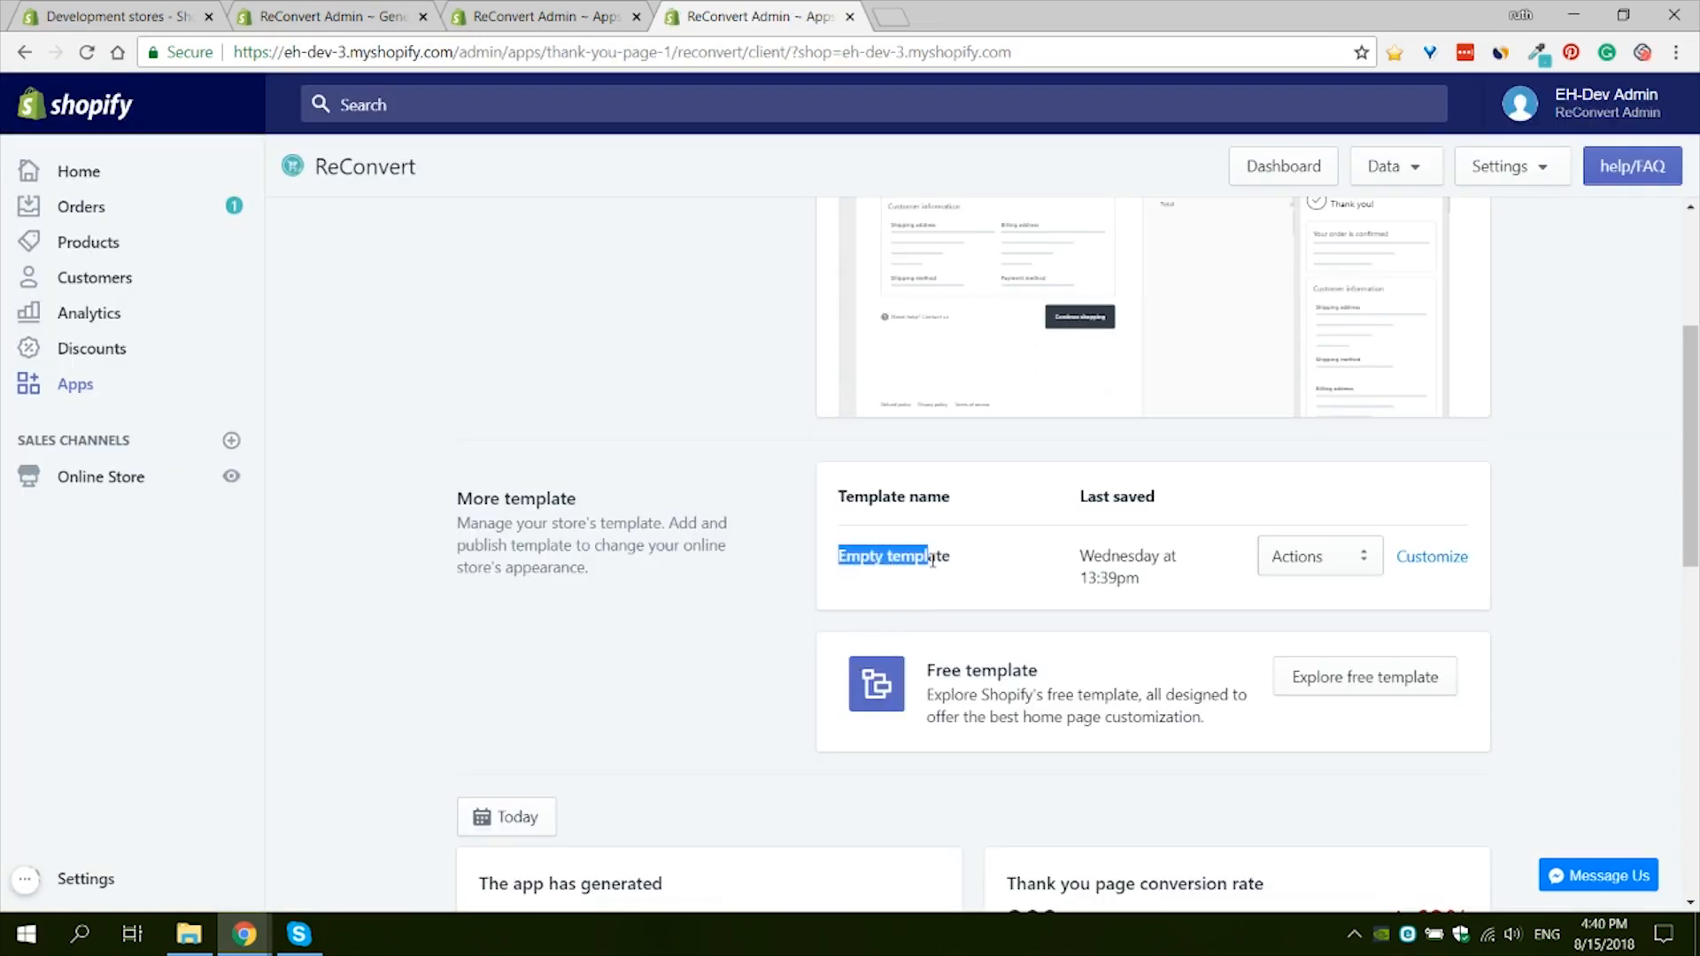
# Step: Scroll the dashboard stats: $0 sales, 299 conversions, 12 converts, 41.67% bounce rate
pyautogui.scroll(-3)
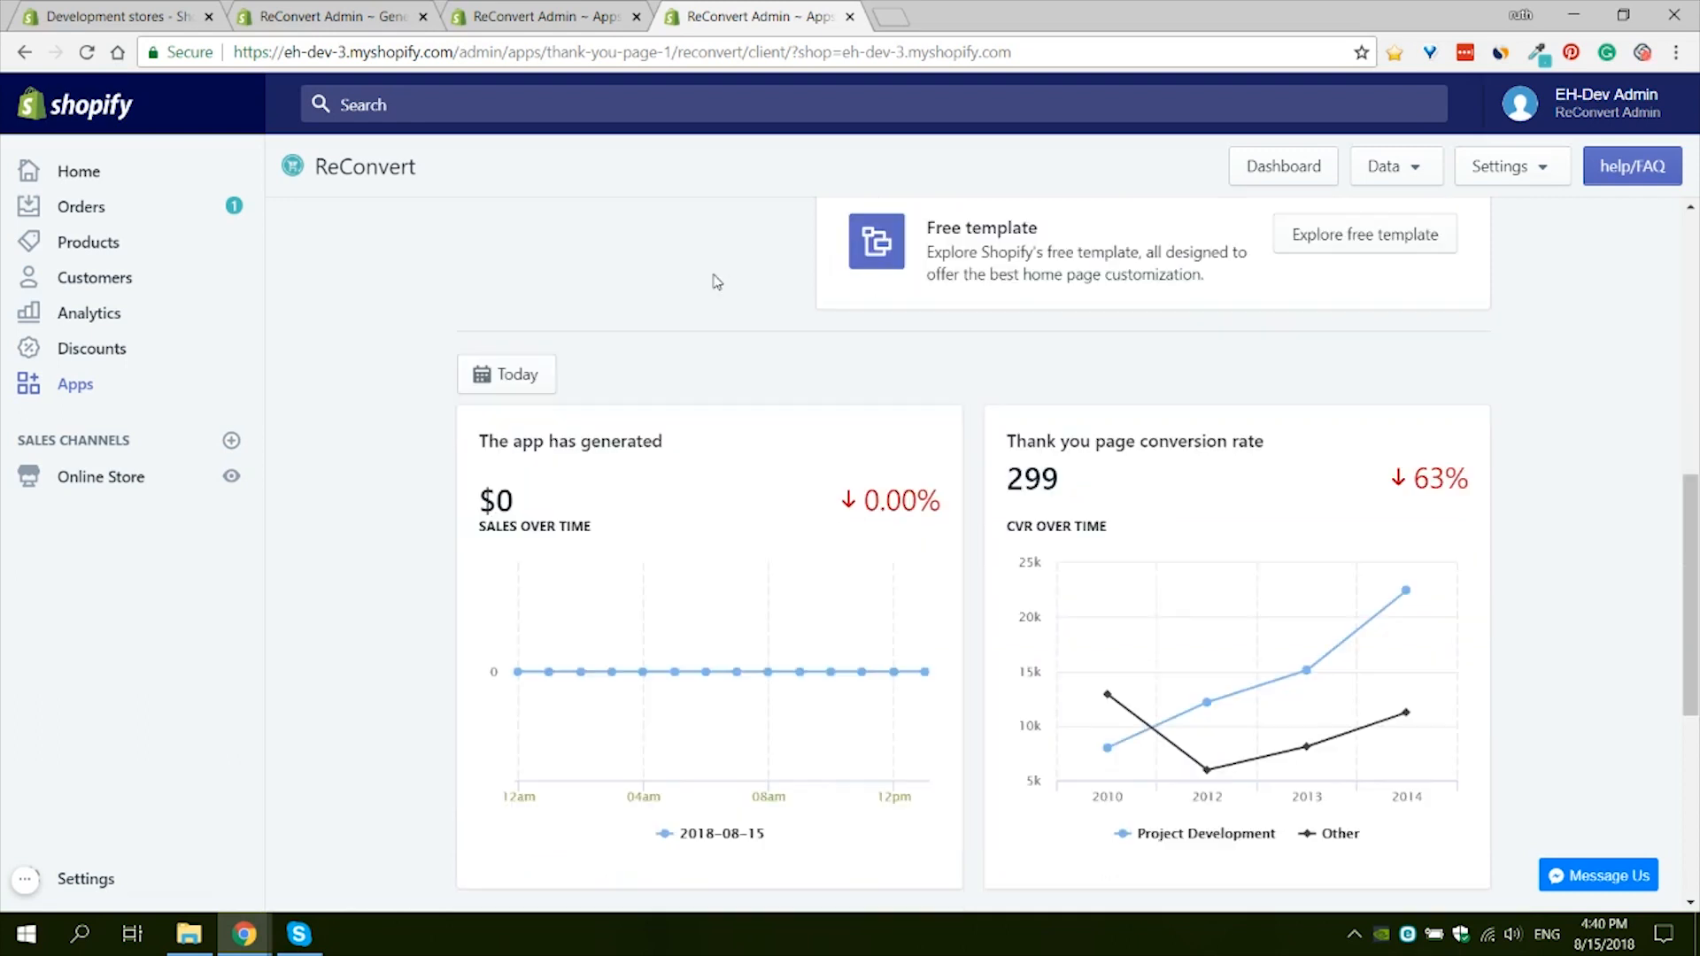
pyautogui.moveTo(609, 363)
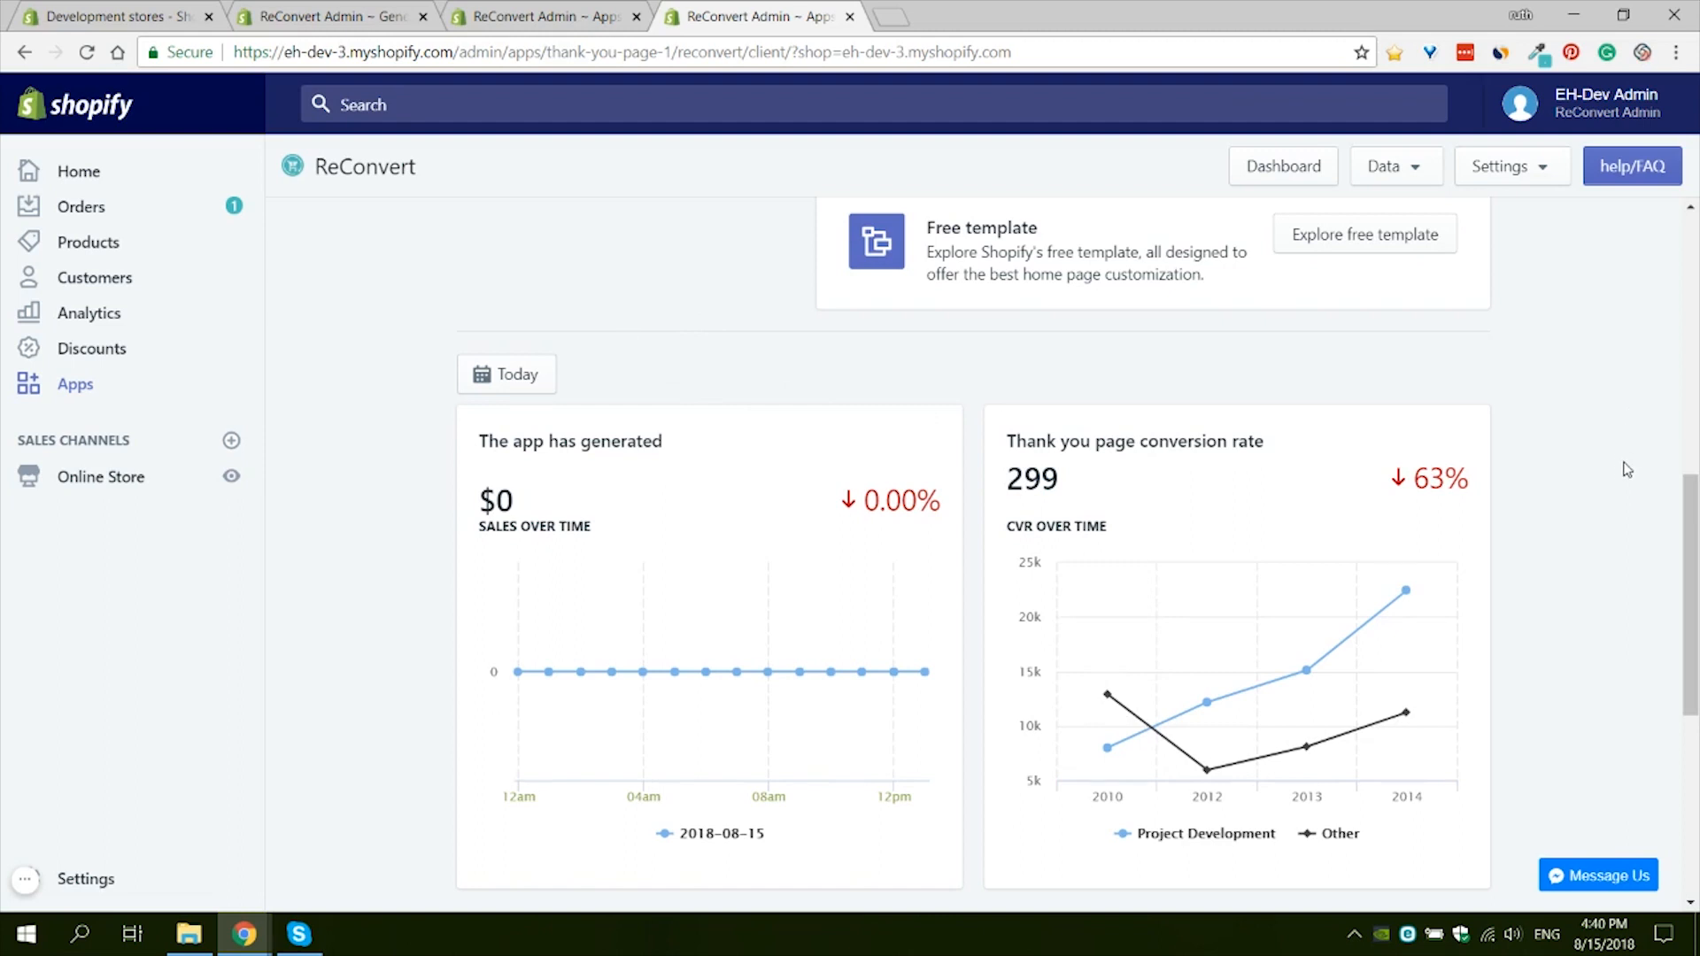
pyautogui.moveTo(1585, 515)
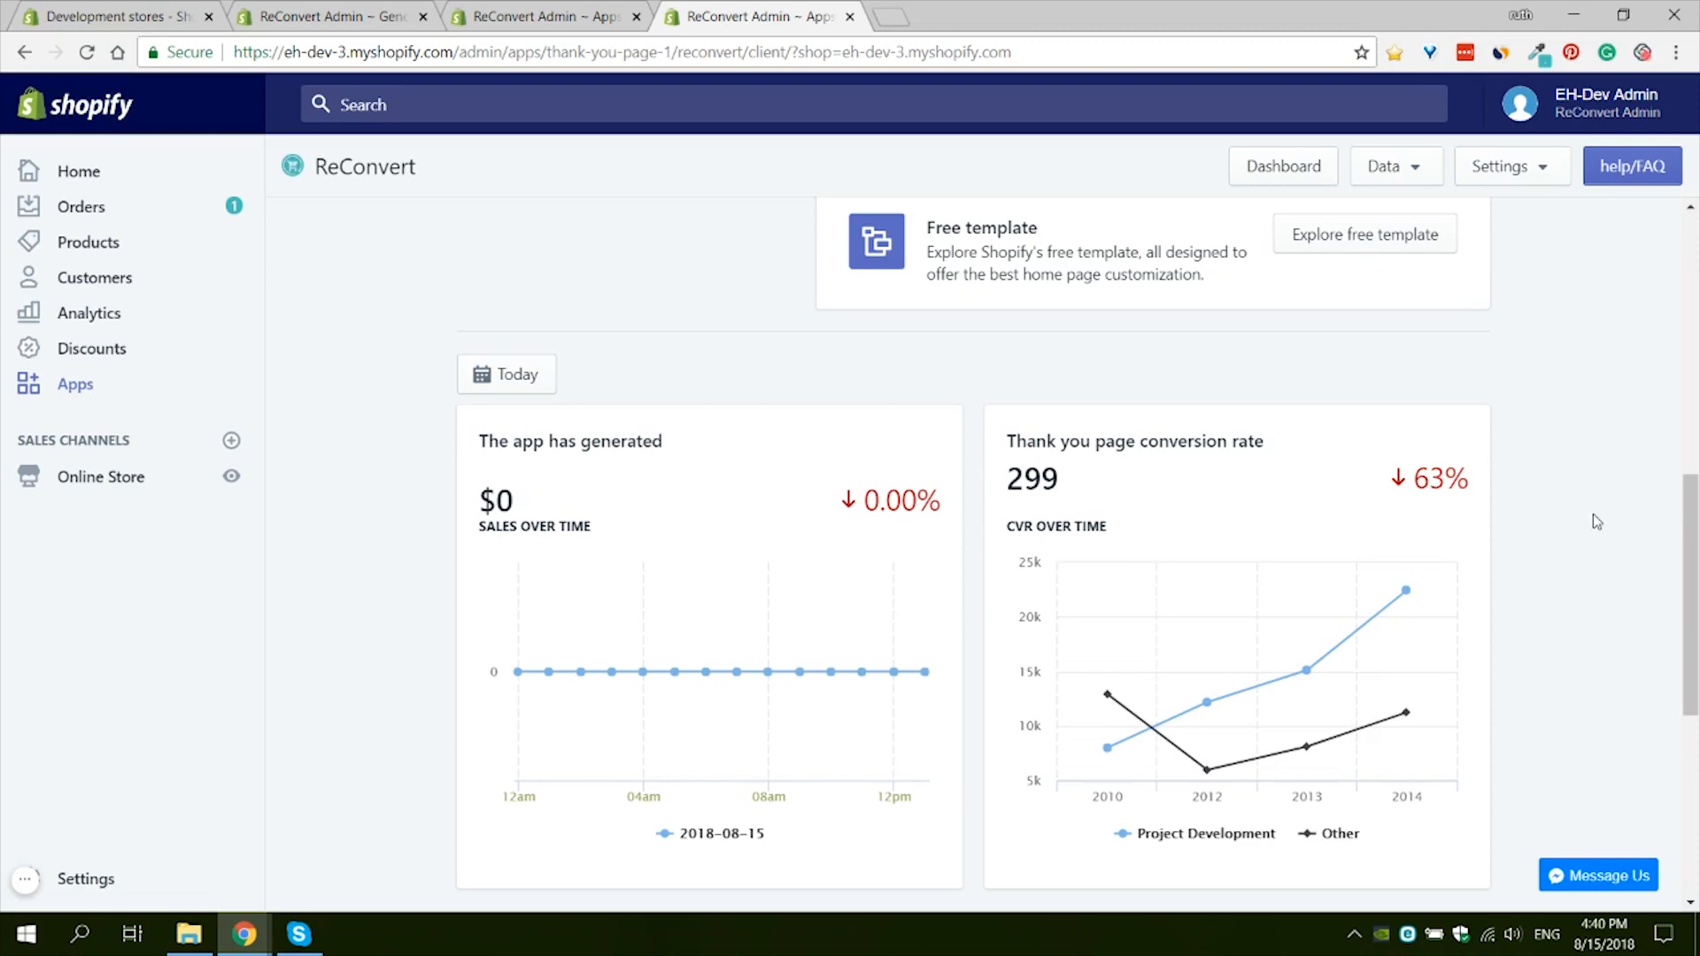
pyautogui.scroll(-3)
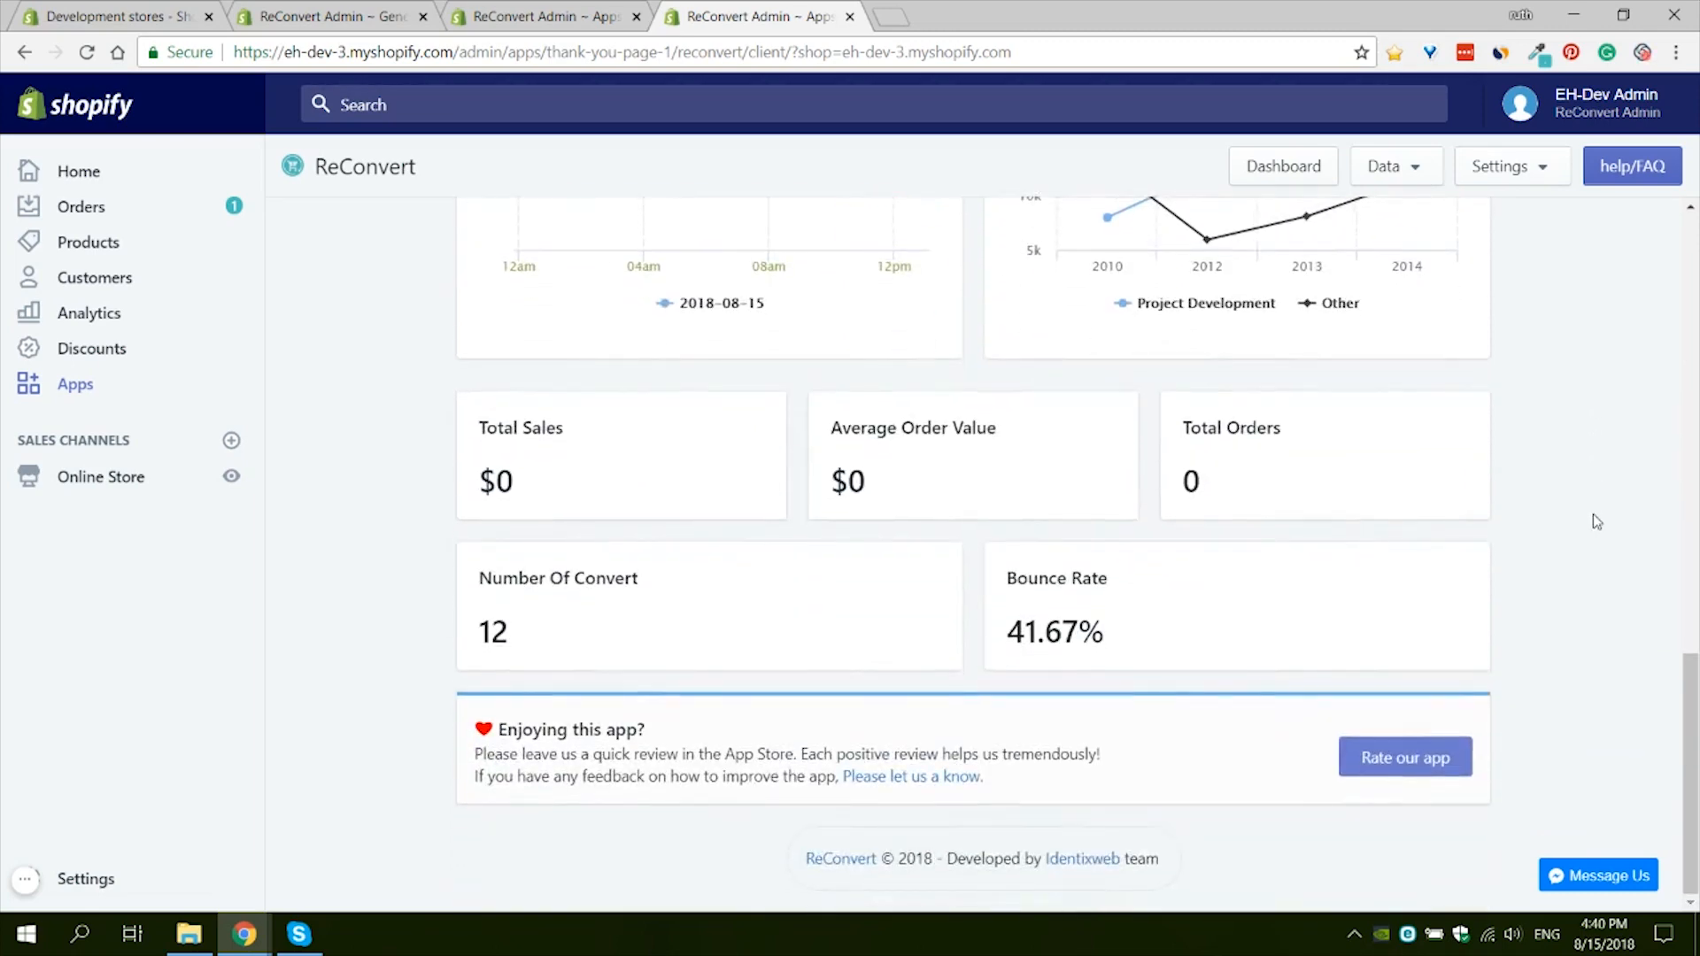
pyautogui.scroll(3)
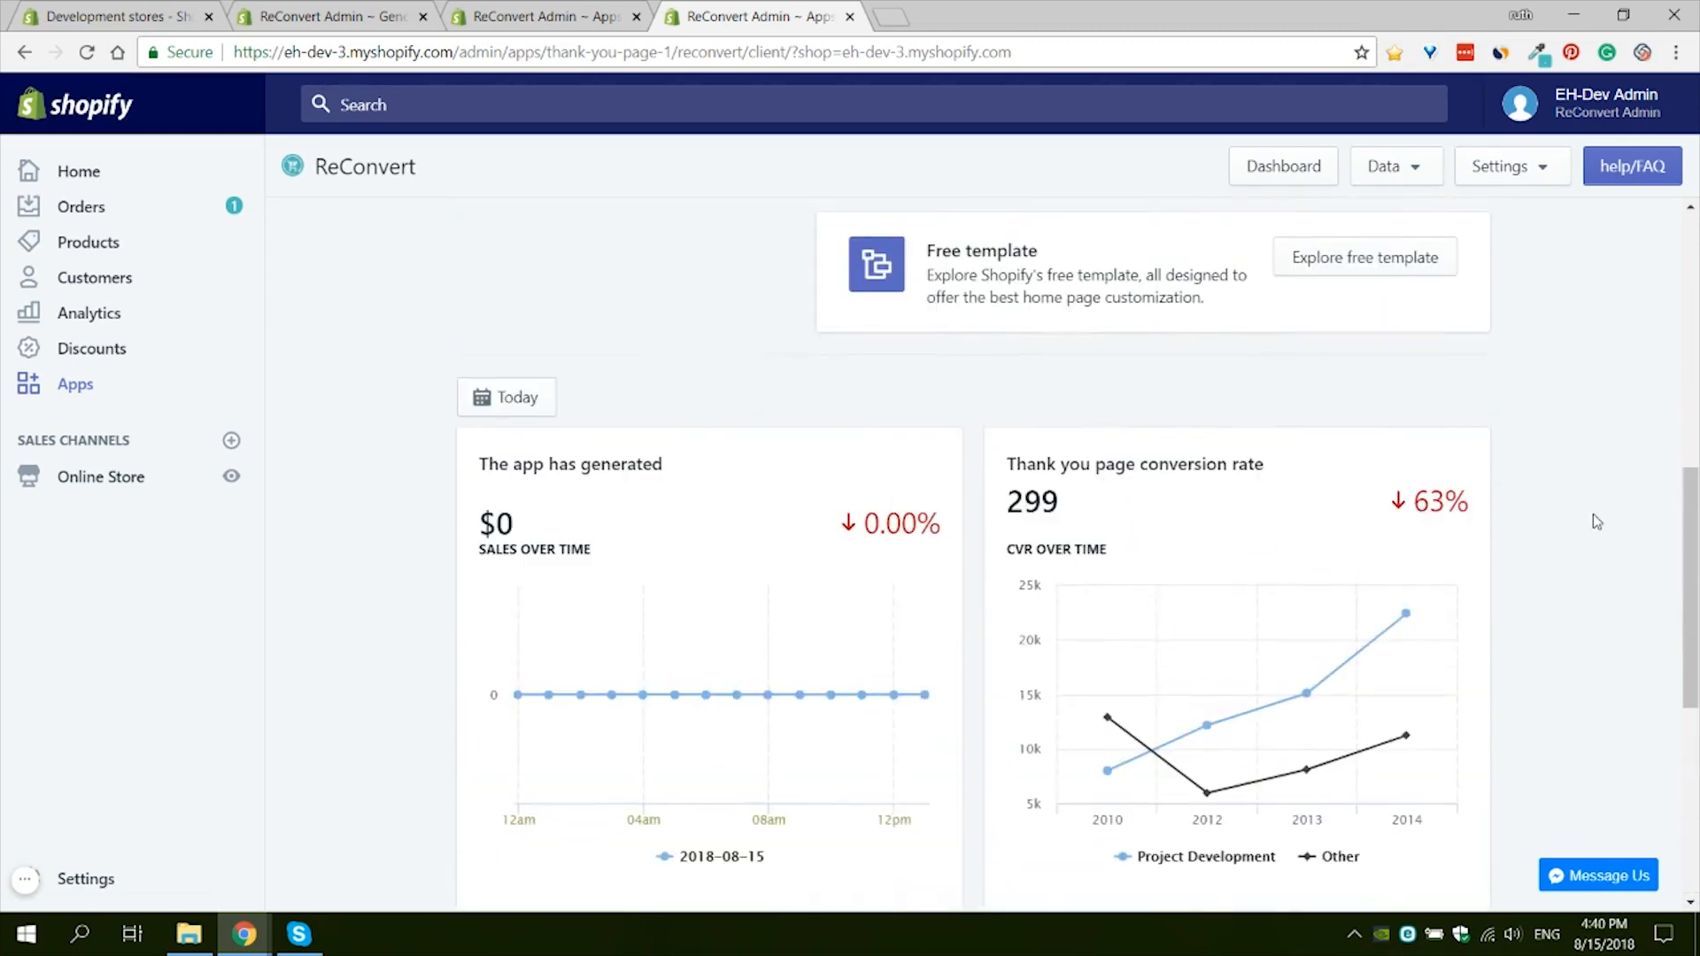
pyautogui.scroll(-3)
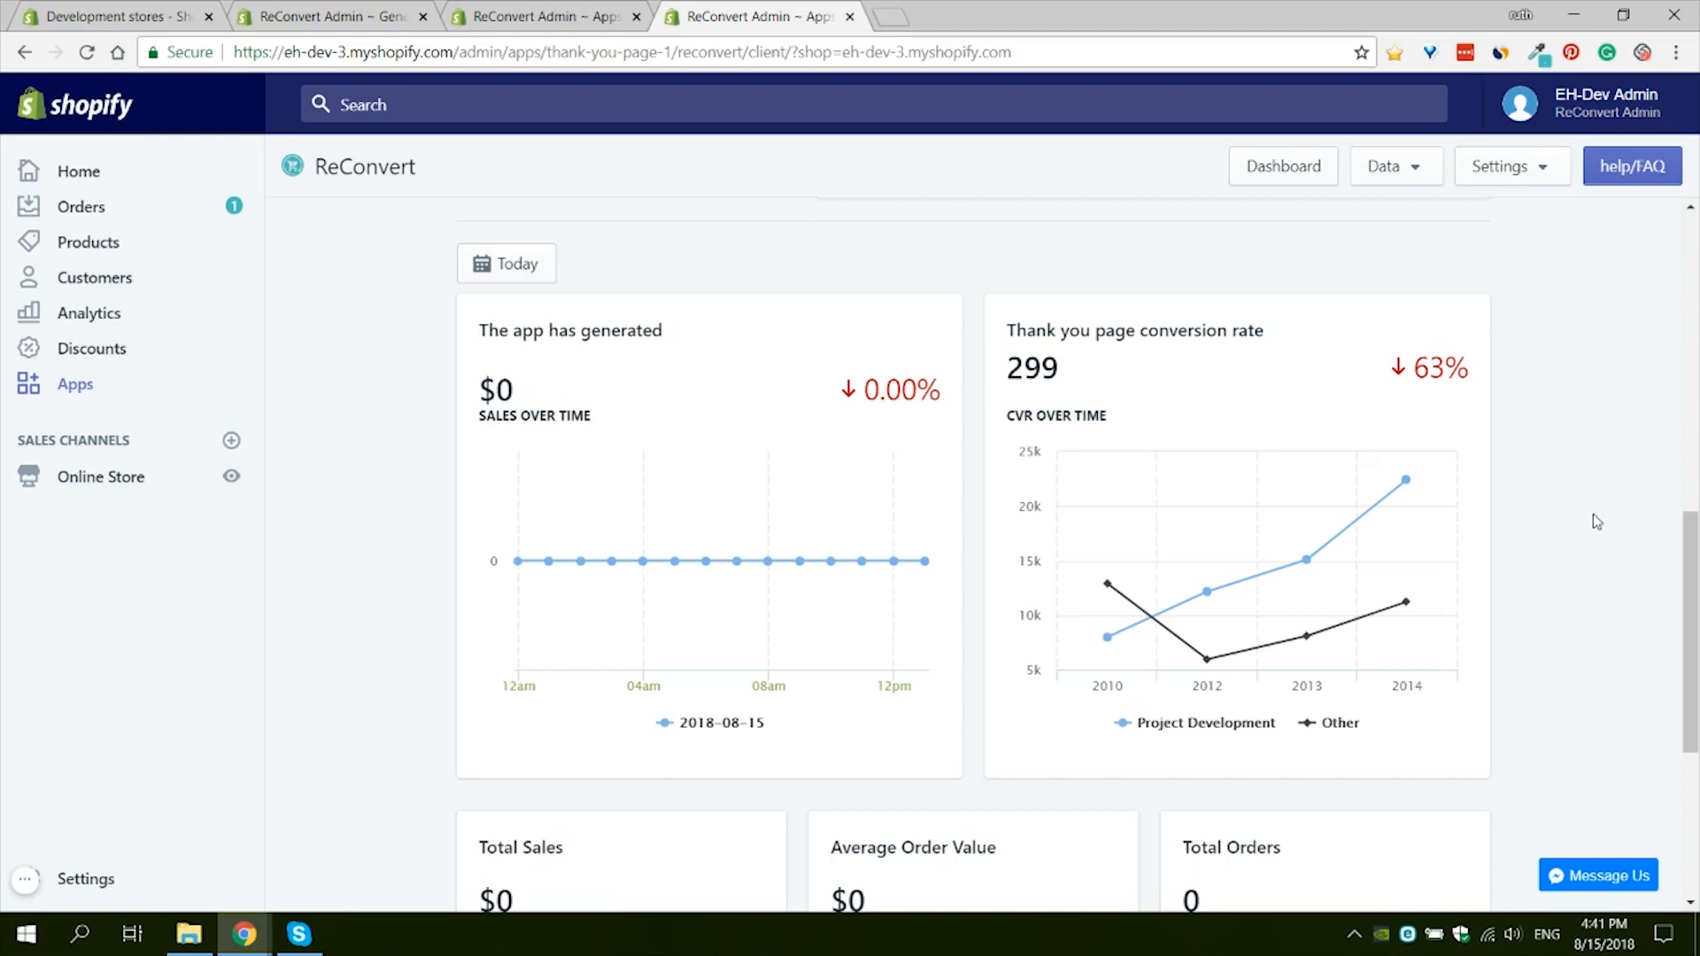
pyautogui.scroll(-3)
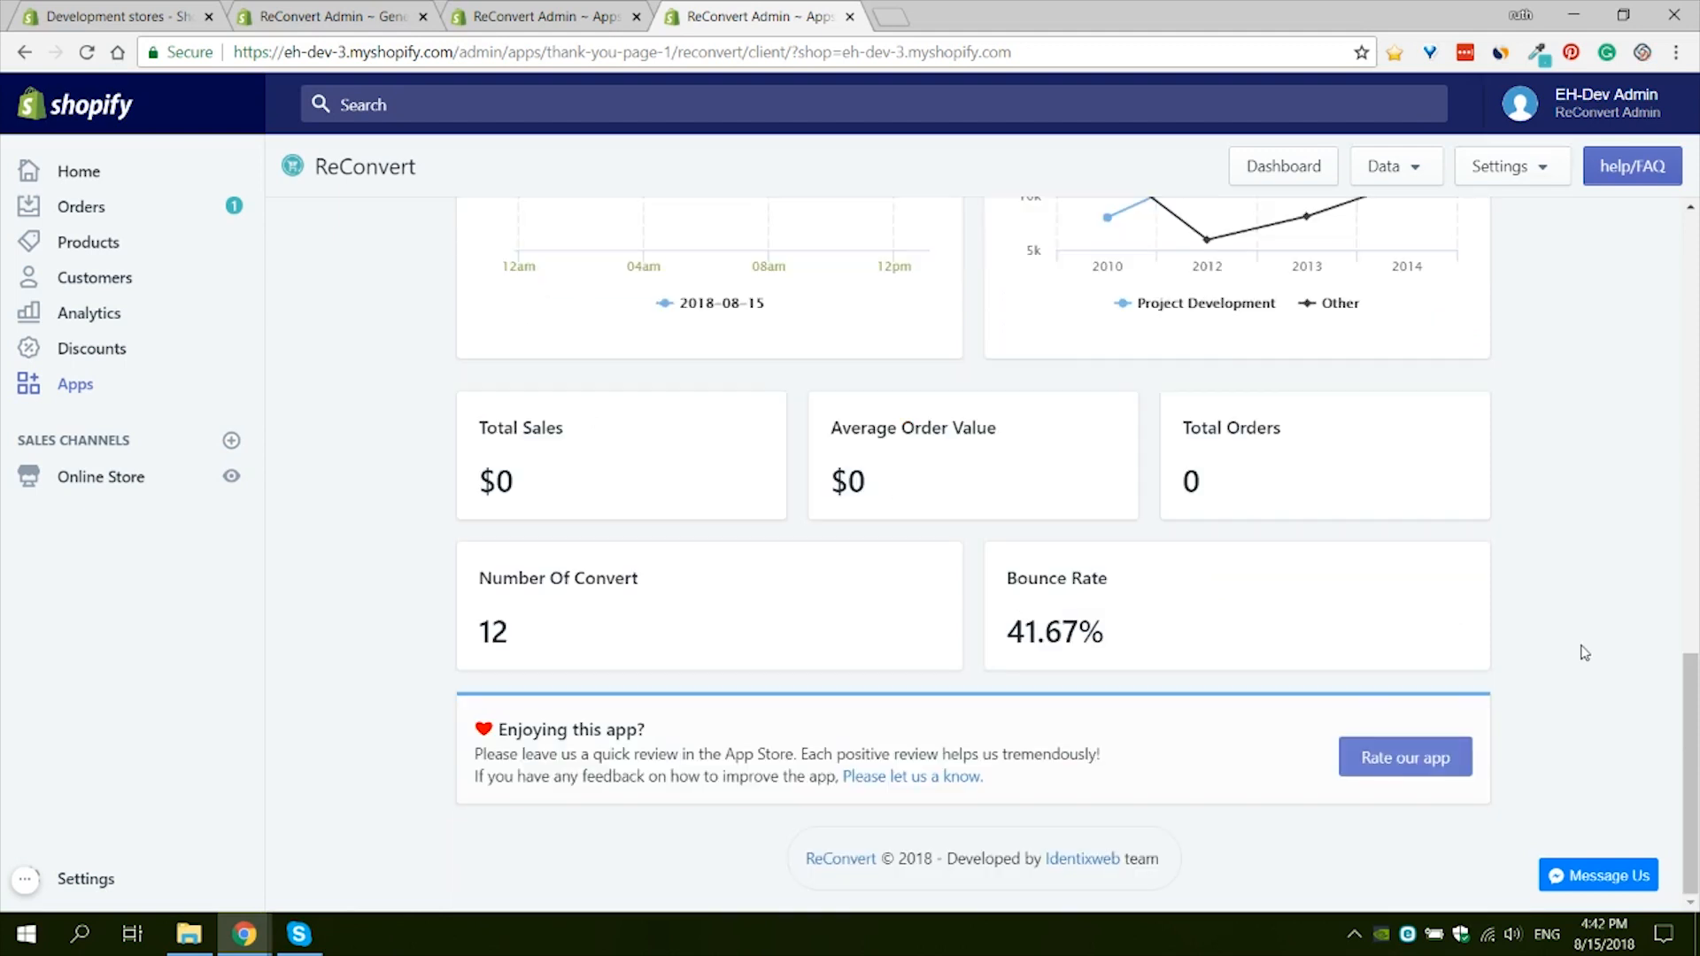
pyautogui.moveTo(1579, 663)
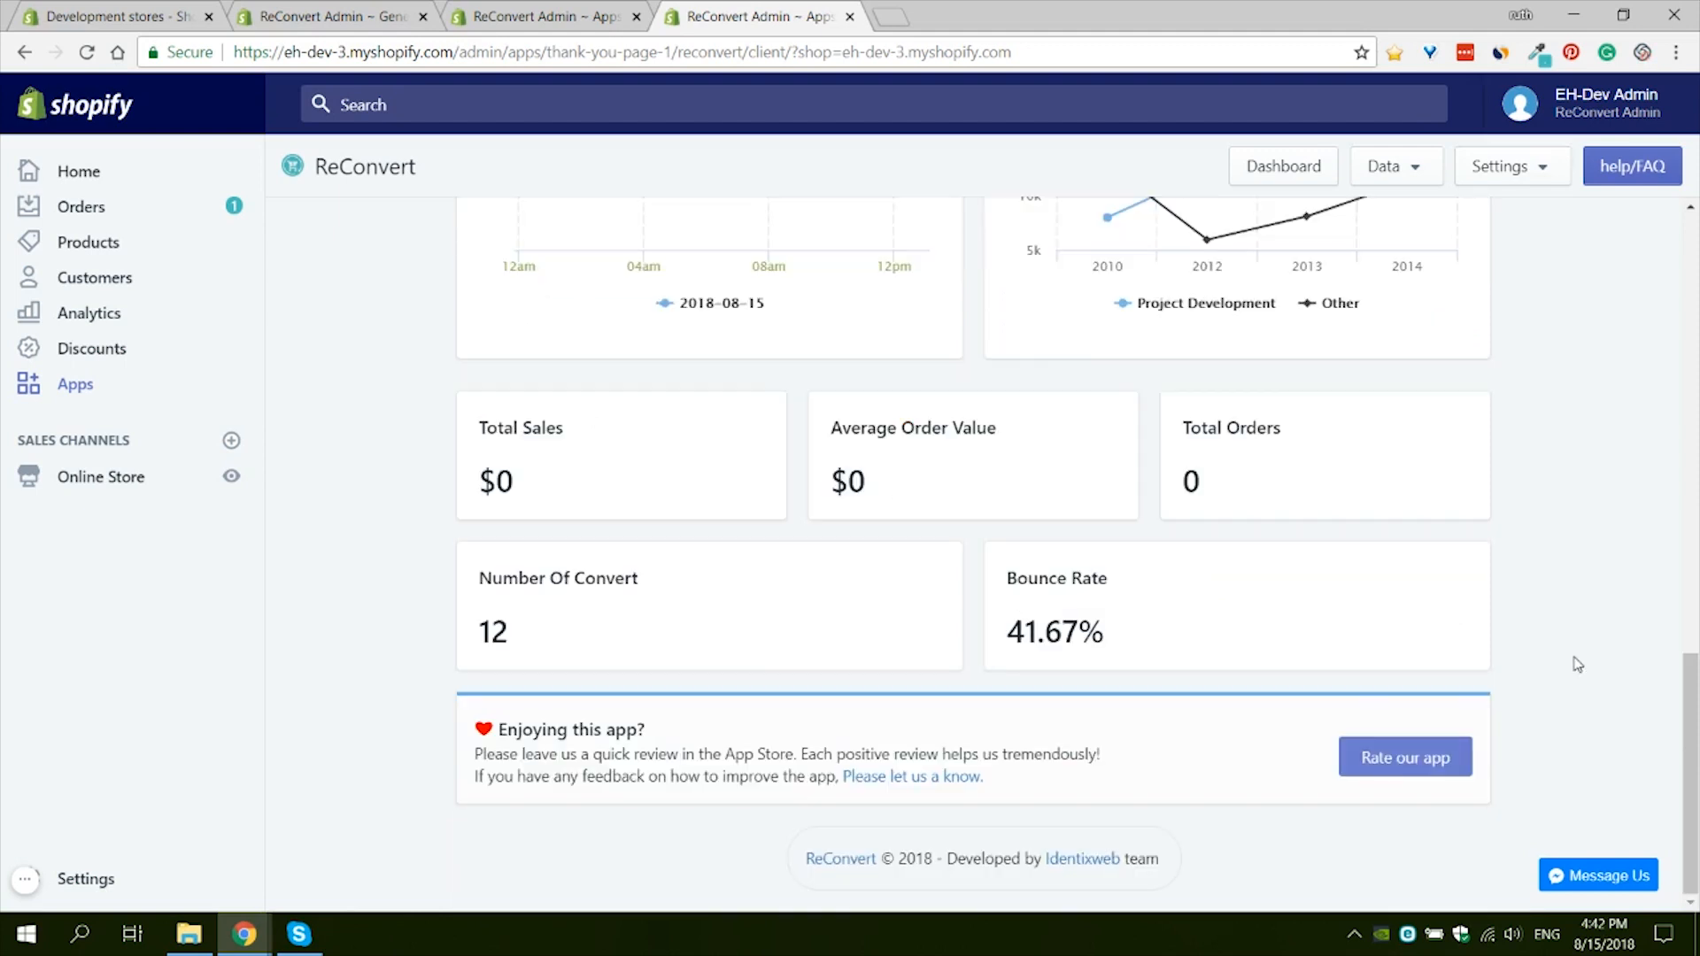